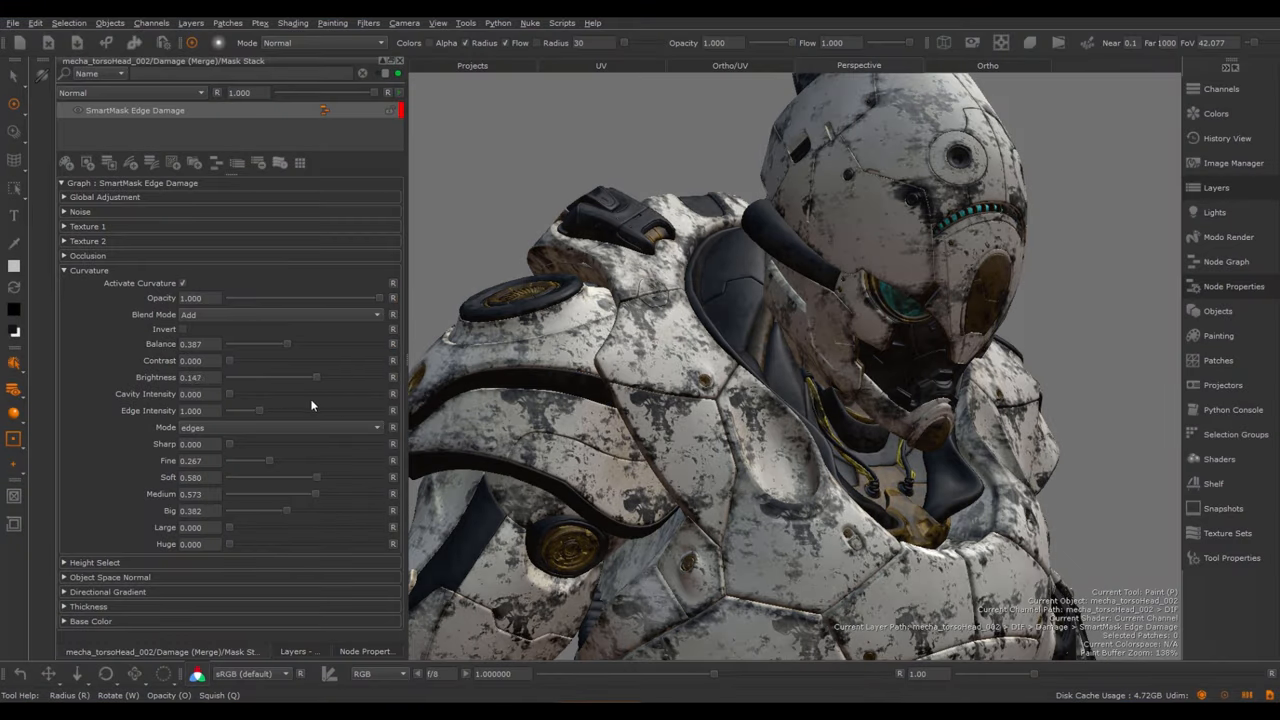
Lower the Edge Damage mask's curvature brightness, then browse and close the smart mask presets
drag(300, 377, 255, 377)
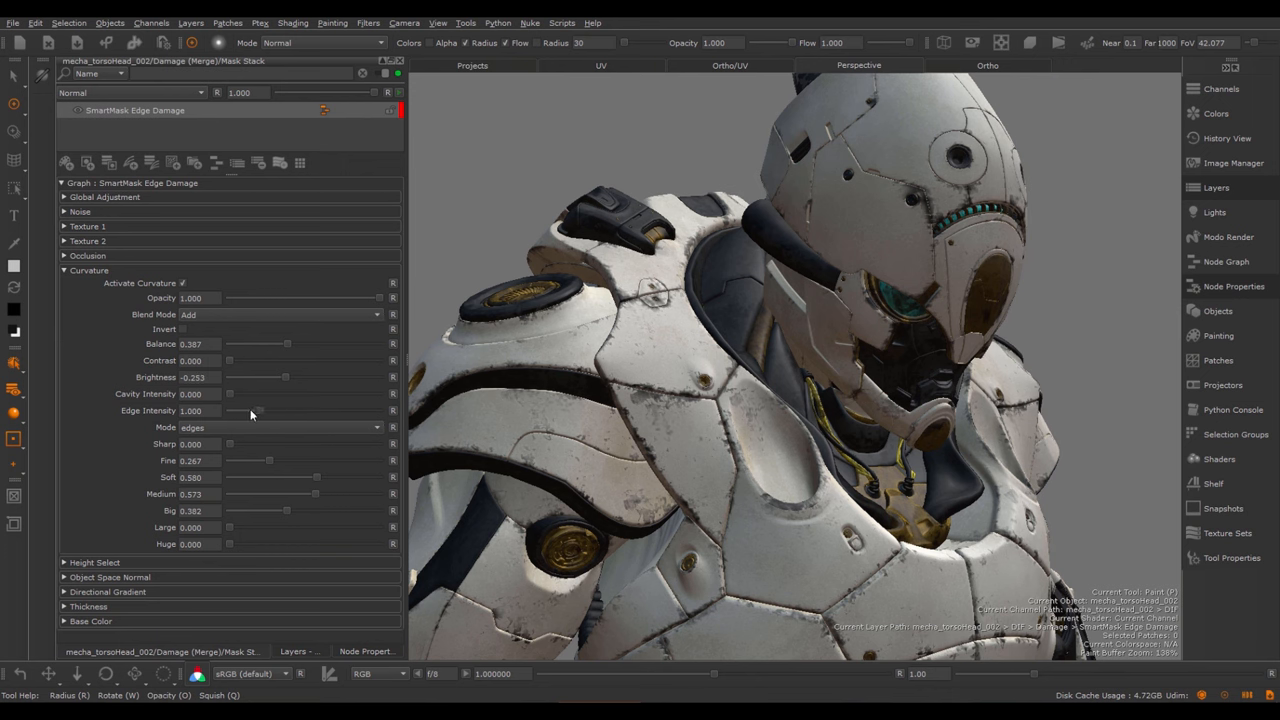
drag(251, 411, 295, 411)
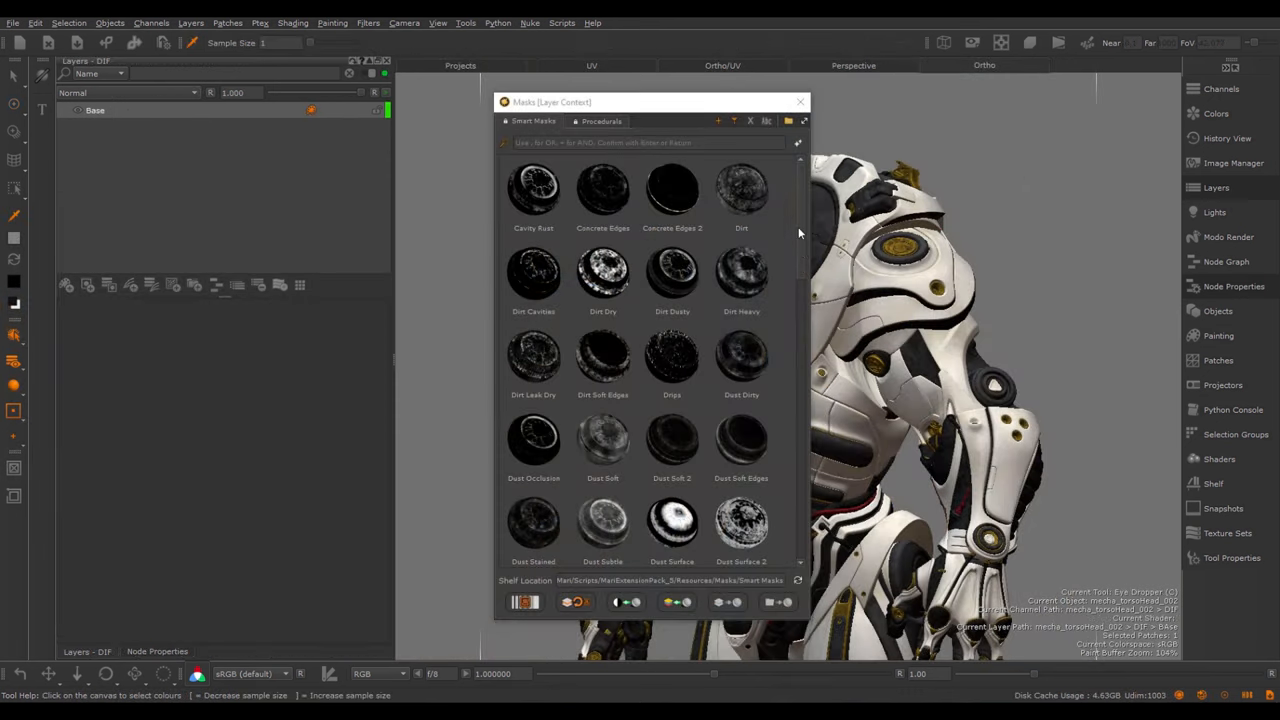
scroll(down, 3)
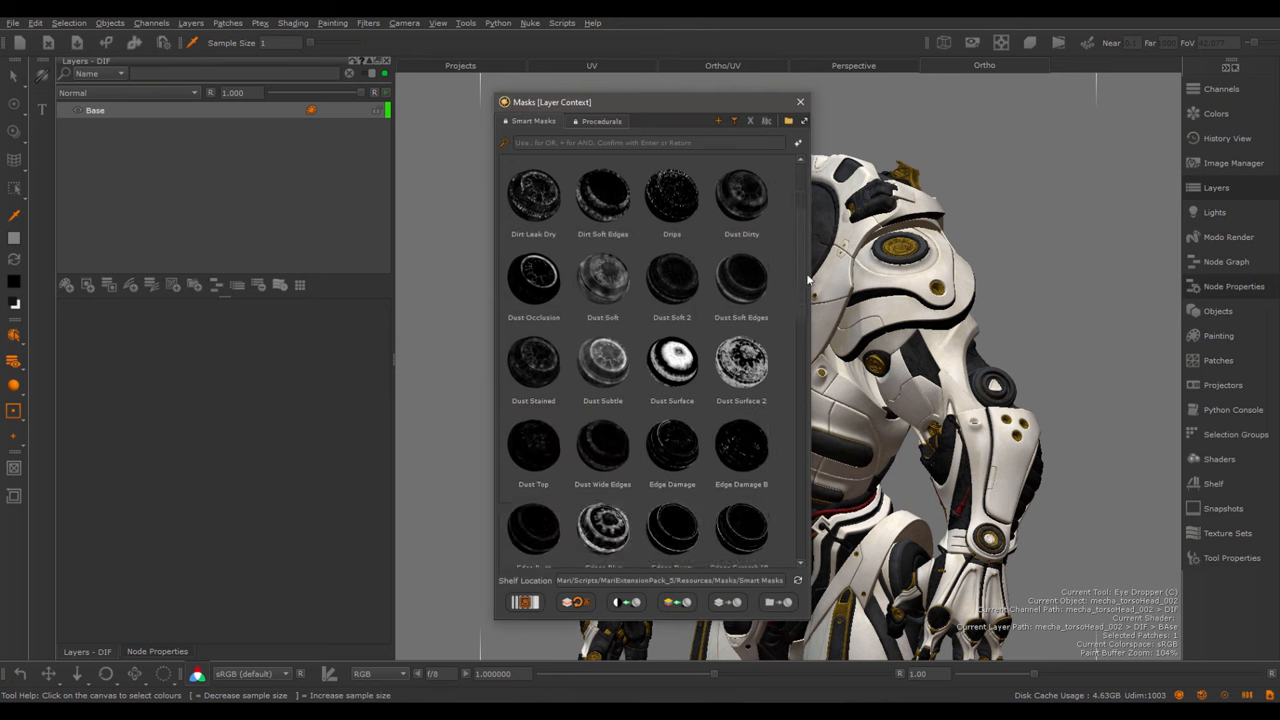
scroll(down, 3)
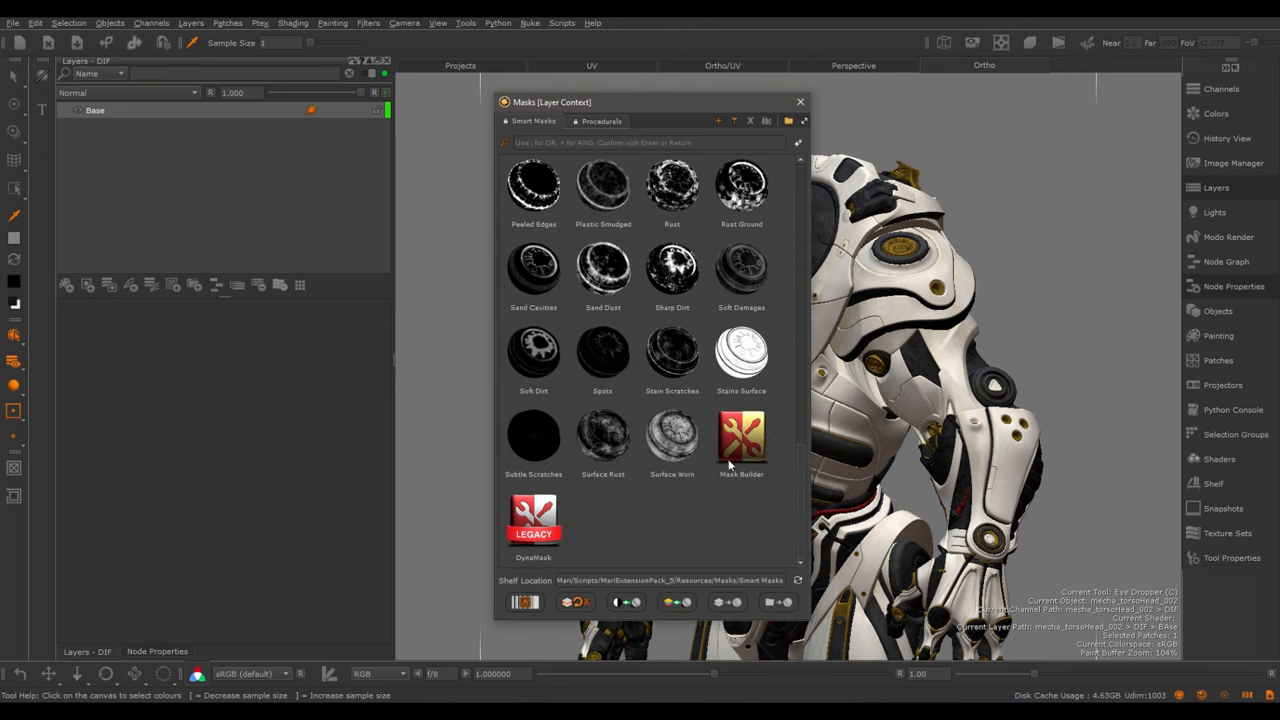
mouse_move(741, 435)
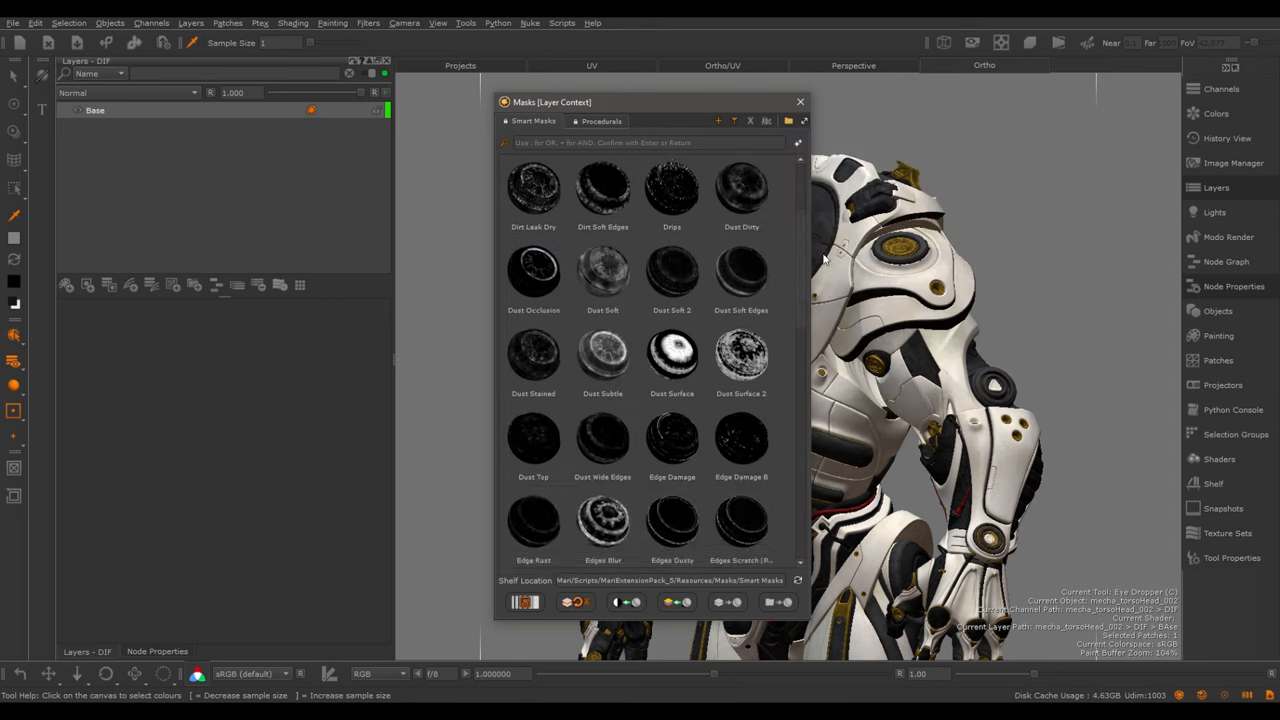
click(800, 101)
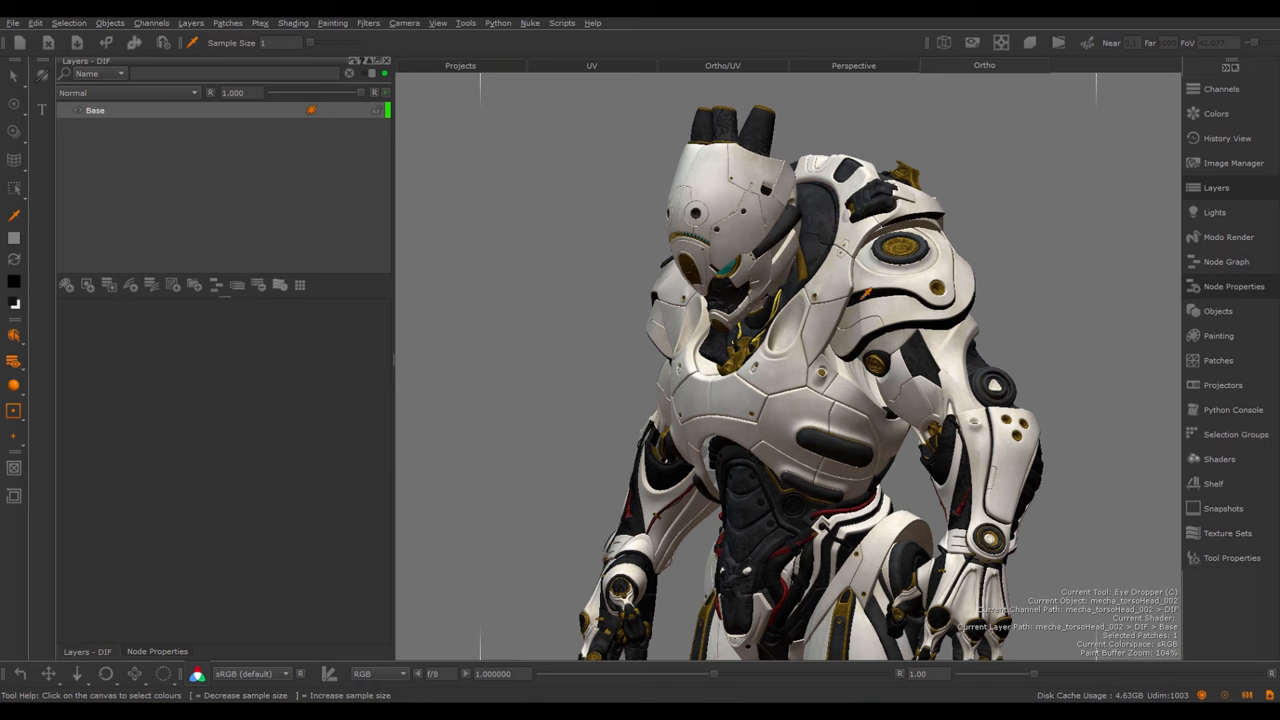
click(1226, 261)
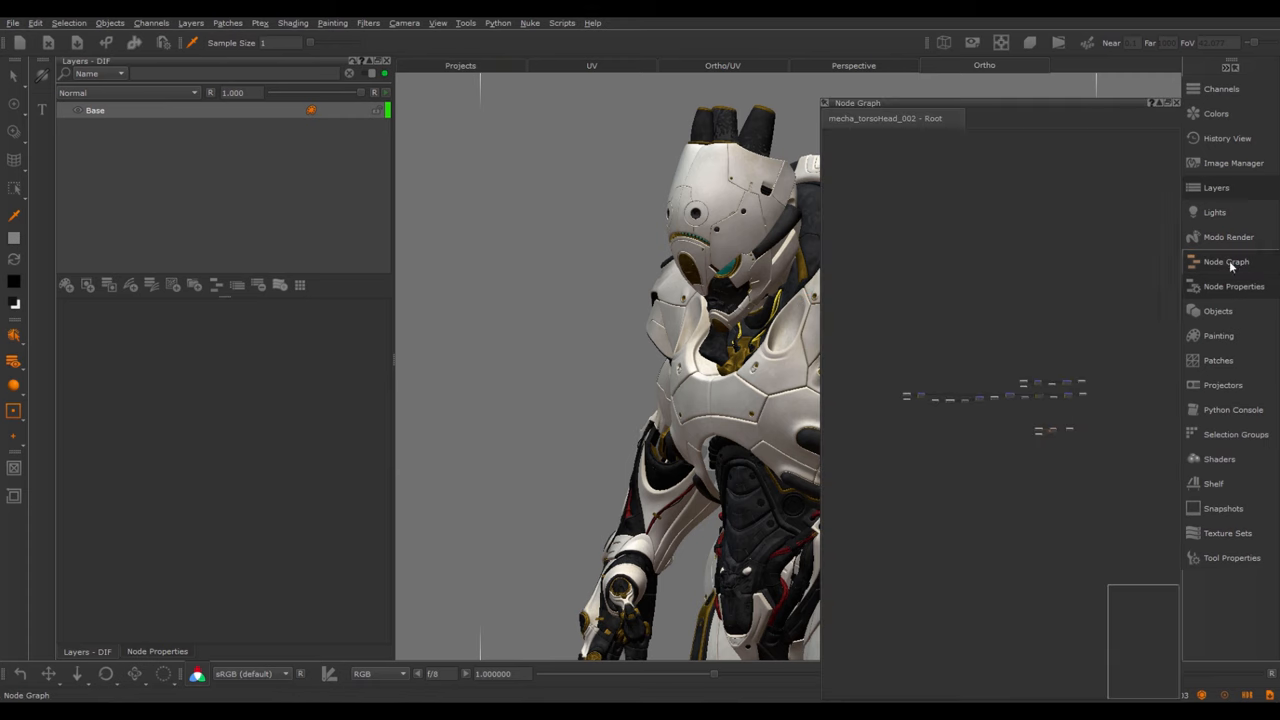
right_click(960, 300)
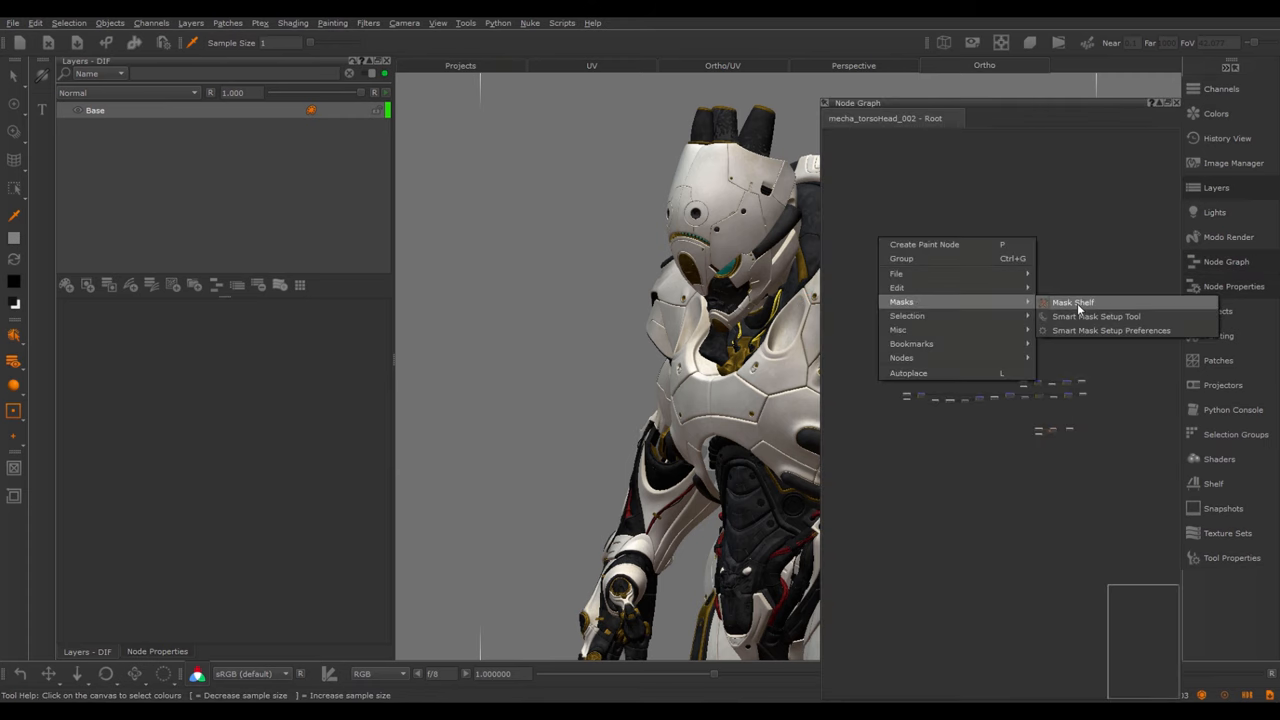
click(1072, 302)
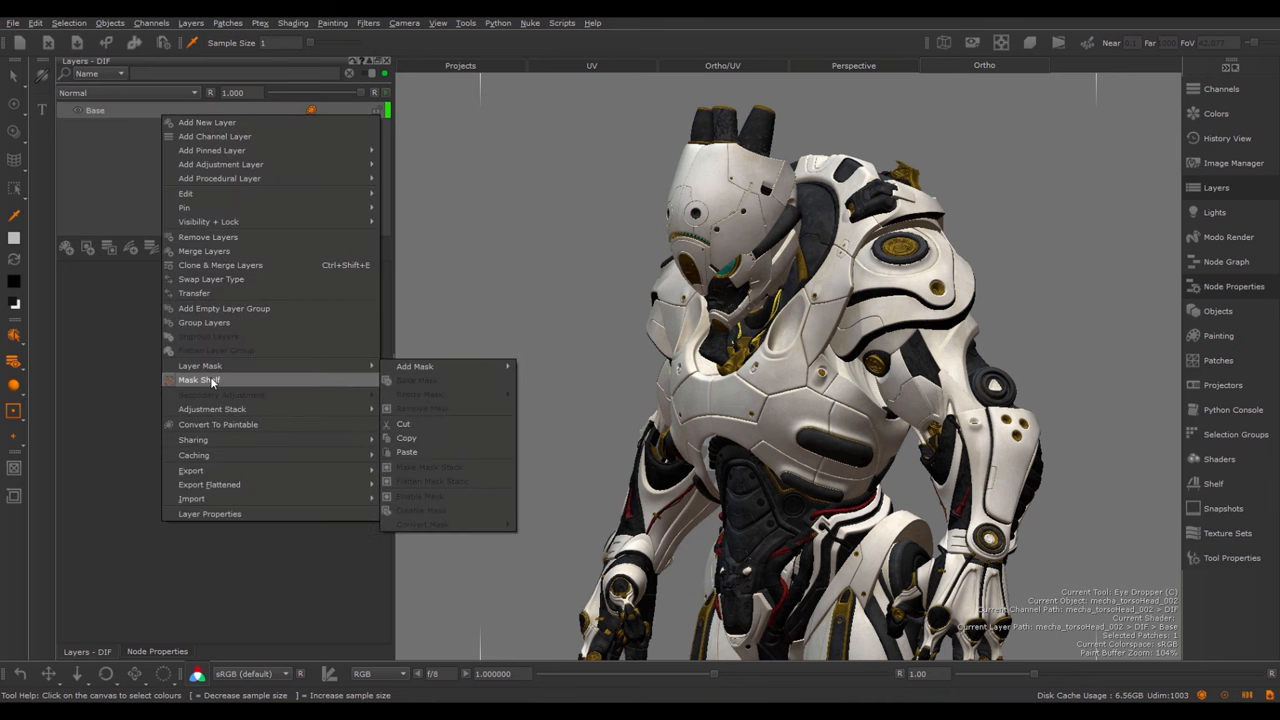
click(414, 366)
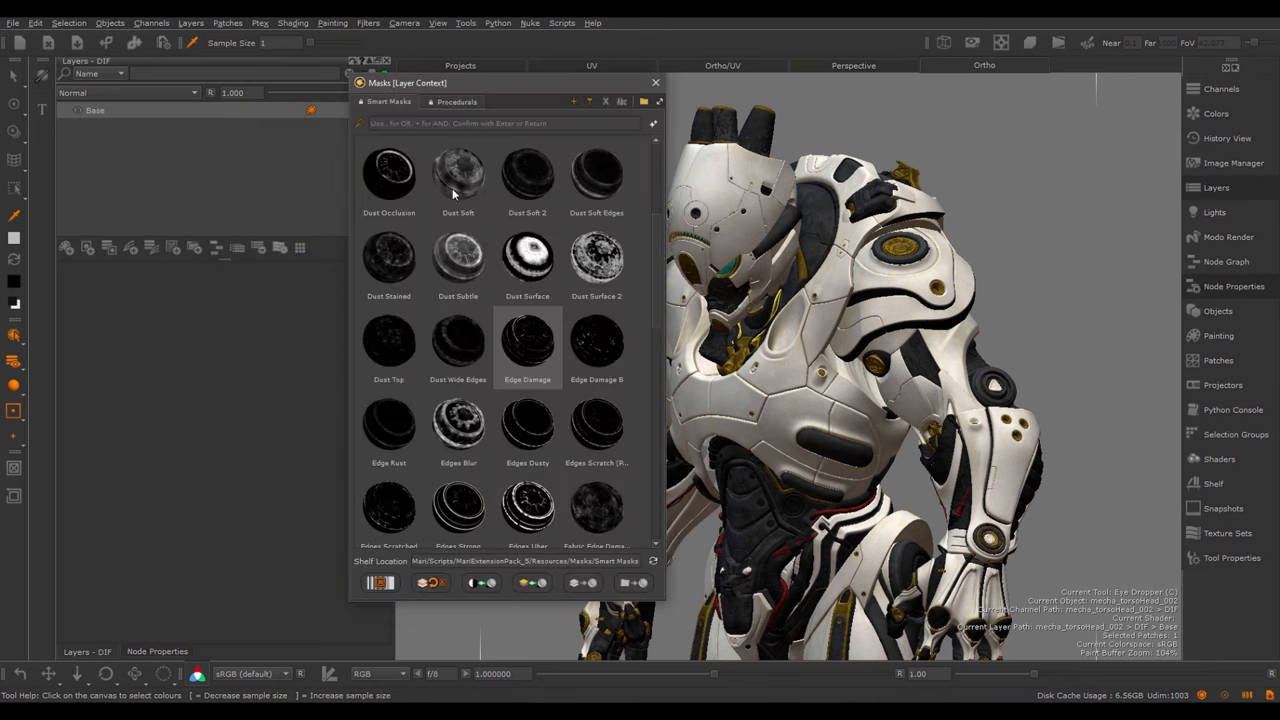
mouse_move(453, 92)
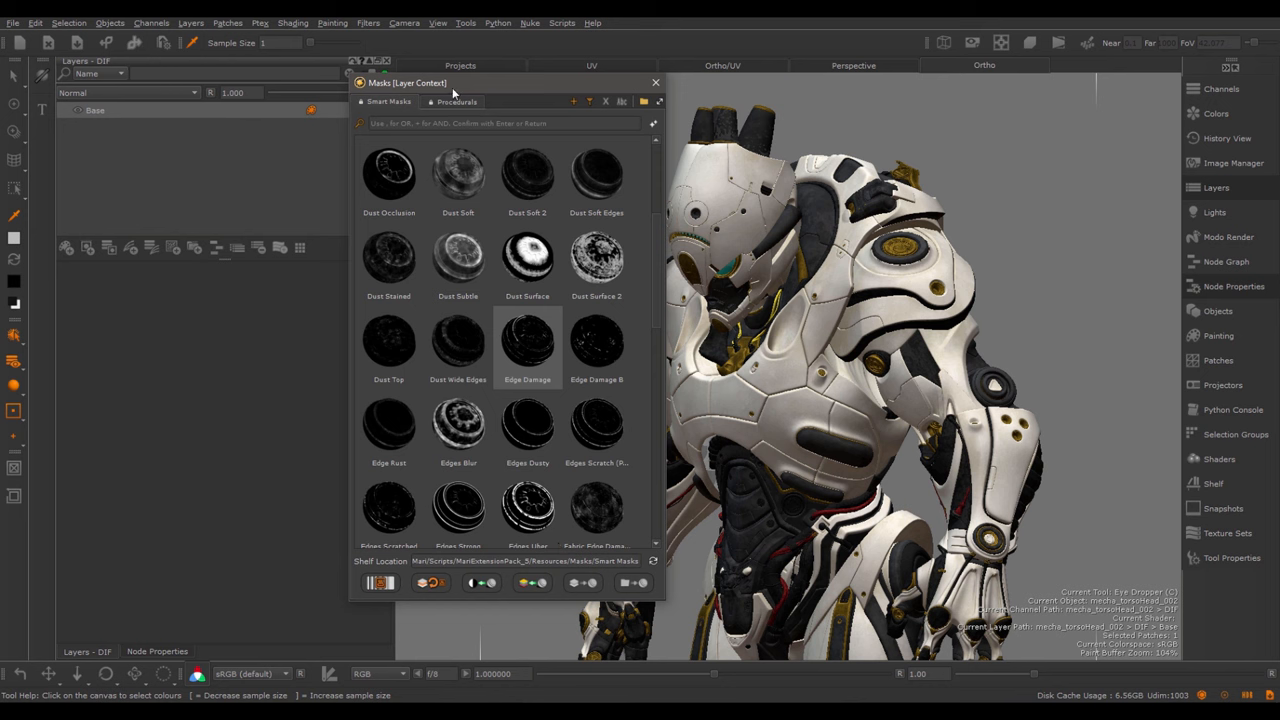
mouse_move(337, 374)
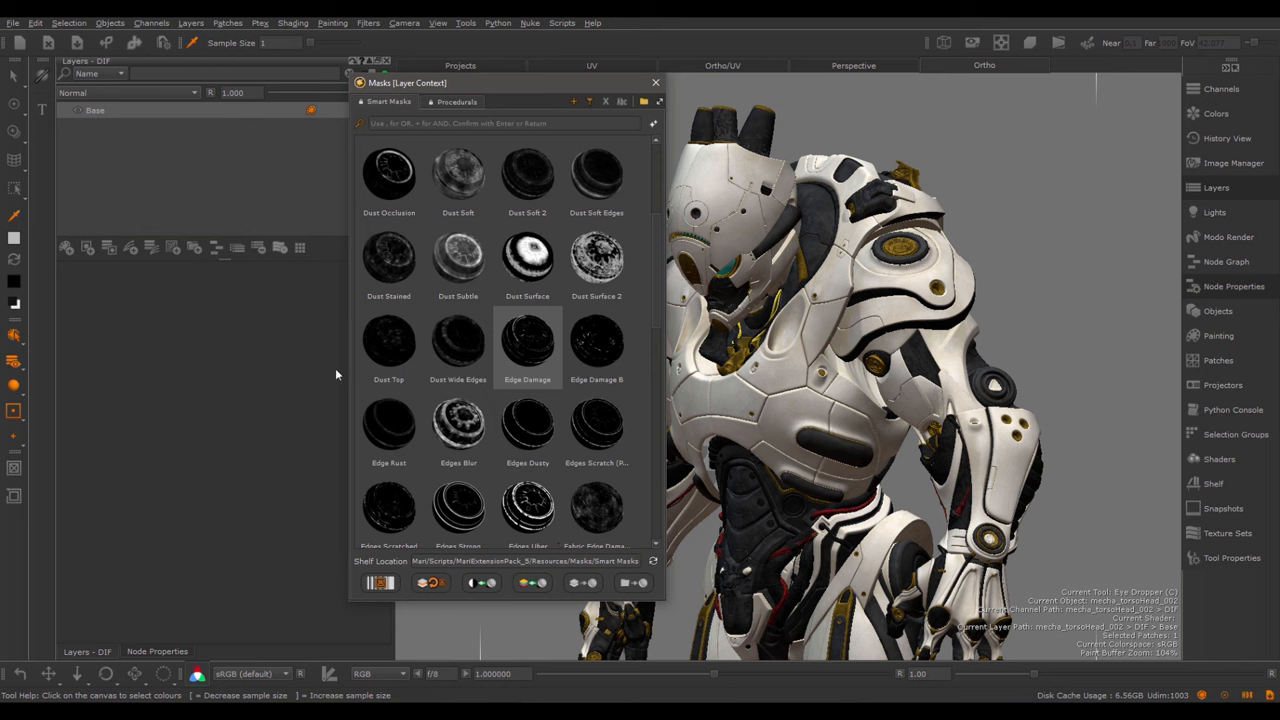
mouse_move(488, 394)
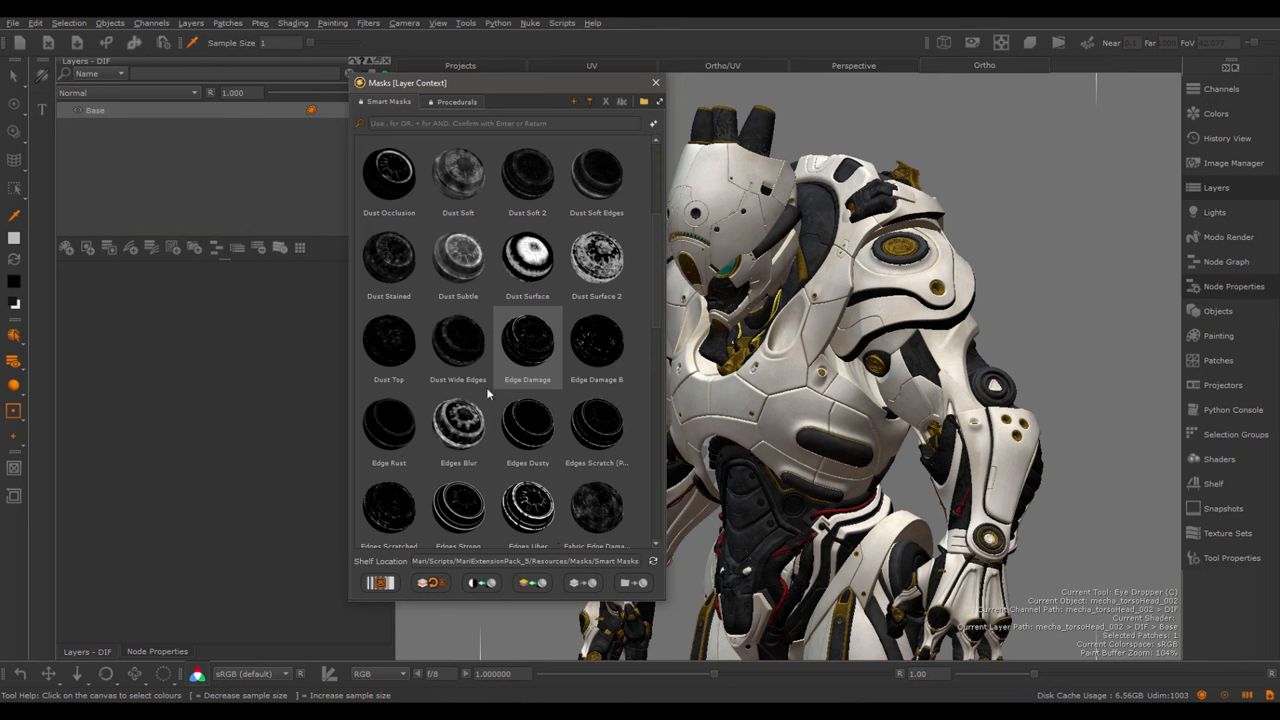
mouse_move(489, 391)
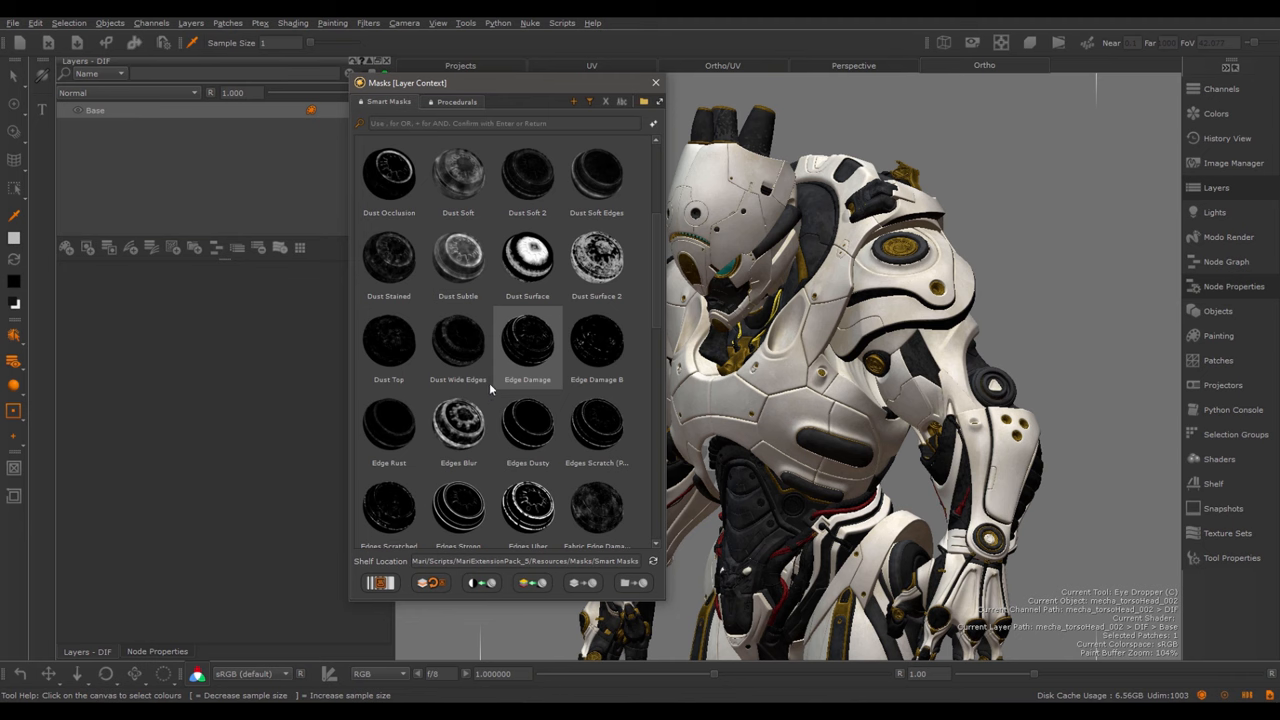
click(656, 82)
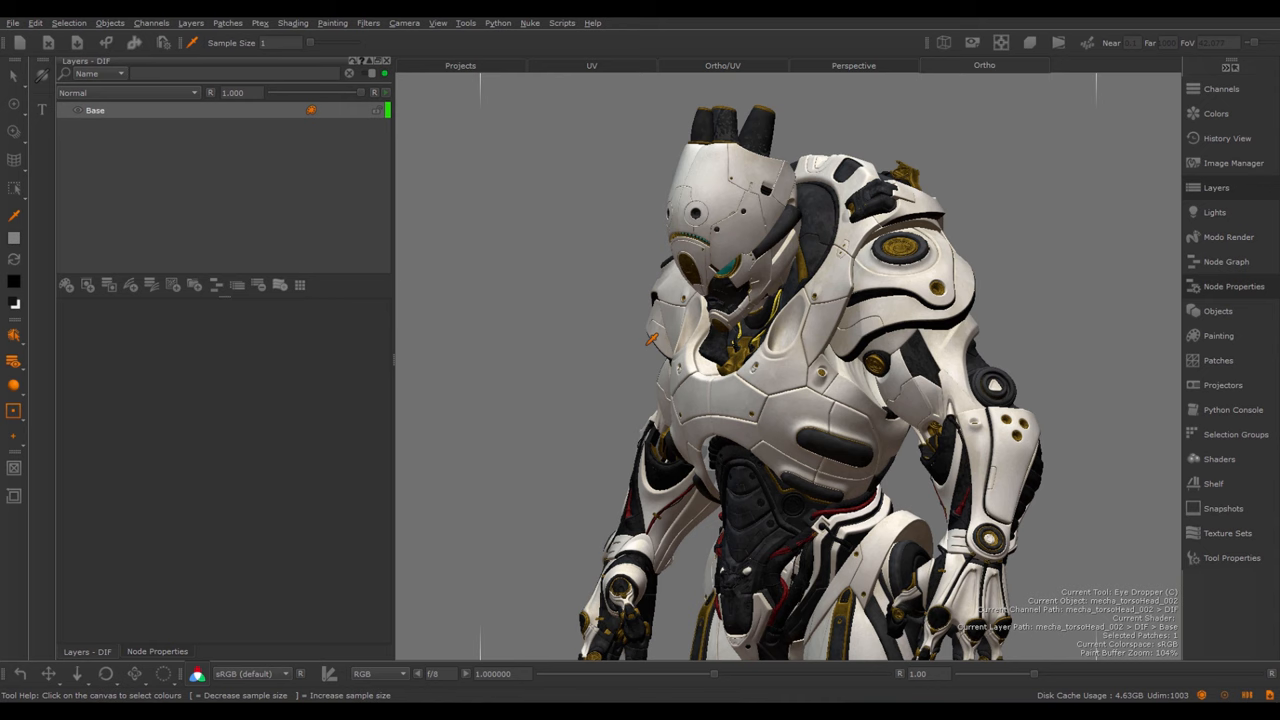
mouse_move(618, 450)
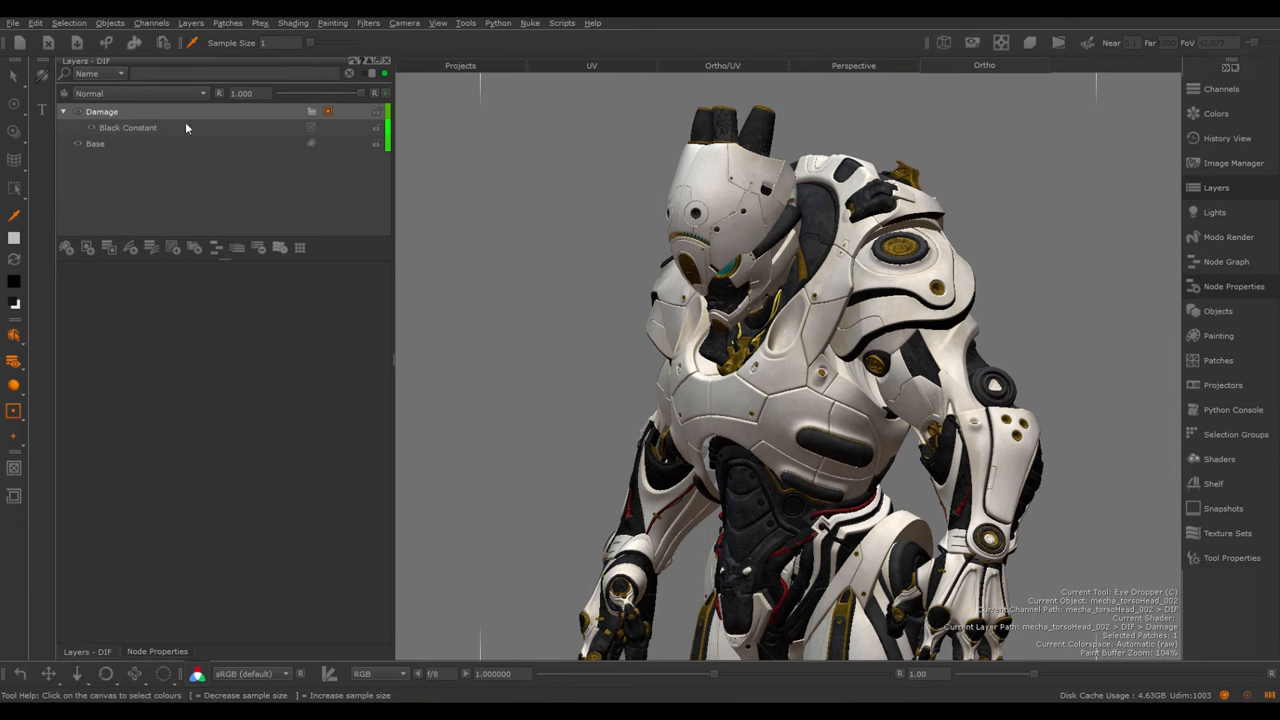
mouse_move(264, 127)
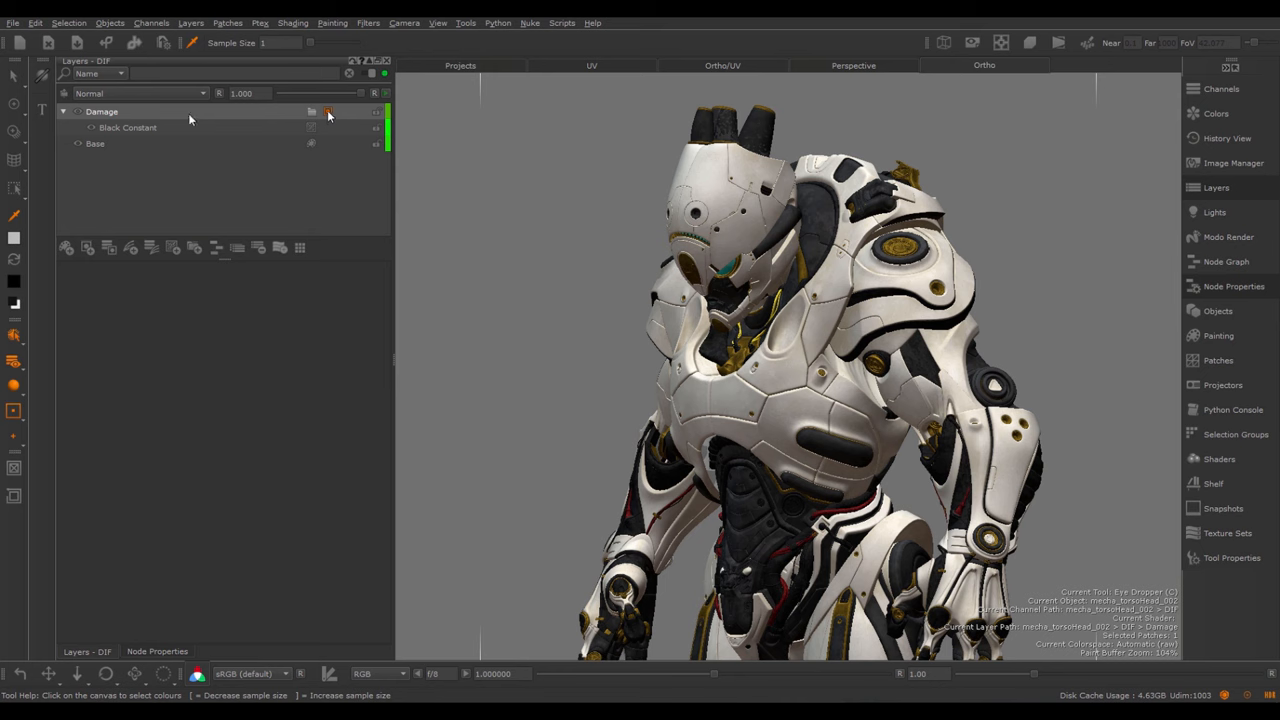
Bring up the Damage group's context menu to reach the mask shelf
right_click(102, 111)
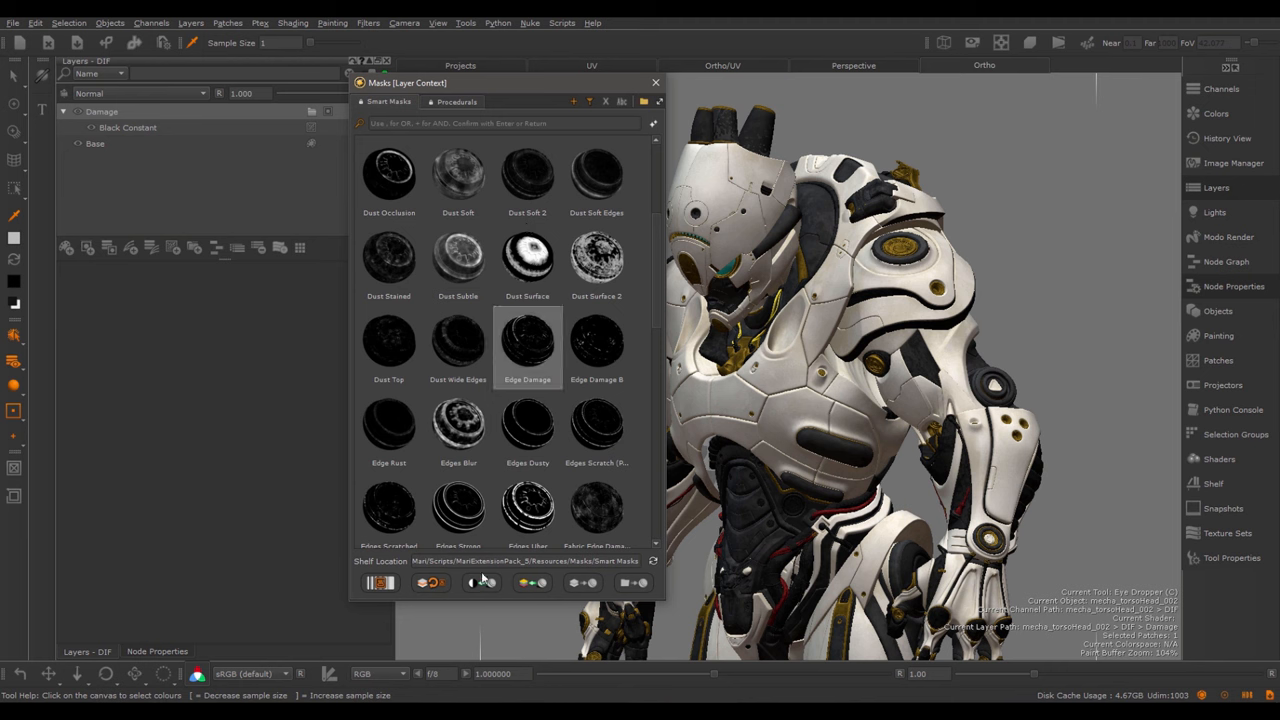
mouse_move(481, 582)
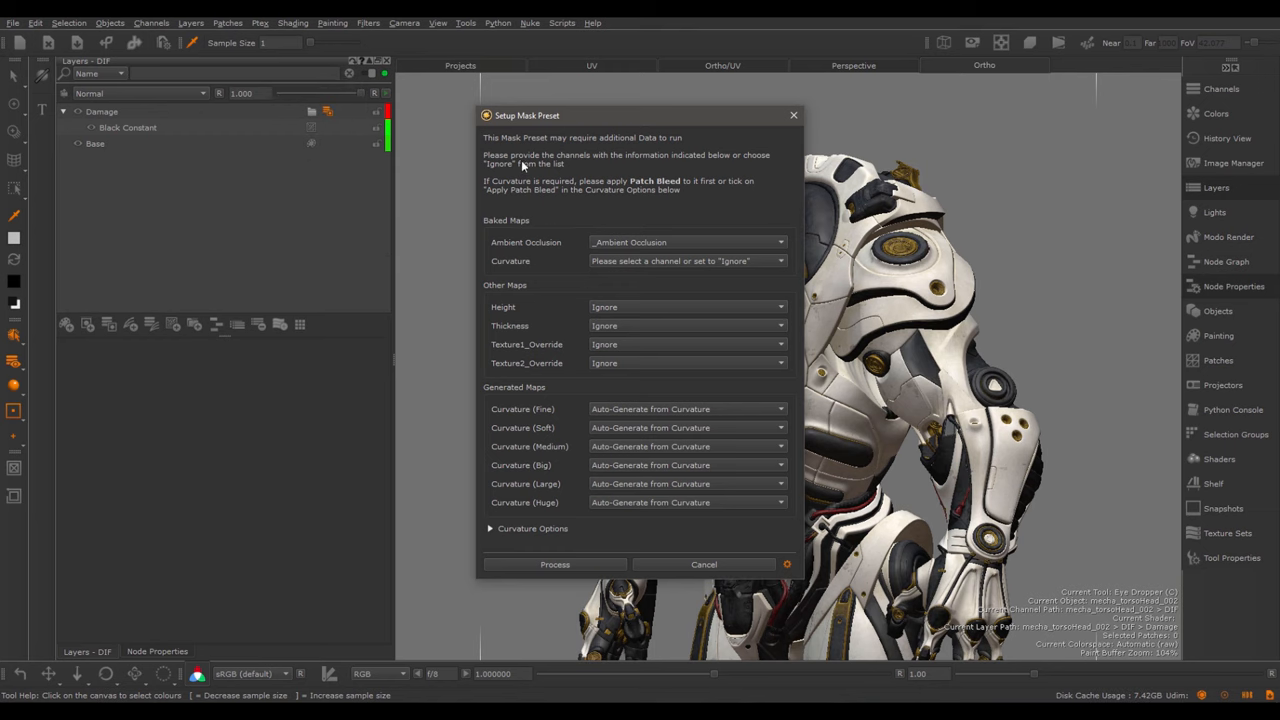
mouse_move(560, 177)
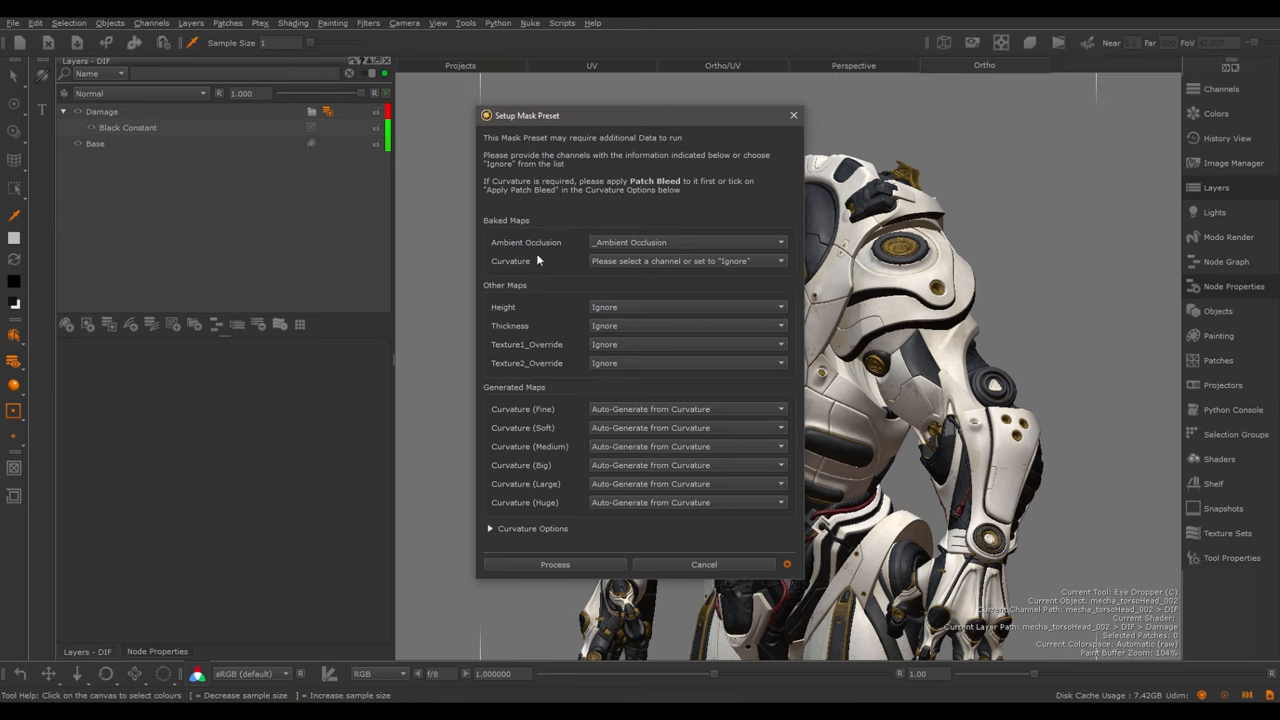
mouse_move(530, 252)
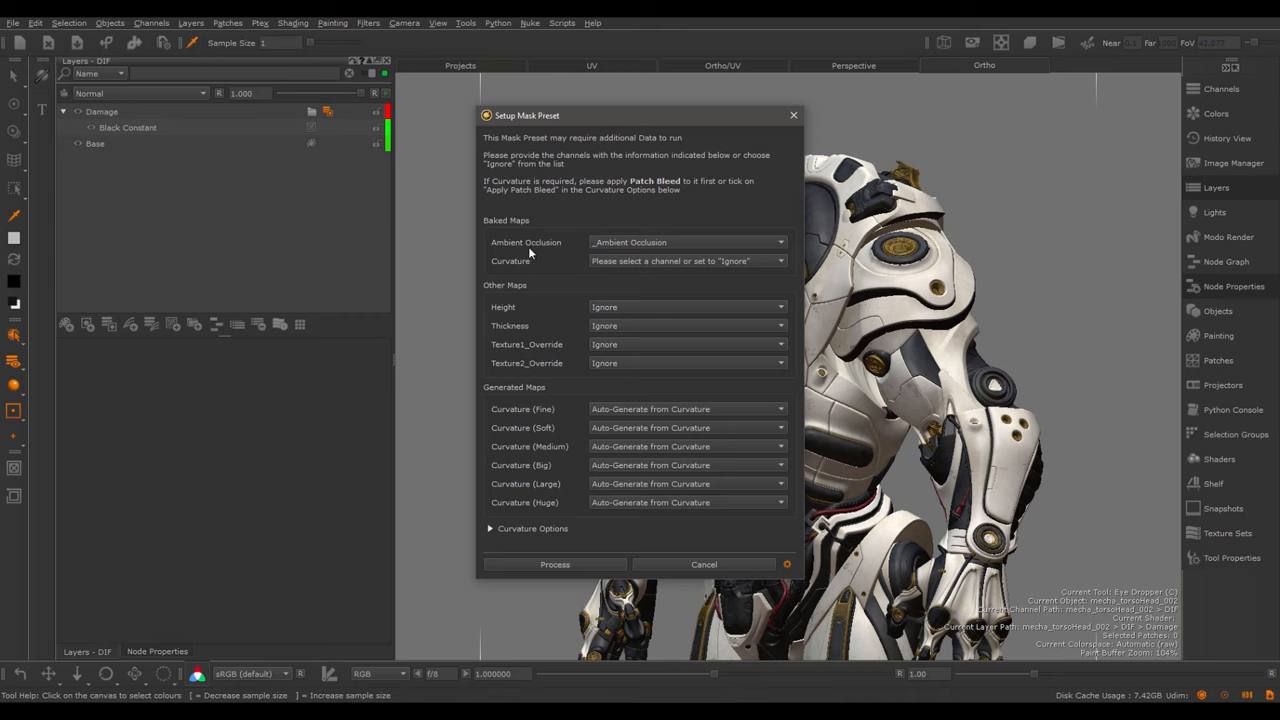
mouse_move(655, 257)
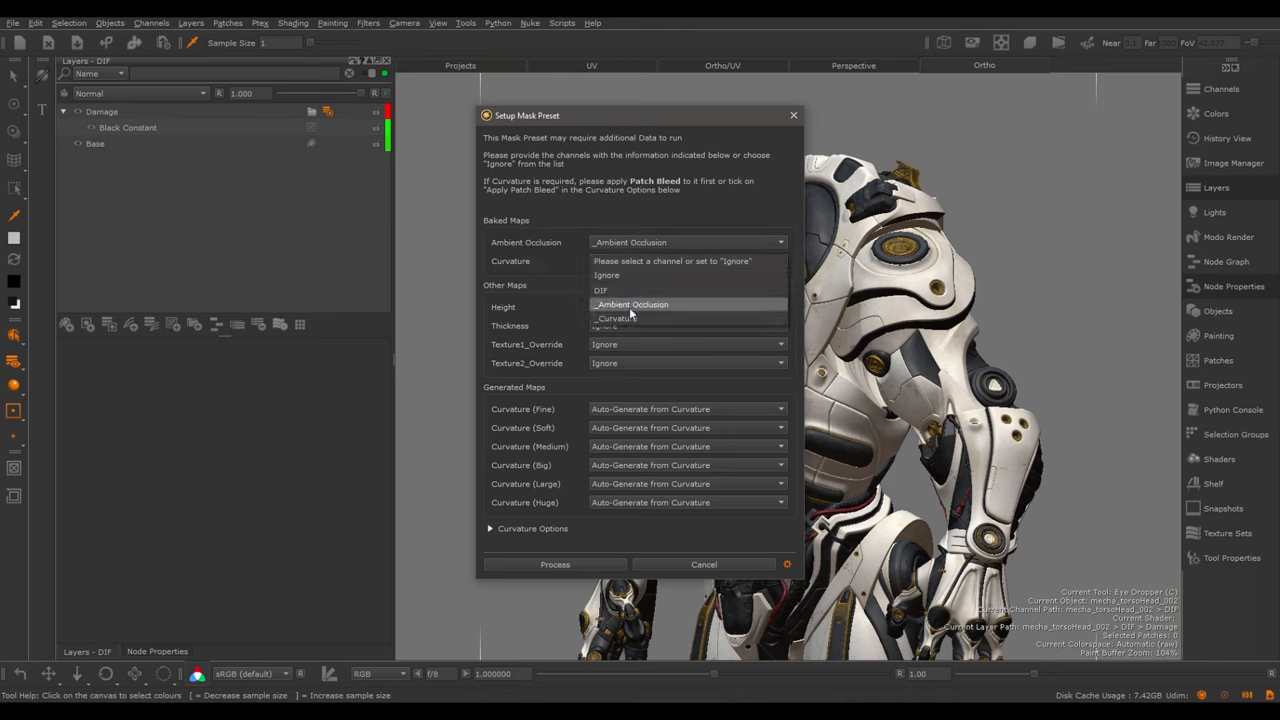
Use _Curvature as the preset's curvature input and process the mask preset
click(614, 318)
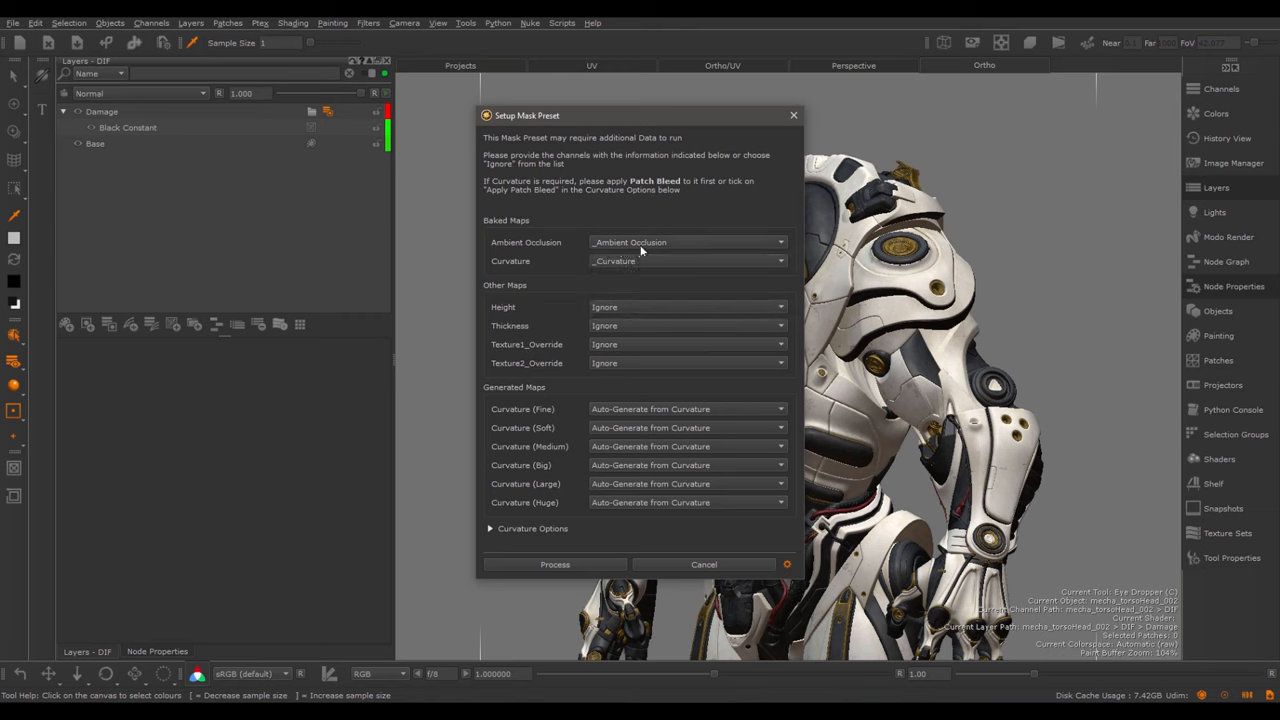
mouse_move(575, 574)
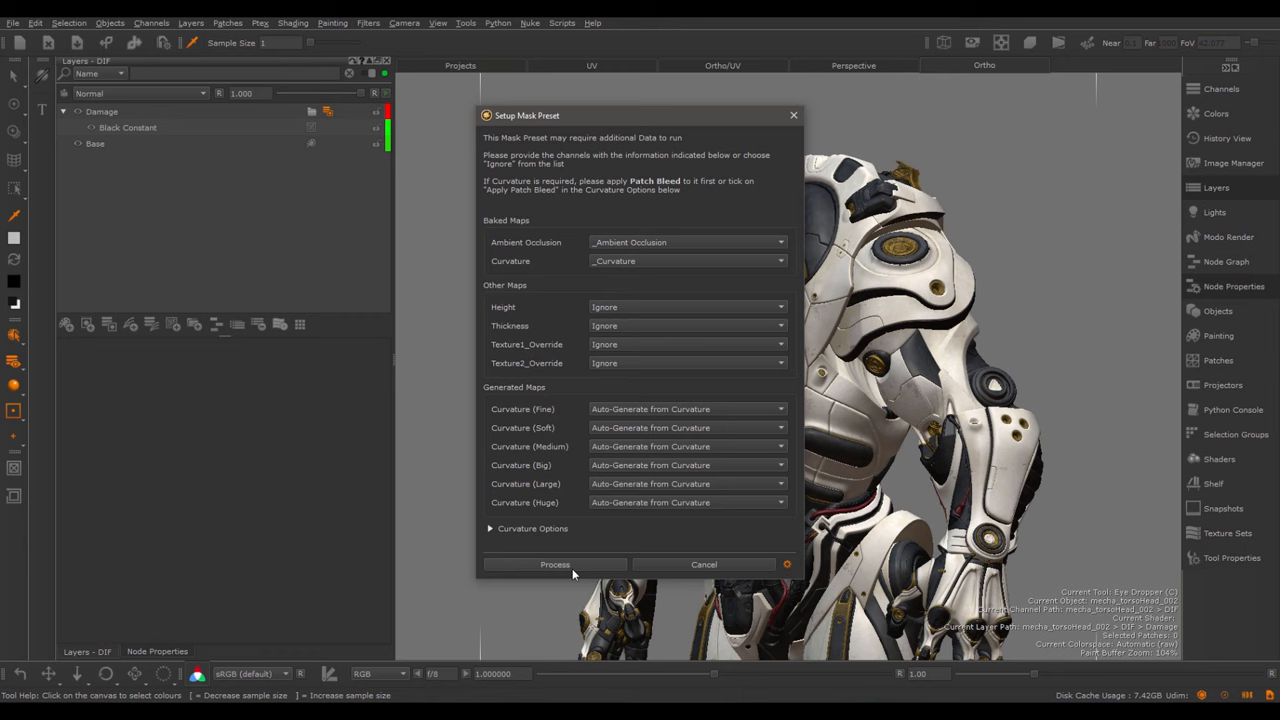
mouse_move(597, 289)
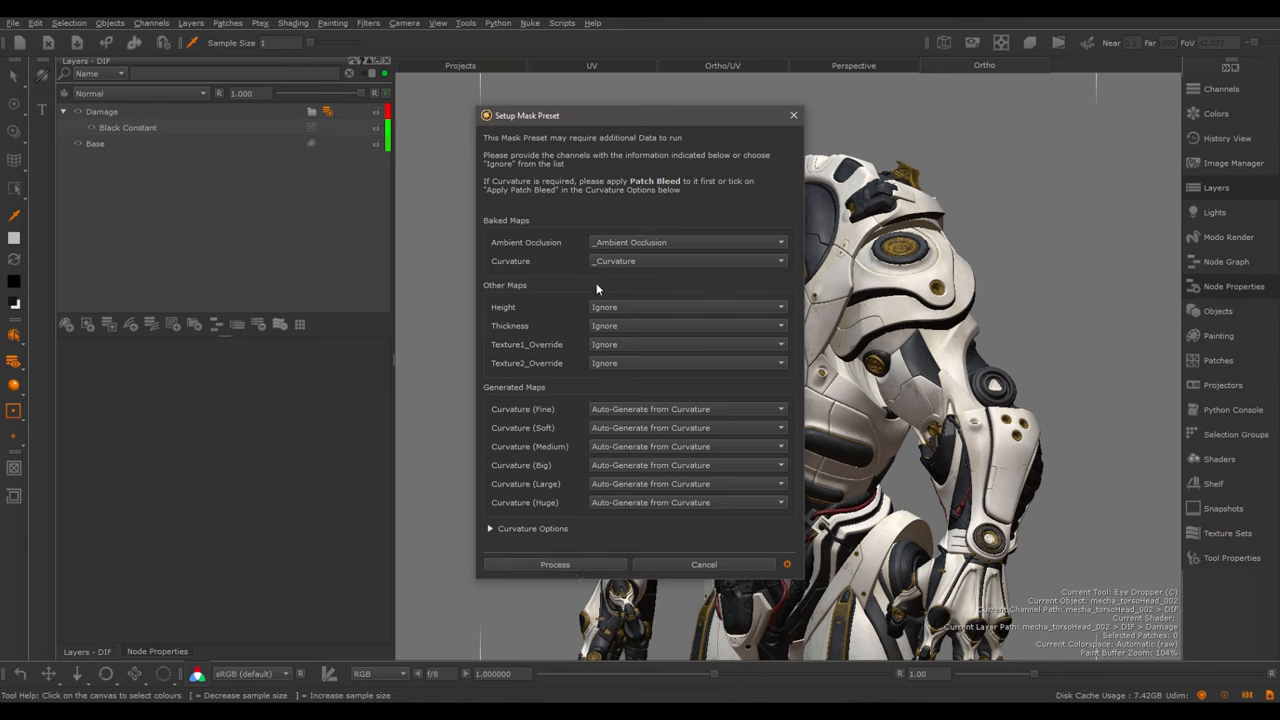
mouse_move(795, 471)
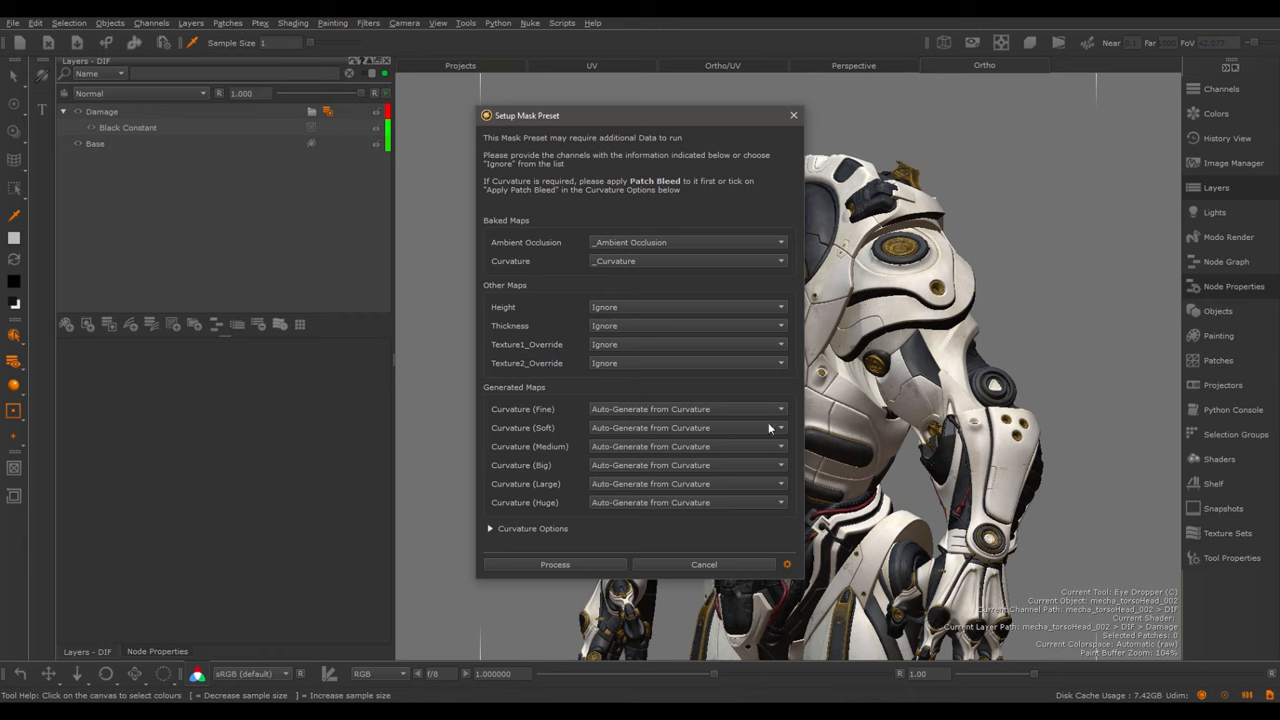
mouse_move(775, 419)
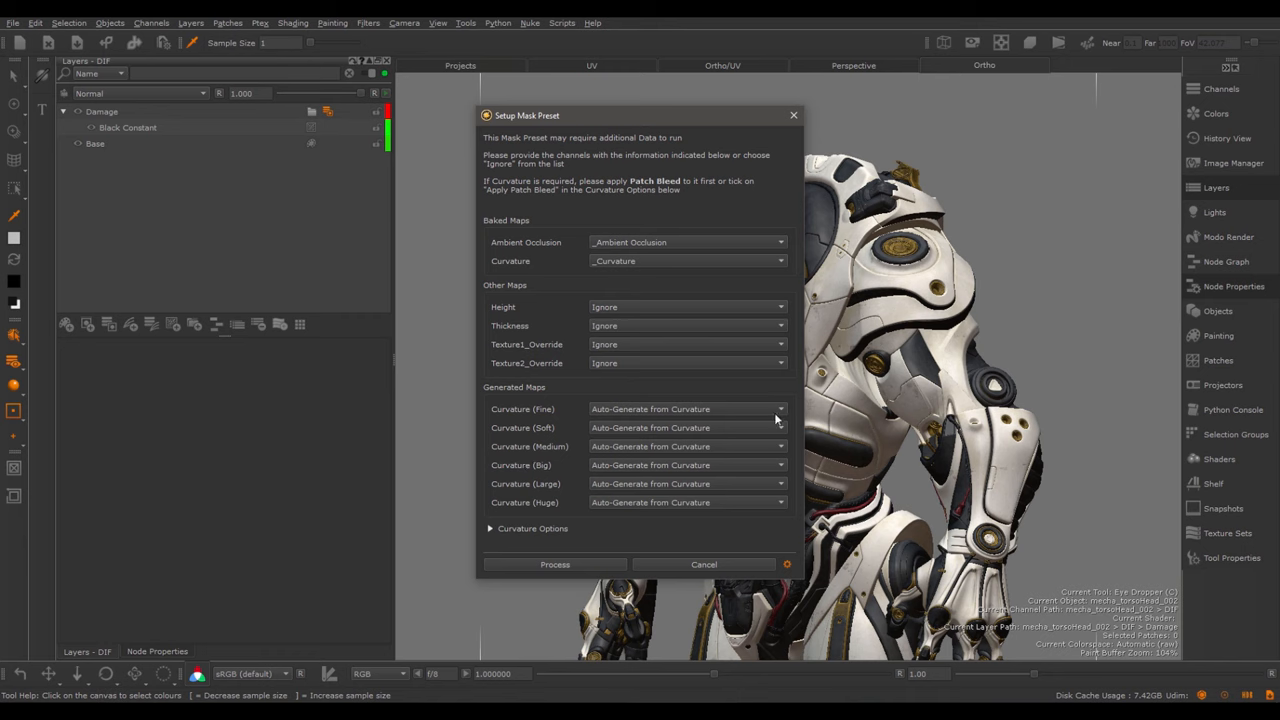
mouse_move(713, 242)
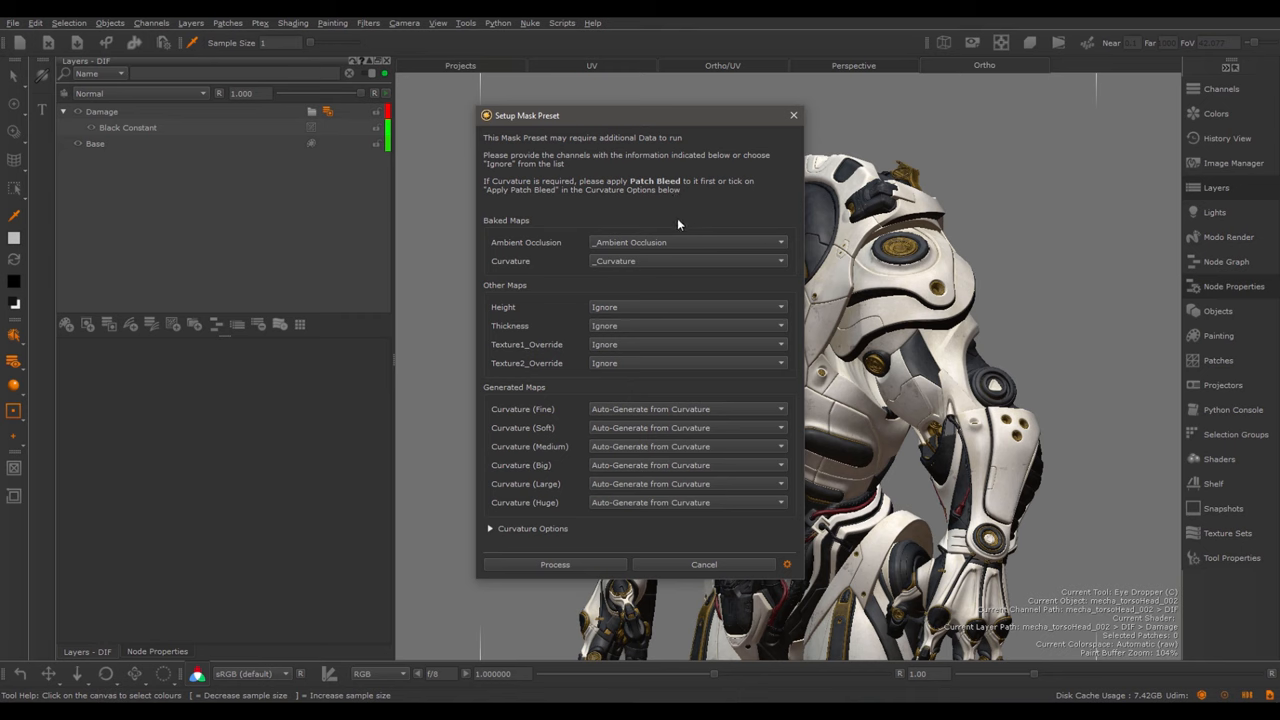
mouse_move(583, 568)
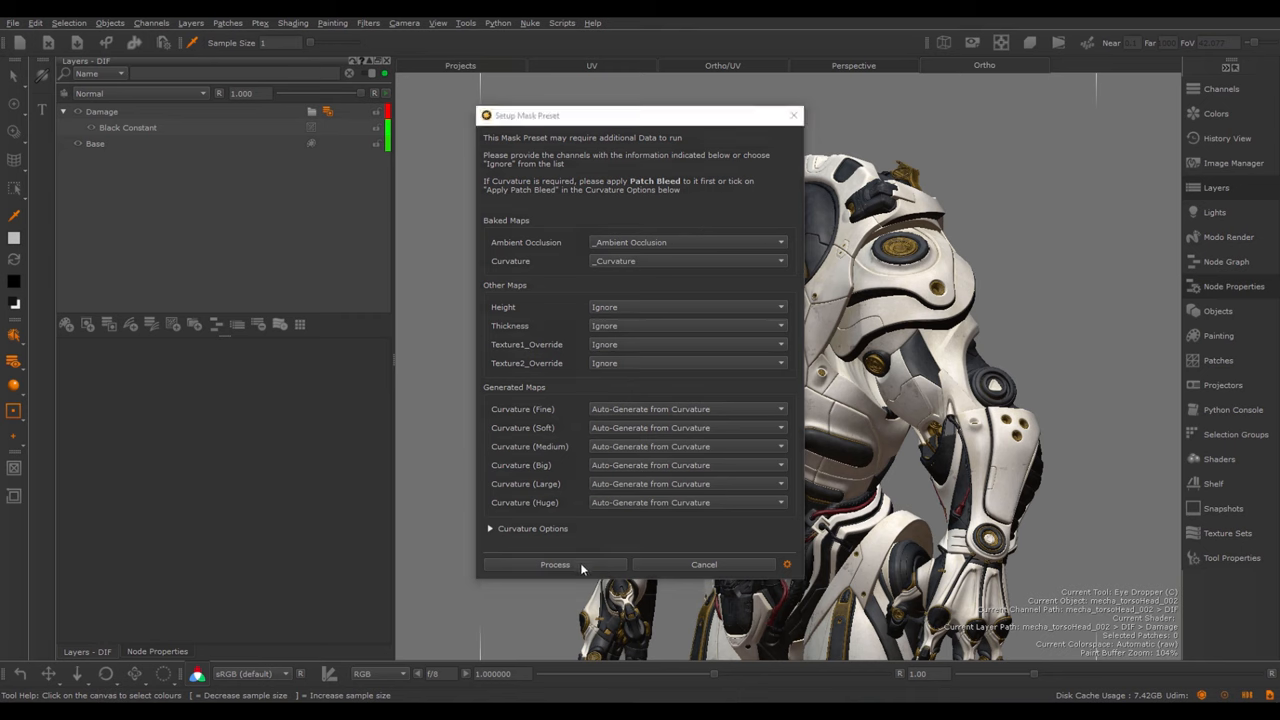
click(555, 564)
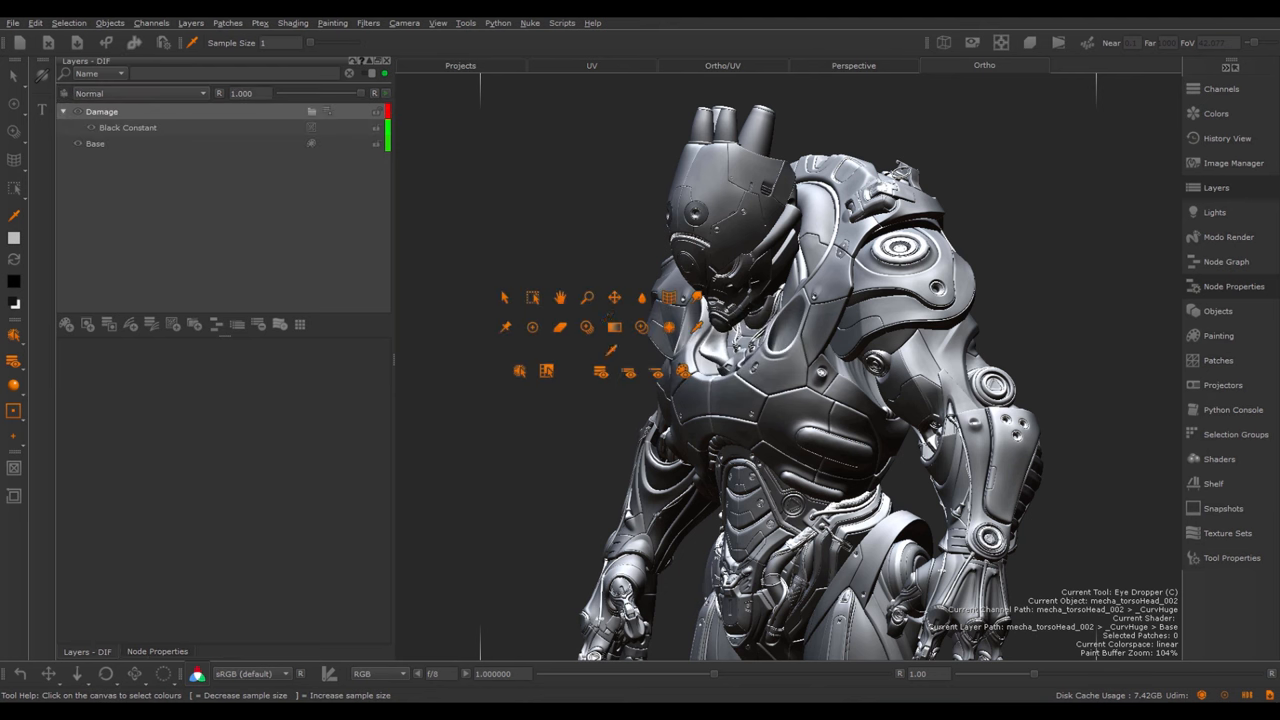
Open the Damage layer's mask stack and select SmartMask Edge Damage
click(984, 65)
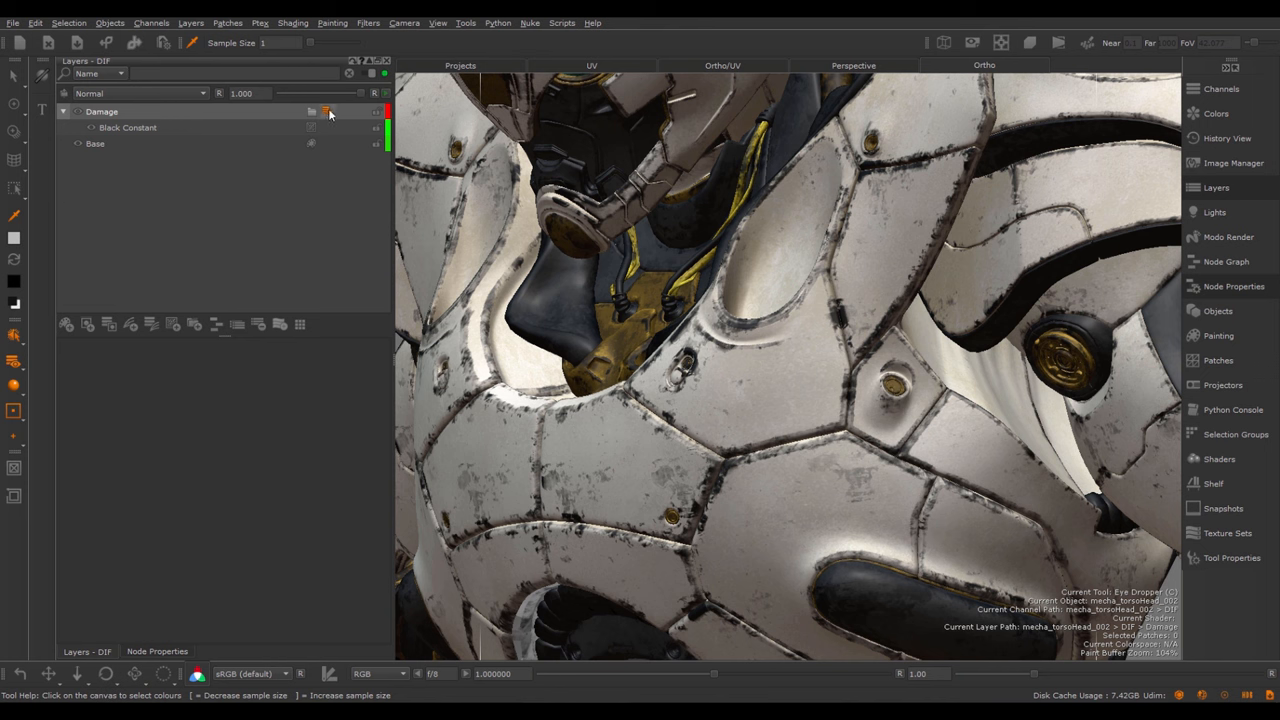
double_click(101, 111)
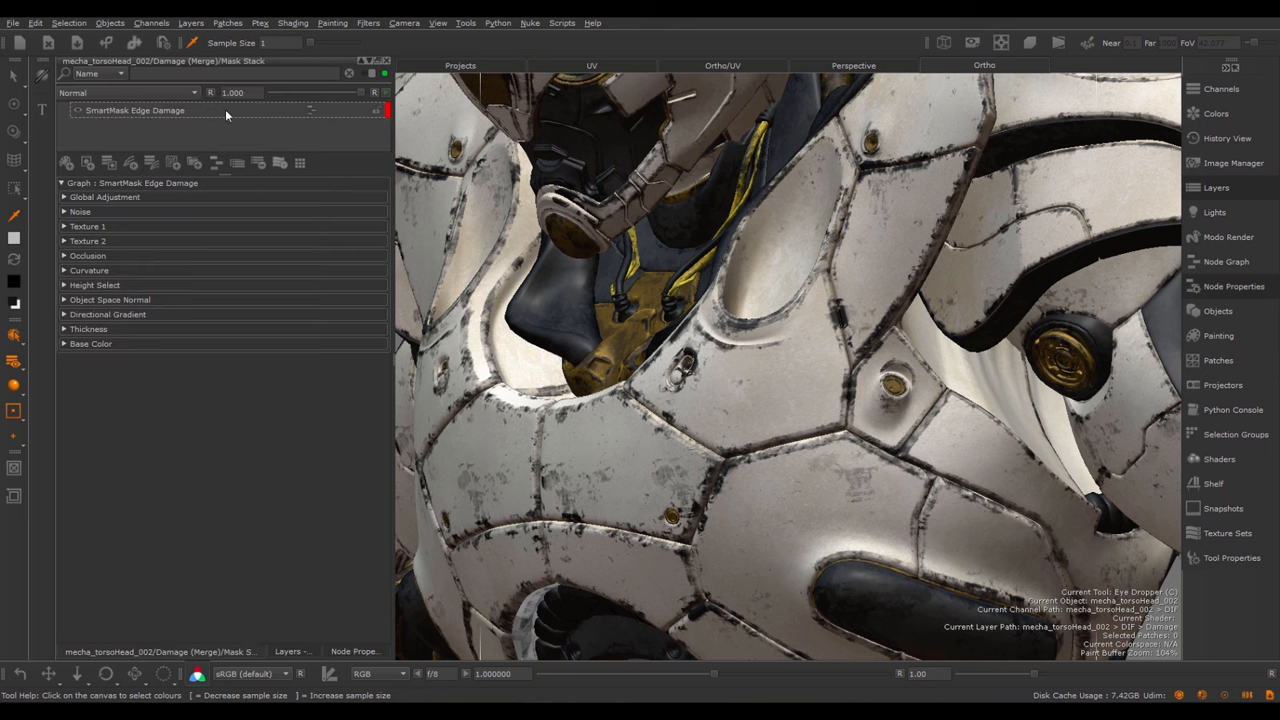
mouse_move(212, 113)
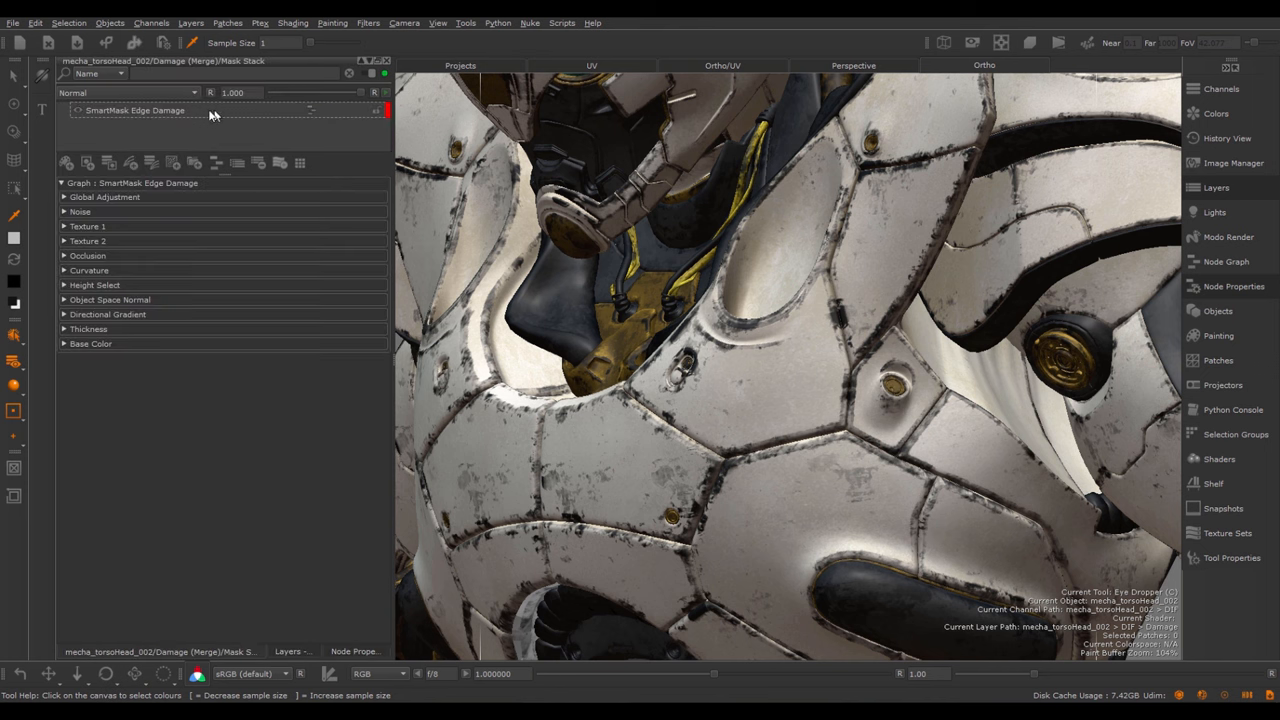
click(135, 110)
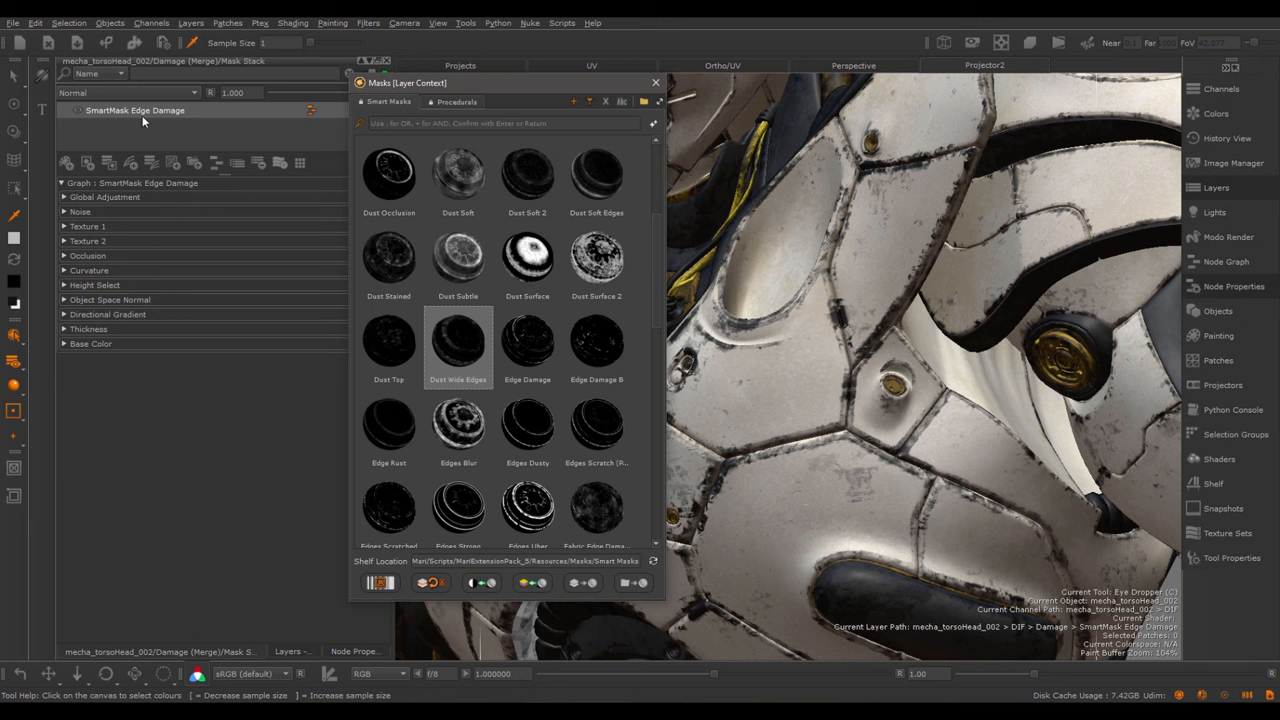
mouse_move(550, 548)
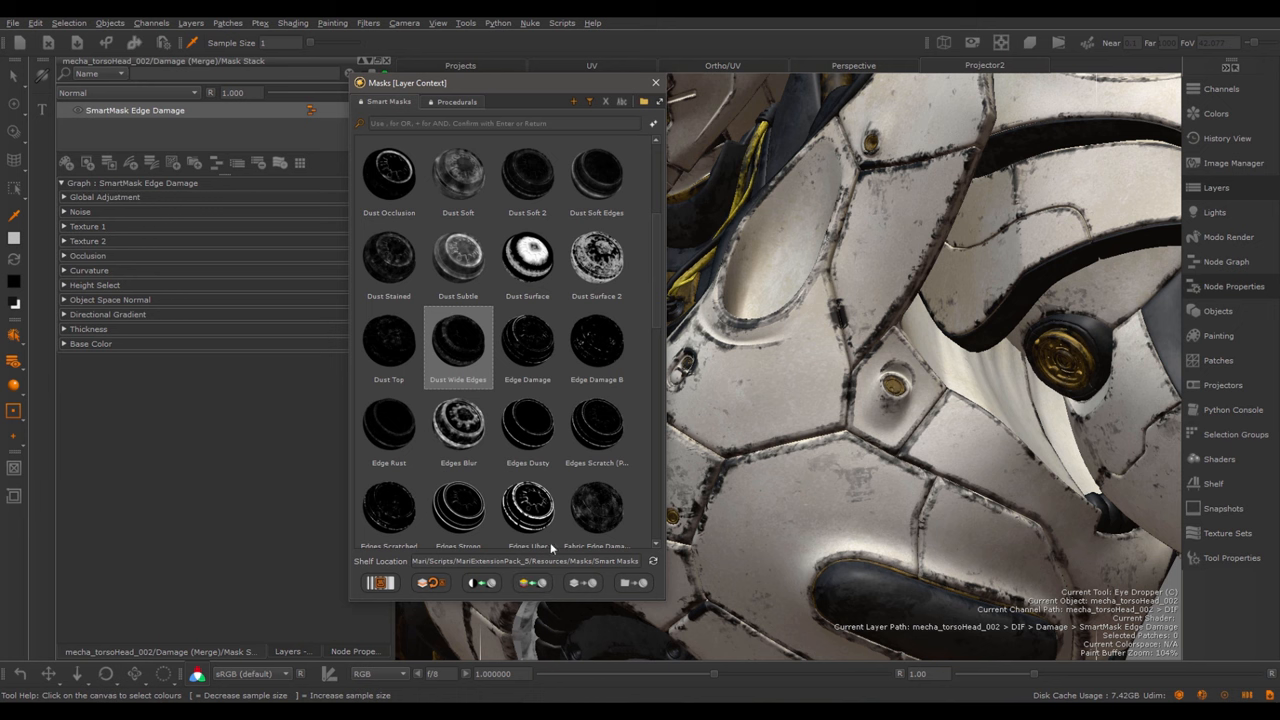
double_click(458, 343)
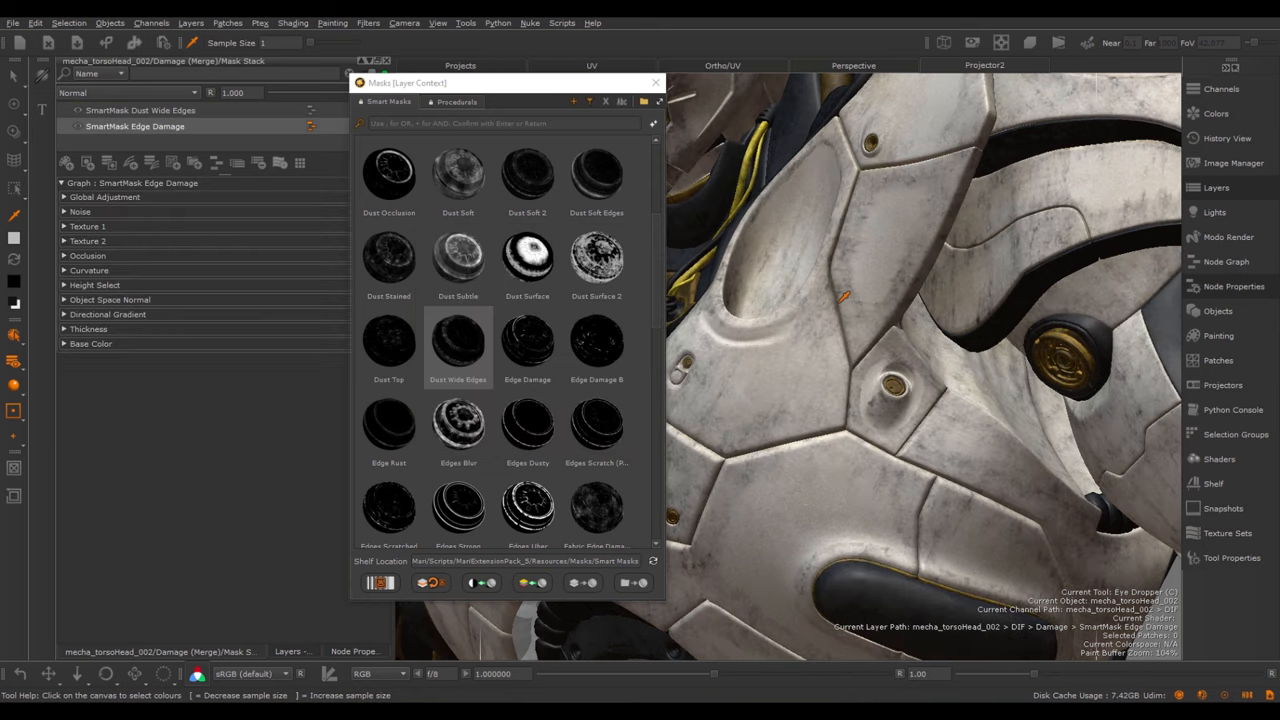
mouse_move(360, 207)
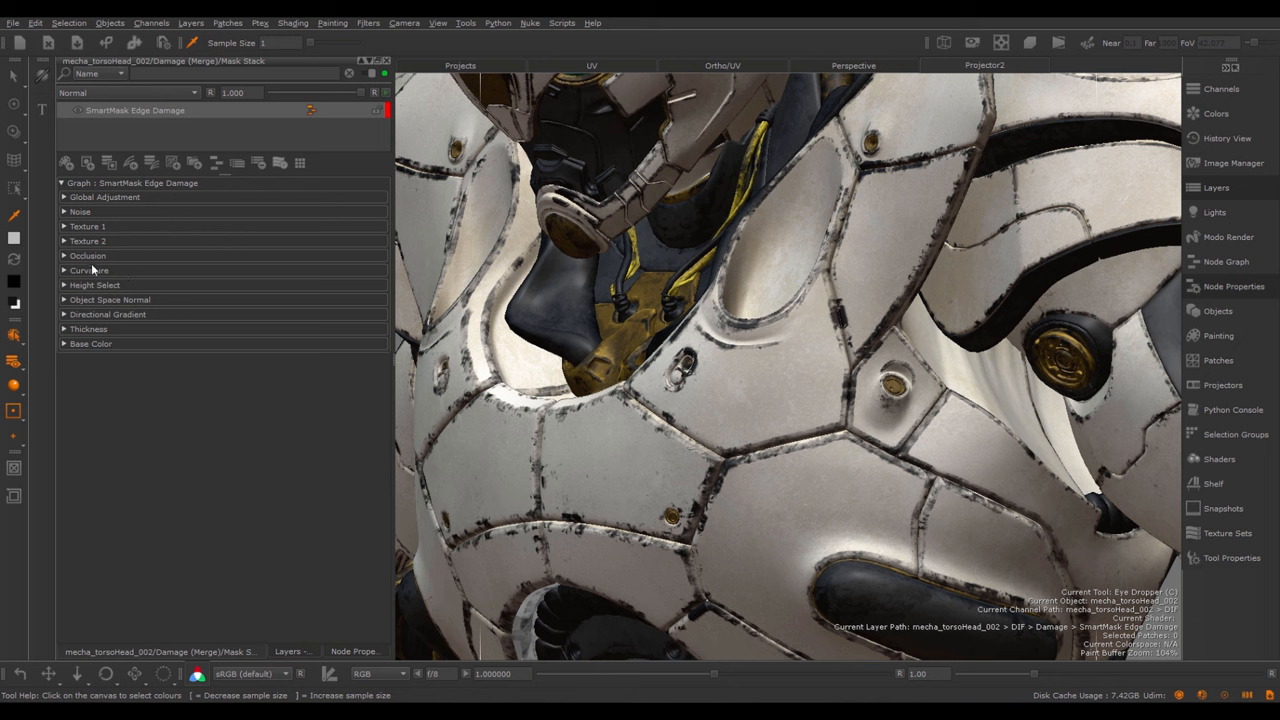
Set Edge Damage curvature to Brightness -0.180, Edge Intensity 1.073 and Soft 0.580
click(89, 270)
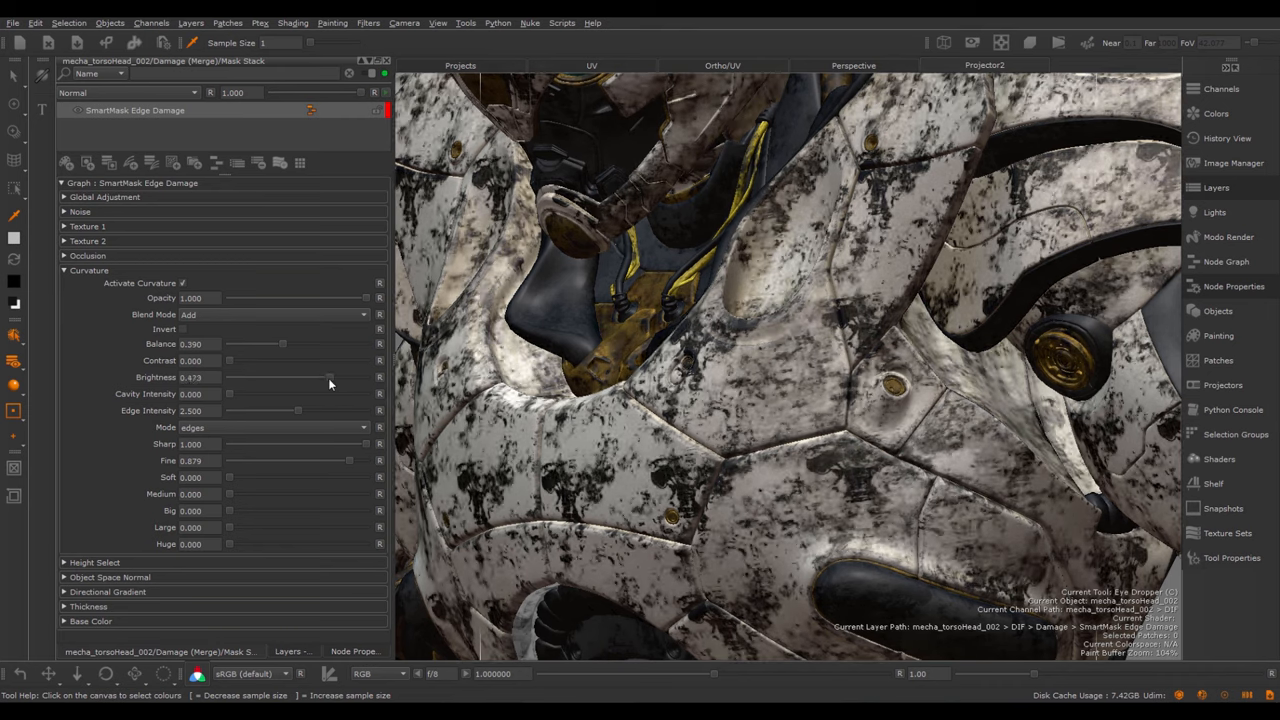
drag(330, 377, 284, 377)
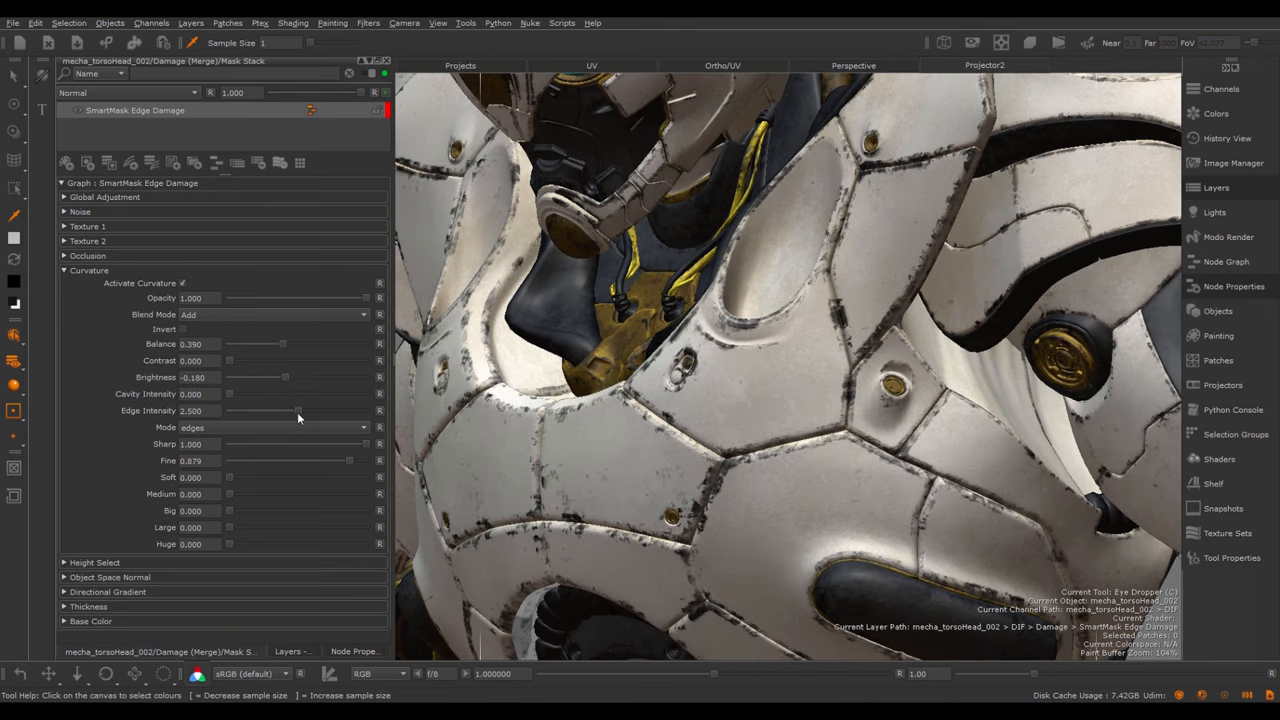
drag(298, 411, 258, 411)
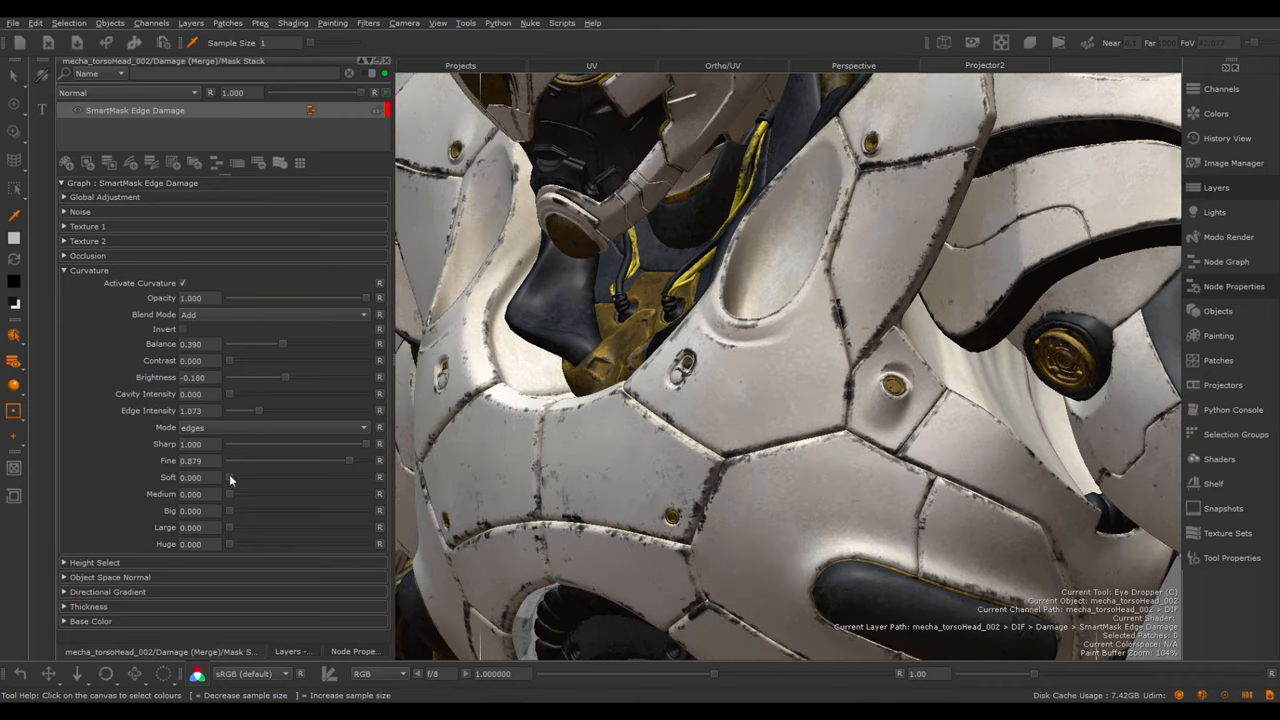
drag(228, 477, 308, 477)
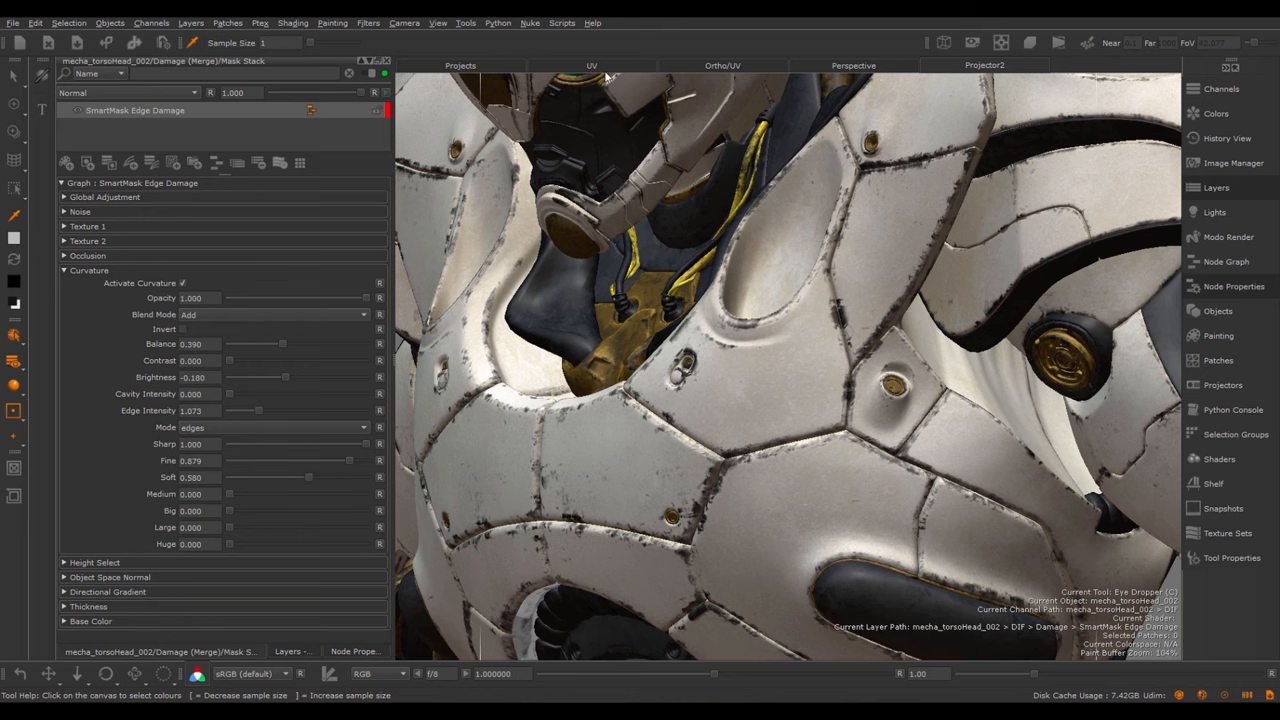
click(591, 65)
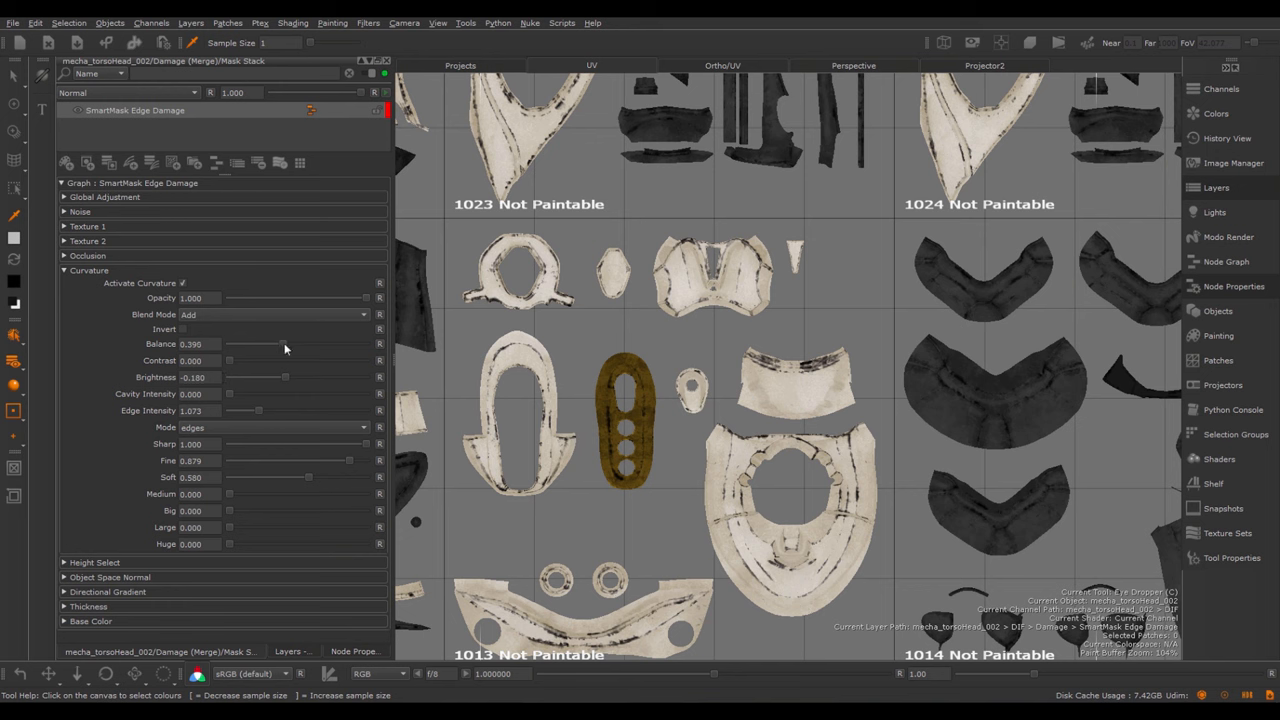
Raise the Edge Damage curvature balance to 0.522
drag(253, 344, 293, 344)
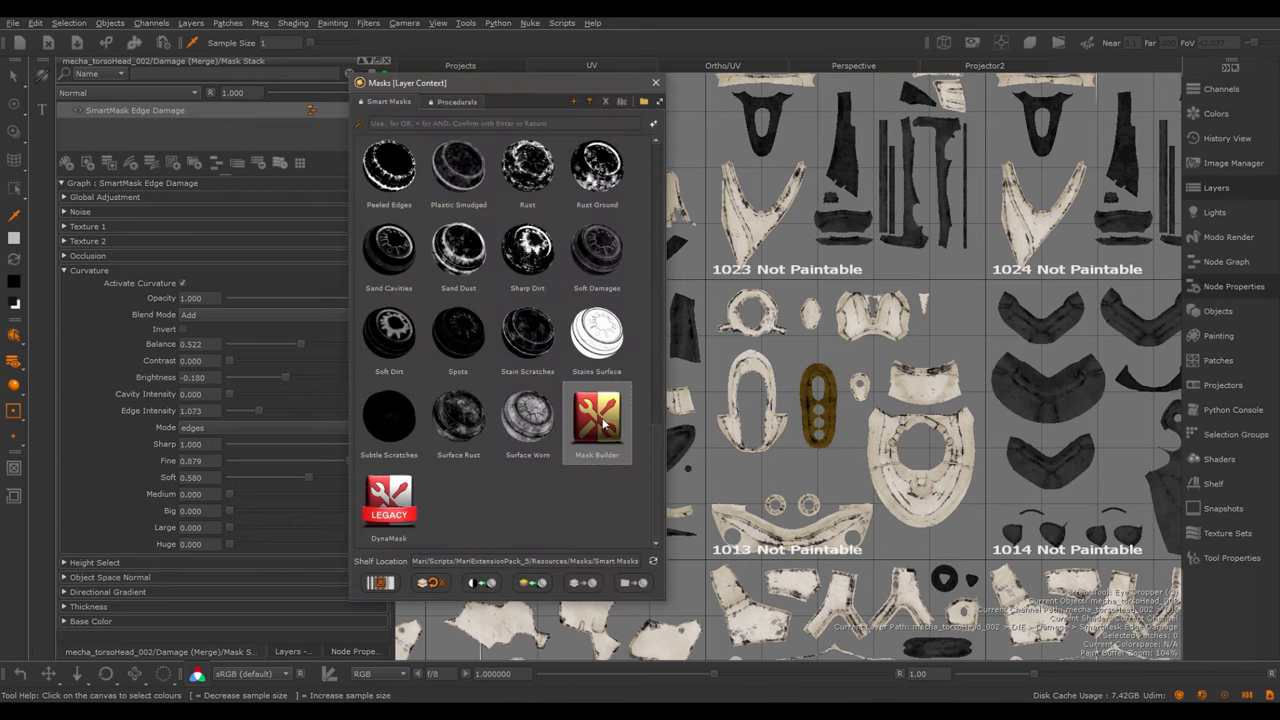
mouse_move(597, 420)
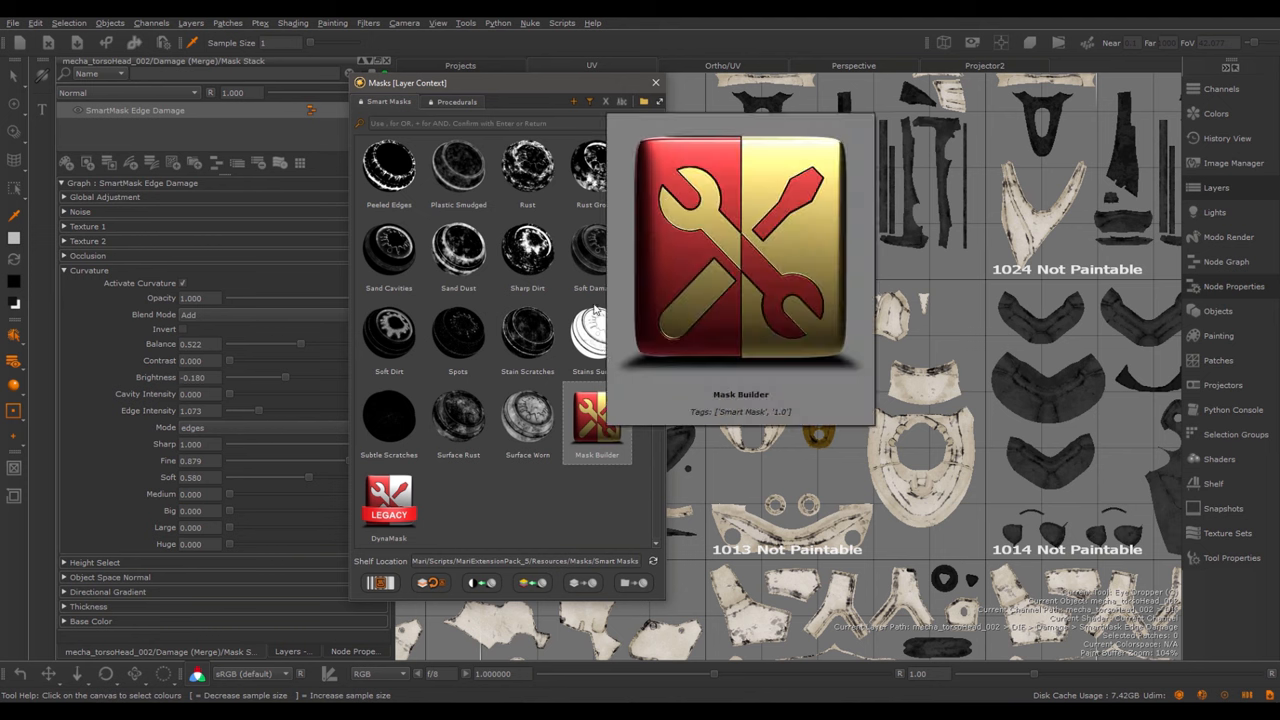
mouse_move(473, 310)
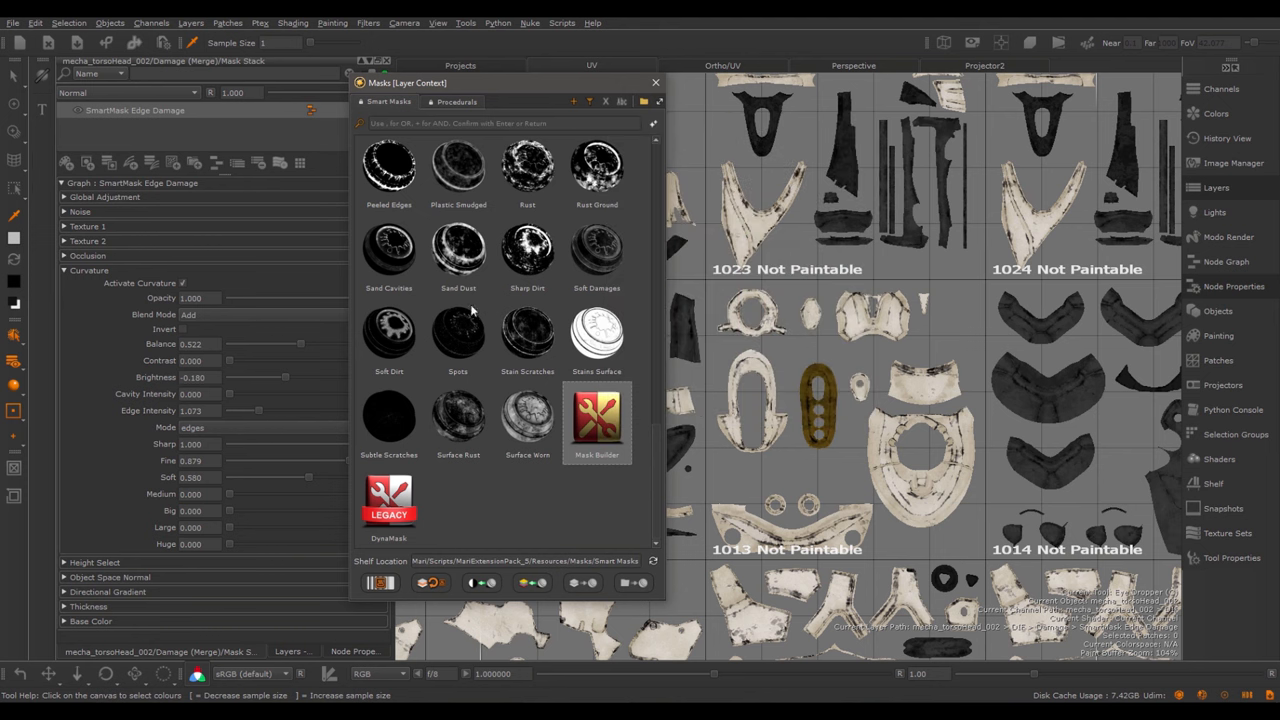
mouse_move(596, 440)
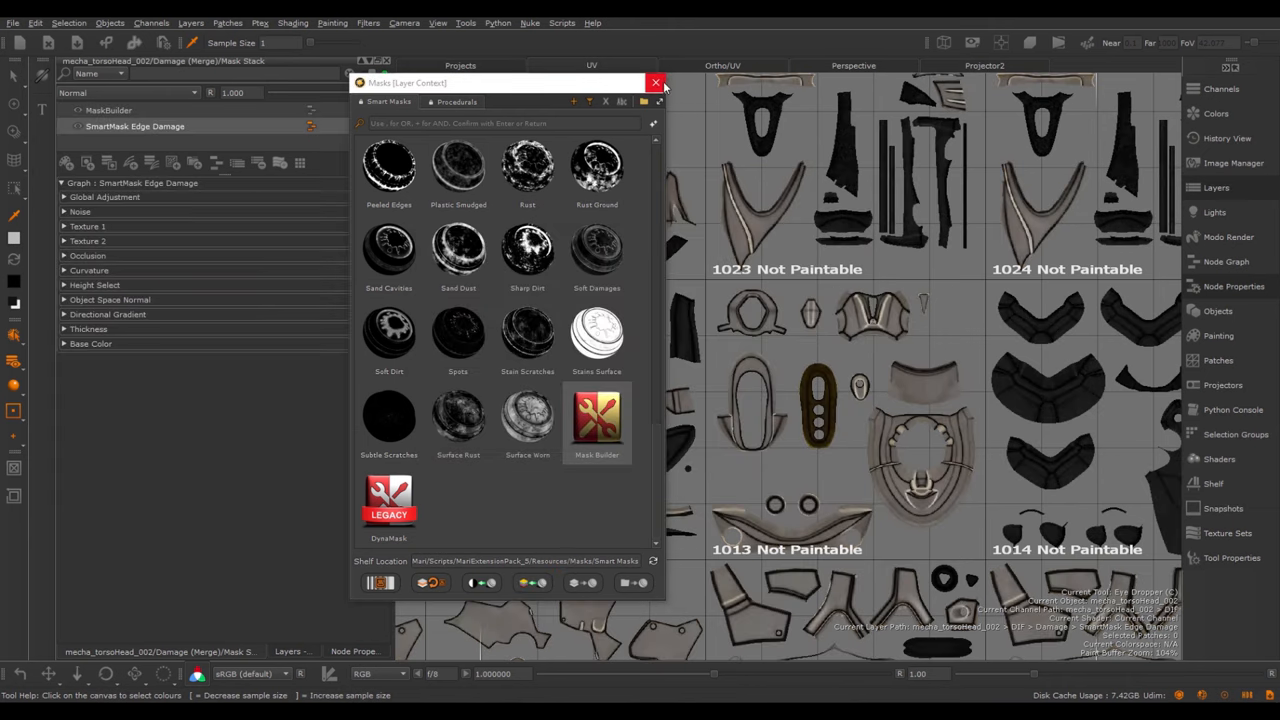
Close the mask presets and set the viewport to show only the Current Layer
click(655, 82)
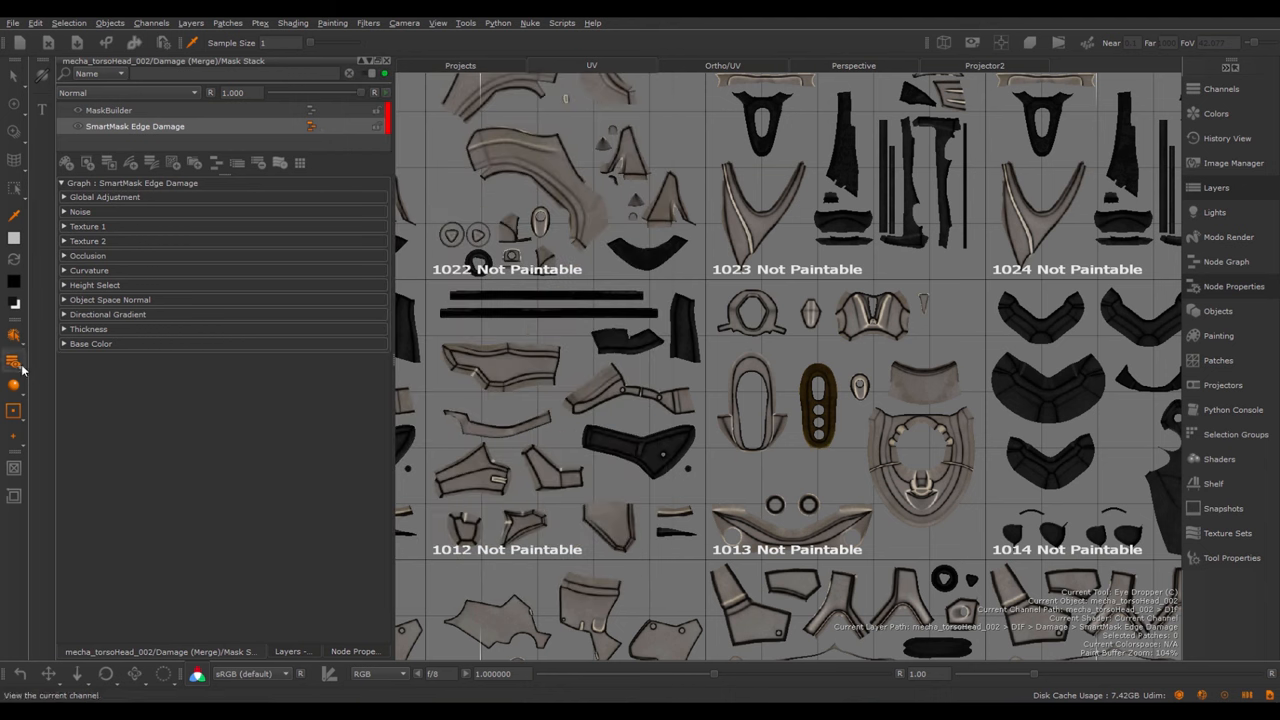
click(14, 362)
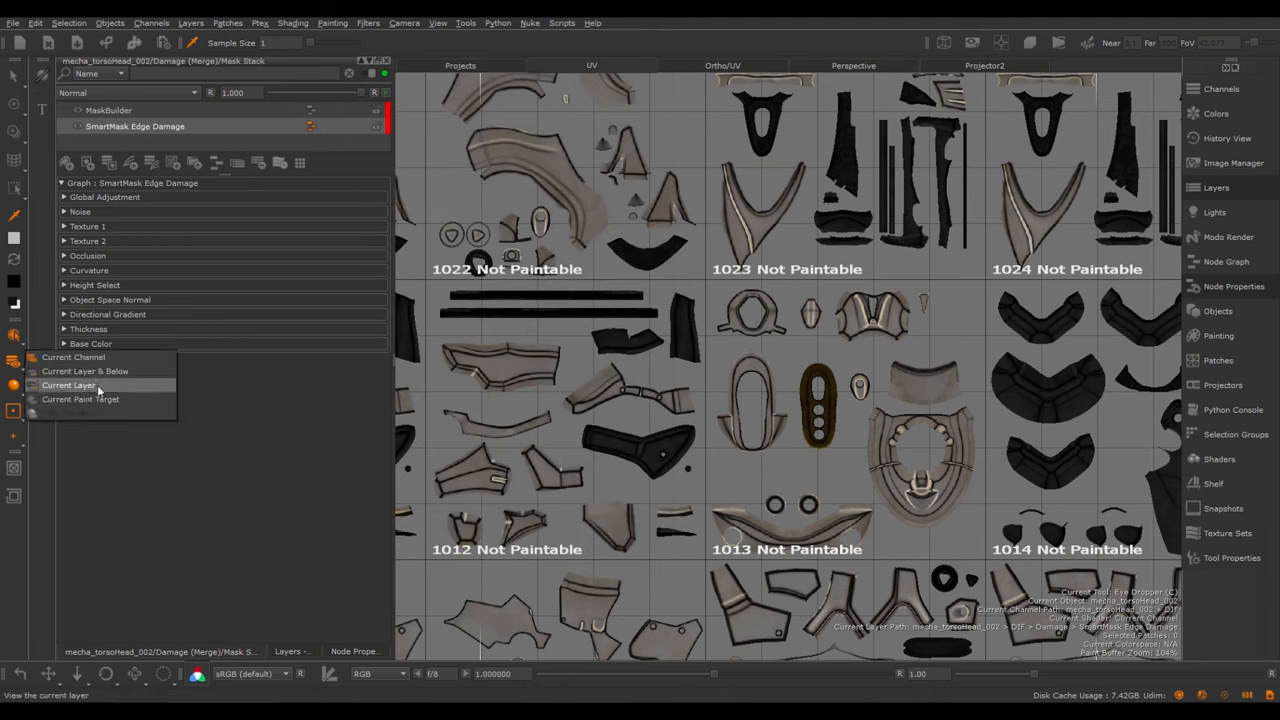
click(68, 385)
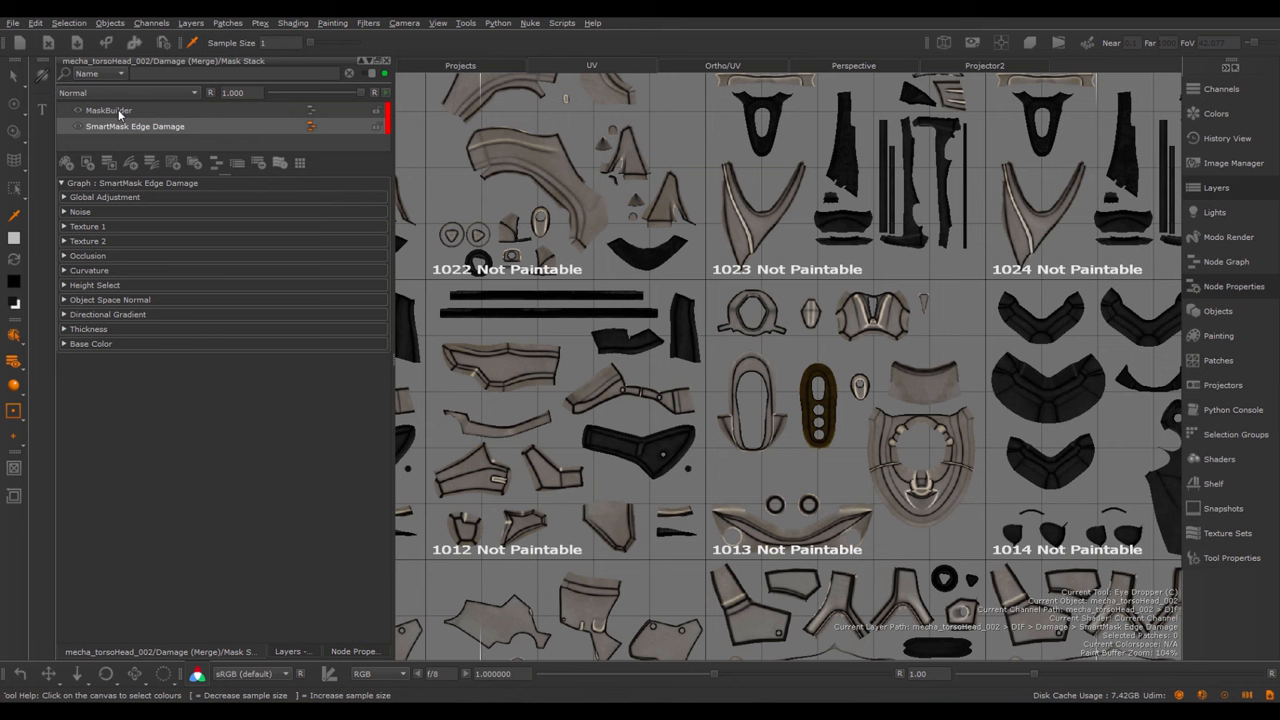
Select the MaskBuilder mask to inspect its settings, then return to the layer list
click(108, 110)
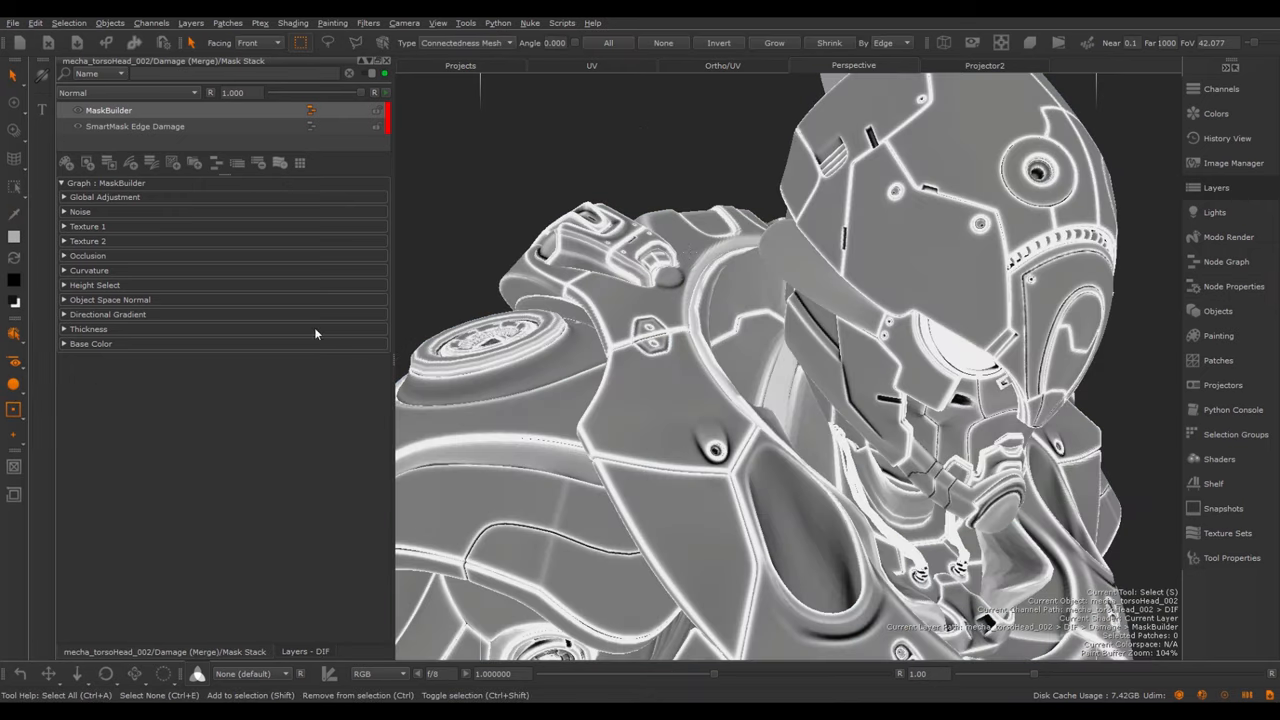
mouse_move(323, 298)
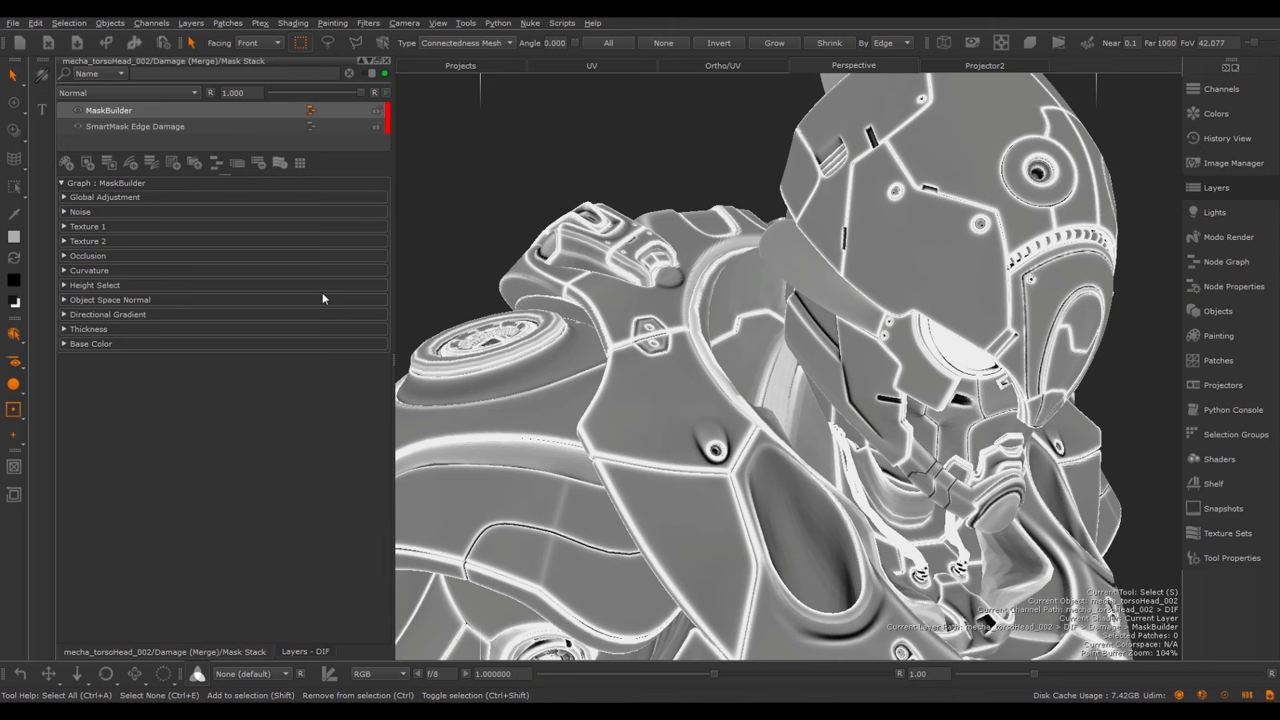
mouse_move(201, 214)
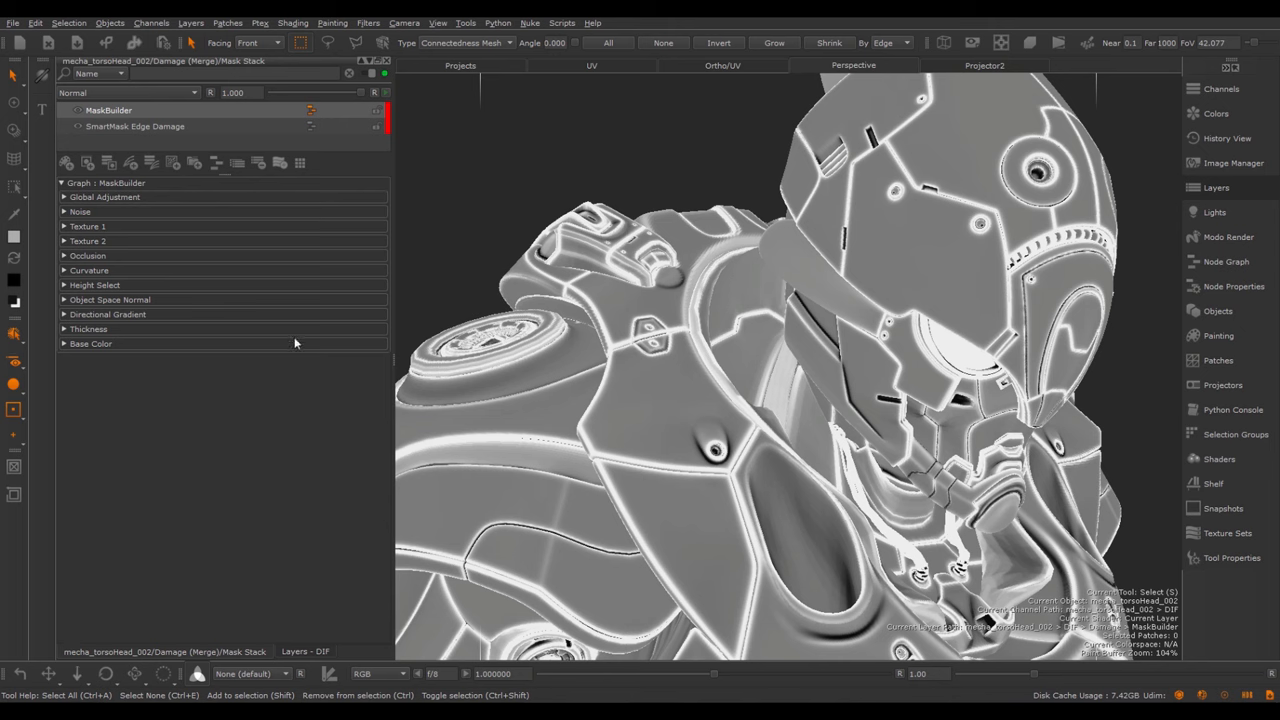
mouse_move(191, 342)
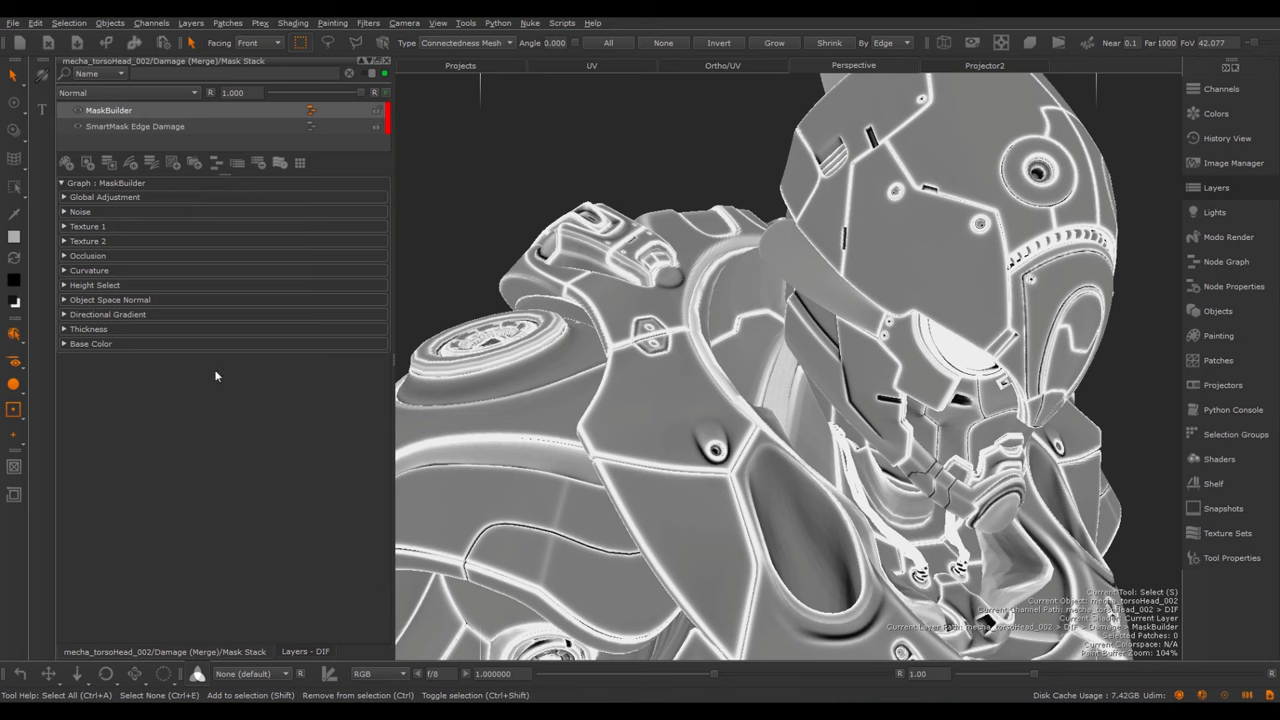
mouse_move(323, 252)
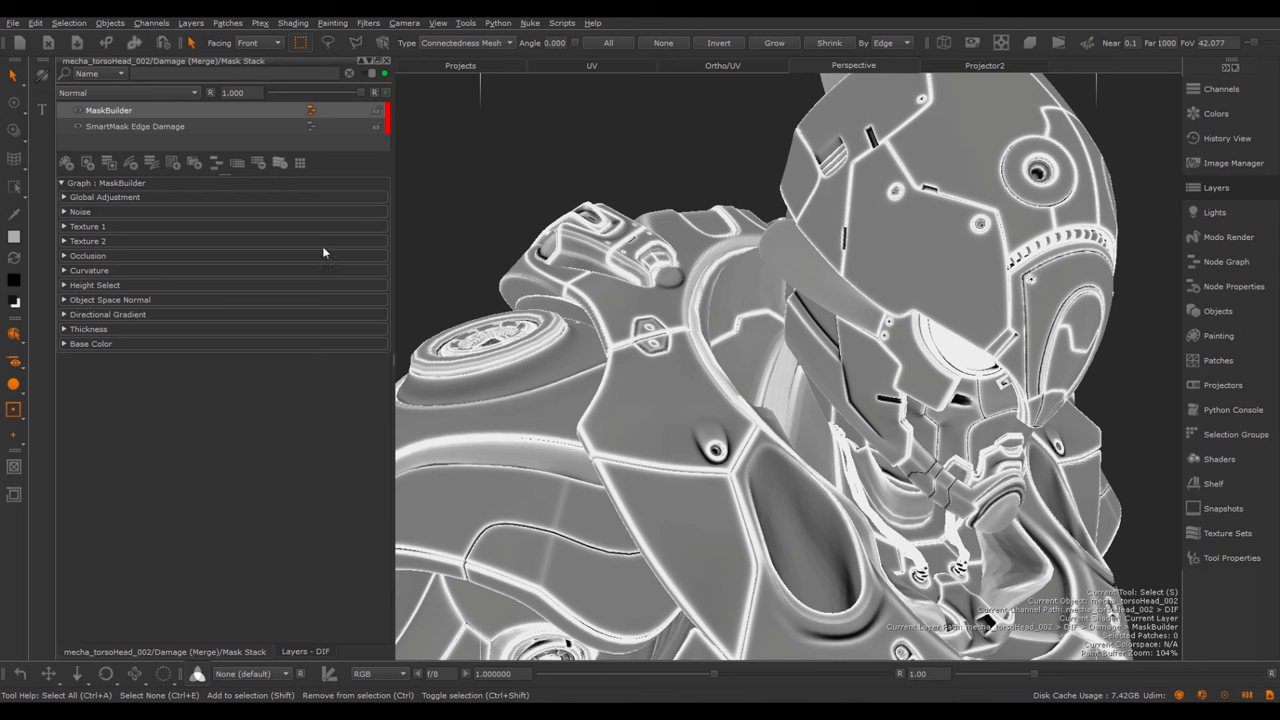
mouse_move(322, 220)
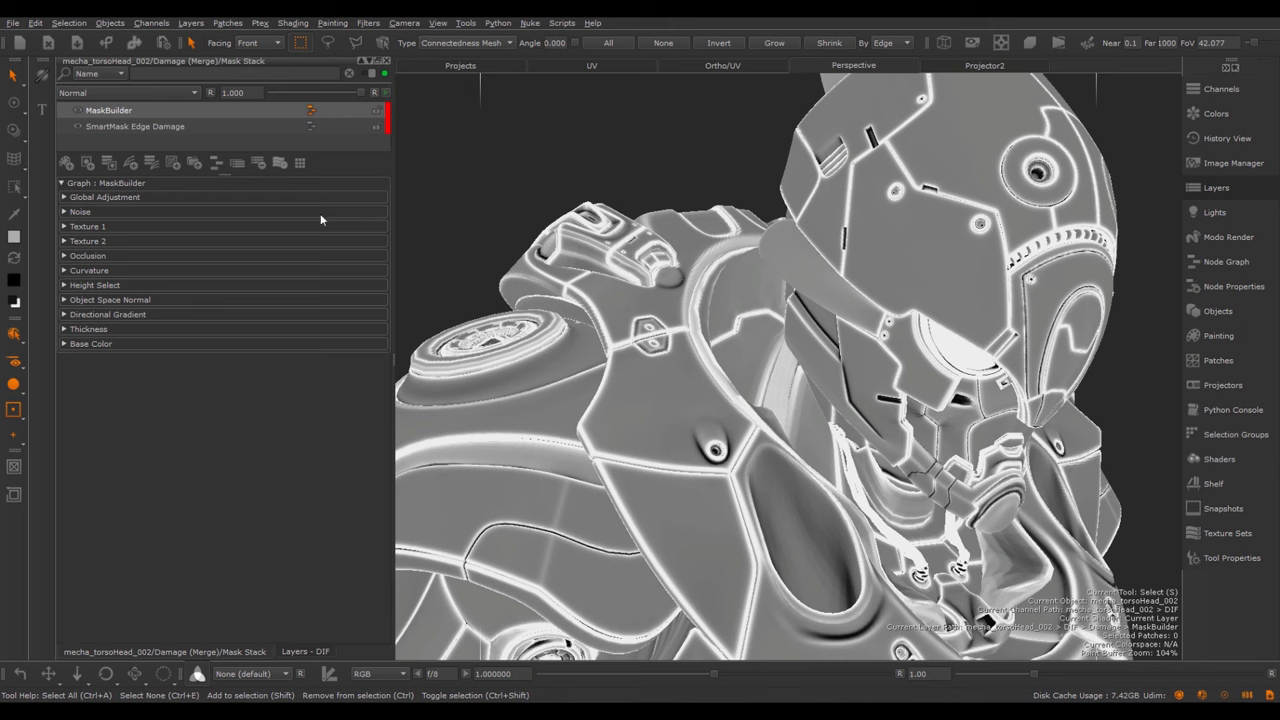
click(1226, 262)
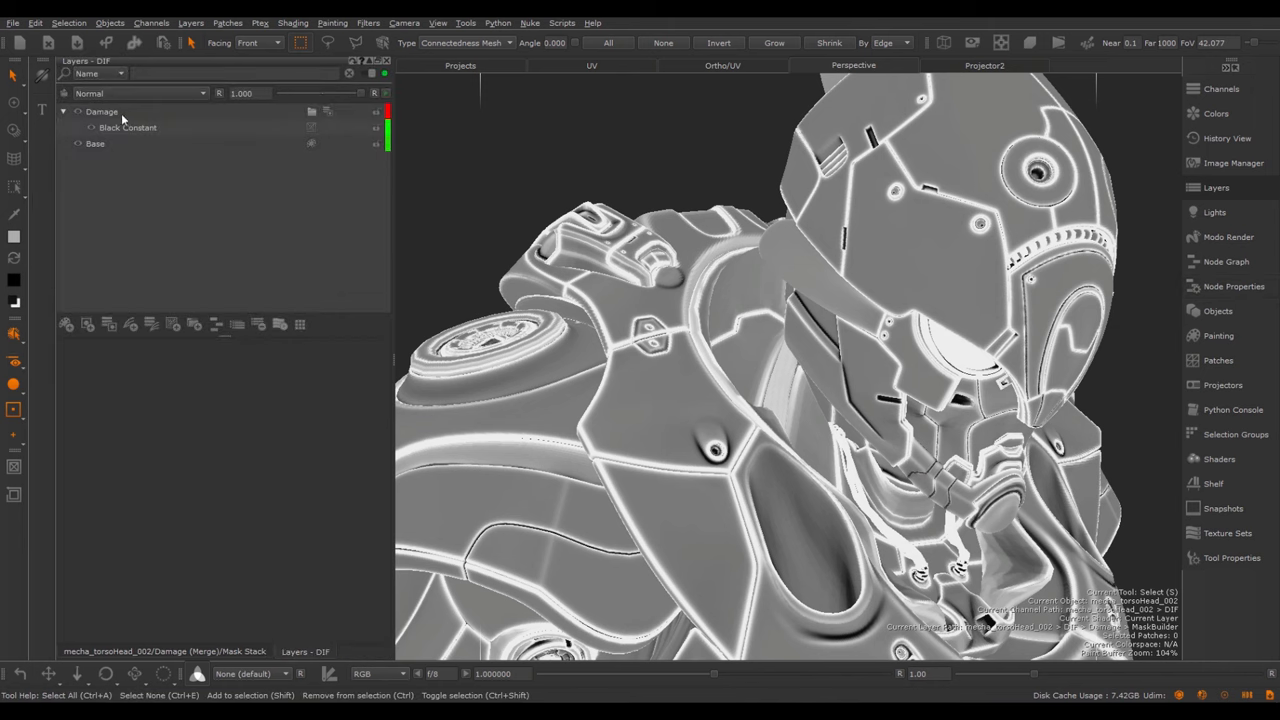
mouse_move(330, 113)
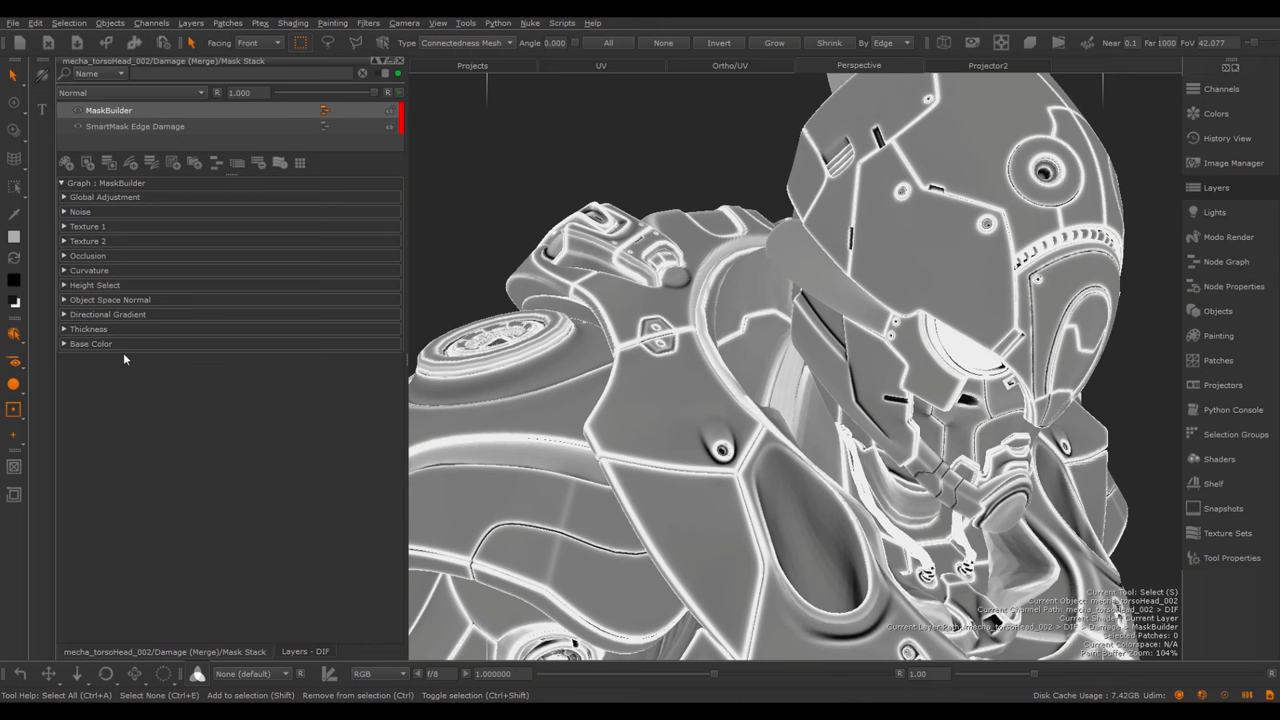
mouse_move(112, 313)
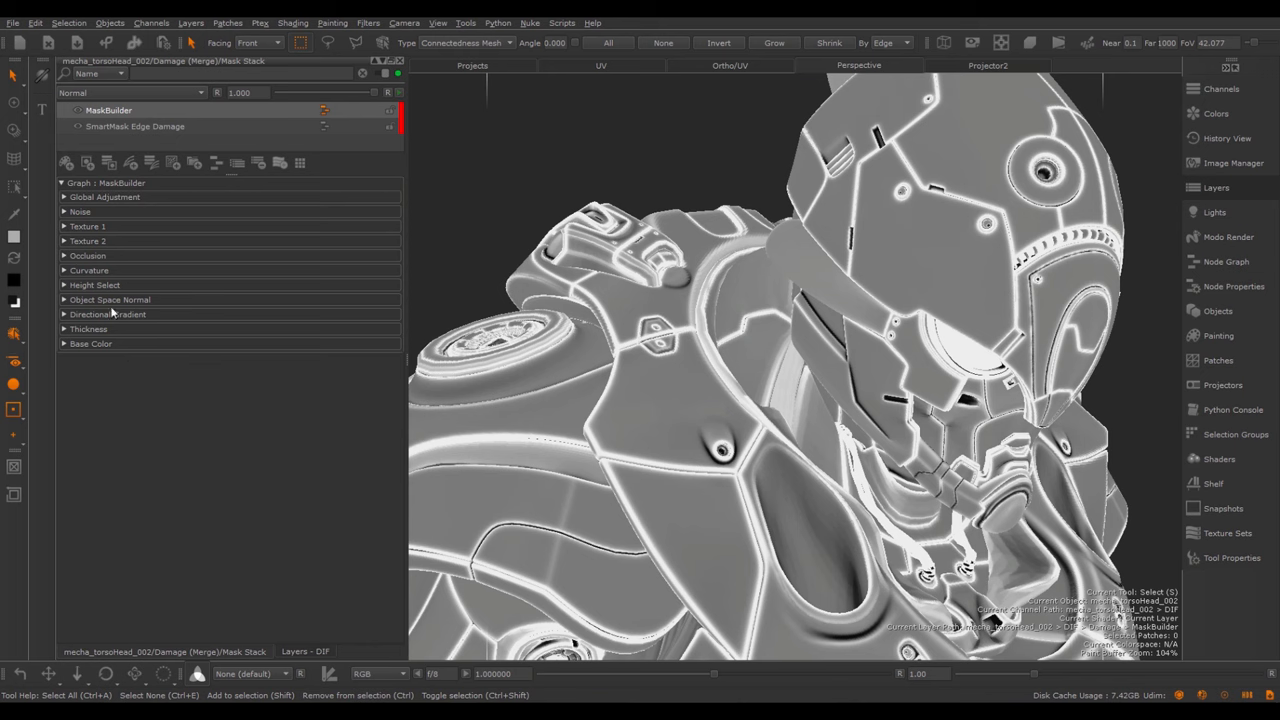
mouse_move(104, 351)
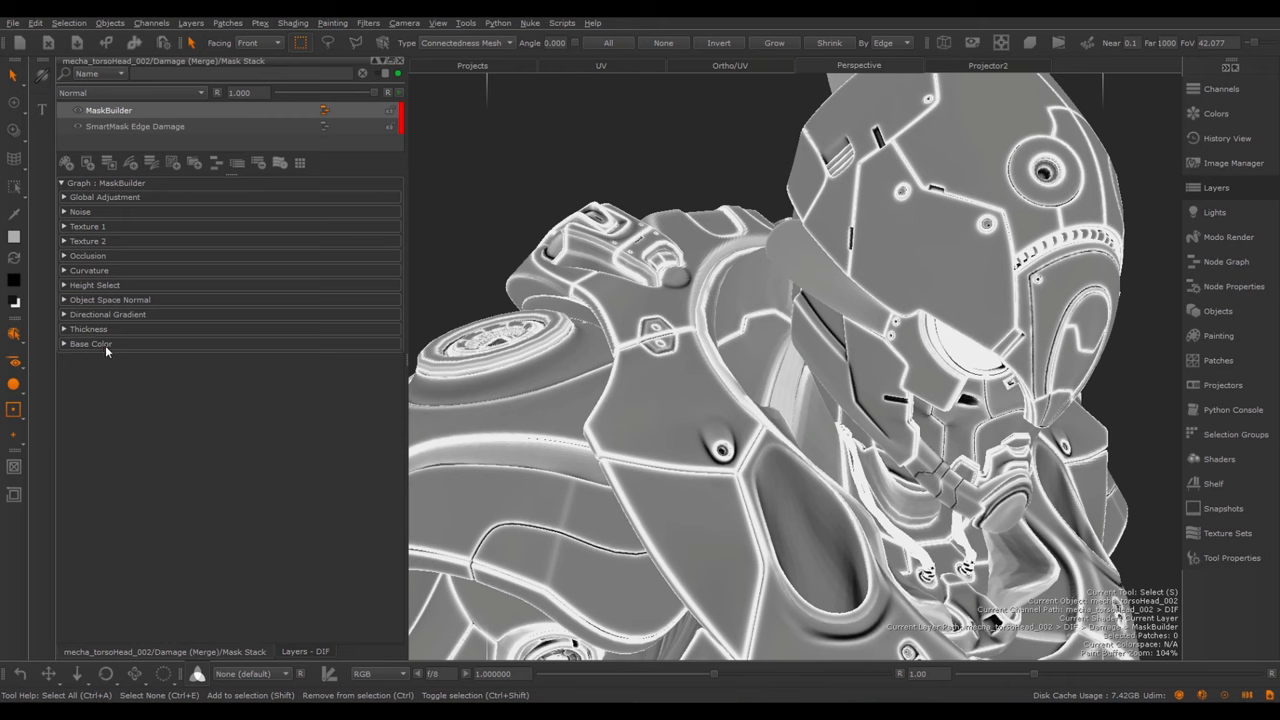
mouse_move(101, 197)
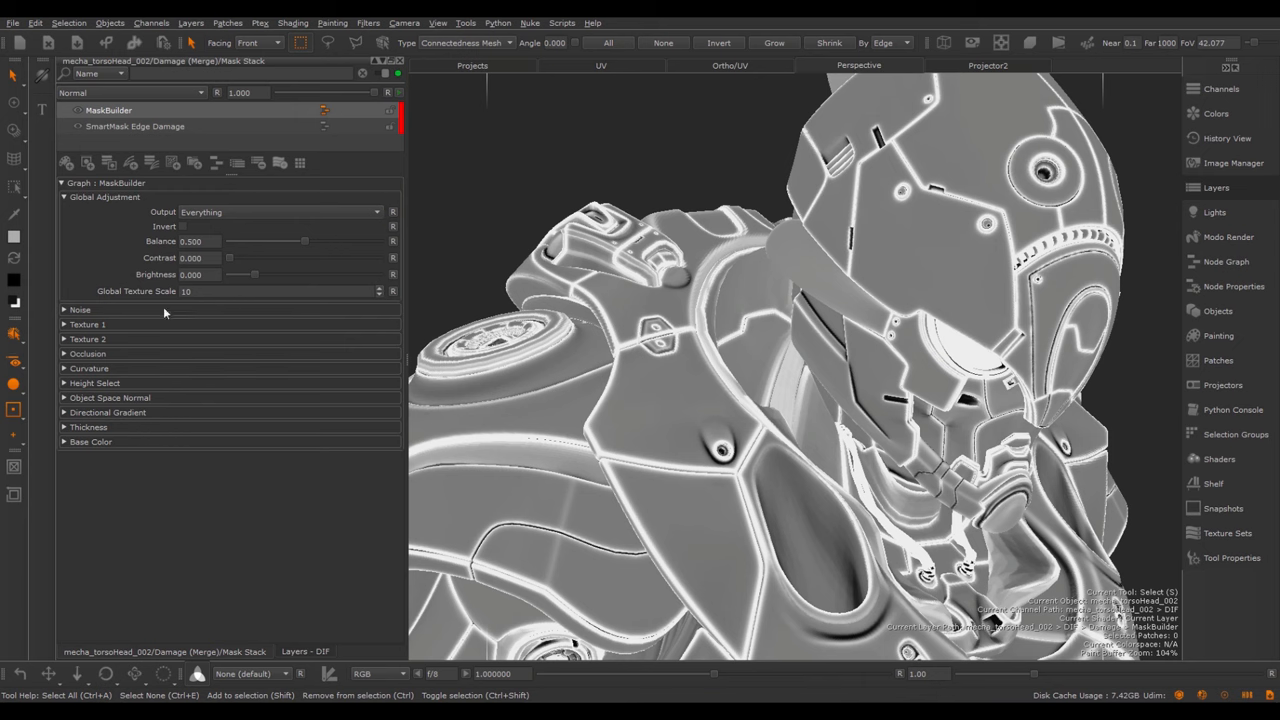
mouse_move(245, 218)
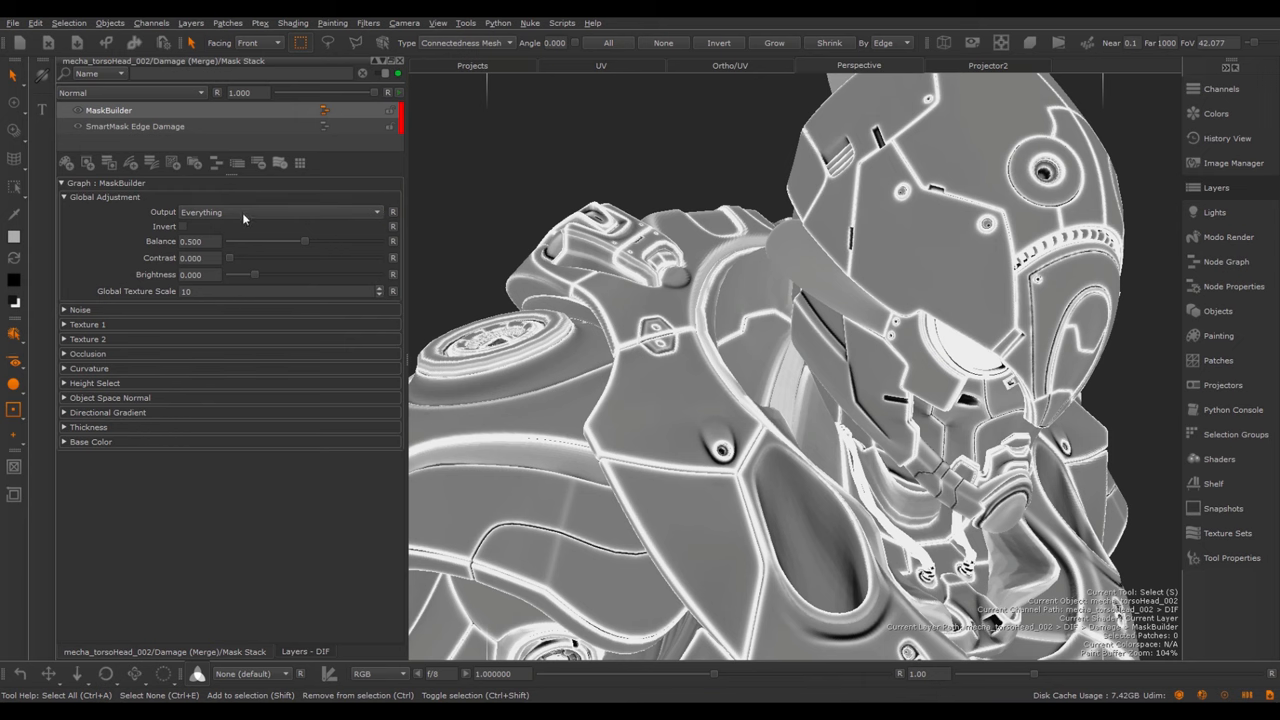
click(280, 211)
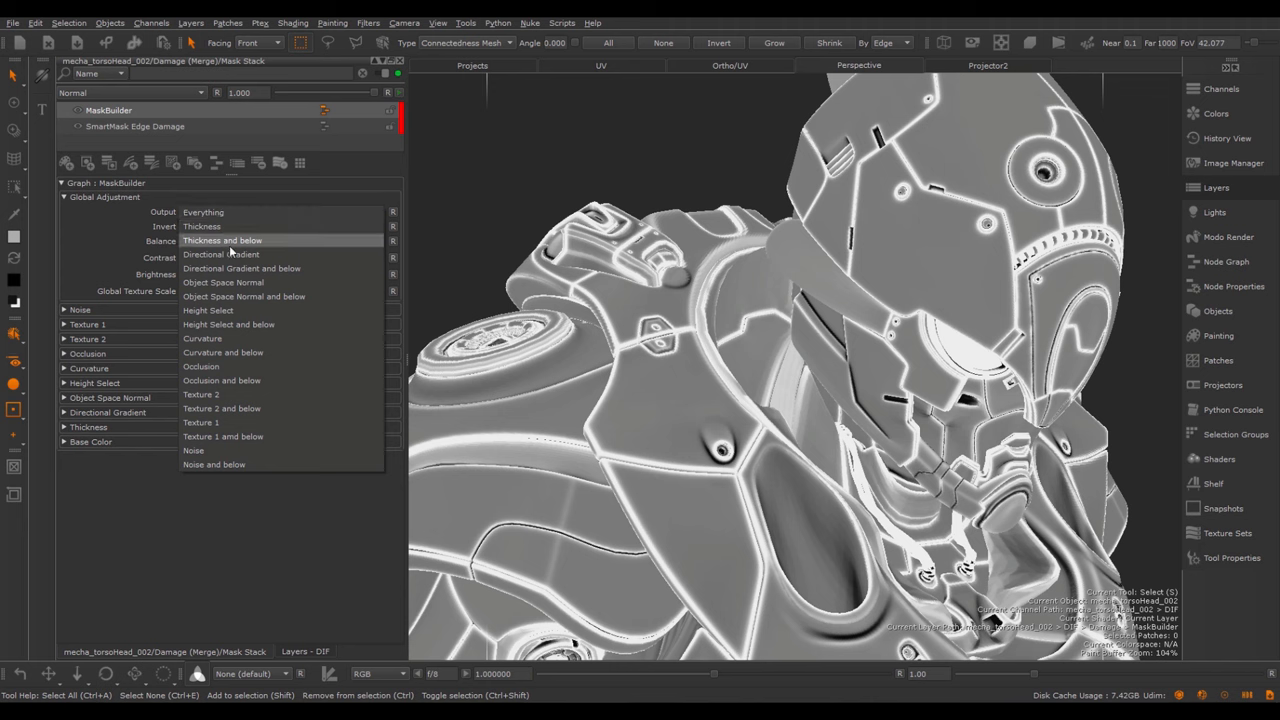
mouse_move(240, 329)
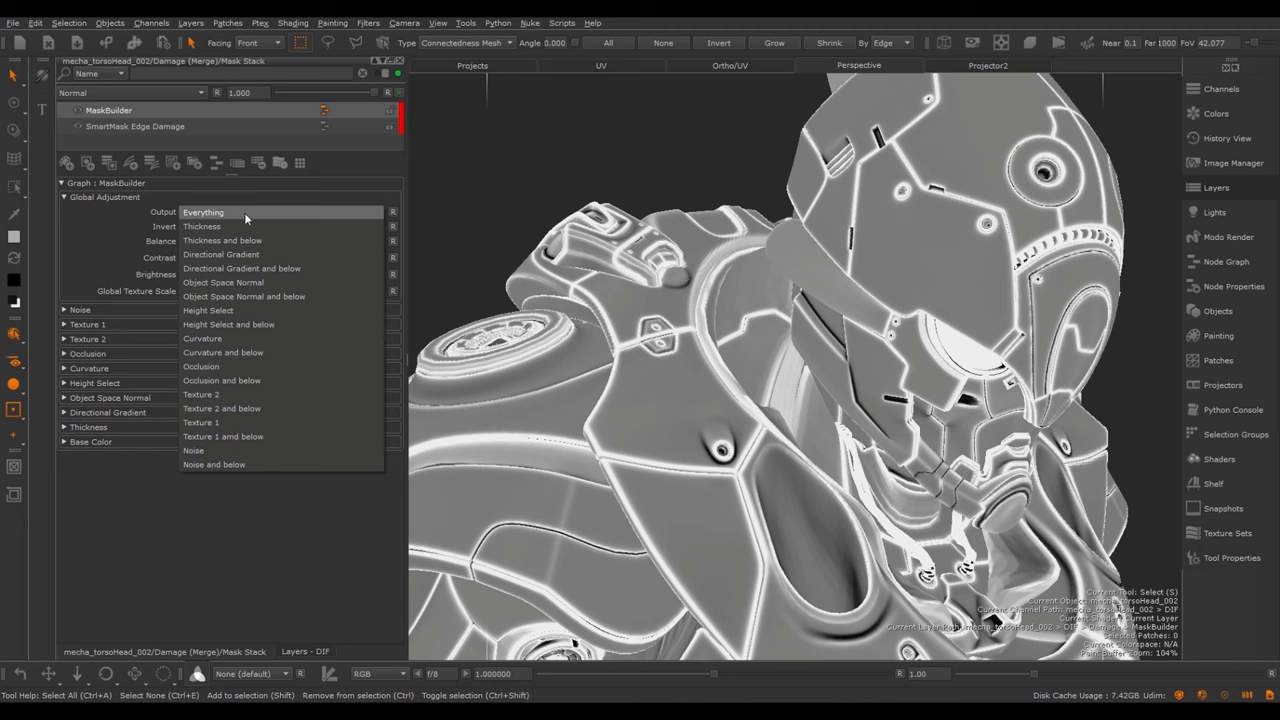
mouse_move(134, 377)
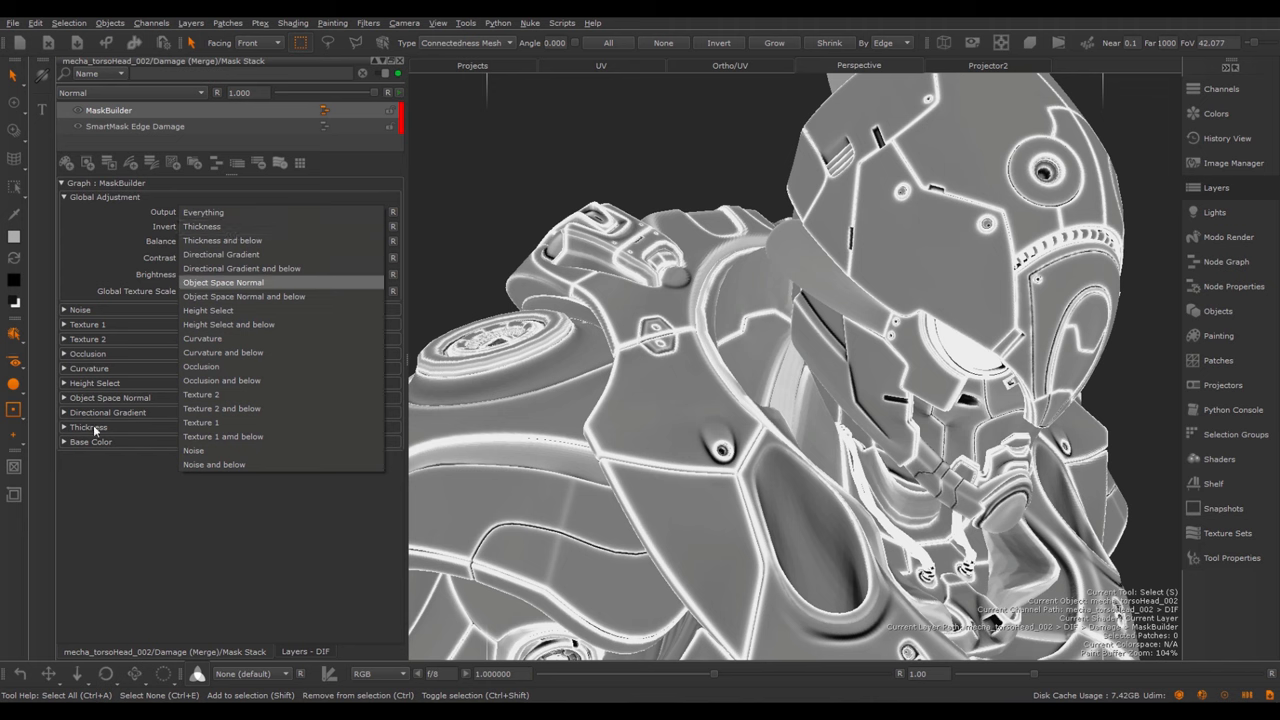
mouse_move(222, 240)
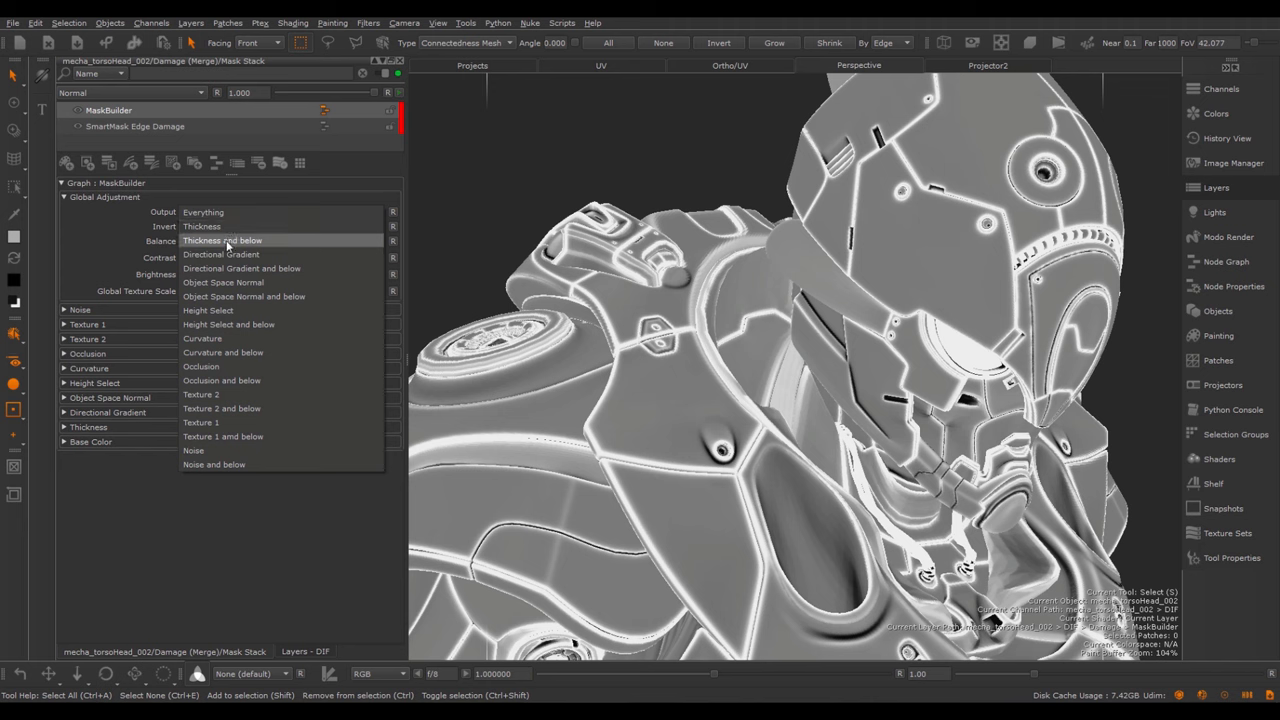
mouse_move(242, 268)
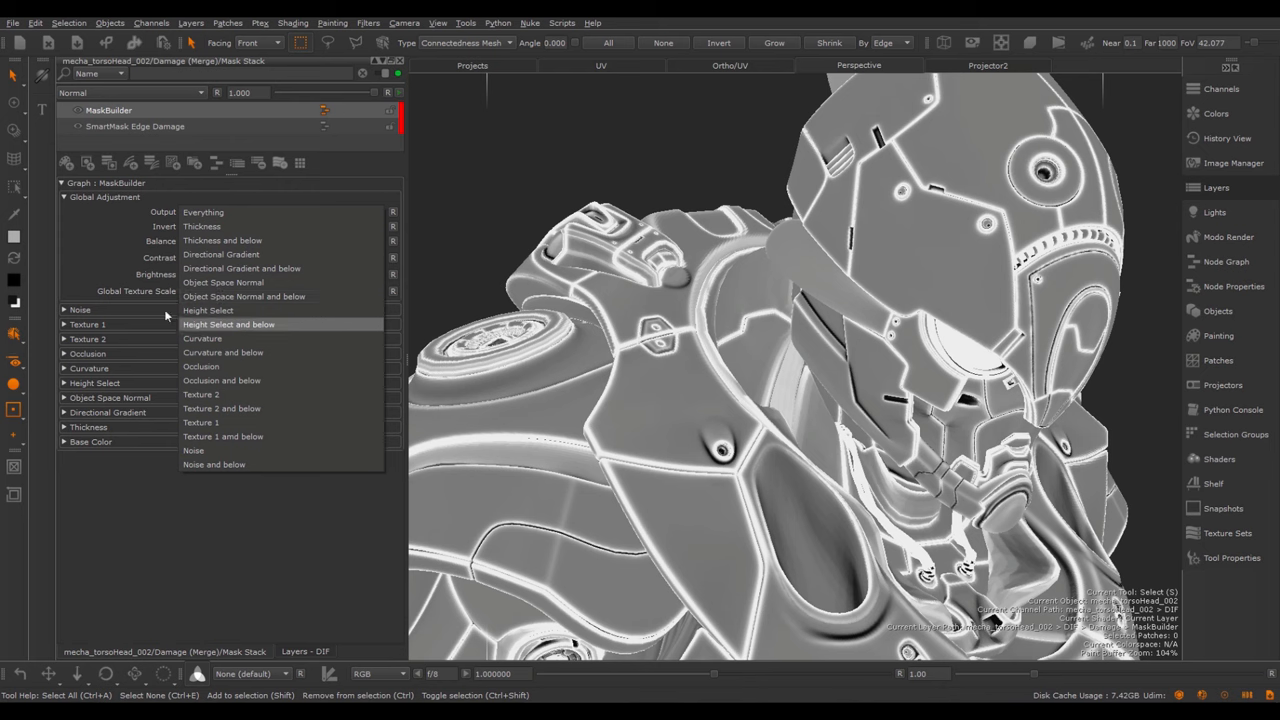
click(203, 211)
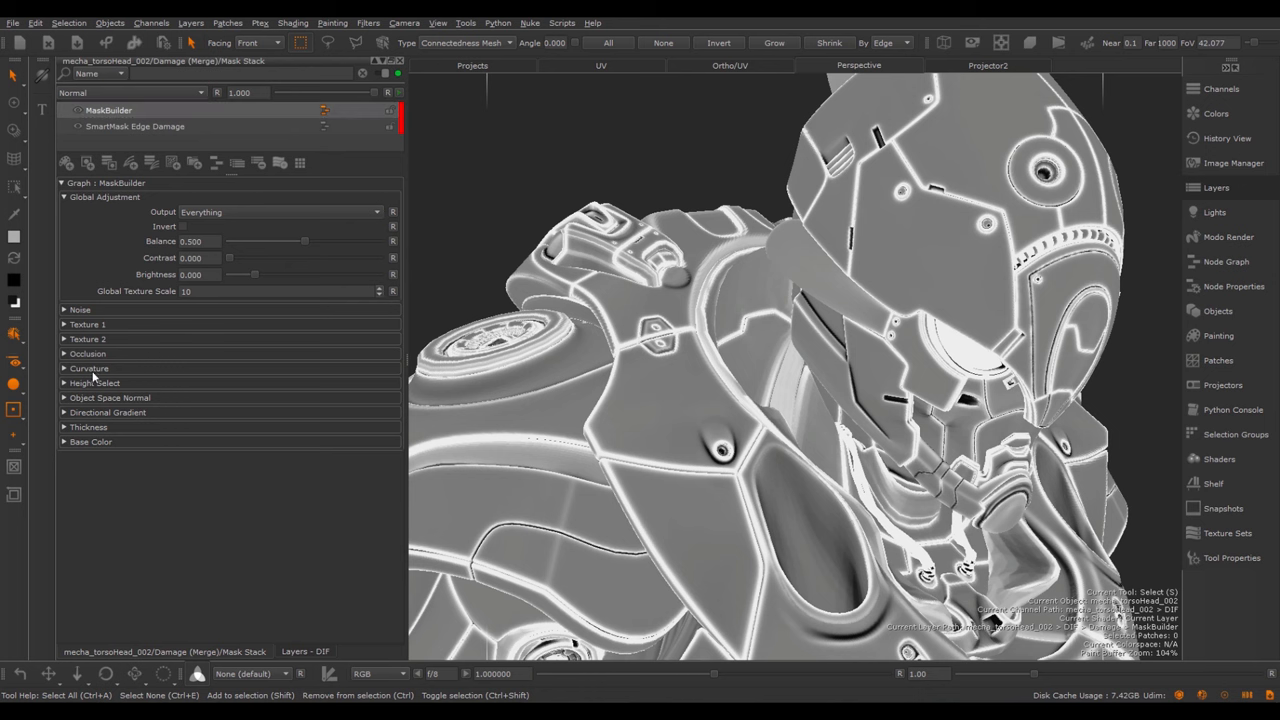
Expand MaskBuilder's Thickness section and activate the Thickness layer
click(89, 368)
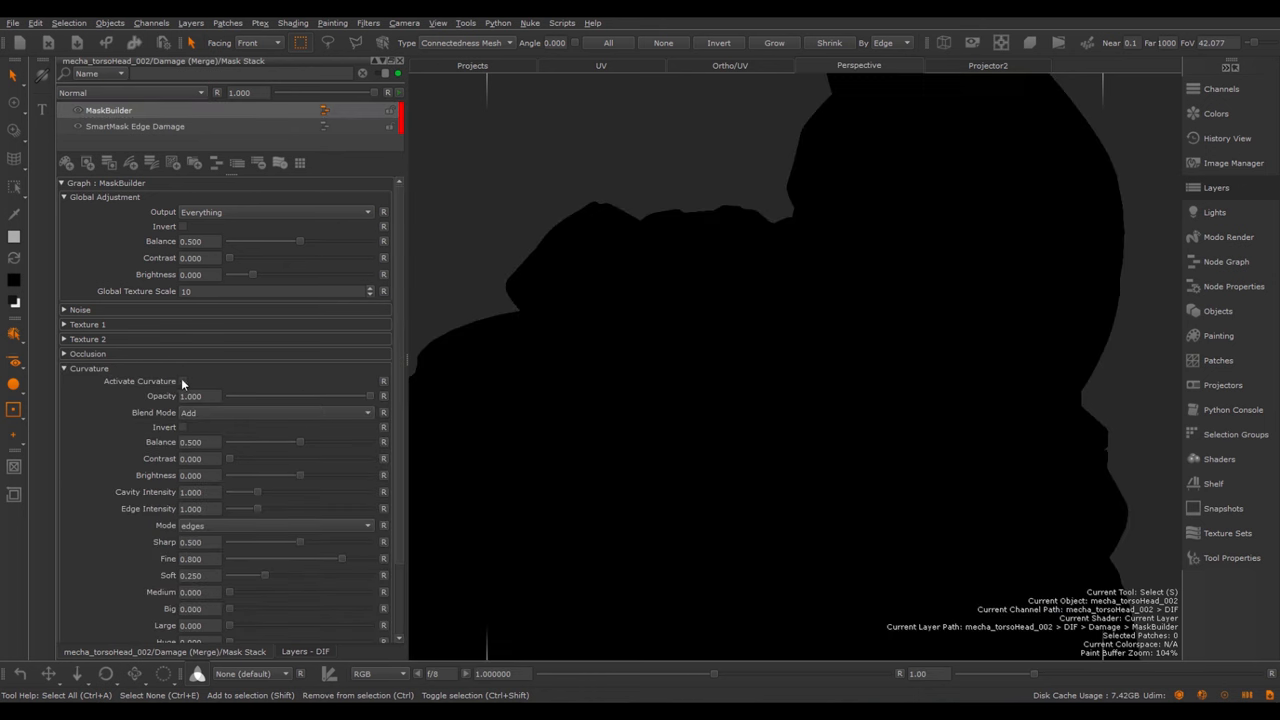
click(183, 381)
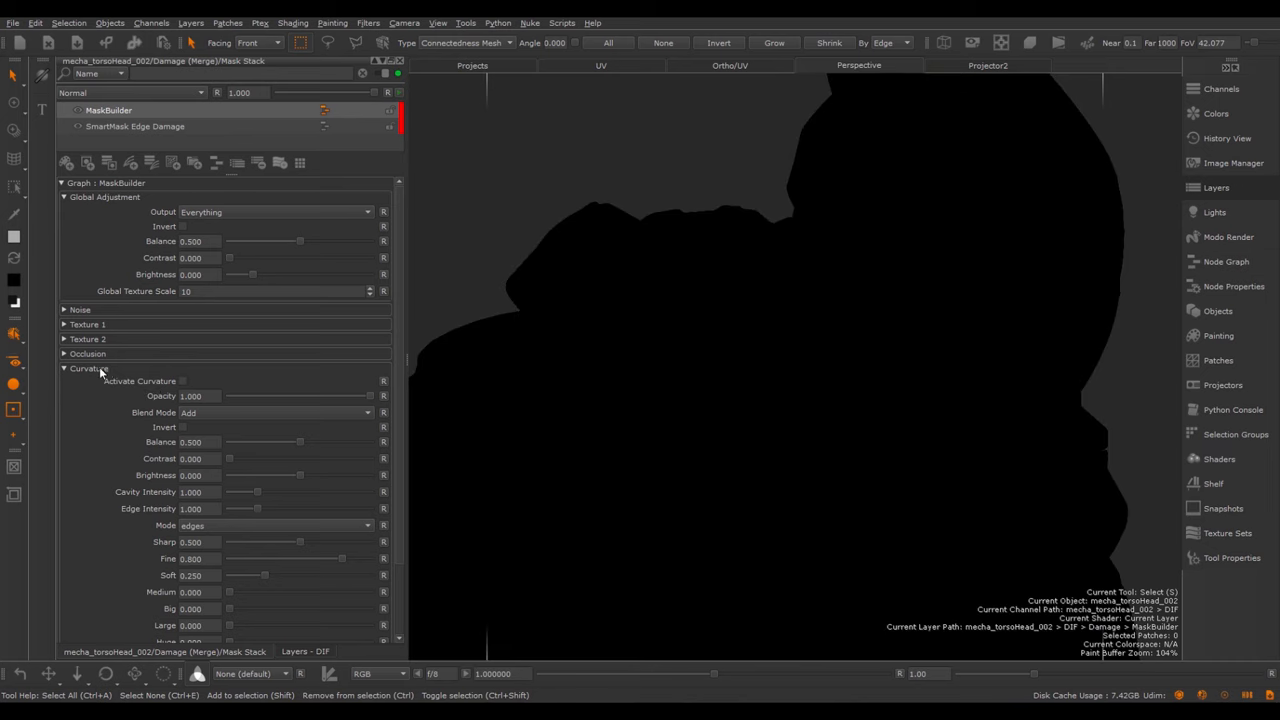
click(64, 368)
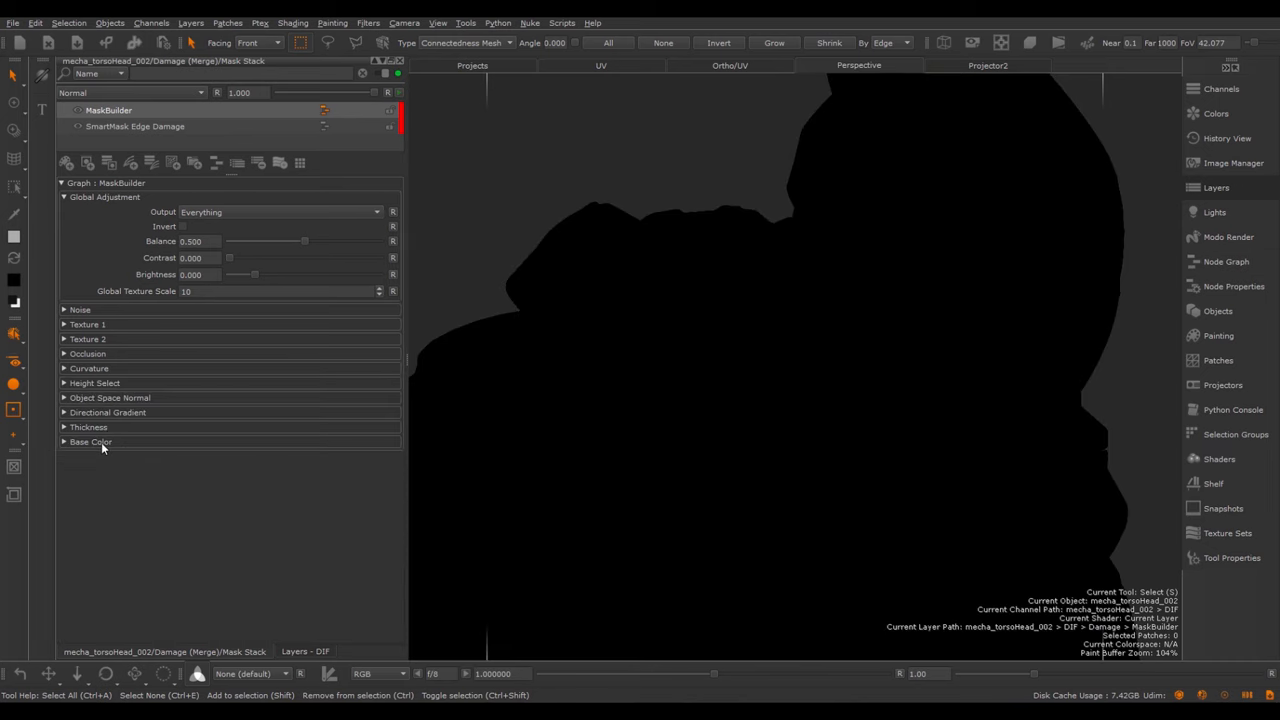
click(90, 441)
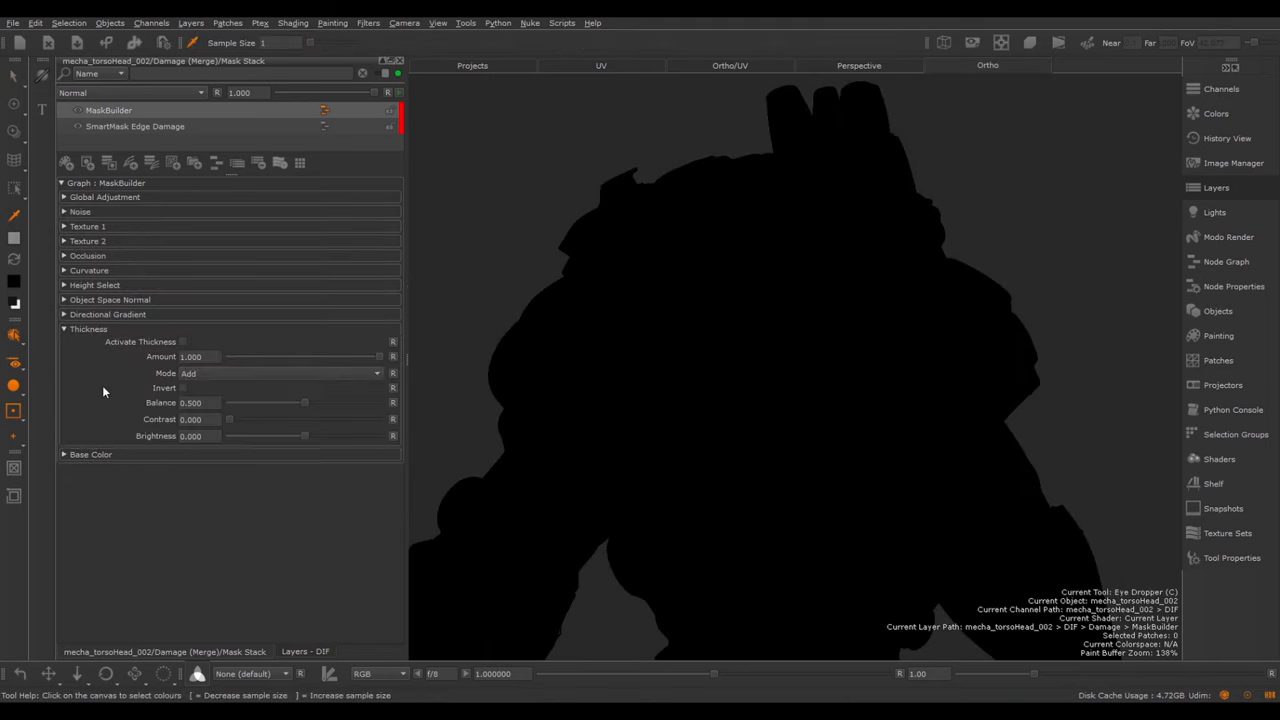
mouse_move(375, 391)
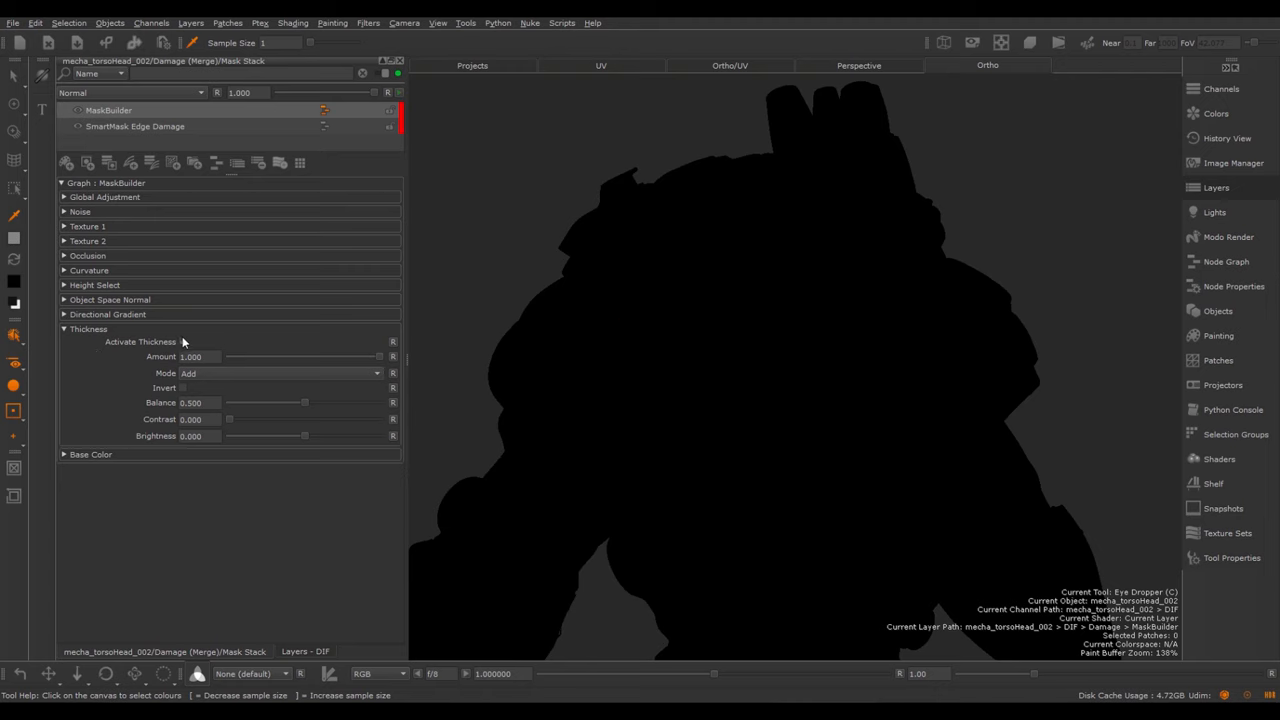
click(183, 341)
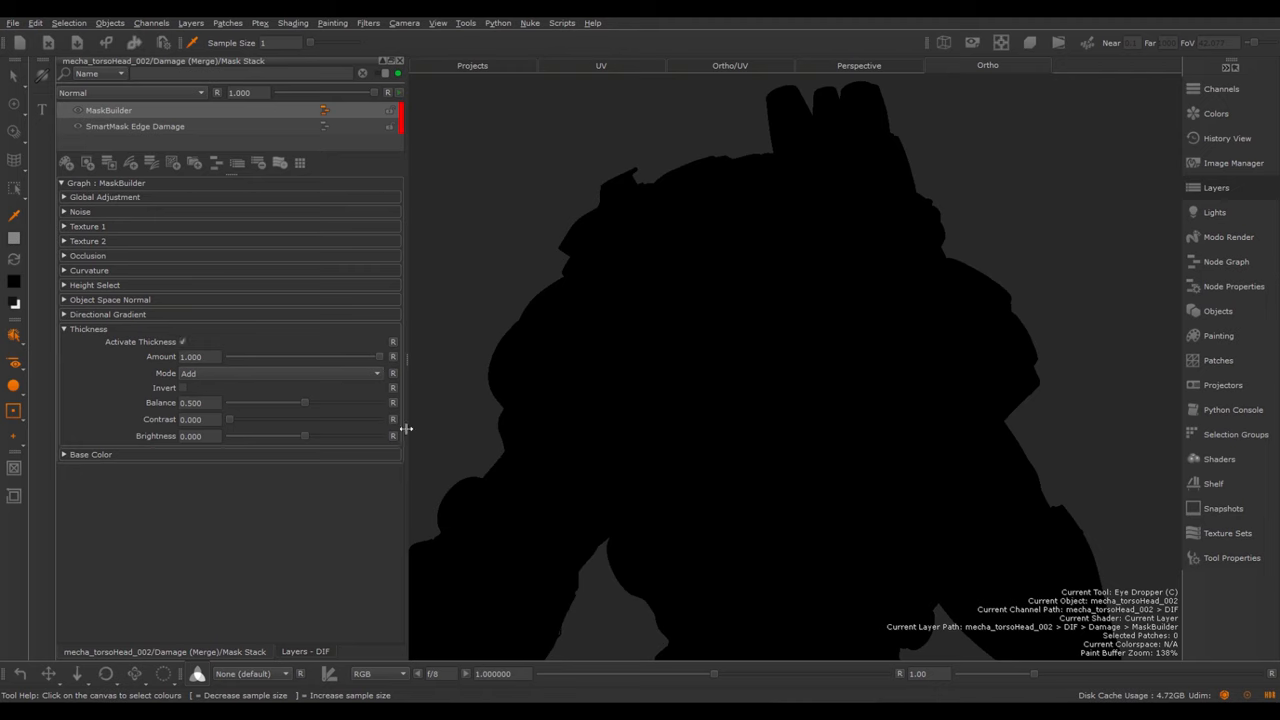
mouse_move(596, 213)
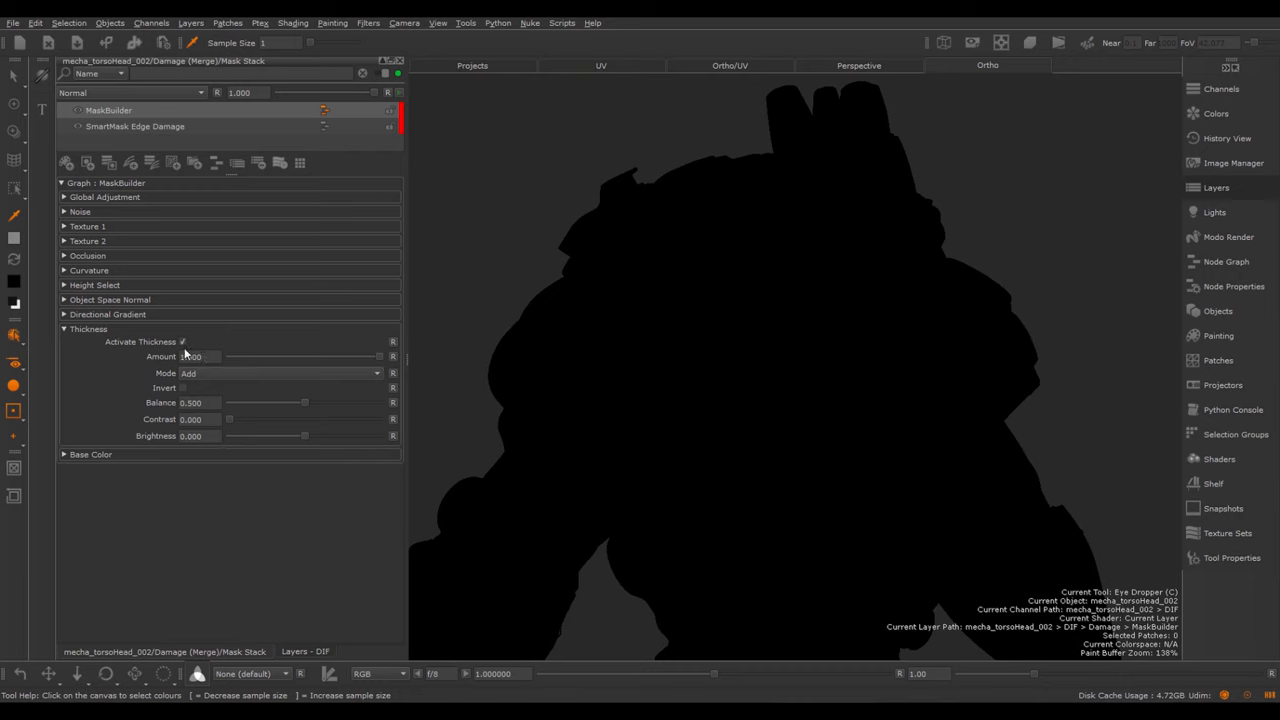
mouse_move(165, 365)
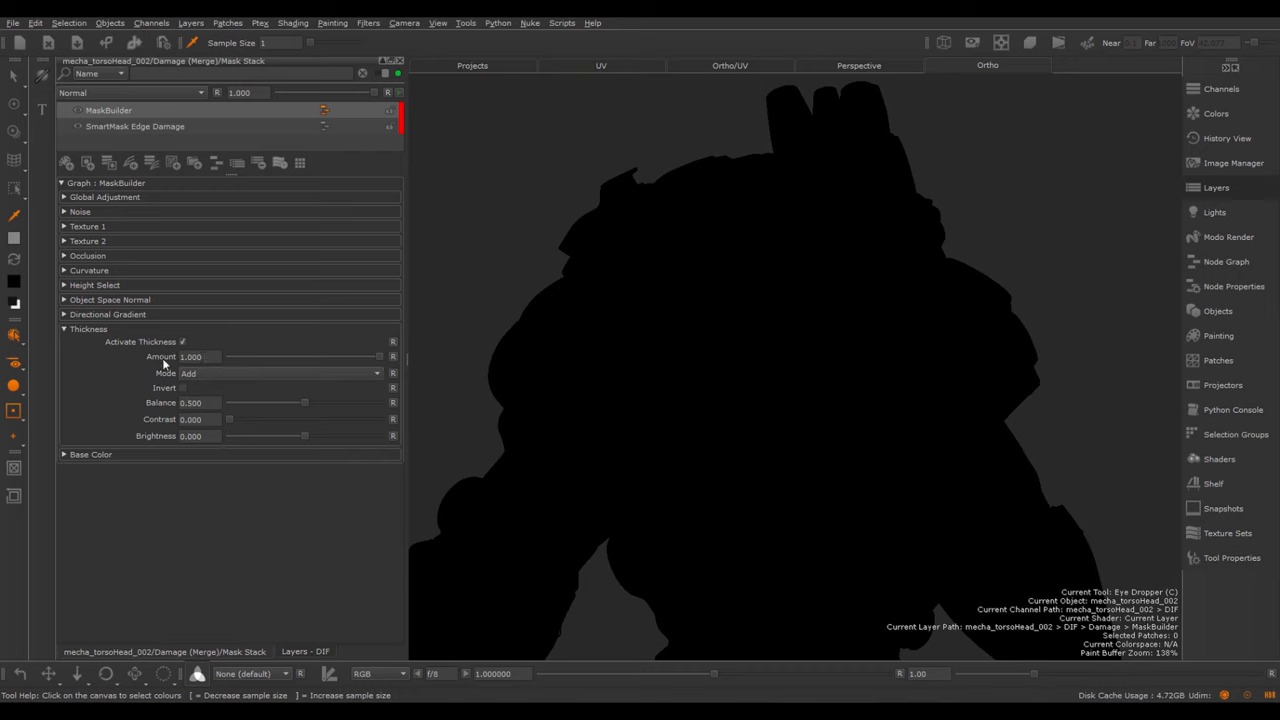
click(108, 110)
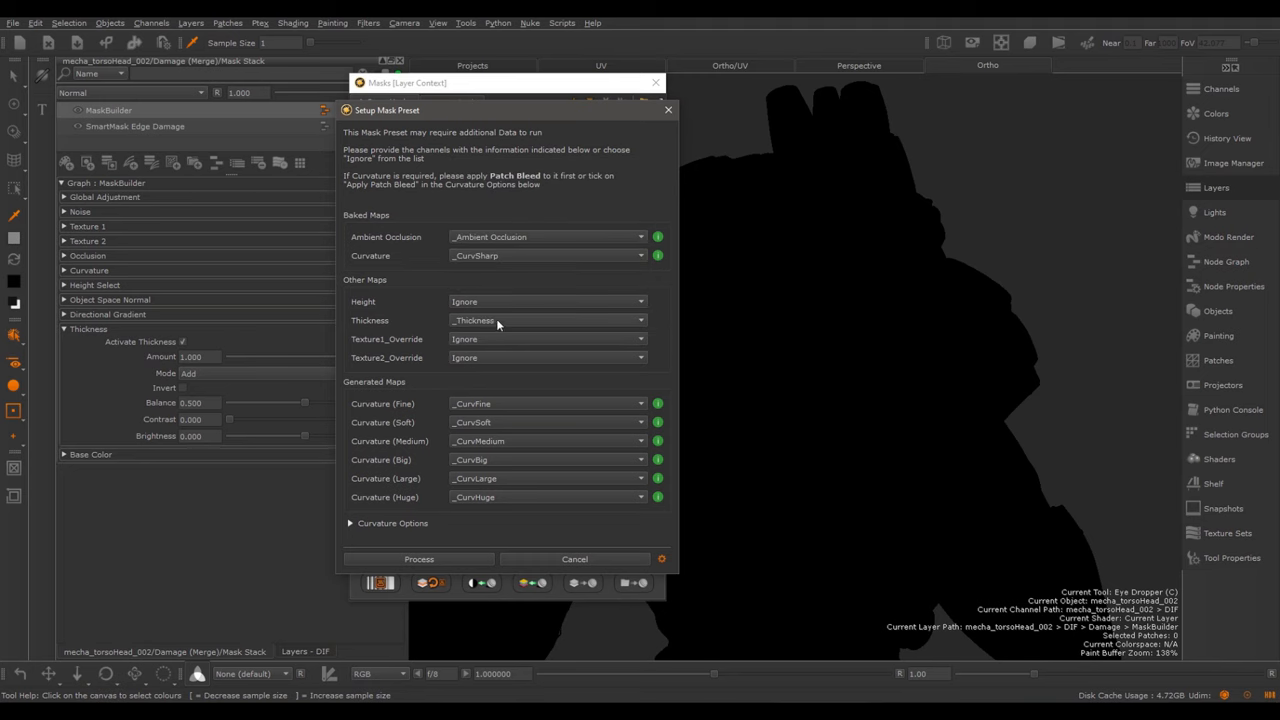
mouse_move(500, 323)
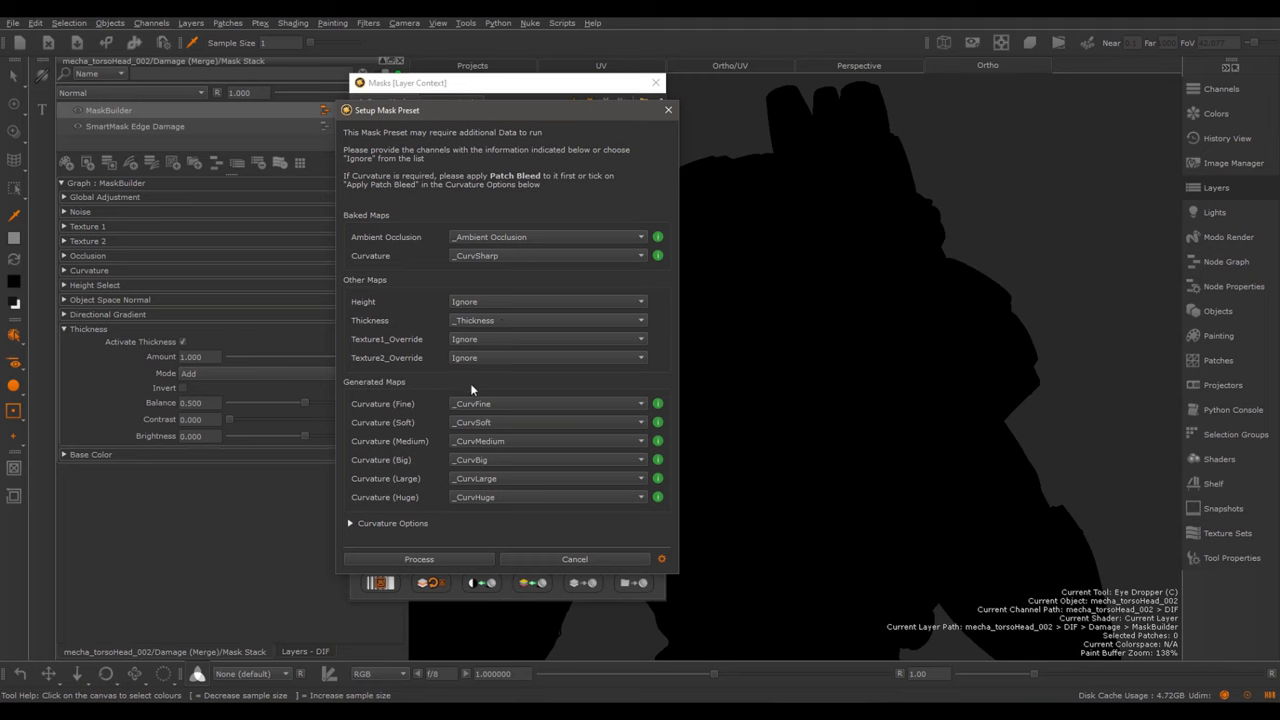
Process the preset with _Thickness and save it as the Thickness channel default
click(418, 558)
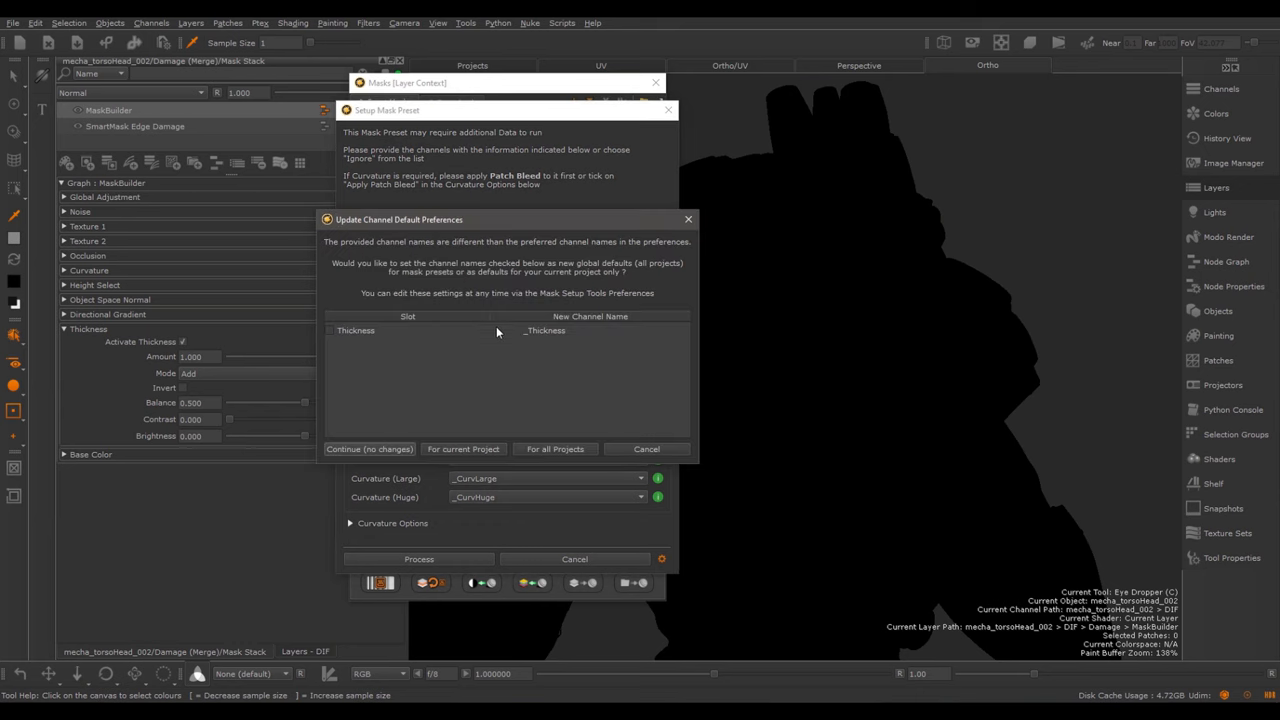
mouse_move(565, 337)
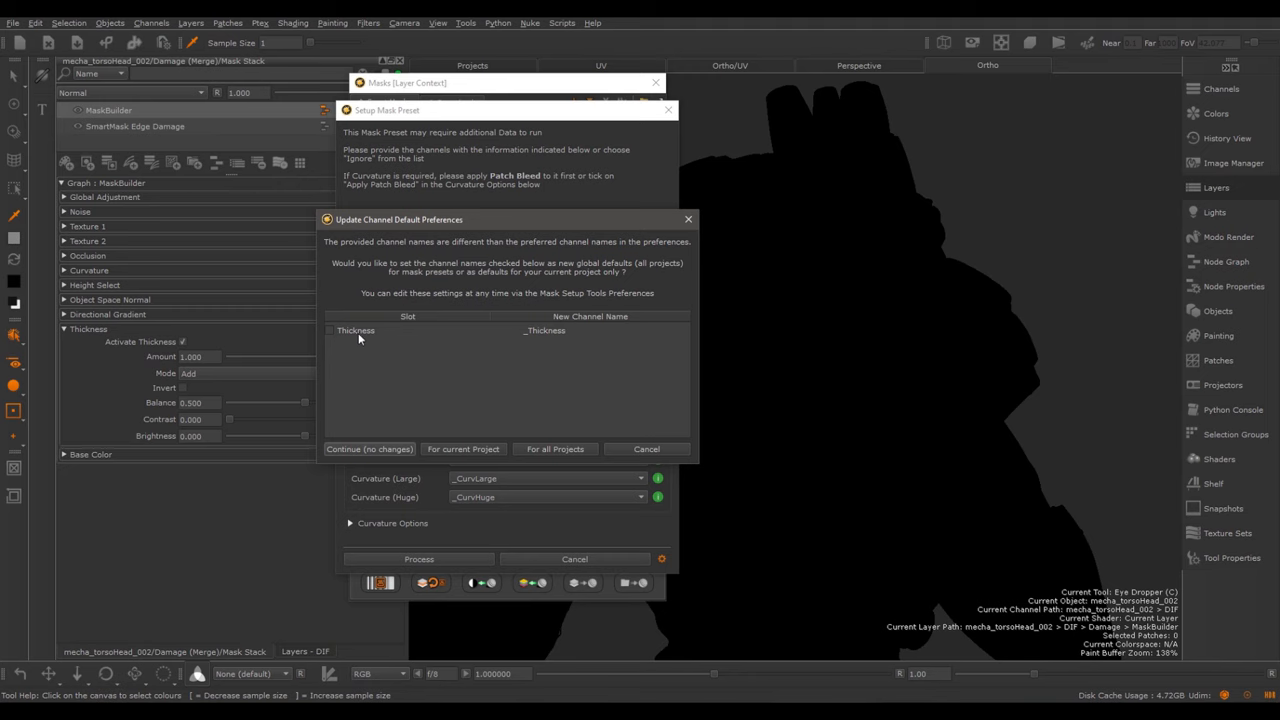
mouse_move(596, 334)
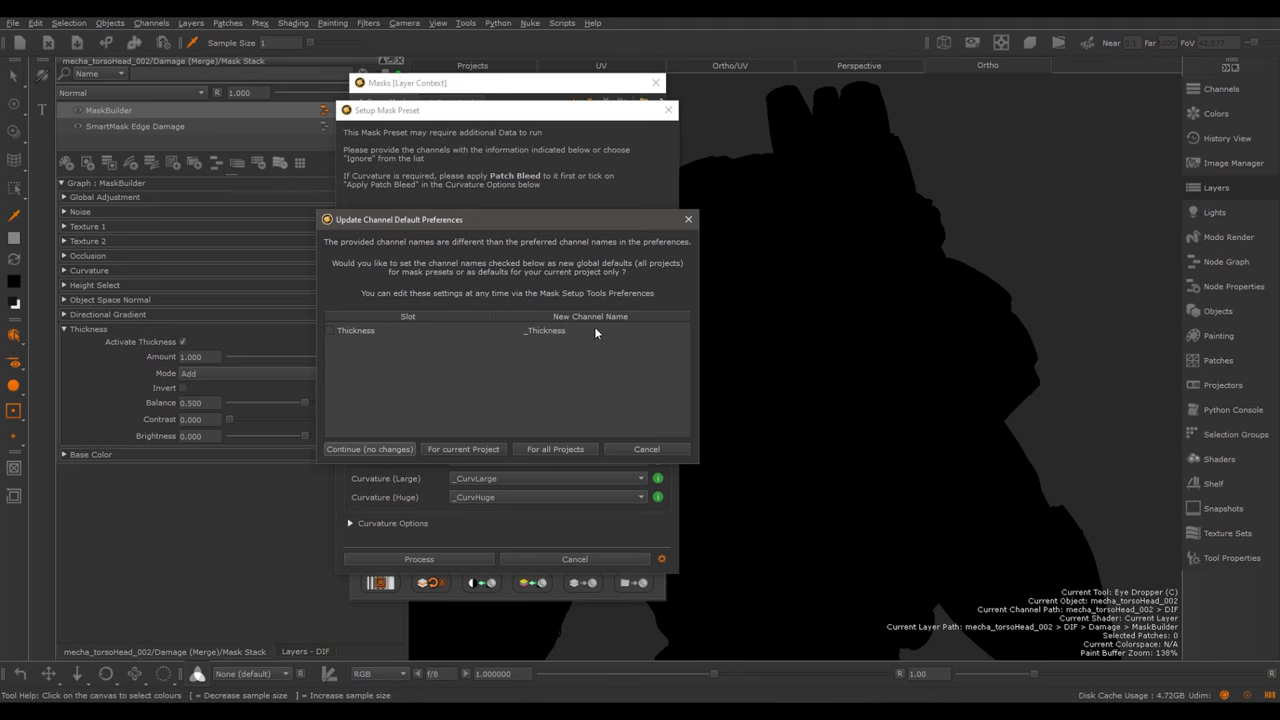
click(330, 330)
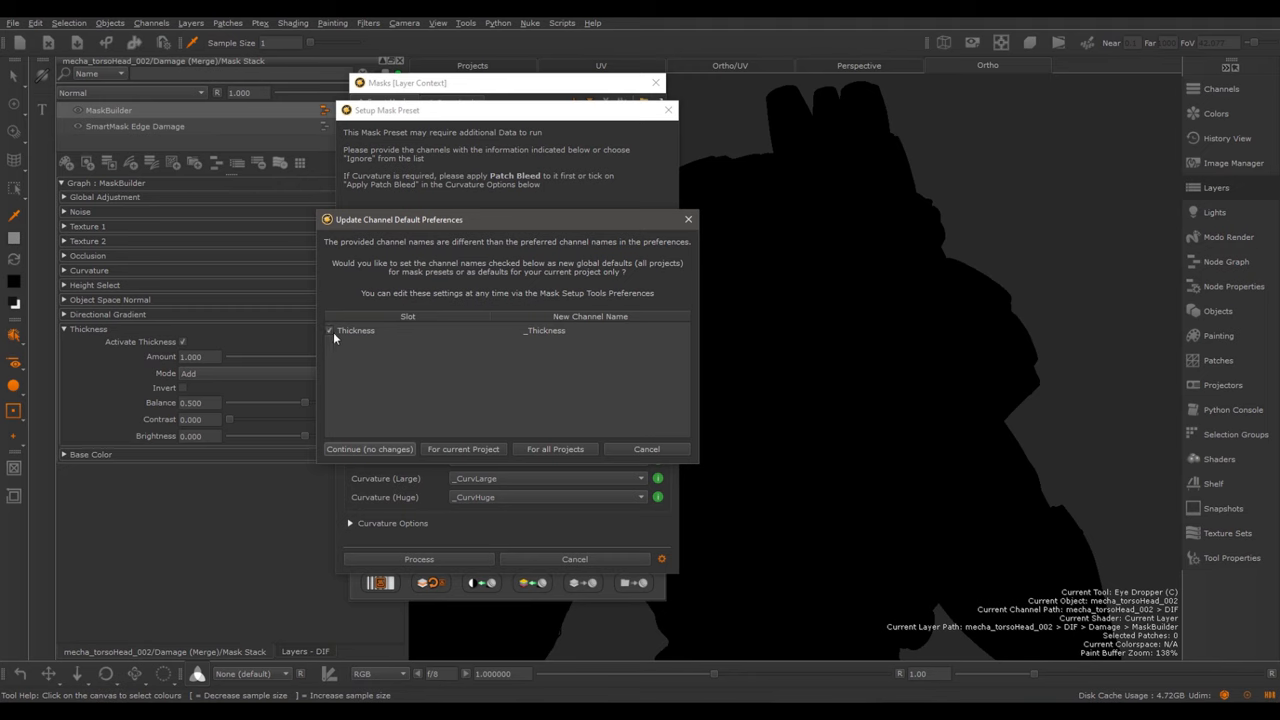
click(368, 448)
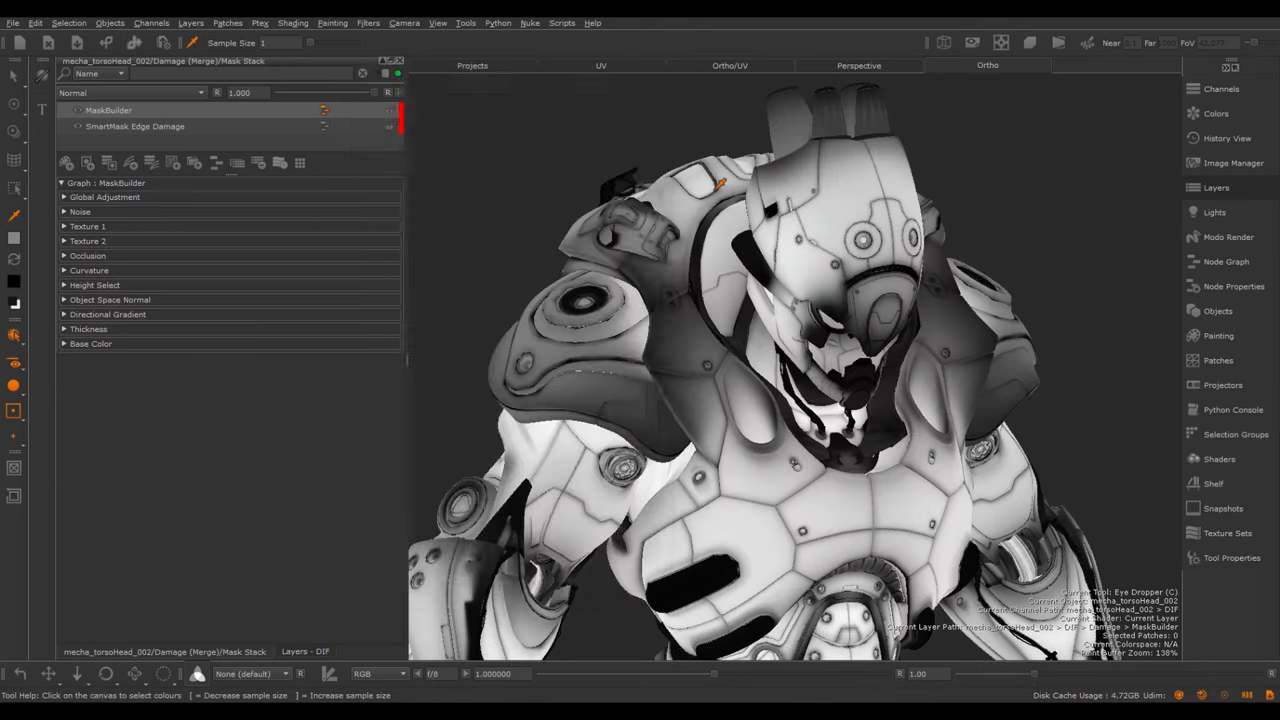
Lower the MaskBuilder Thickness balance to 0.422, keeping its contrast at 0
click(64, 329)
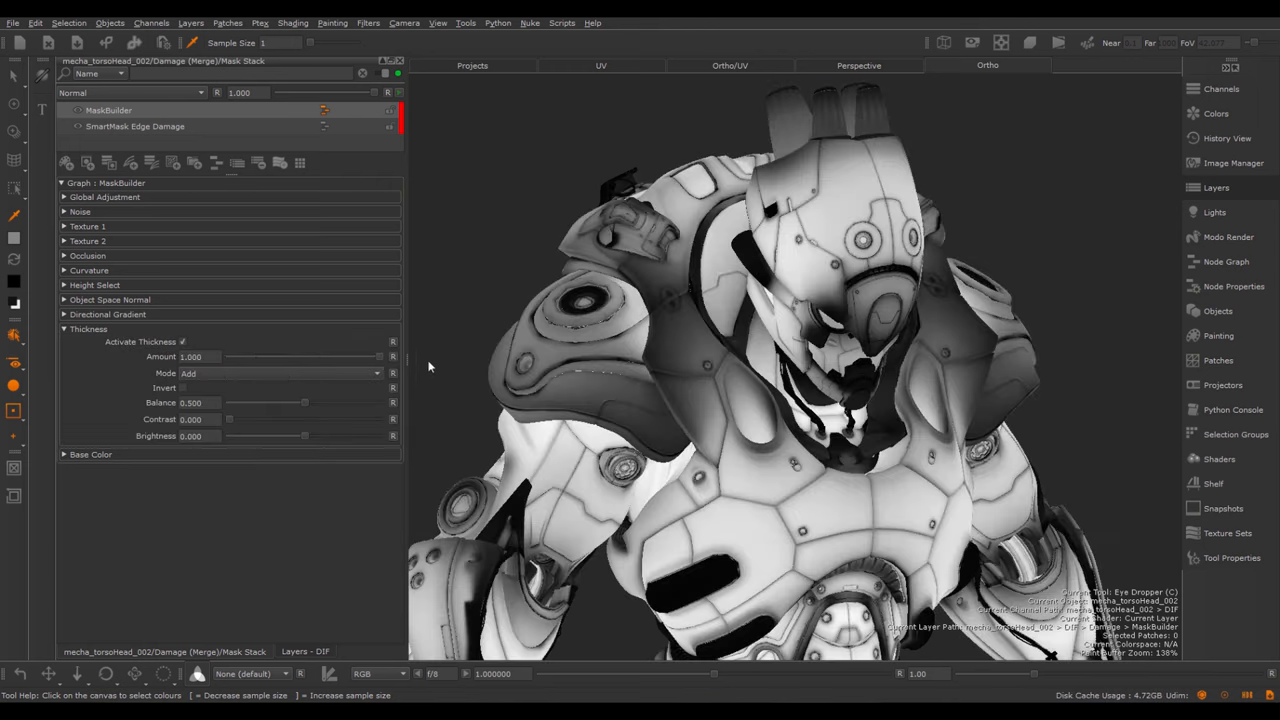
drag(267, 402, 305, 402)
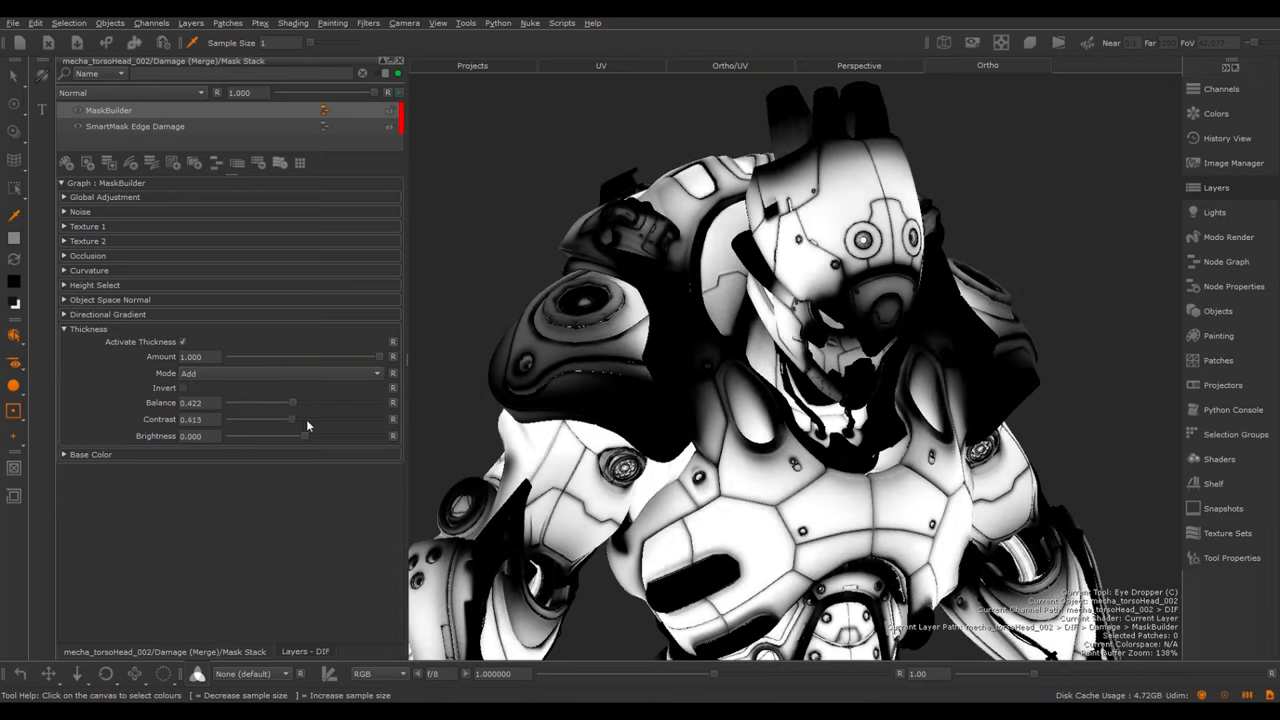
drag(261, 419, 228, 419)
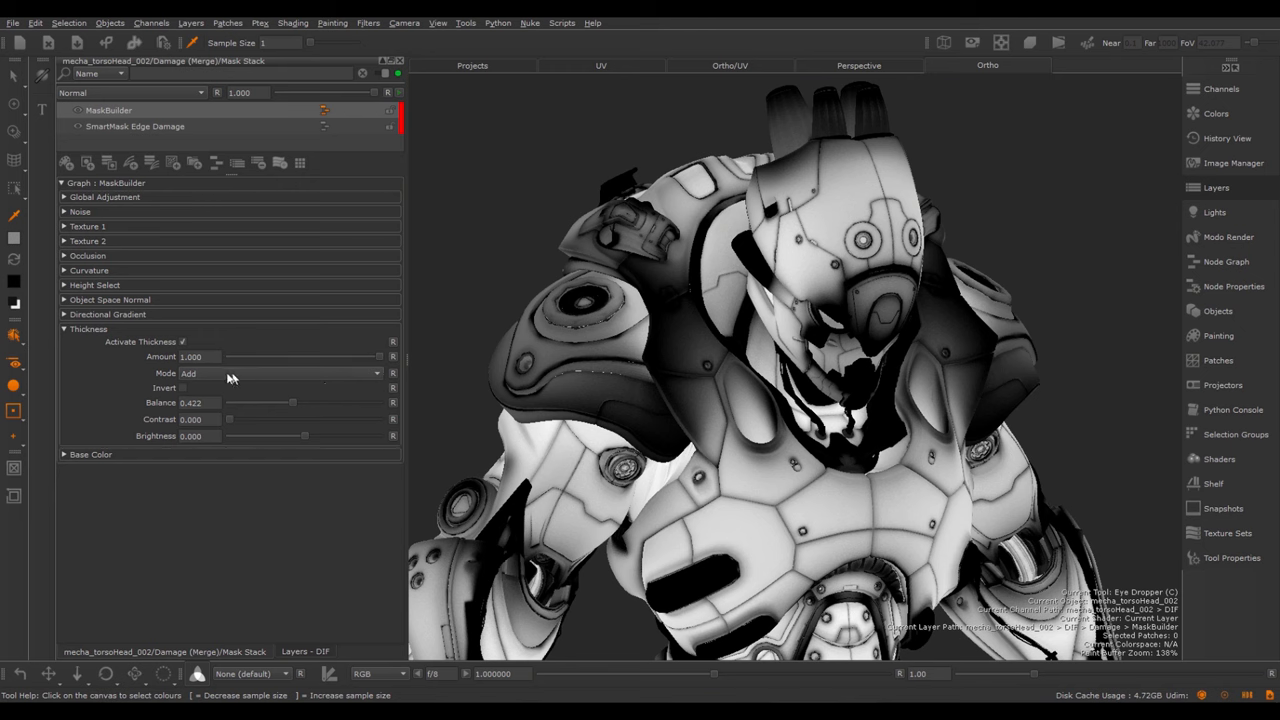
click(90, 454)
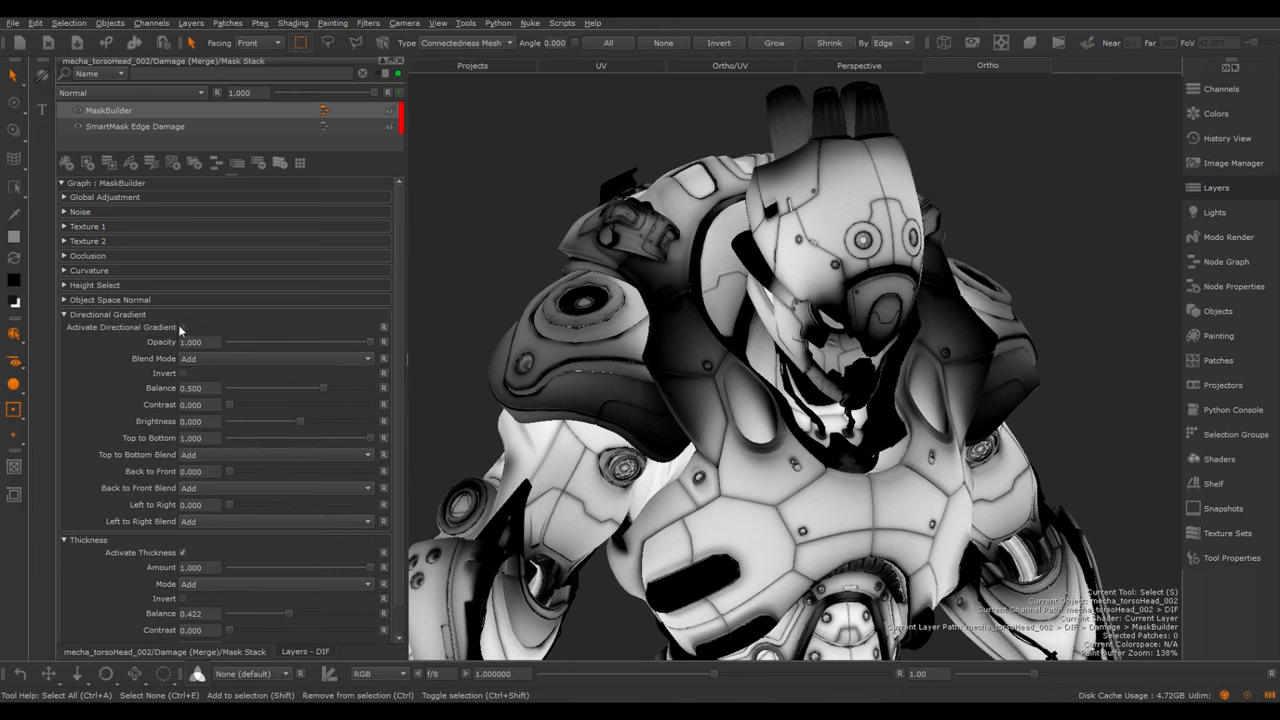
mouse_move(184, 330)
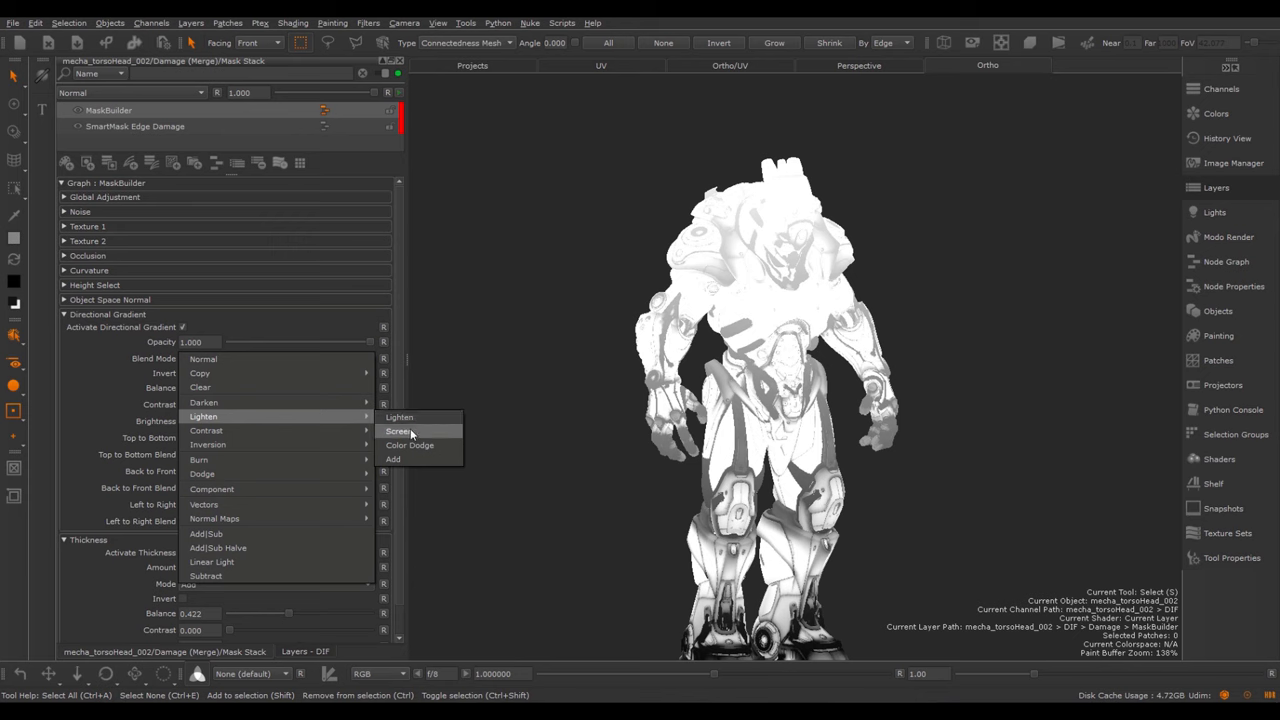
Set Directional Gradient to Screen, balance ~0.367, Top to Bottom 0.483, Left to Right 0
click(399, 431)
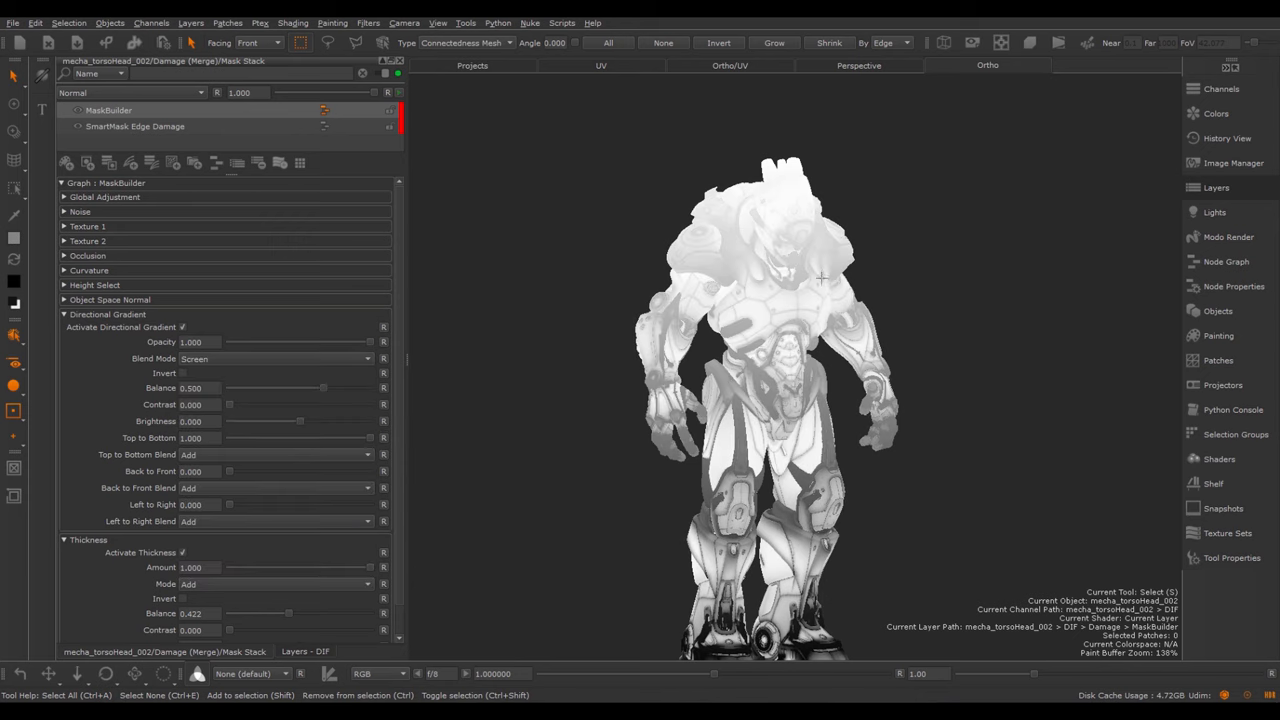
drag(368, 342, 365, 342)
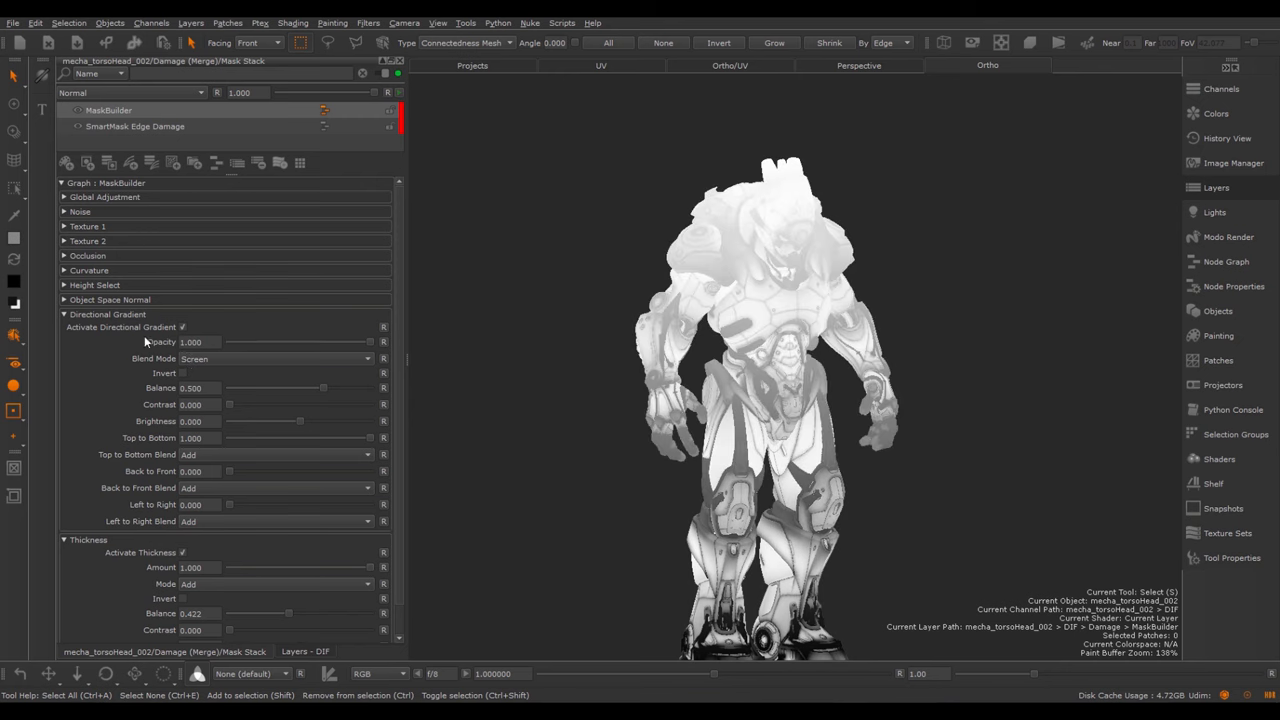
mouse_move(256, 397)
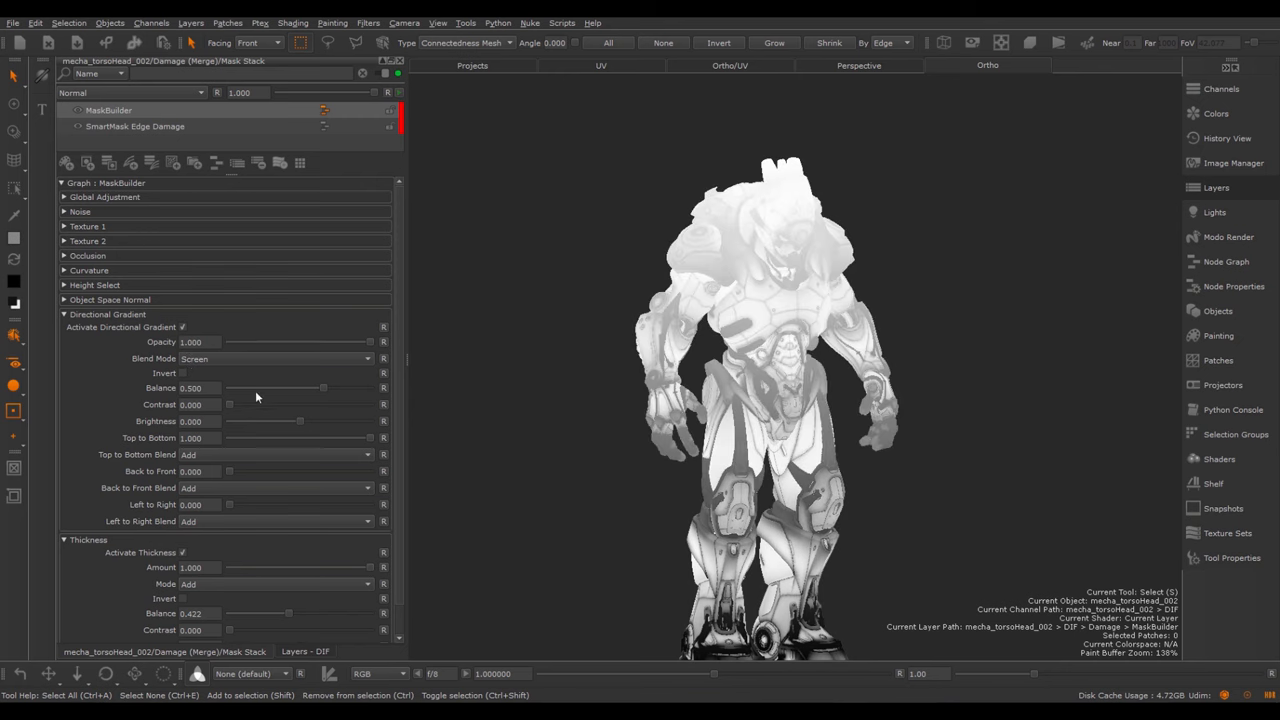
drag(323, 387, 294, 387)
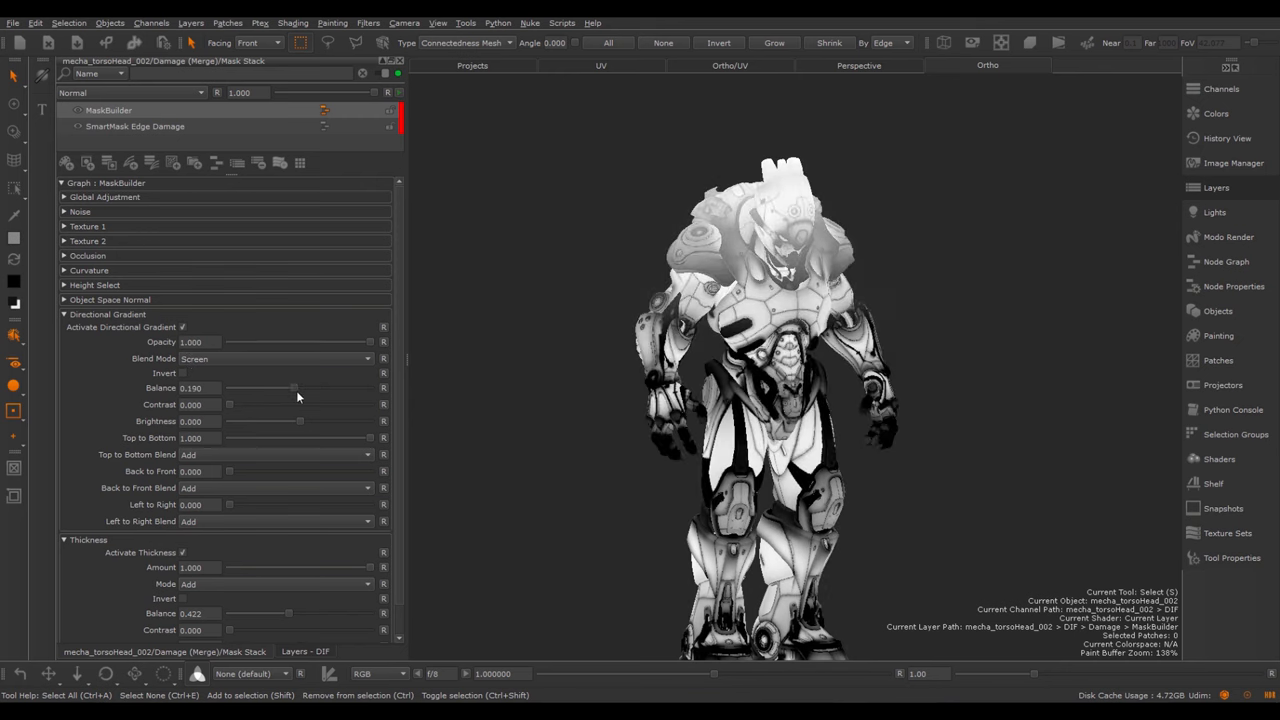
drag(293, 388, 288, 388)
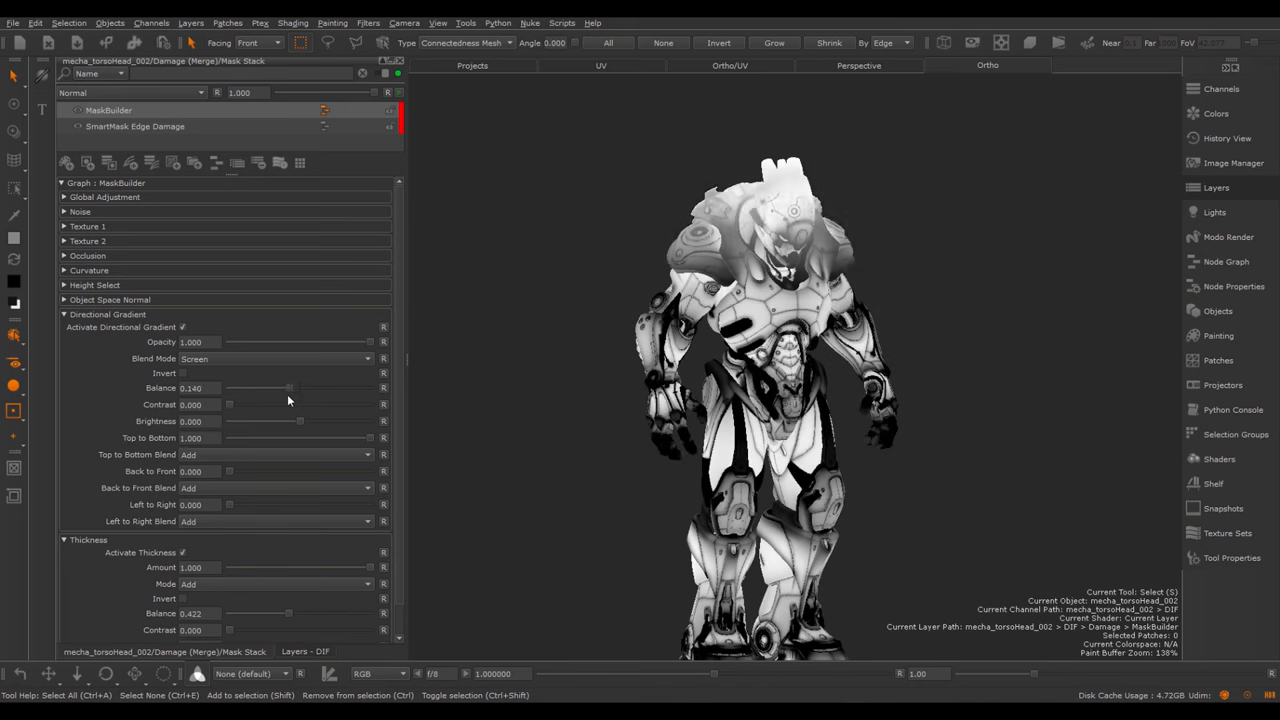
drag(288, 388, 310, 388)
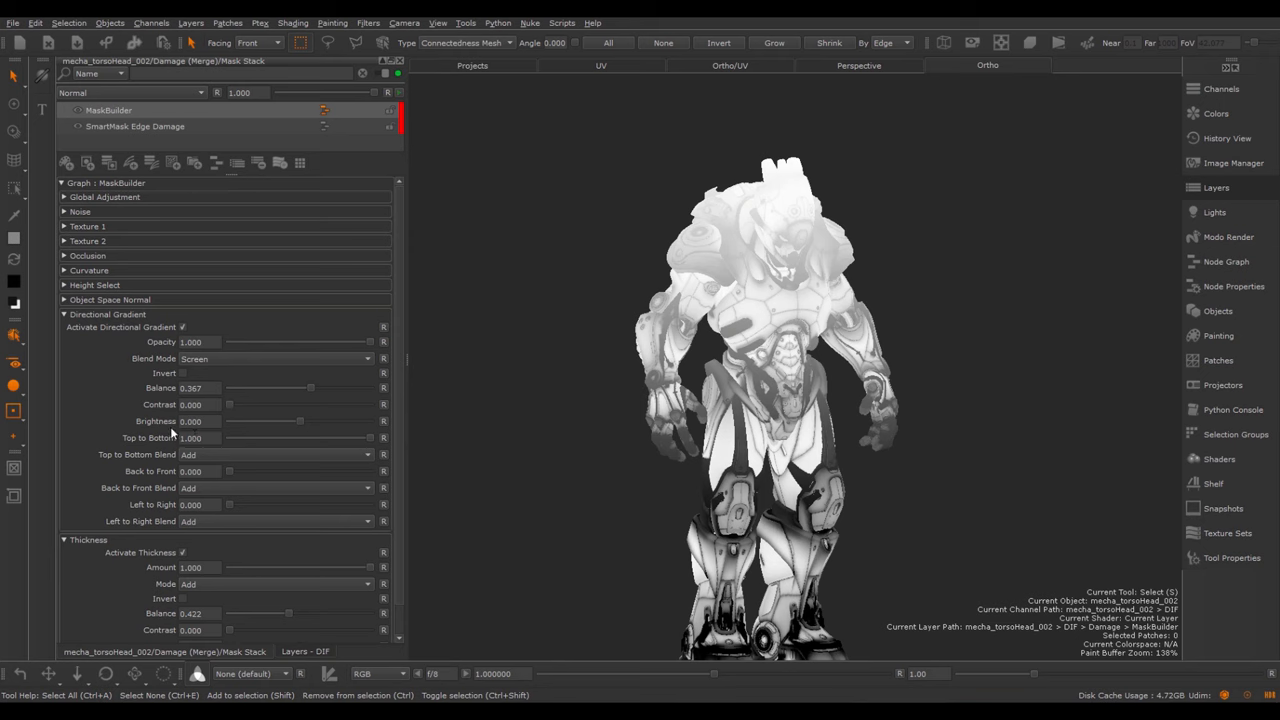
mouse_move(352, 445)
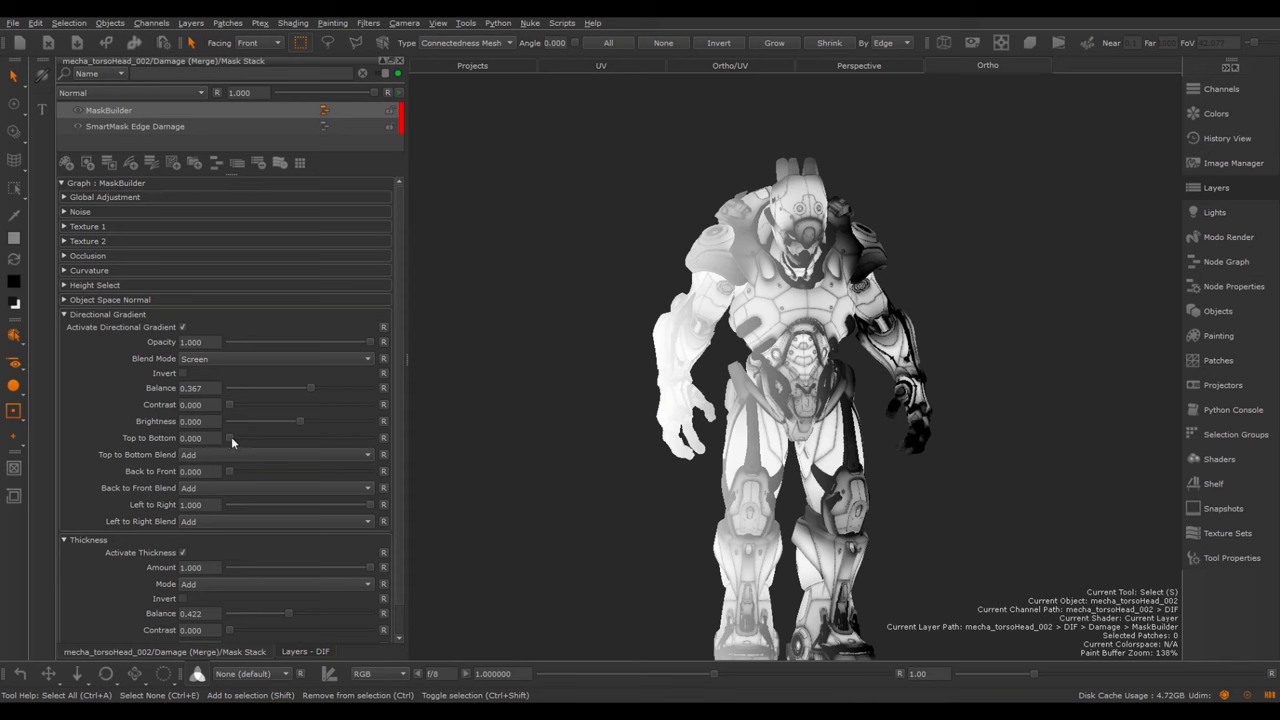
drag(228, 438, 300, 438)
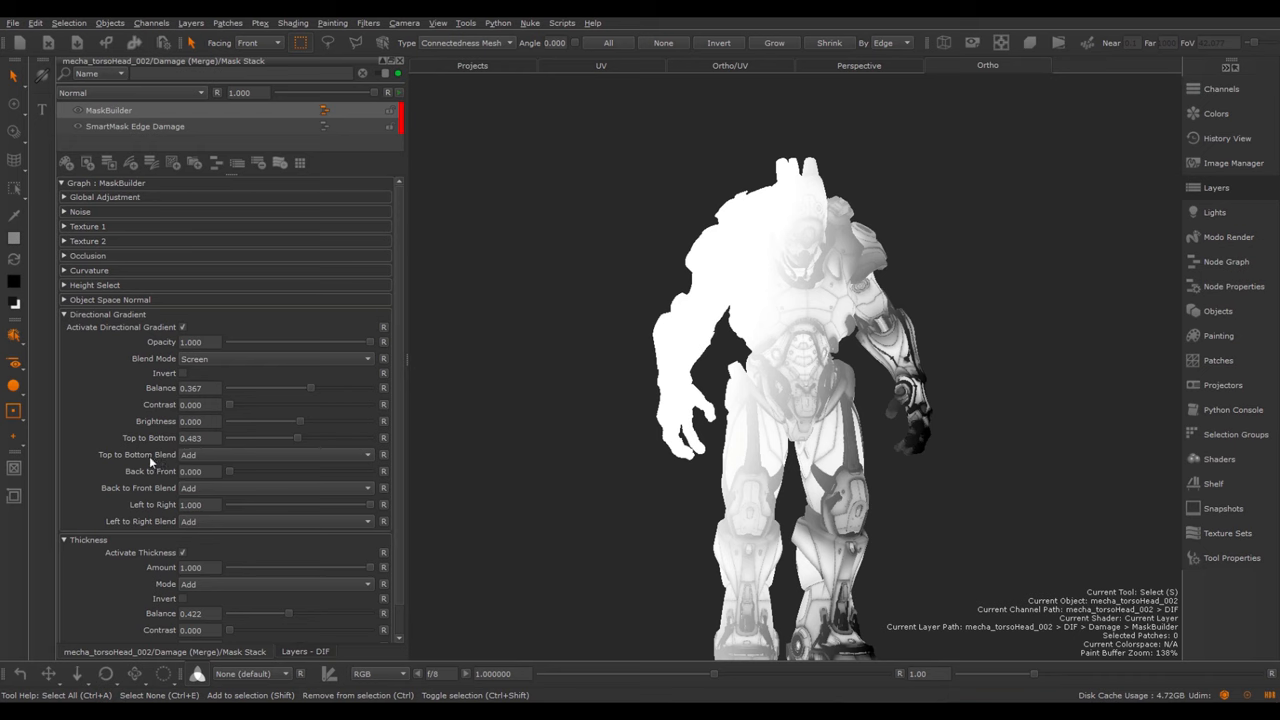
mouse_move(148, 471)
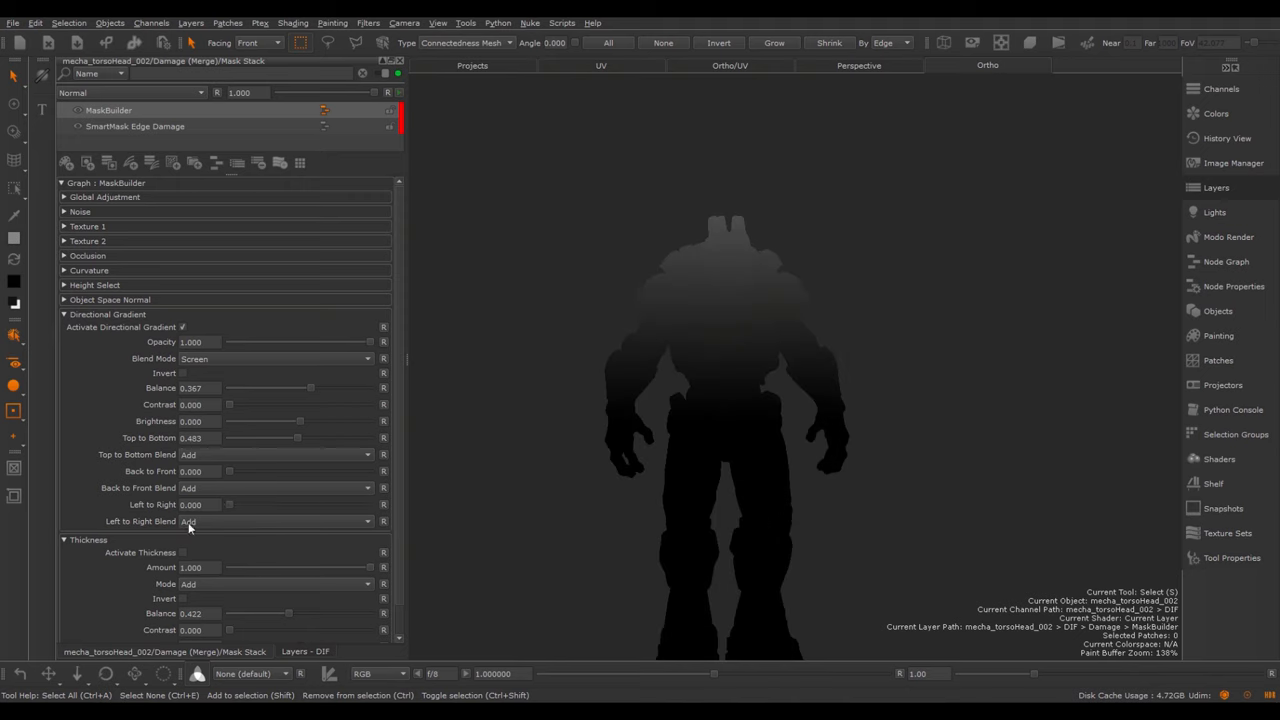
mouse_move(300, 443)
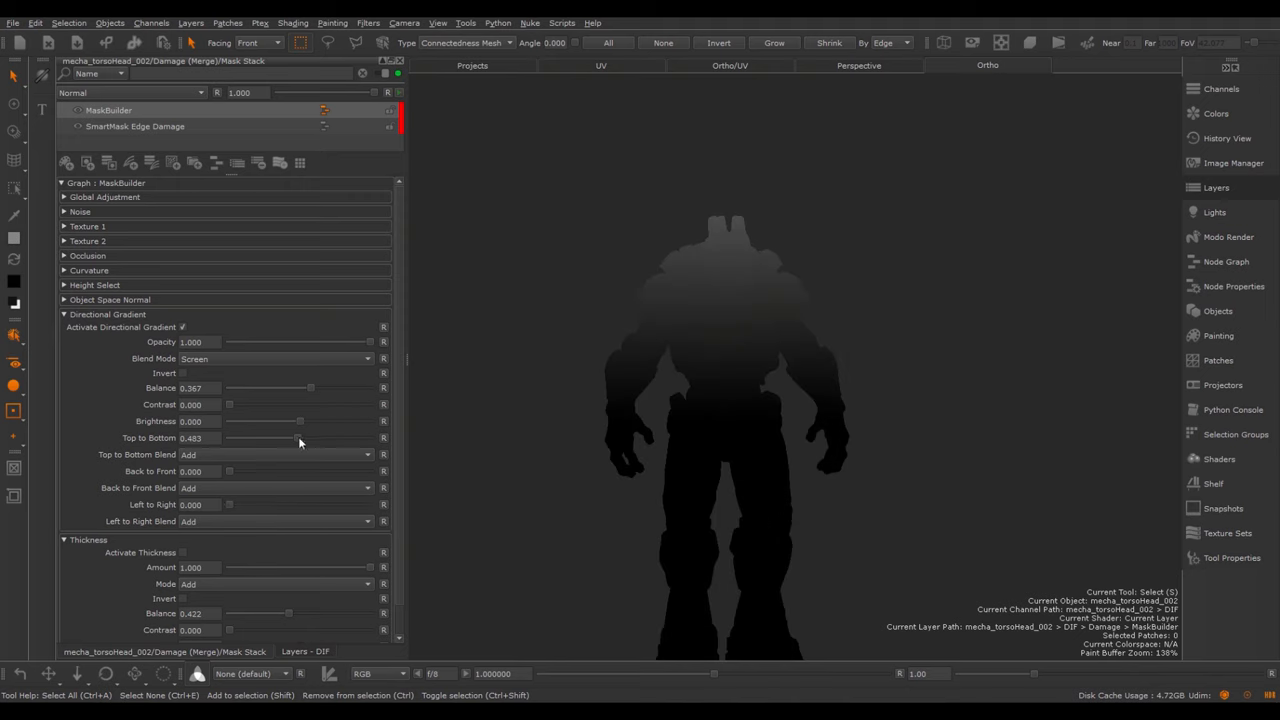
drag(310, 437, 370, 437)
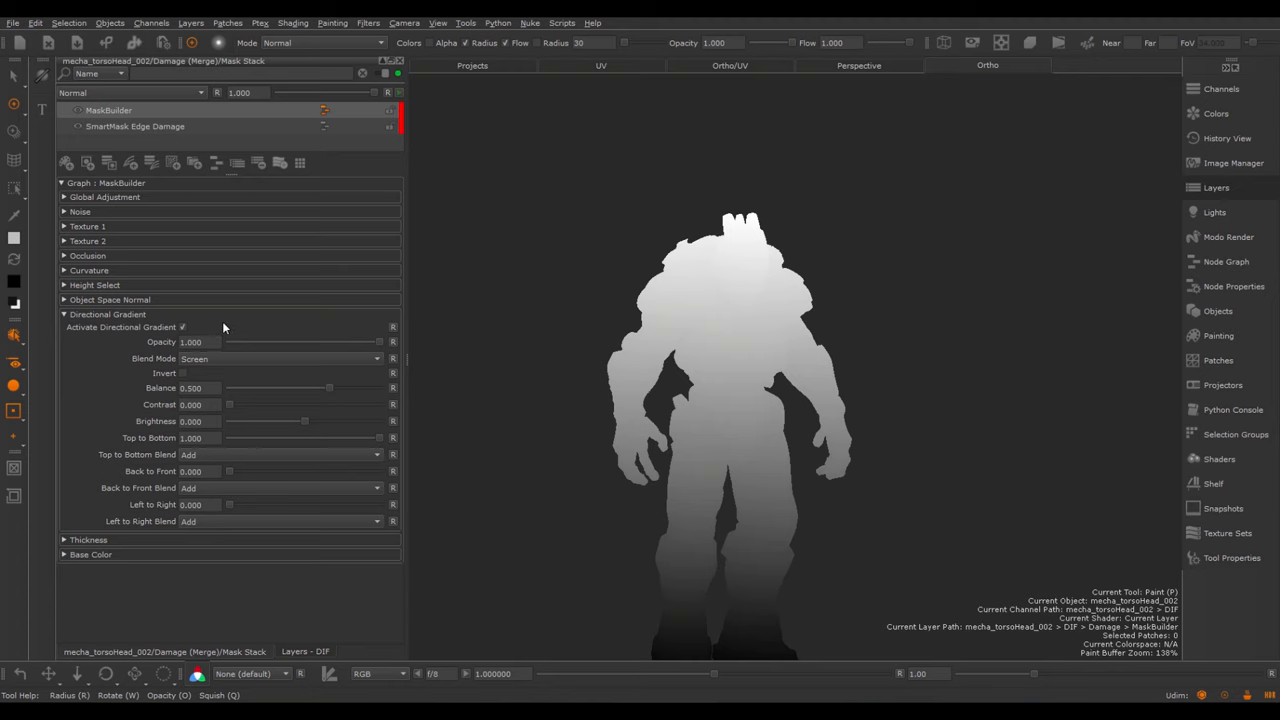
mouse_move(155, 317)
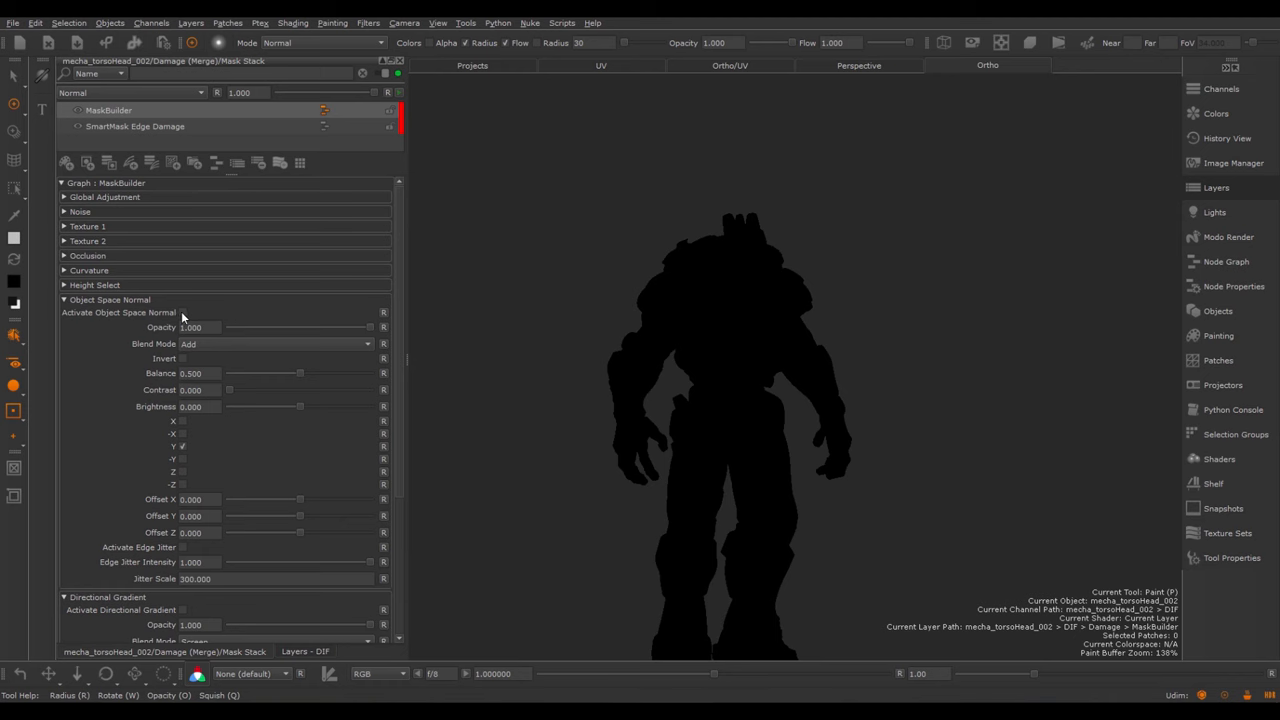
Activate the Object Space Normal on Y, inverted, with Offset Y at 0.165
click(184, 312)
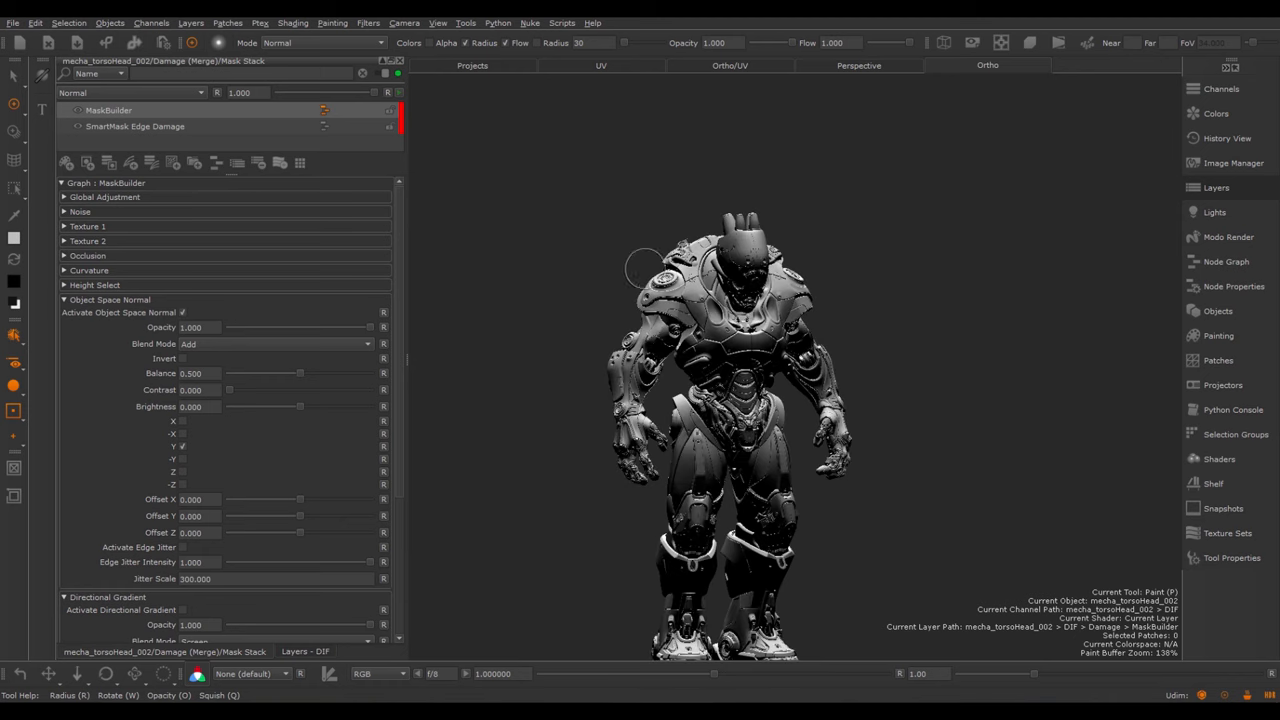
mouse_move(230, 365)
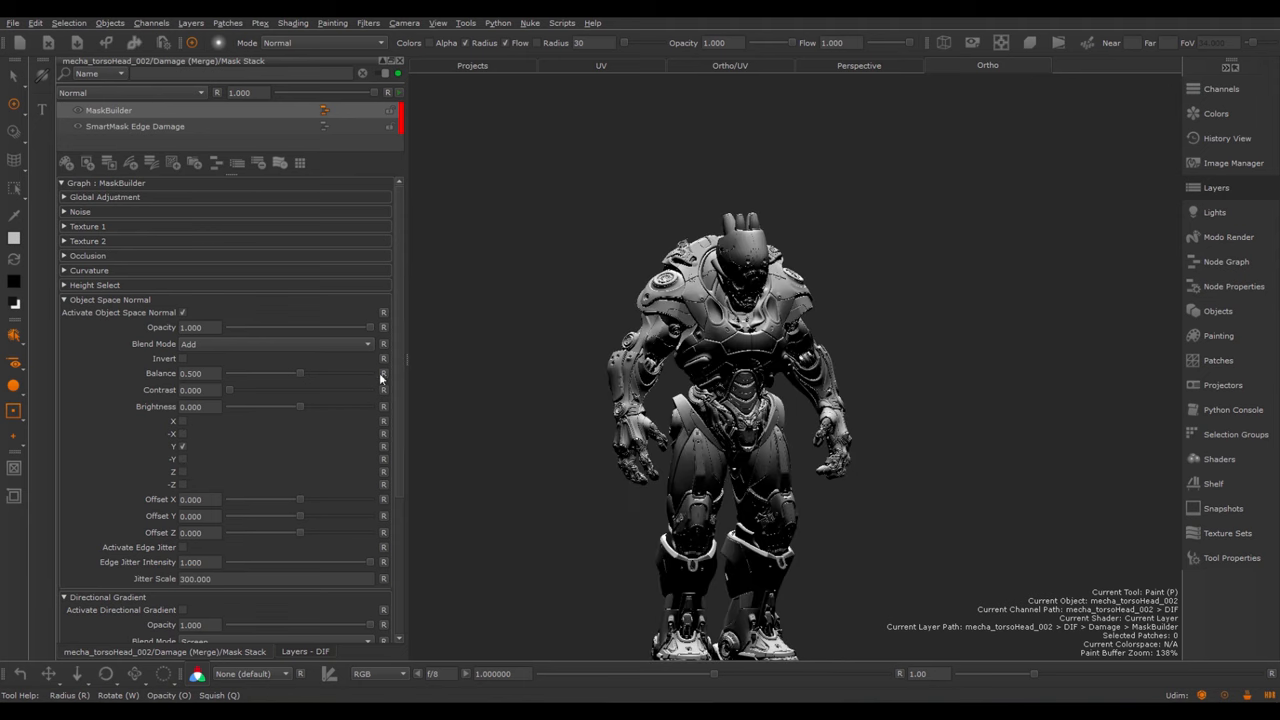
mouse_move(369, 332)
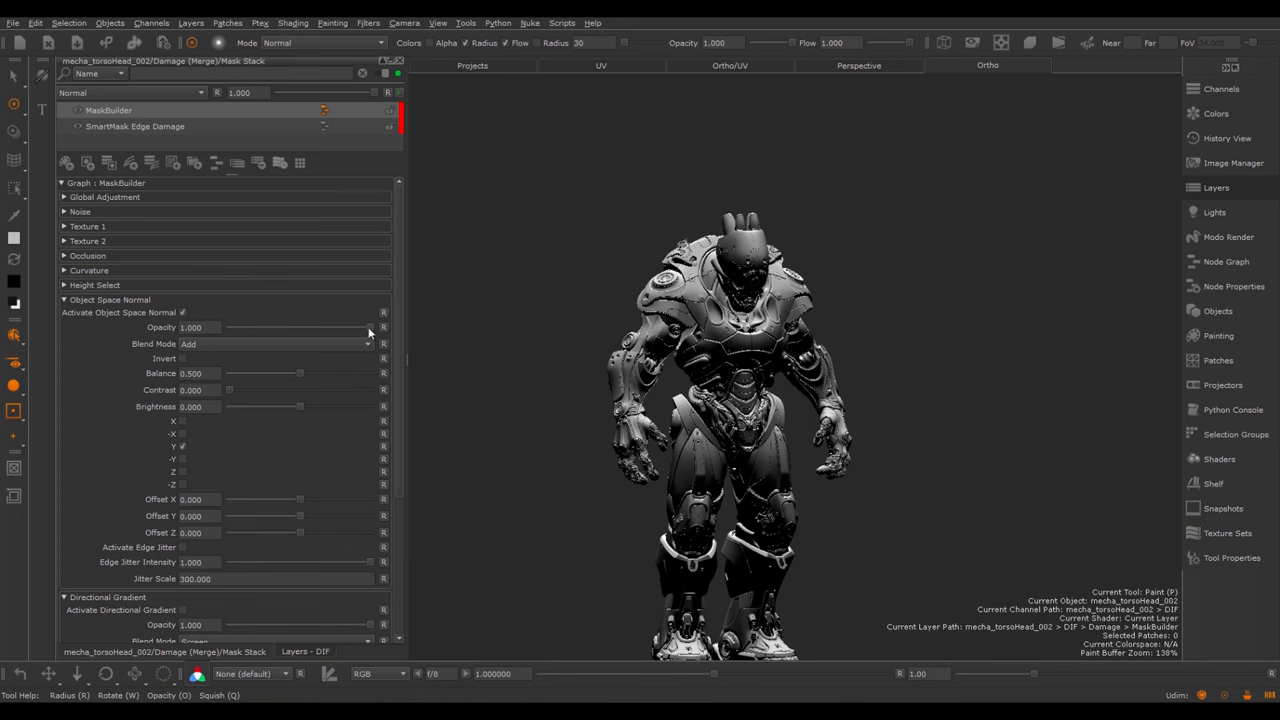
mouse_move(103, 340)
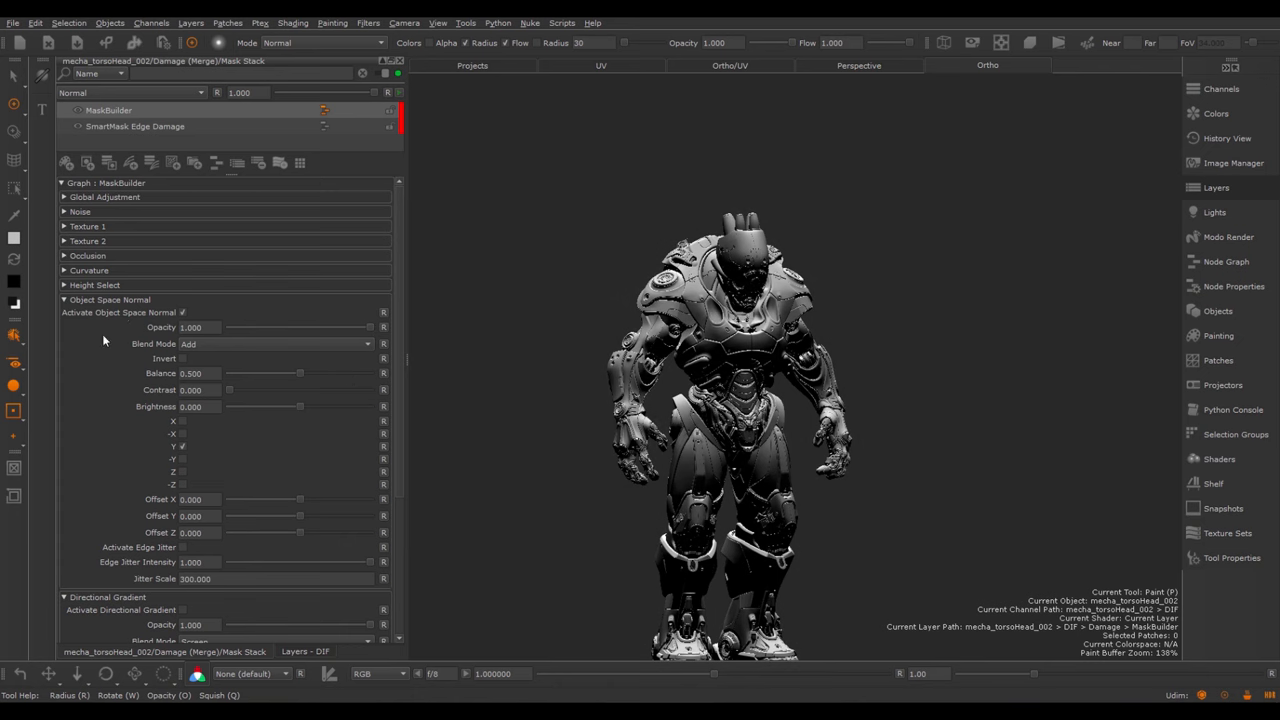
mouse_move(165, 349)
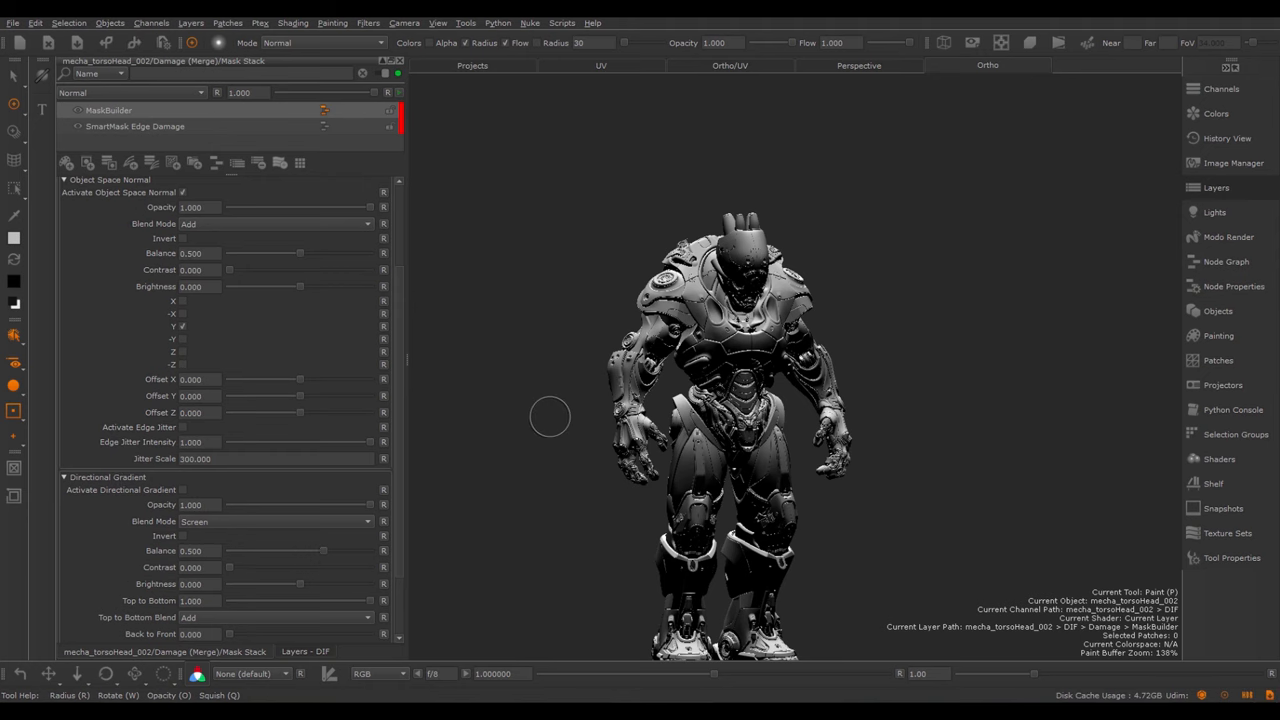
click(183, 238)
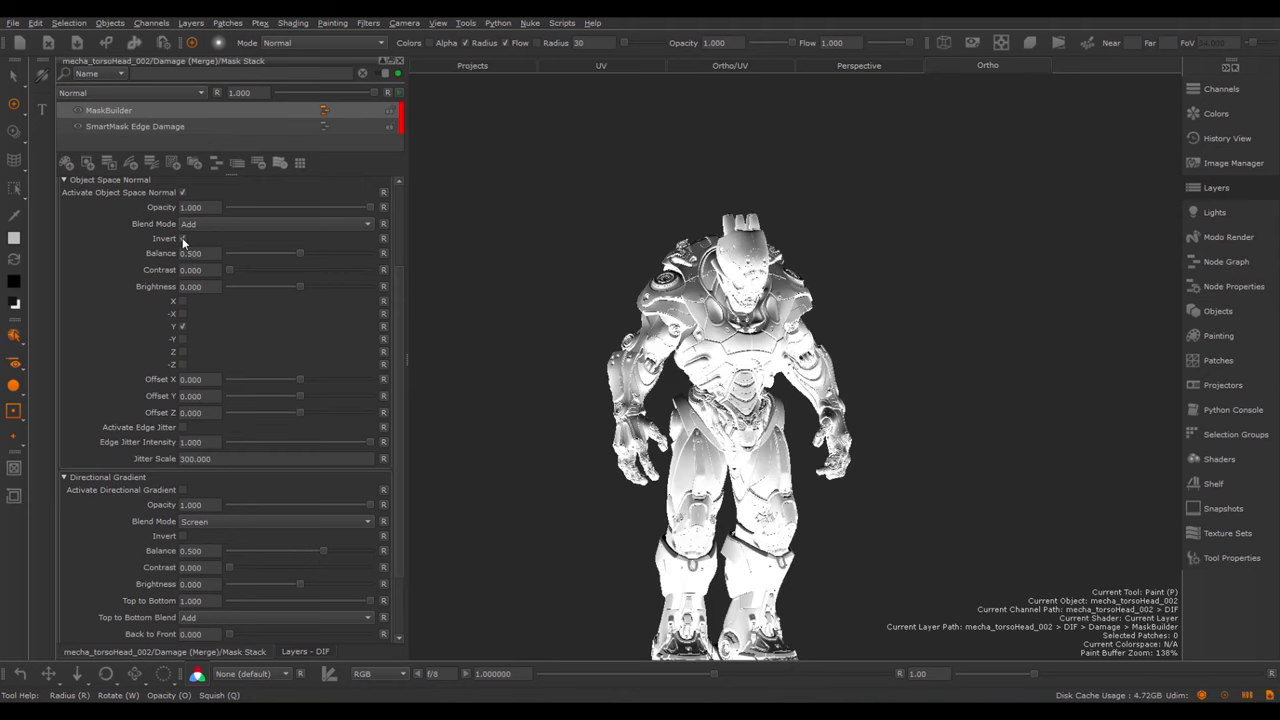
drag(262, 253, 365, 253)
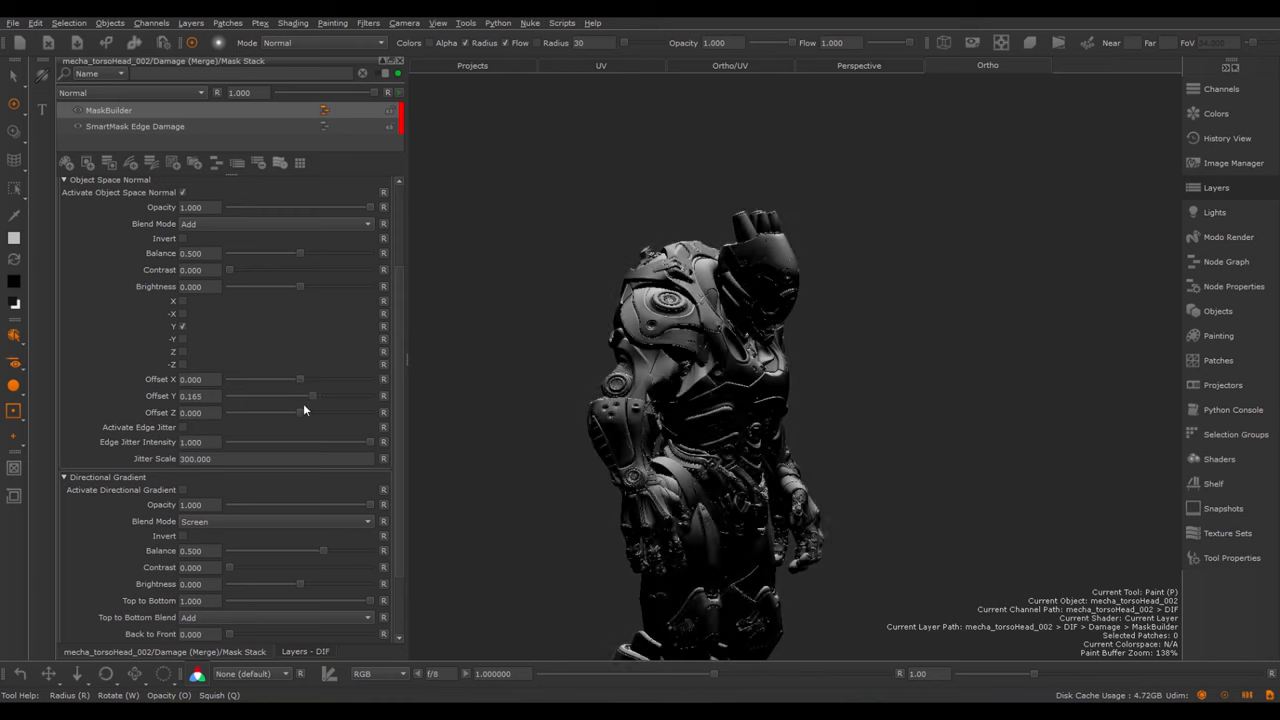
Give Object Space Normal contrast 0.872, edge jitter intensity 0.384, scale 30, Offset Y zero
drag(297, 396, 314, 396)
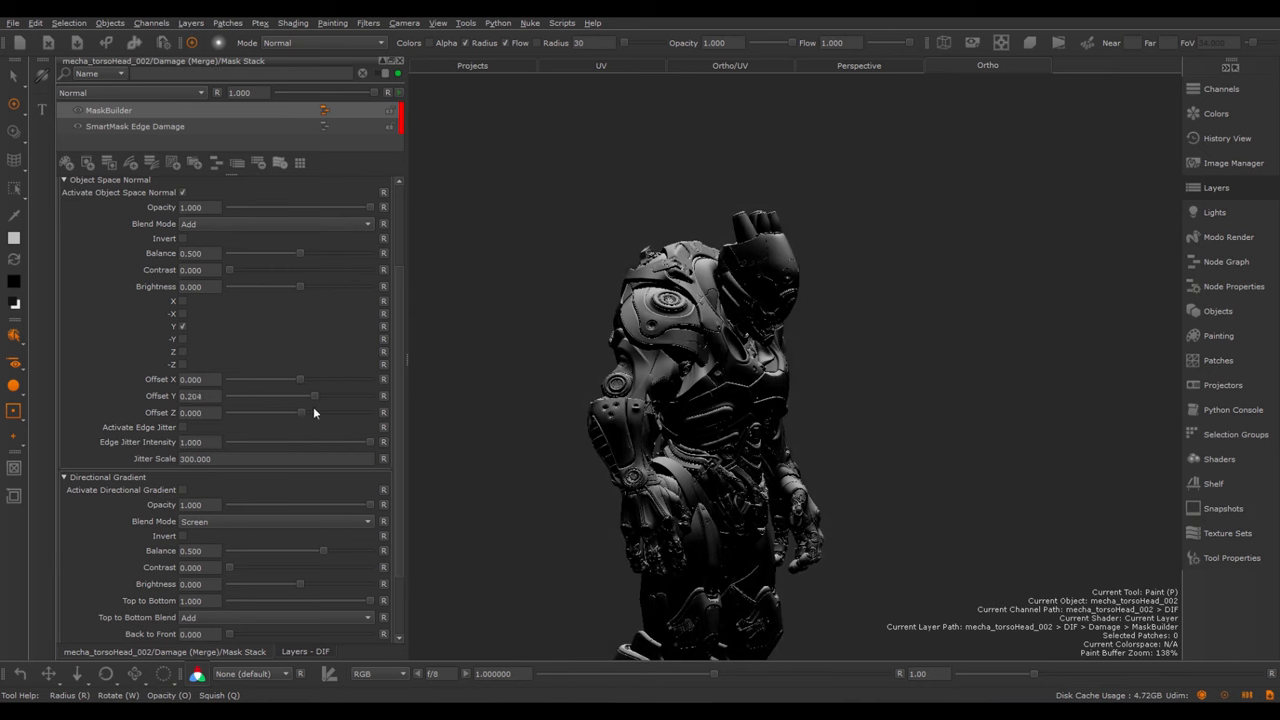
drag(314, 395, 287, 396)
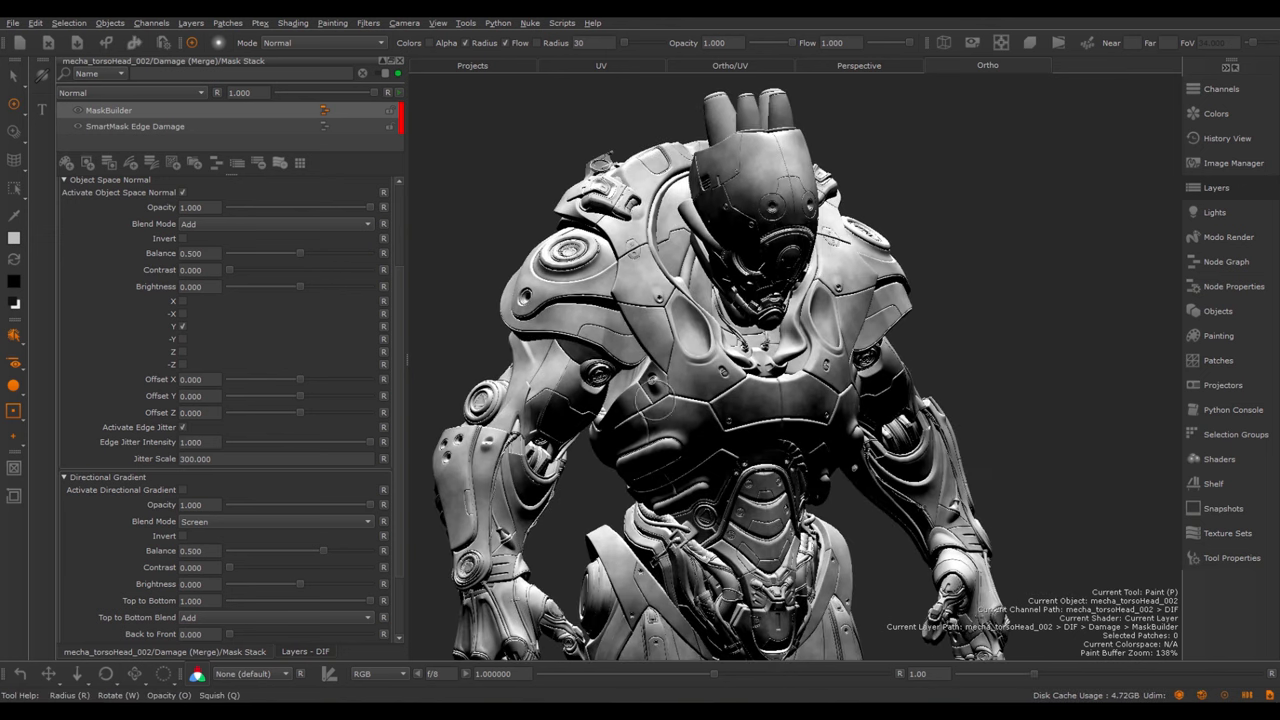
drag(225, 286, 300, 286)
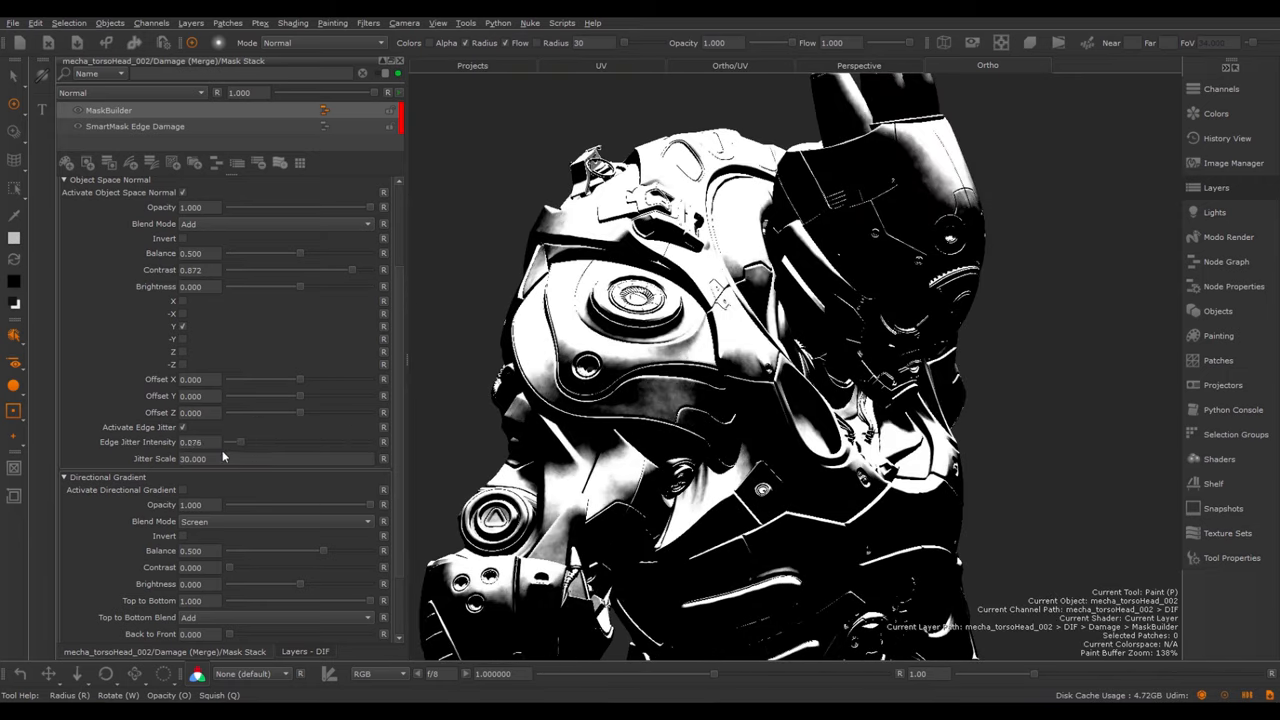
drag(232, 442, 272, 442)
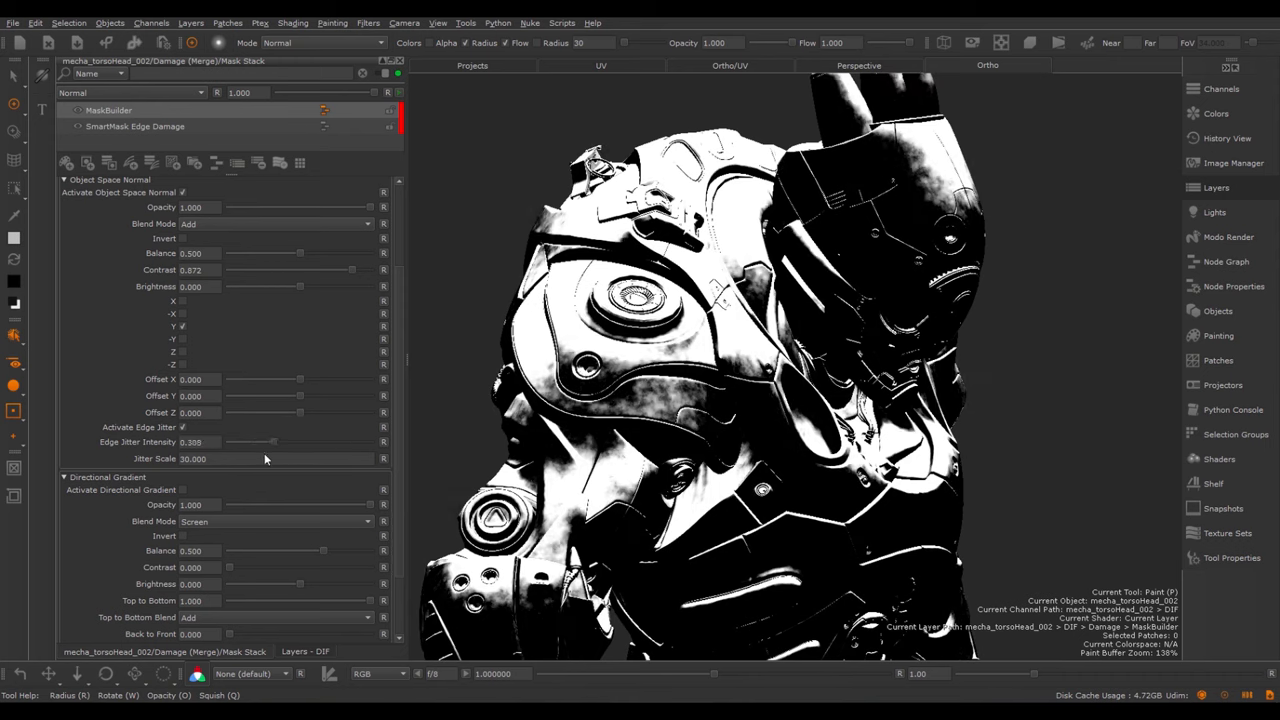
drag(275, 442, 258, 442)
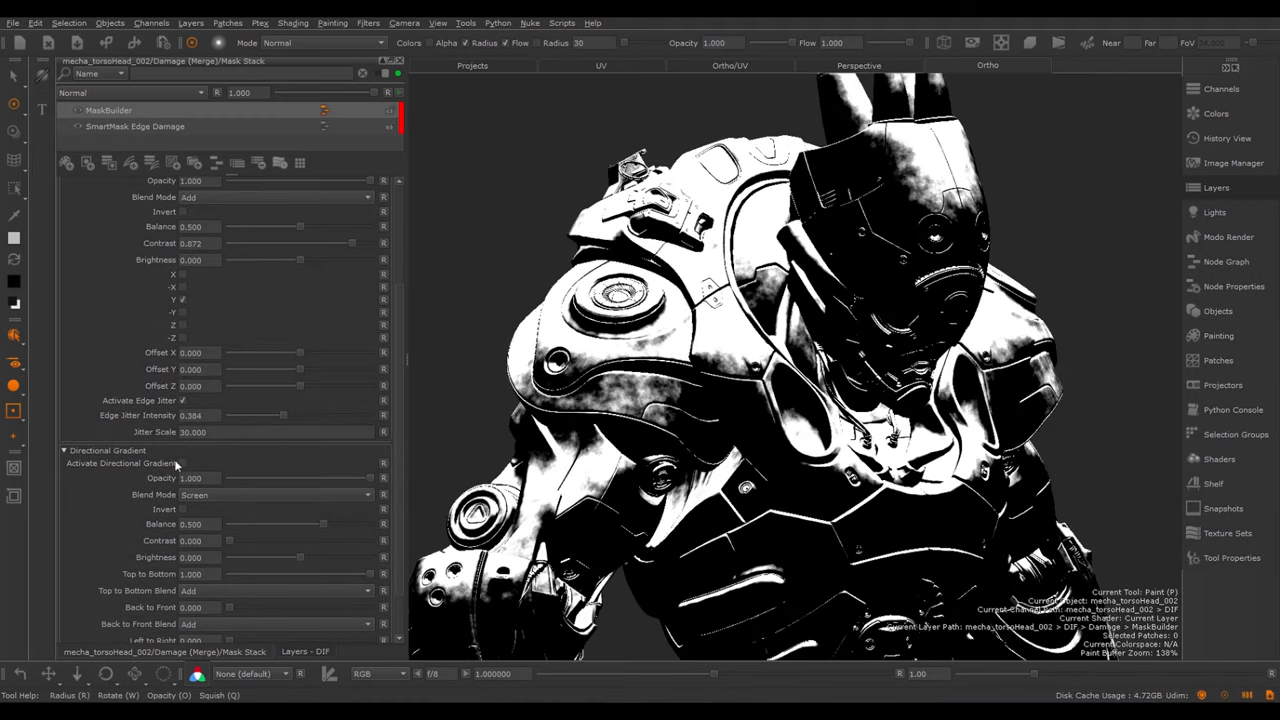
Re-enable Directional Gradient, multiply Object Space Normal over it, and set gradient balance ~0.58
click(182, 463)
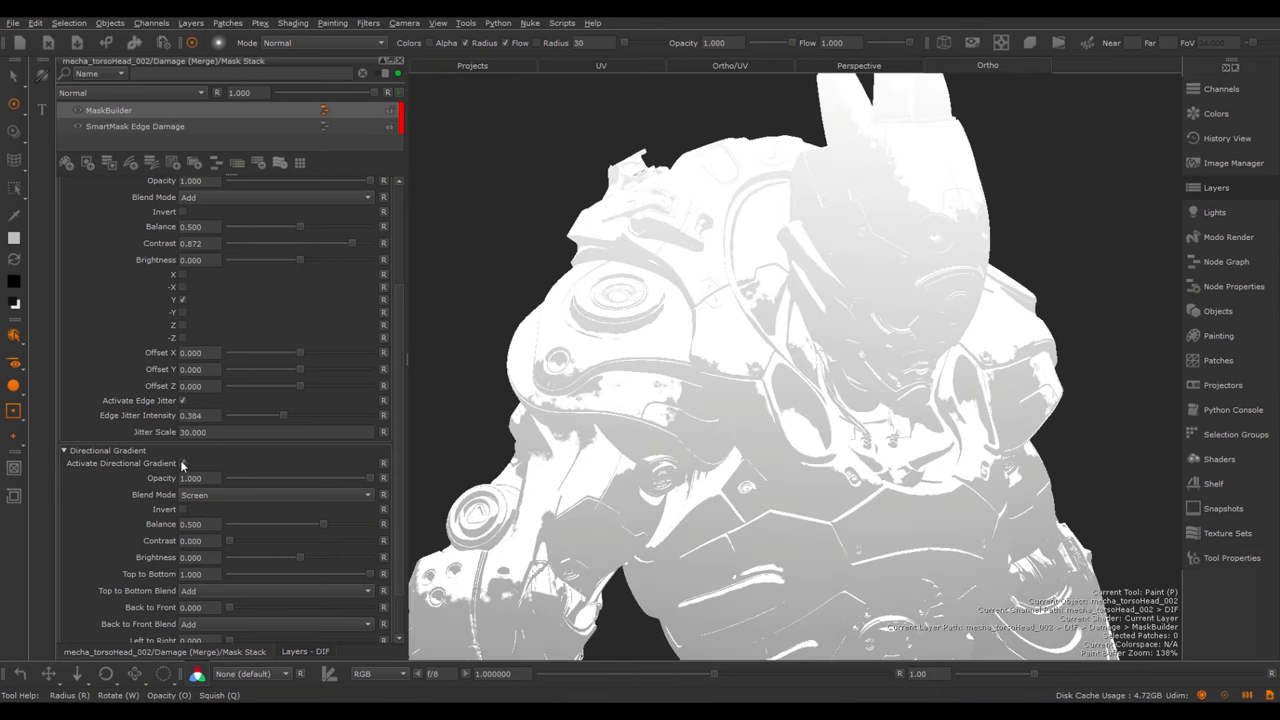
scroll(down, 3)
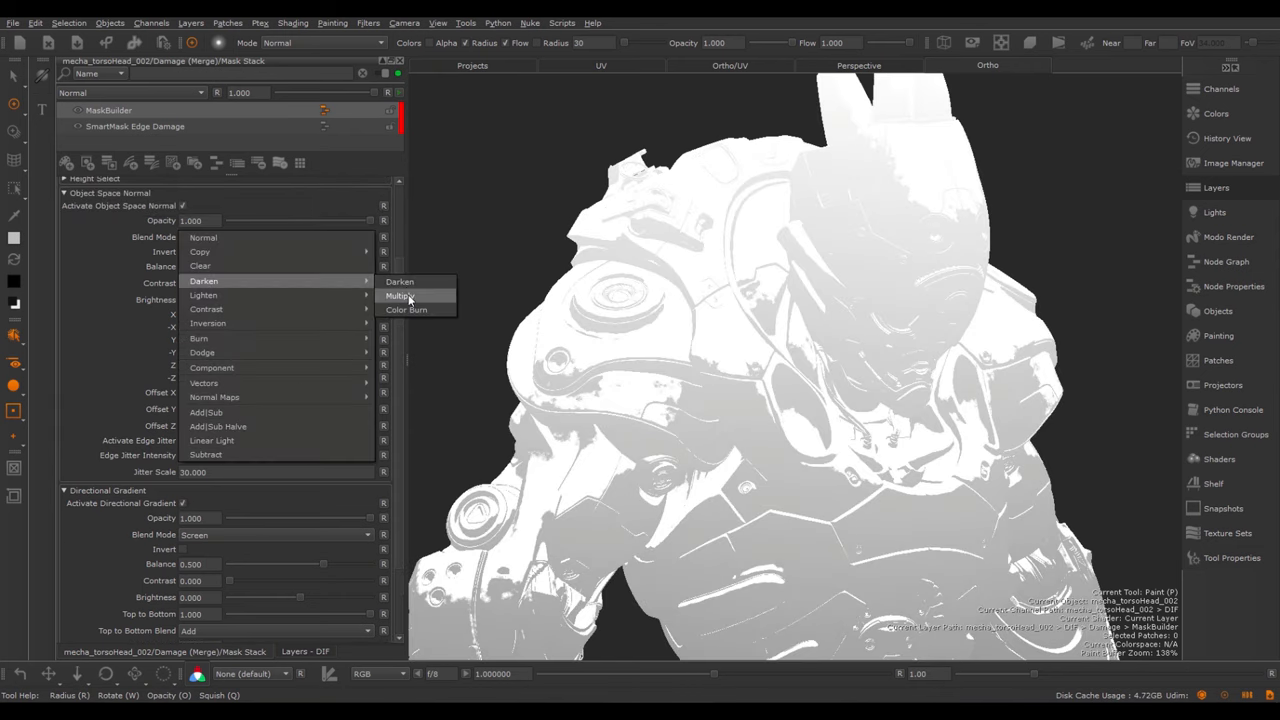
click(400, 295)
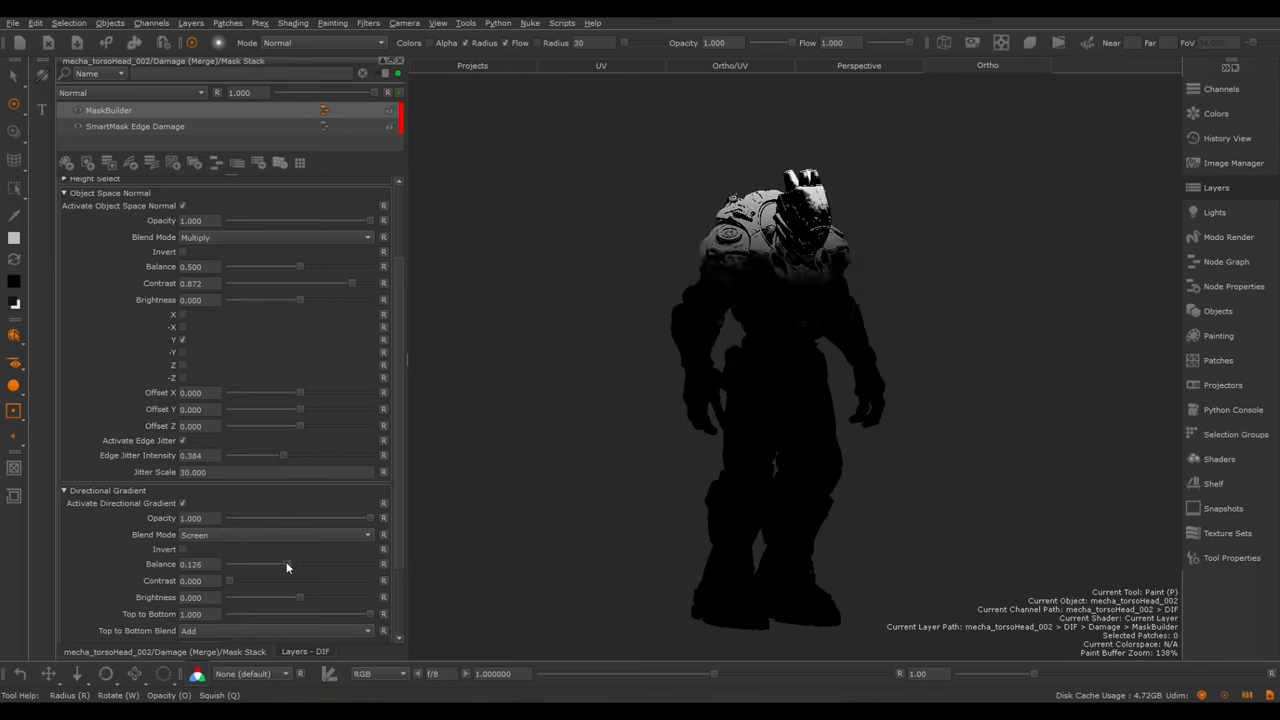
drag(260, 564, 332, 564)
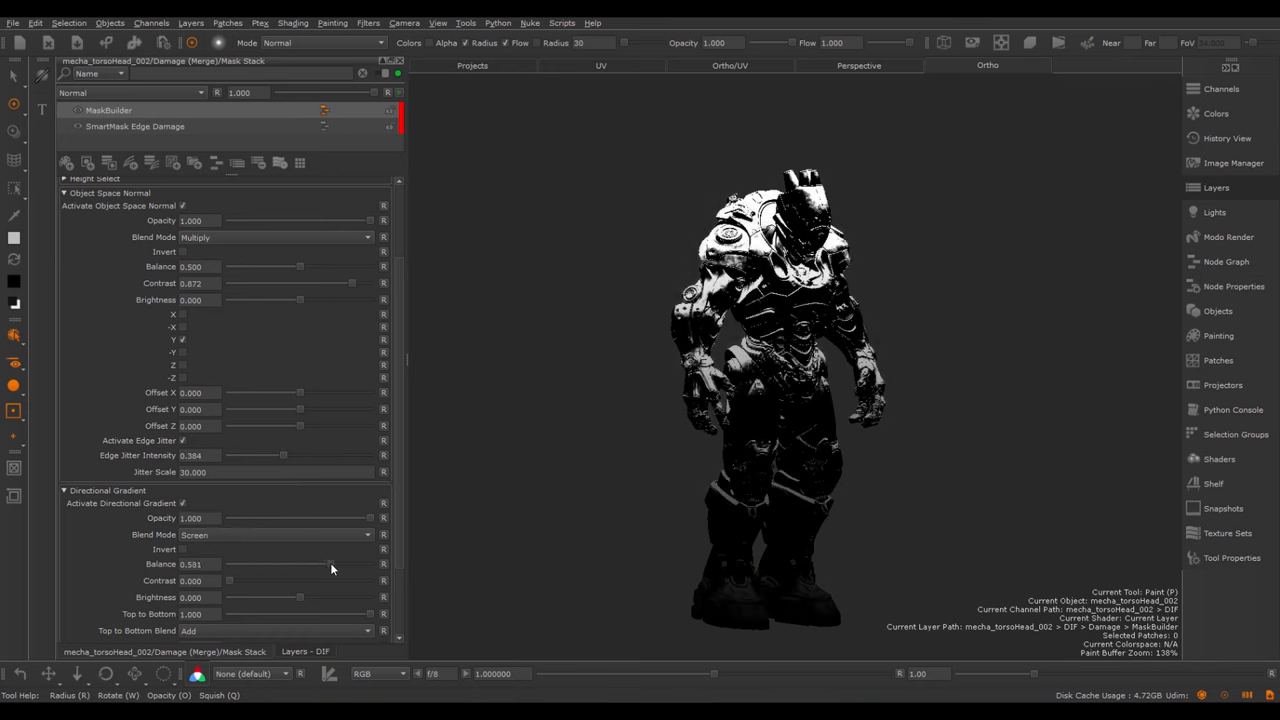
drag(330, 564, 317, 564)
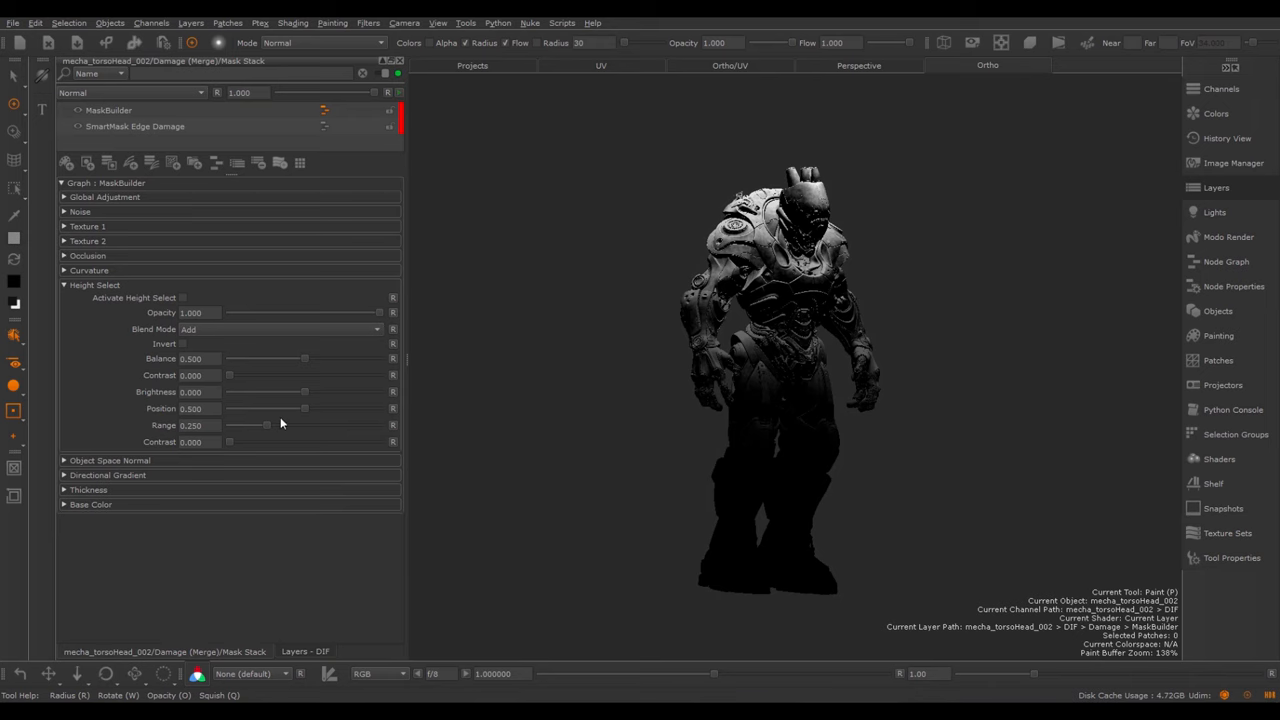
mouse_move(277, 392)
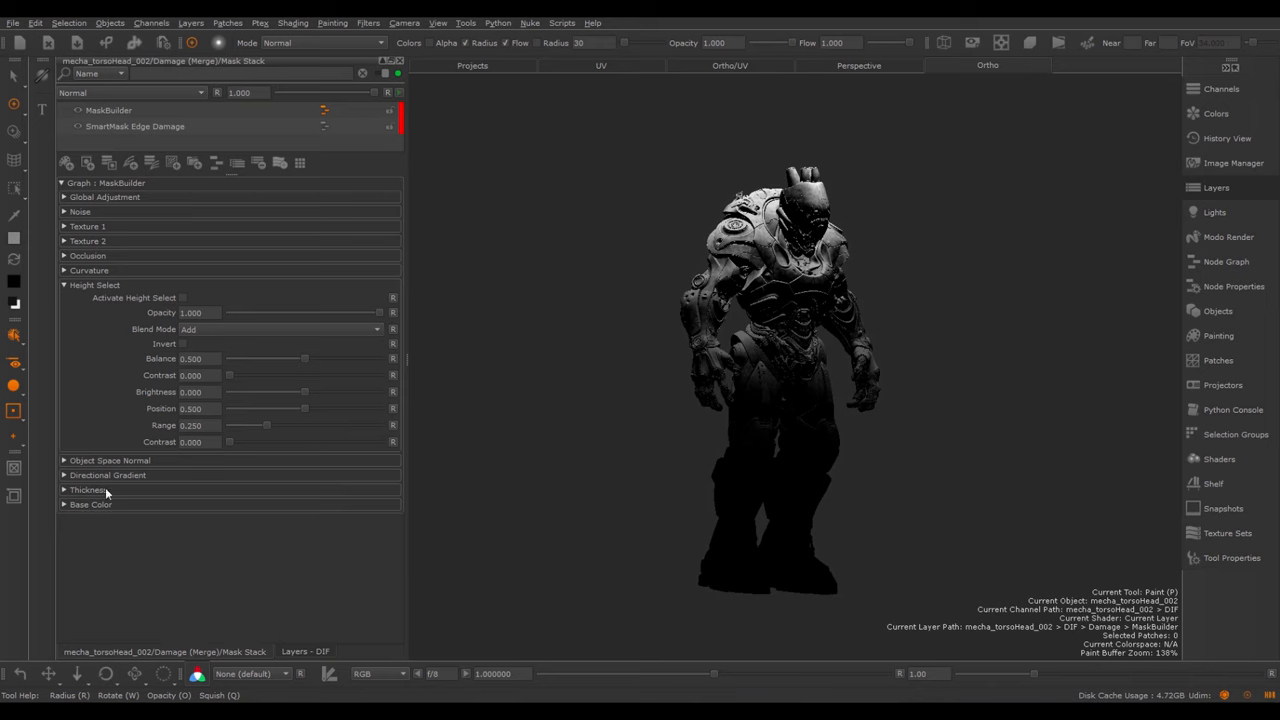
mouse_move(332, 290)
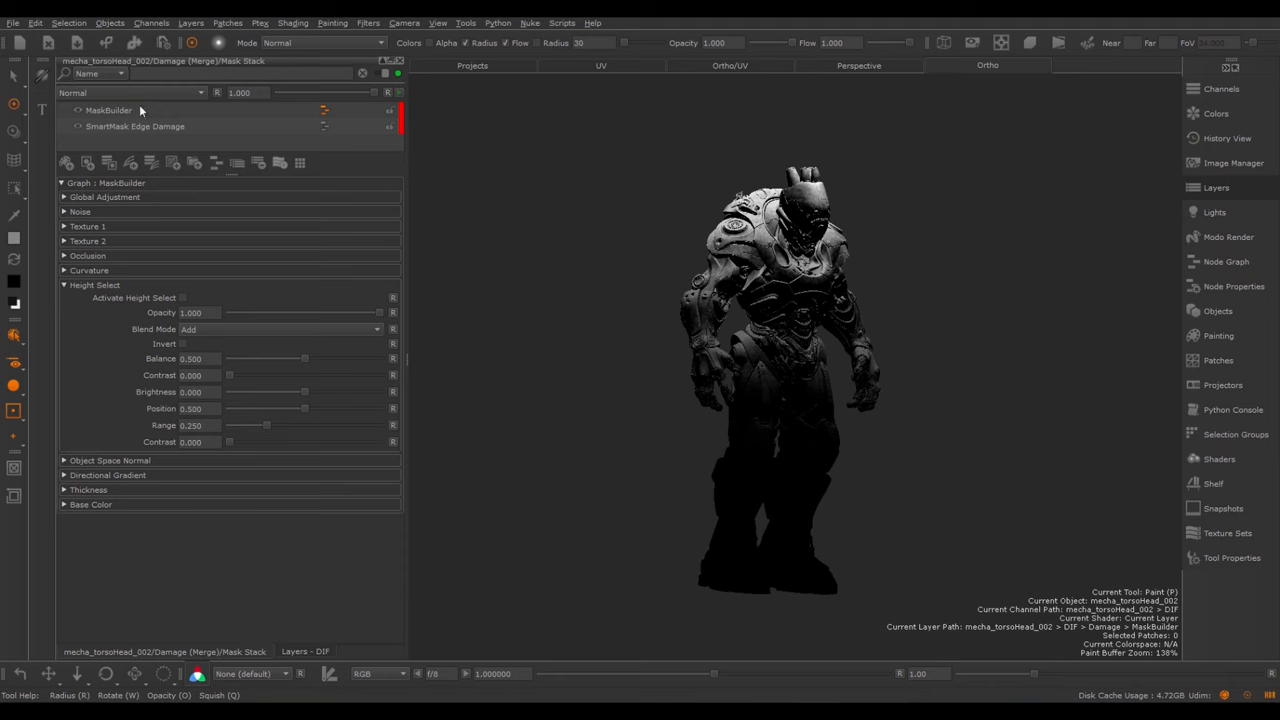
Select the MaskBuilder layer, relaunch Mask Setup, and confirm its occlusion, curvature and thickness maps
click(108, 110)
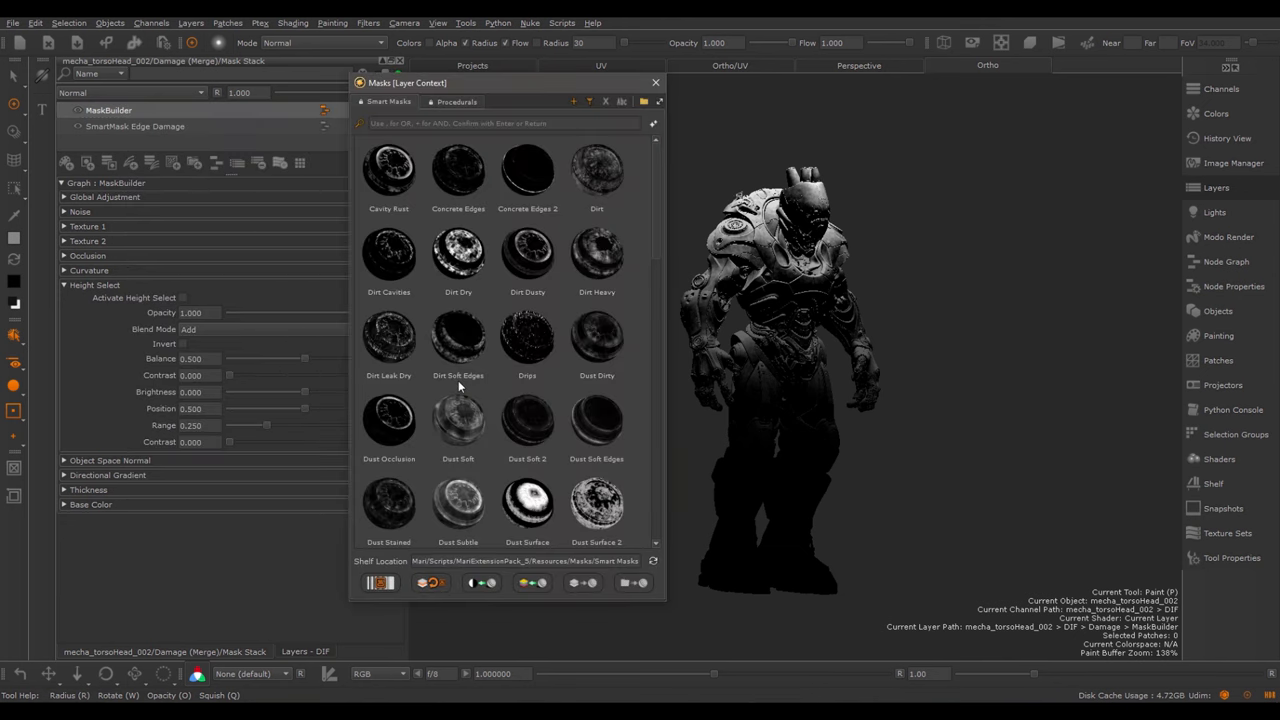
mouse_move(430, 583)
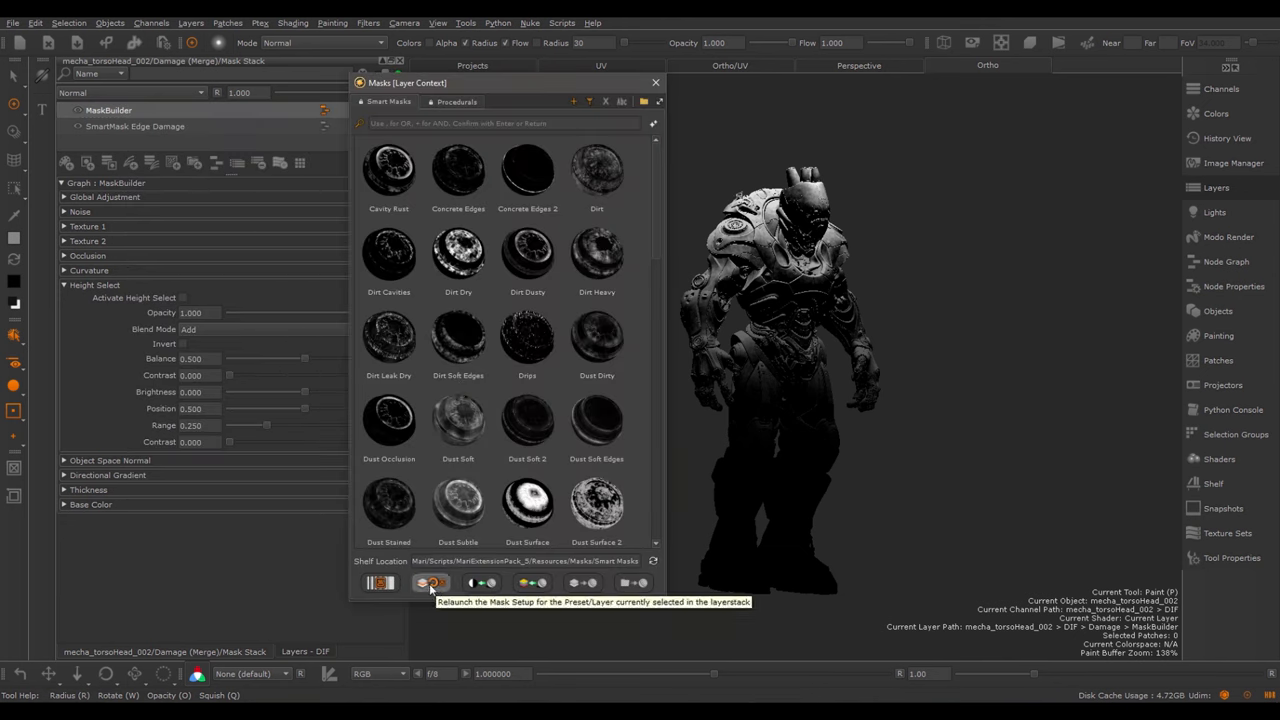
click(430, 582)
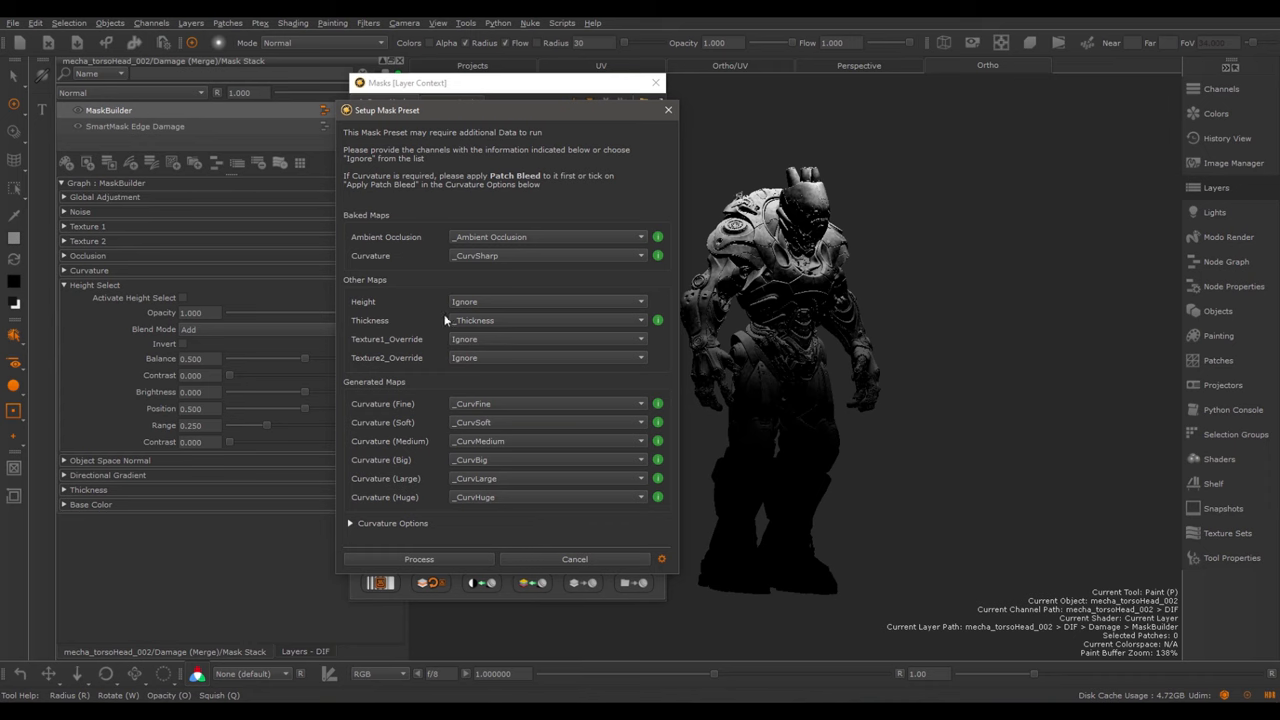
click(545, 301)
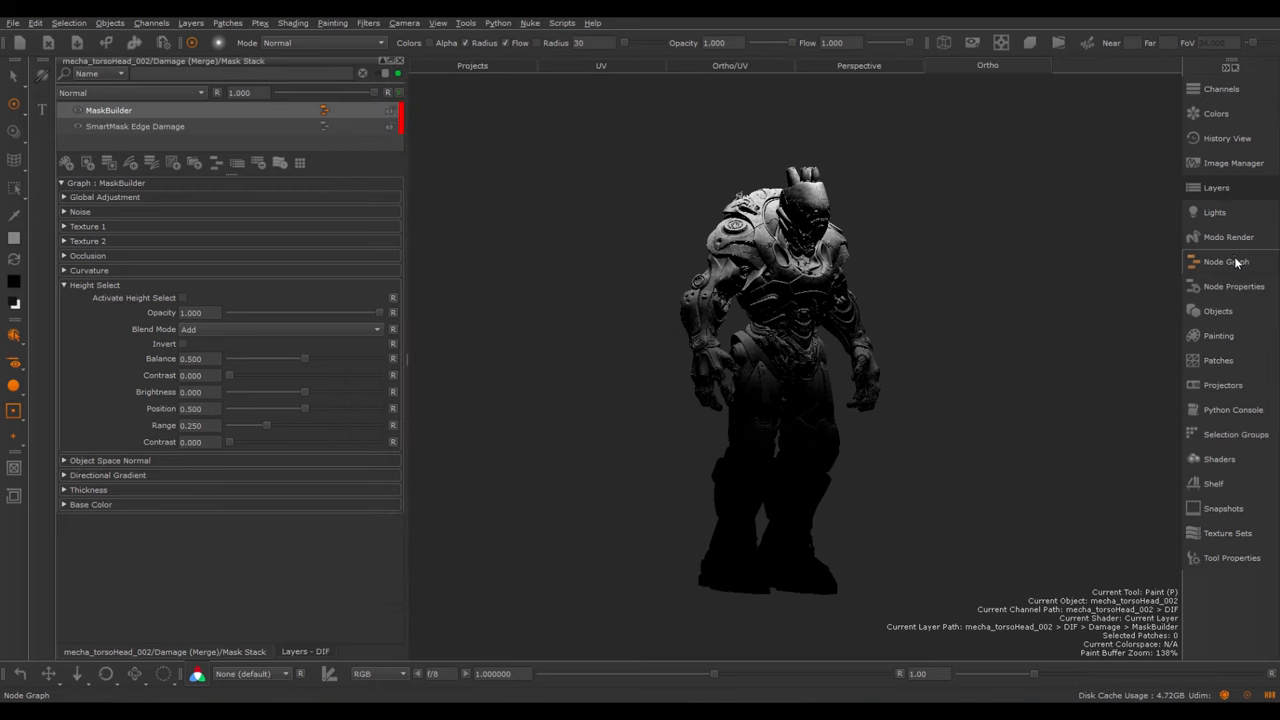
click(1226, 261)
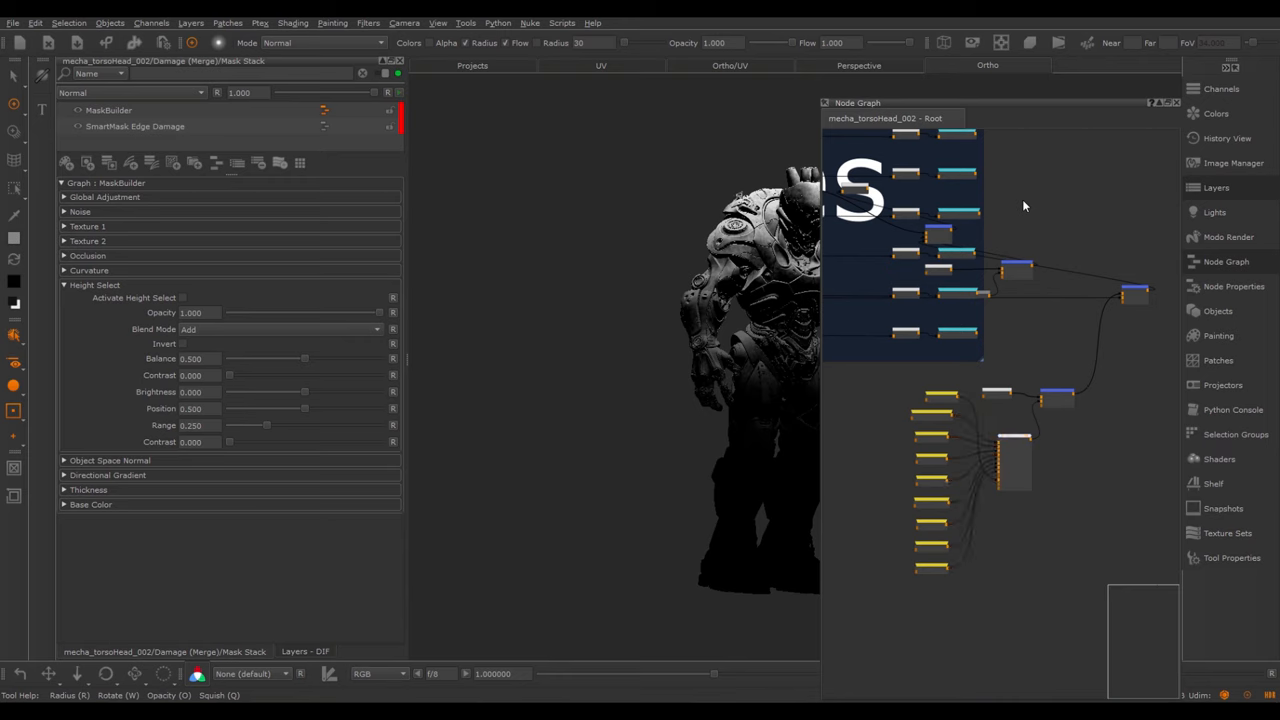
text(bud)
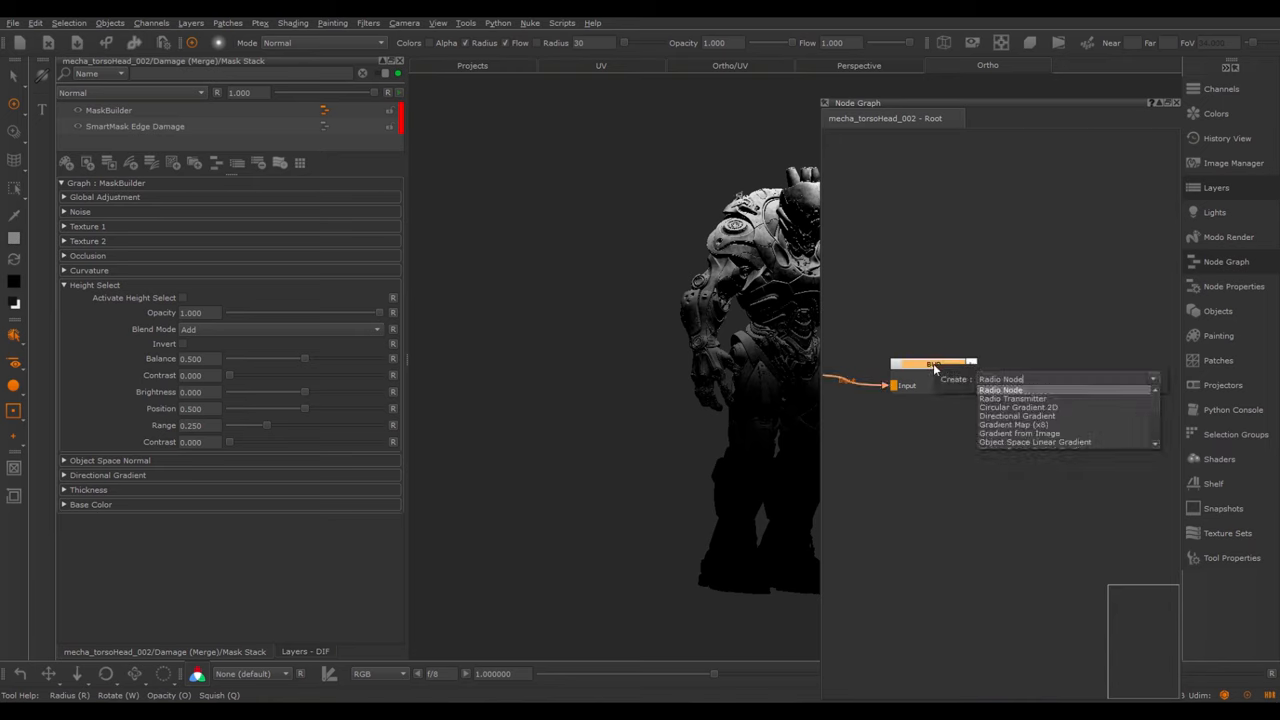
click(1013, 398)
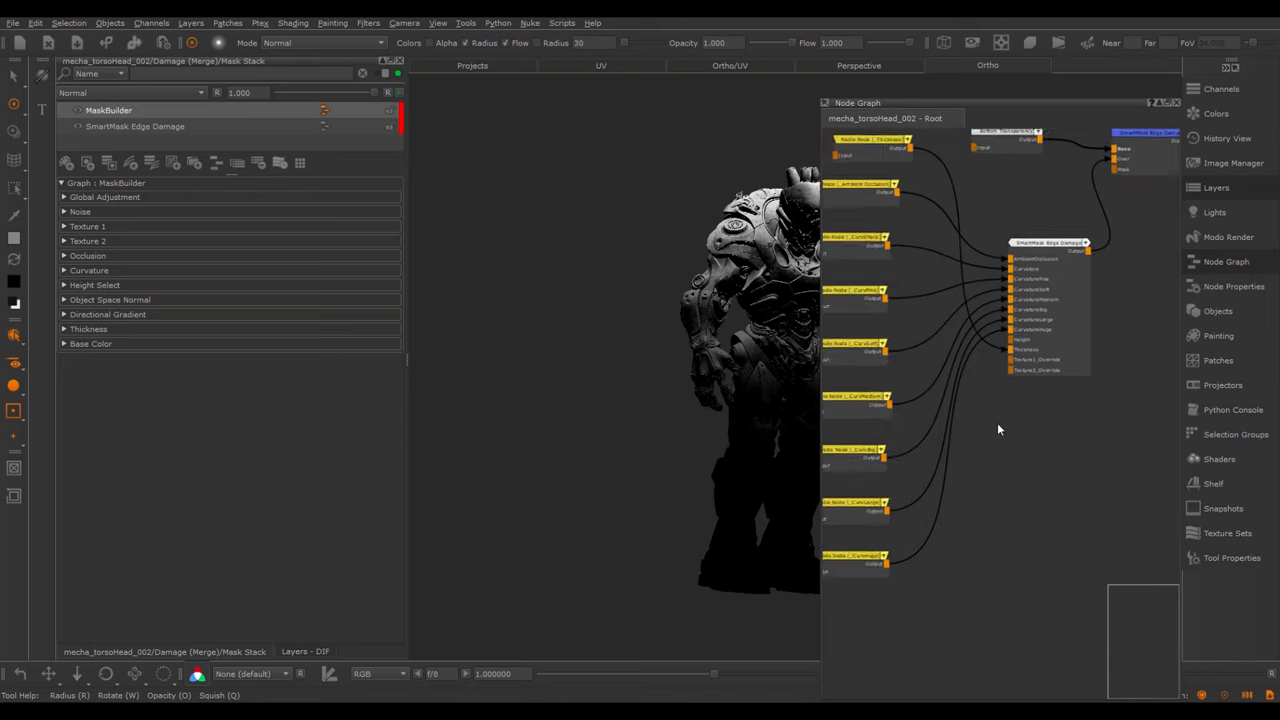
text(radio)
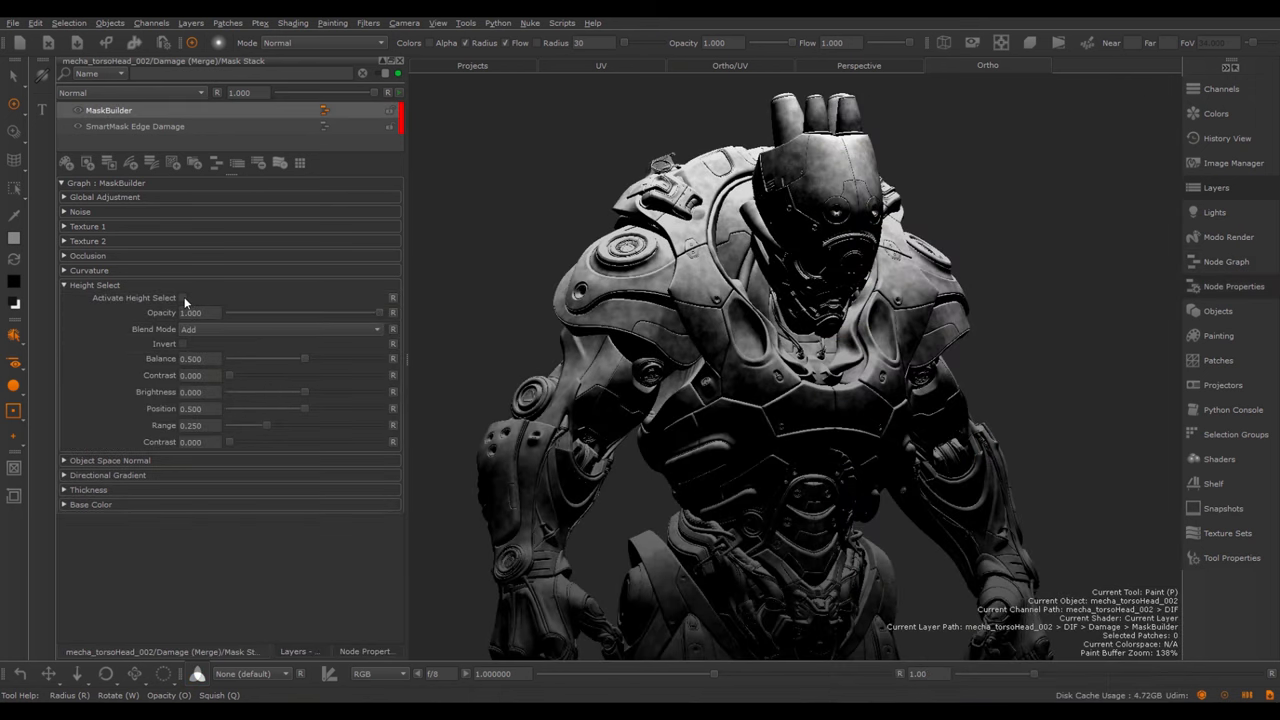
Activate Height Select, rough in its position and range, and preview it alone
click(182, 297)
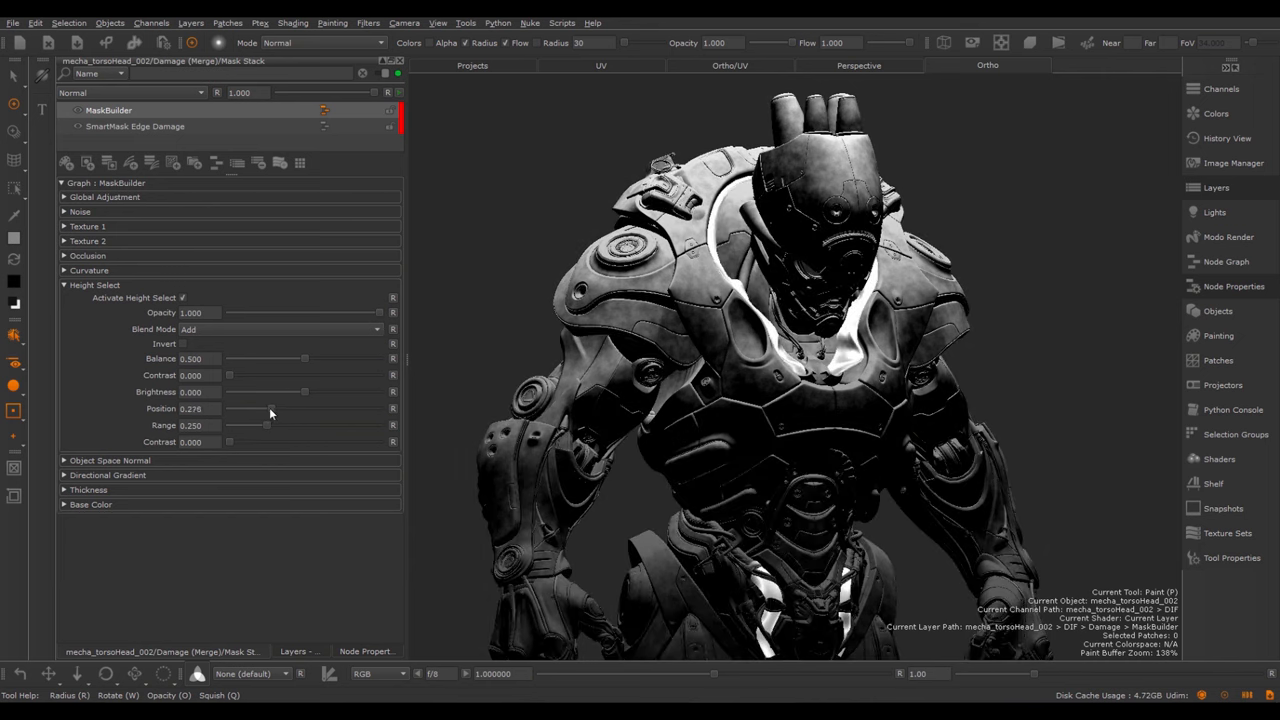
drag(268, 408, 290, 425)
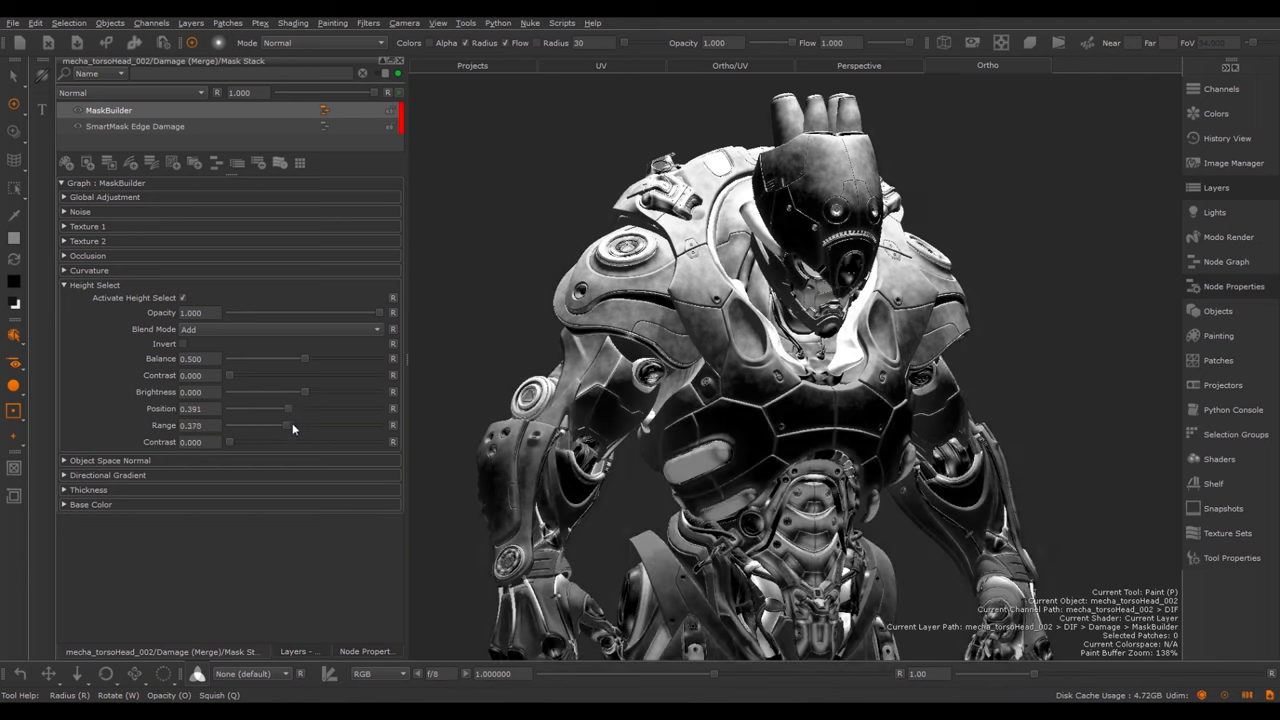
drag(258, 425, 248, 425)
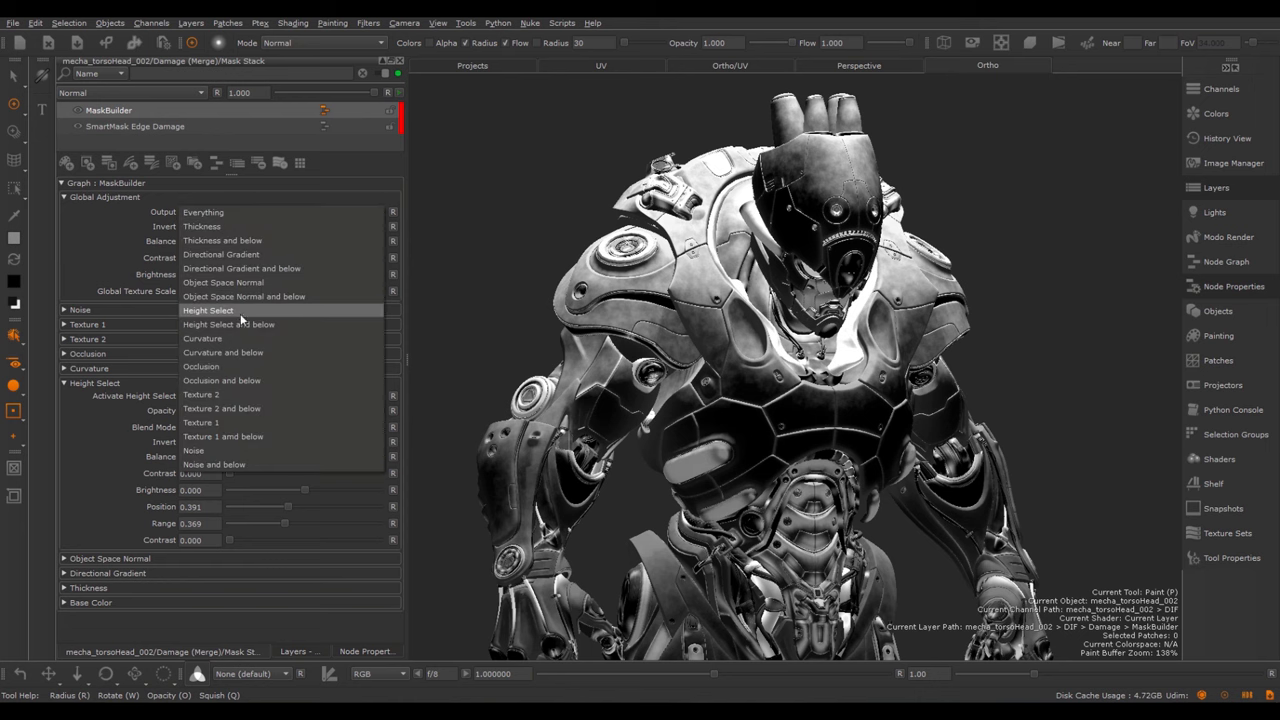
mouse_move(238, 318)
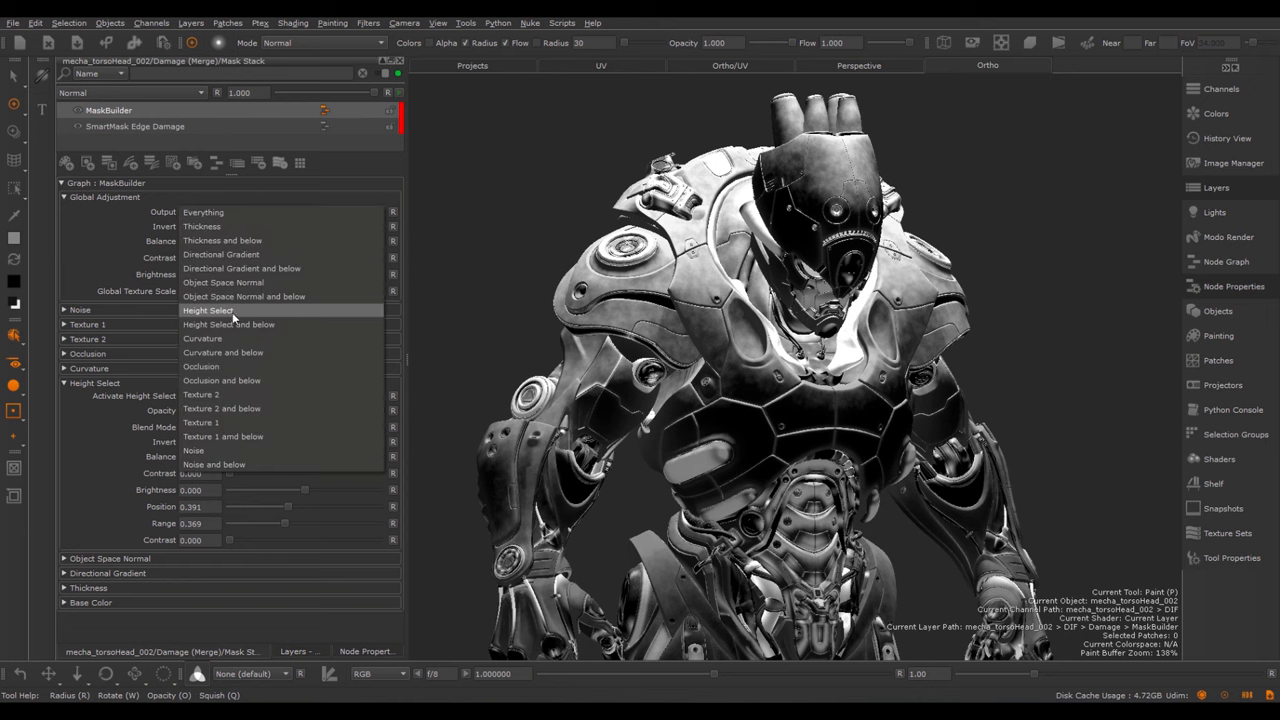
click(208, 310)
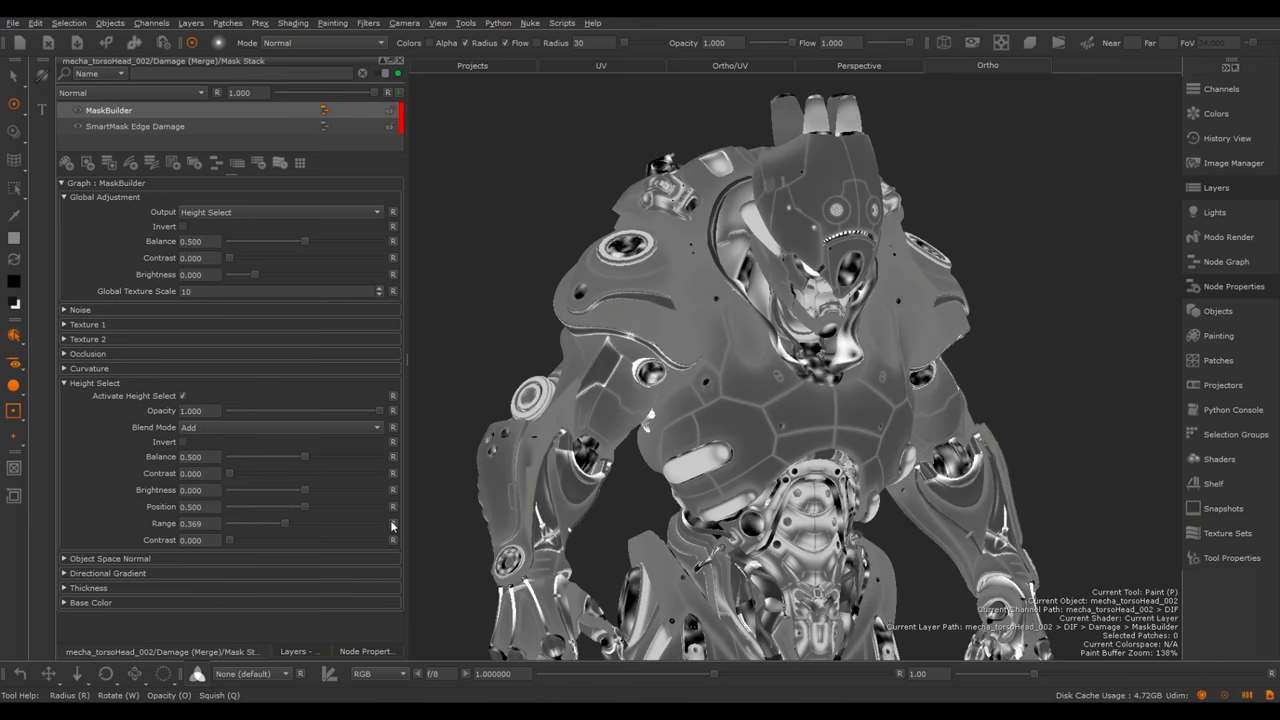
Tune the Height Select Position to 0.391 and Range to 0.316
drag(285, 523, 250, 523)
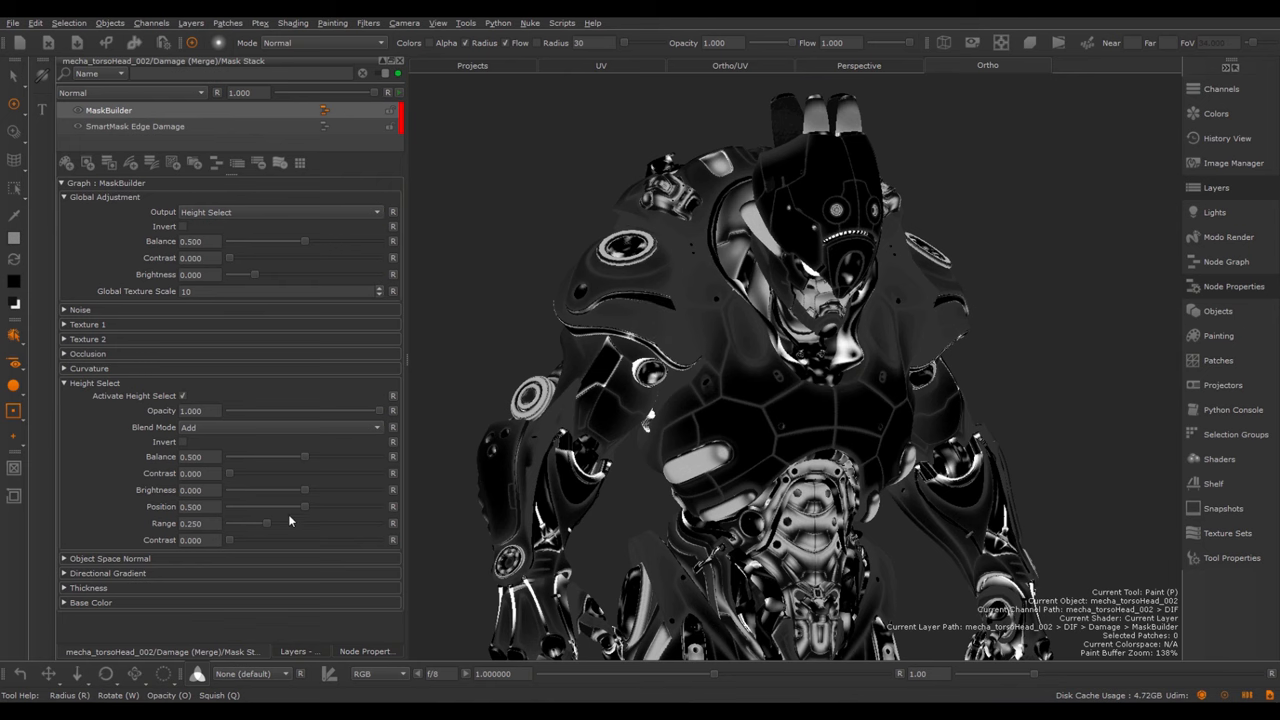
drag(265, 523, 324, 523)
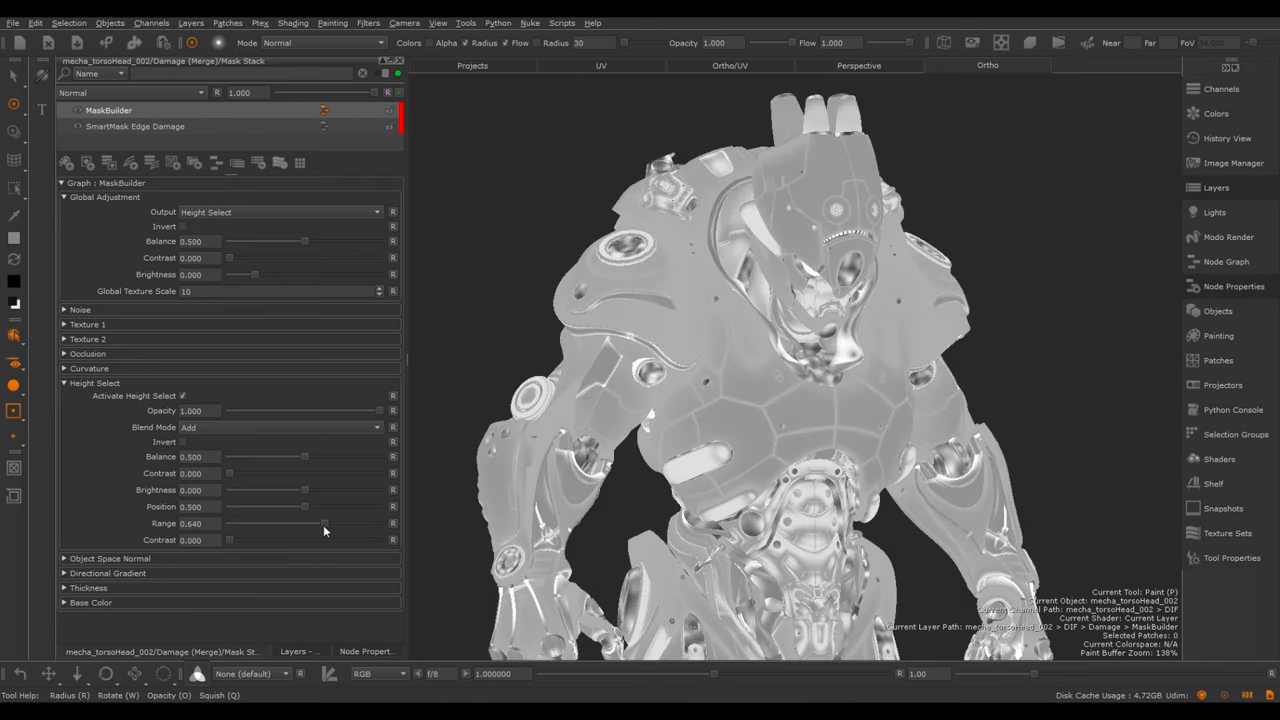
drag(325, 523, 265, 523)
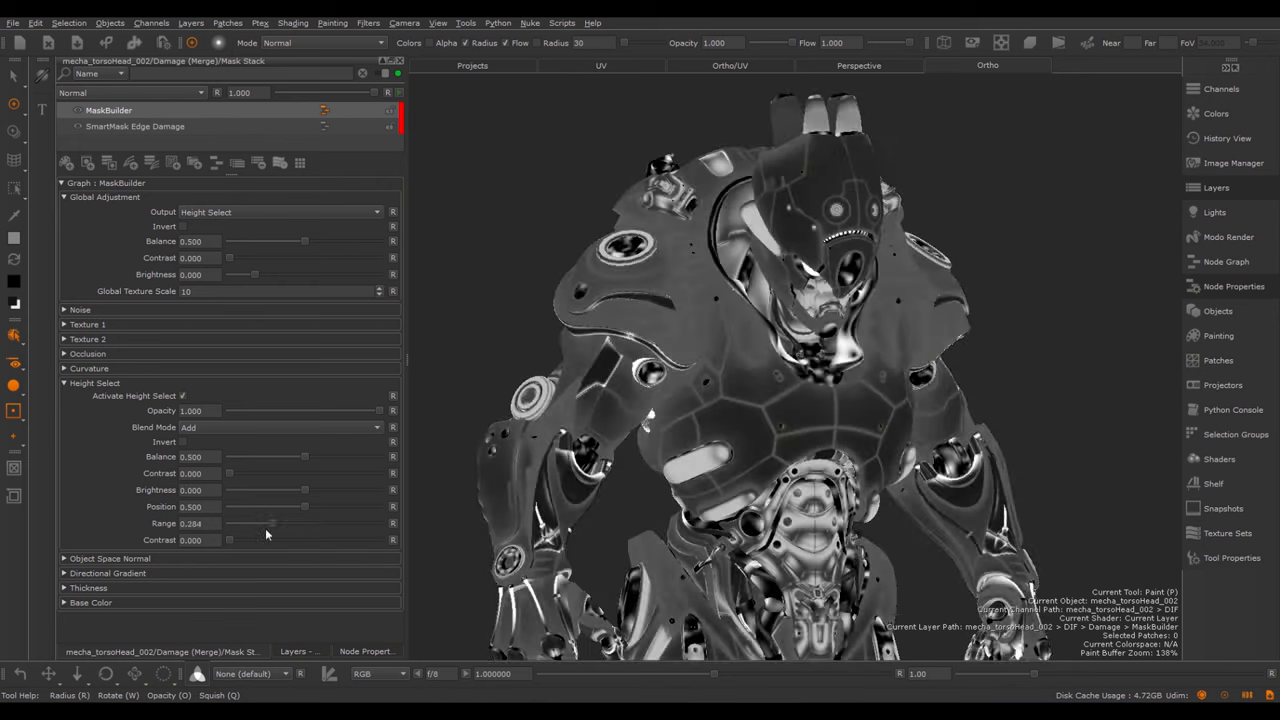
drag(272, 523, 348, 523)
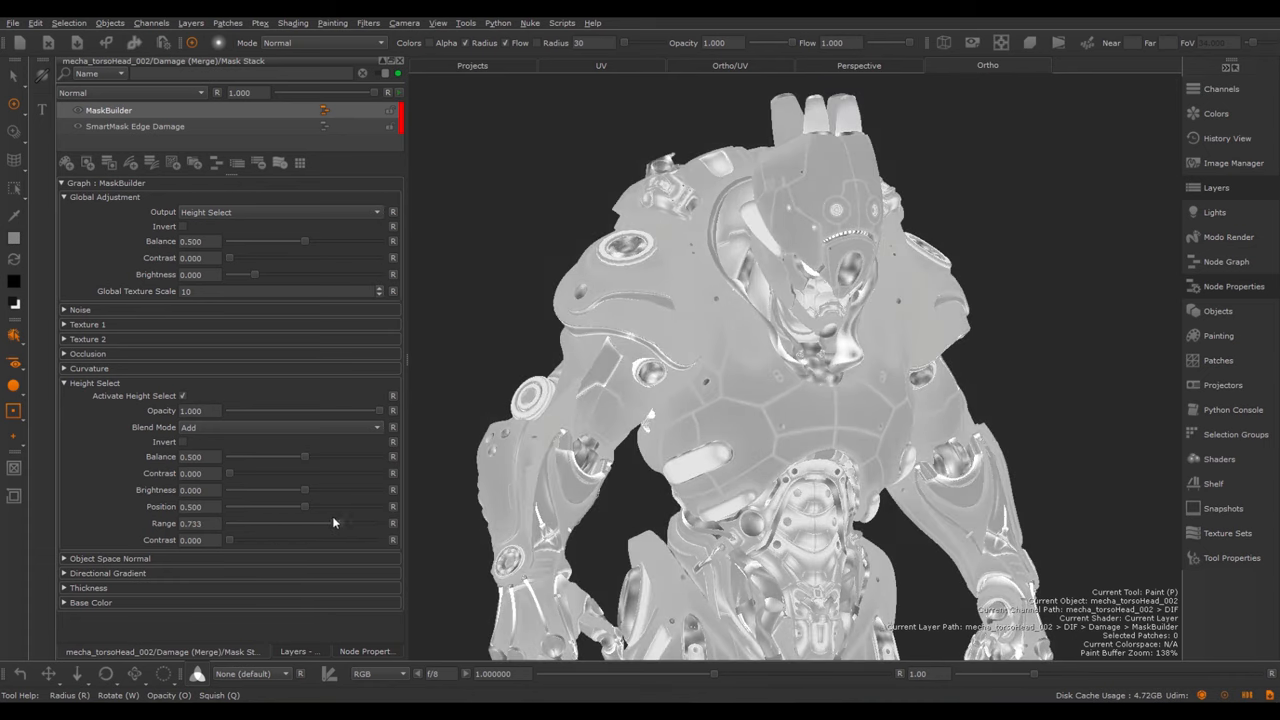
drag(350, 523, 252, 523)
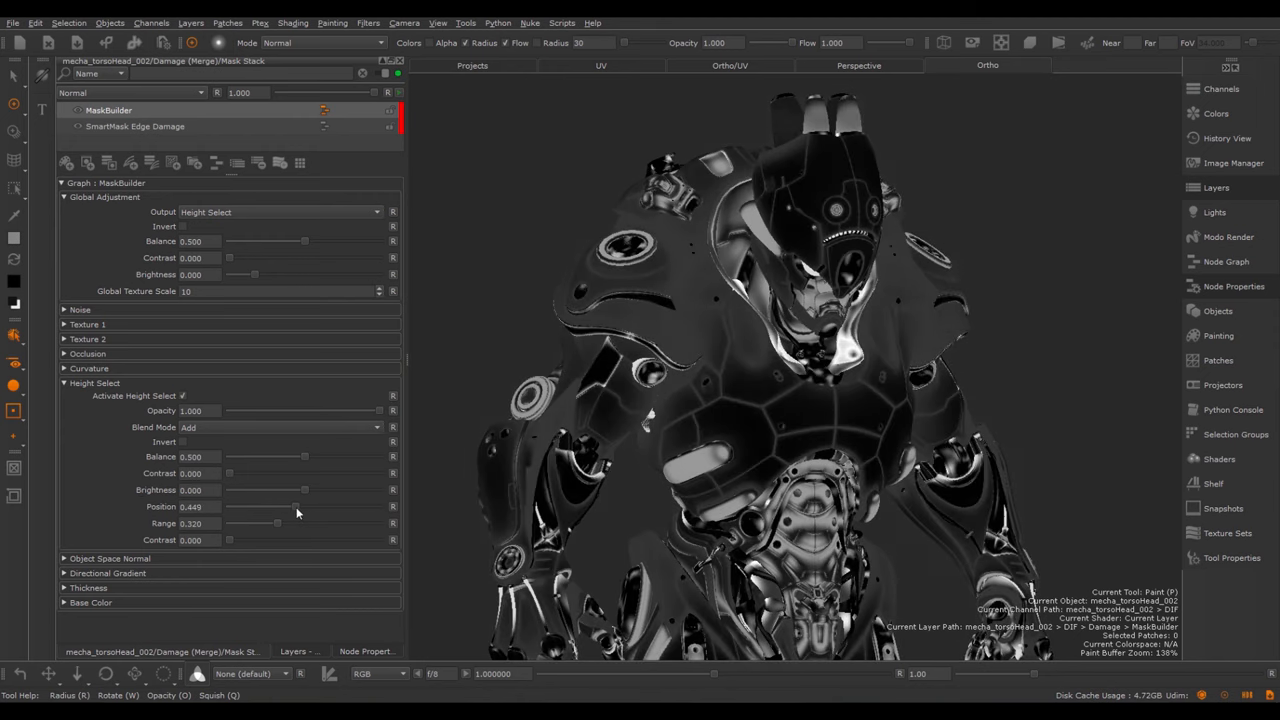
drag(297, 507, 290, 507)
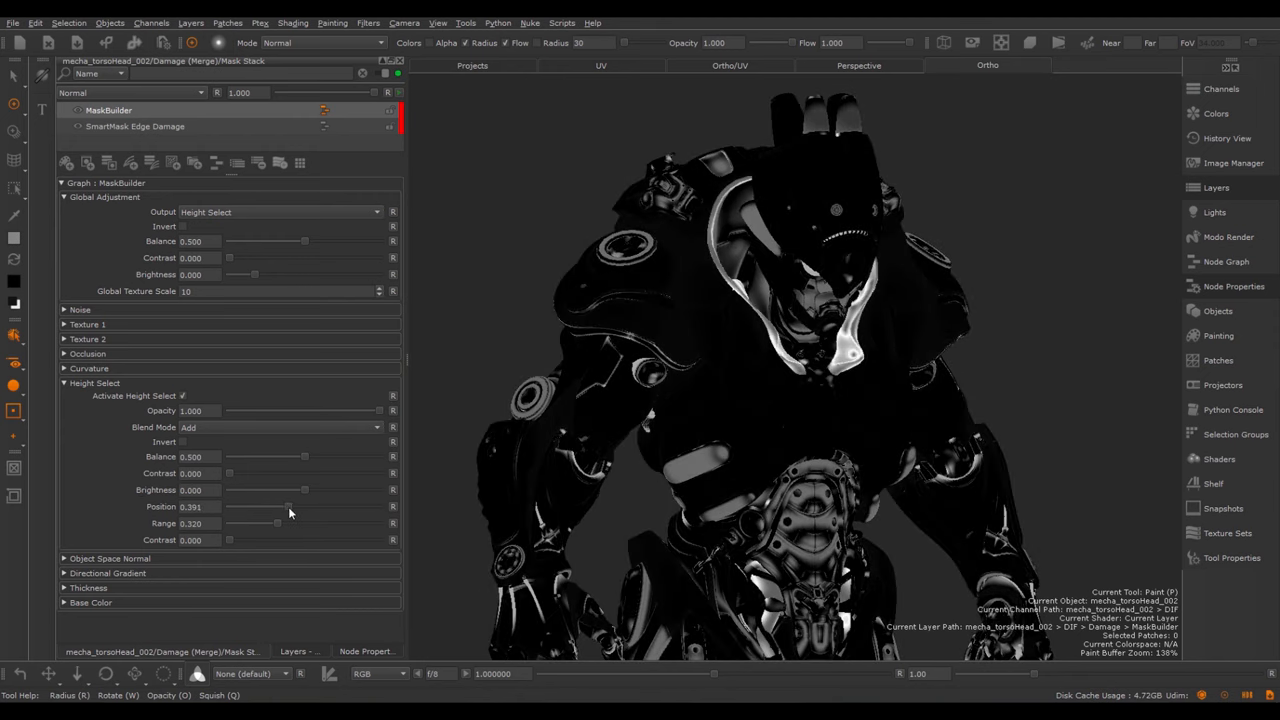
drag(277, 523, 297, 523)
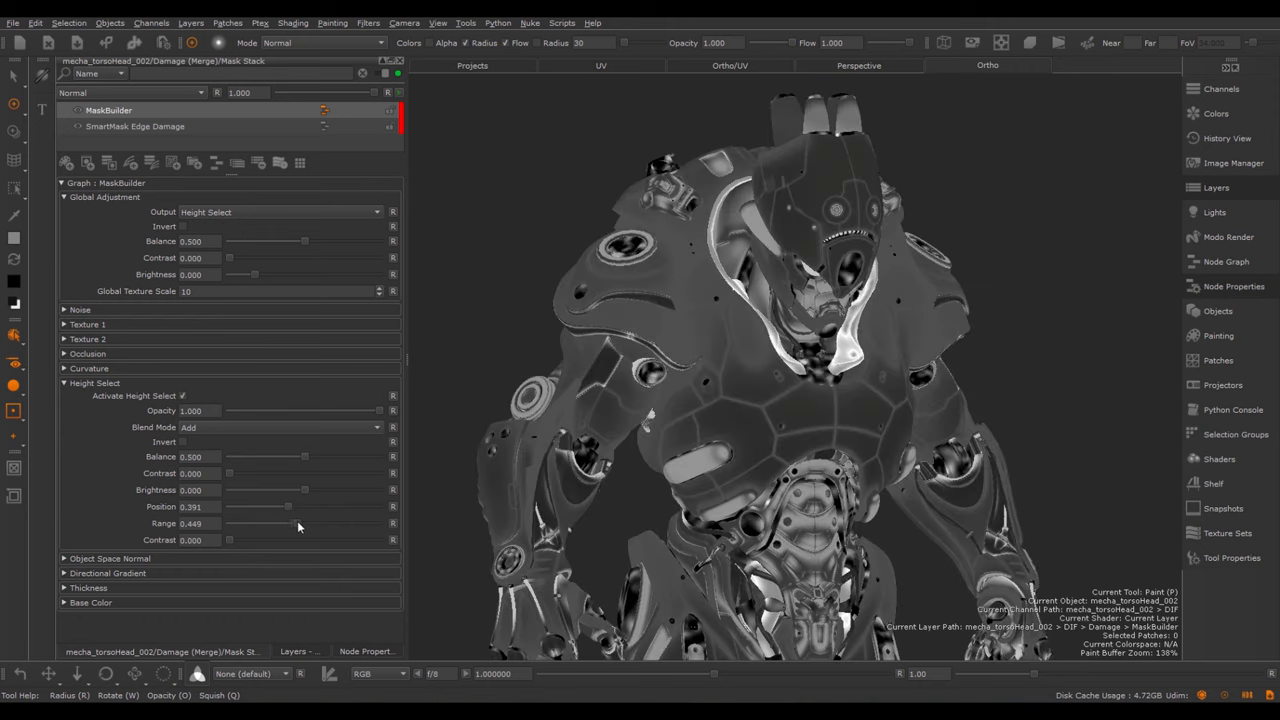
drag(285, 523, 258, 523)
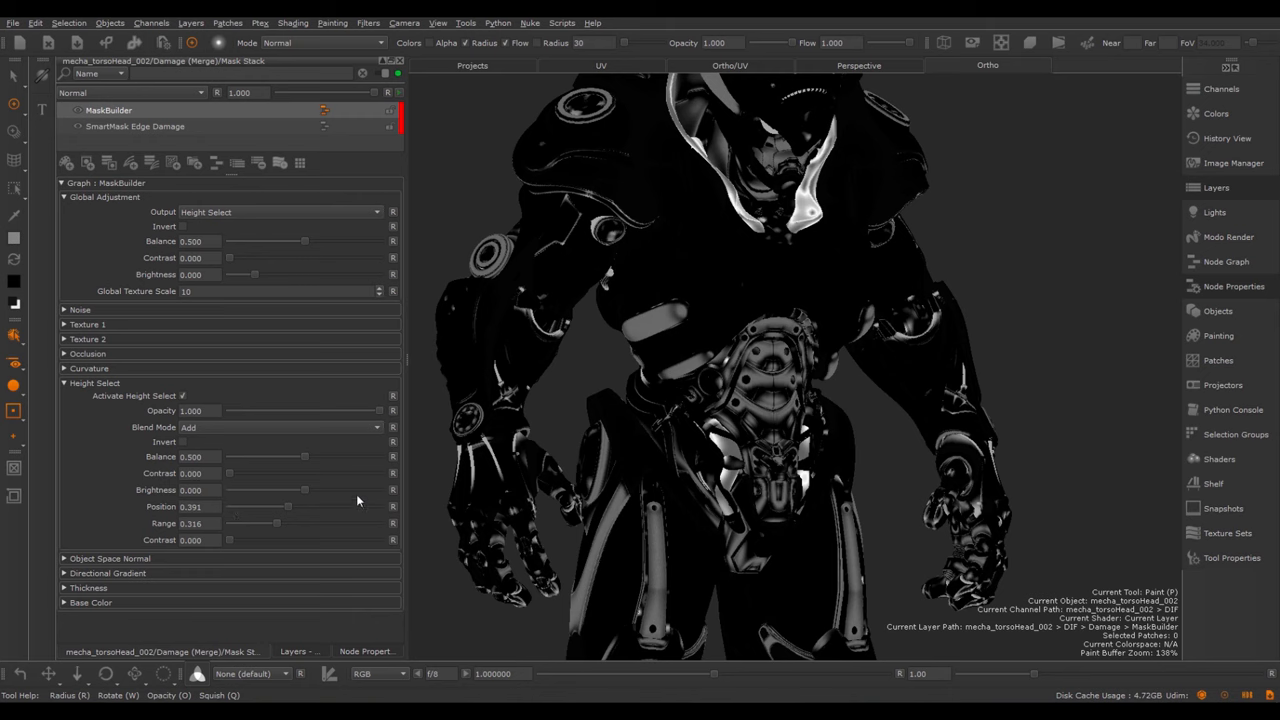
mouse_move(321, 466)
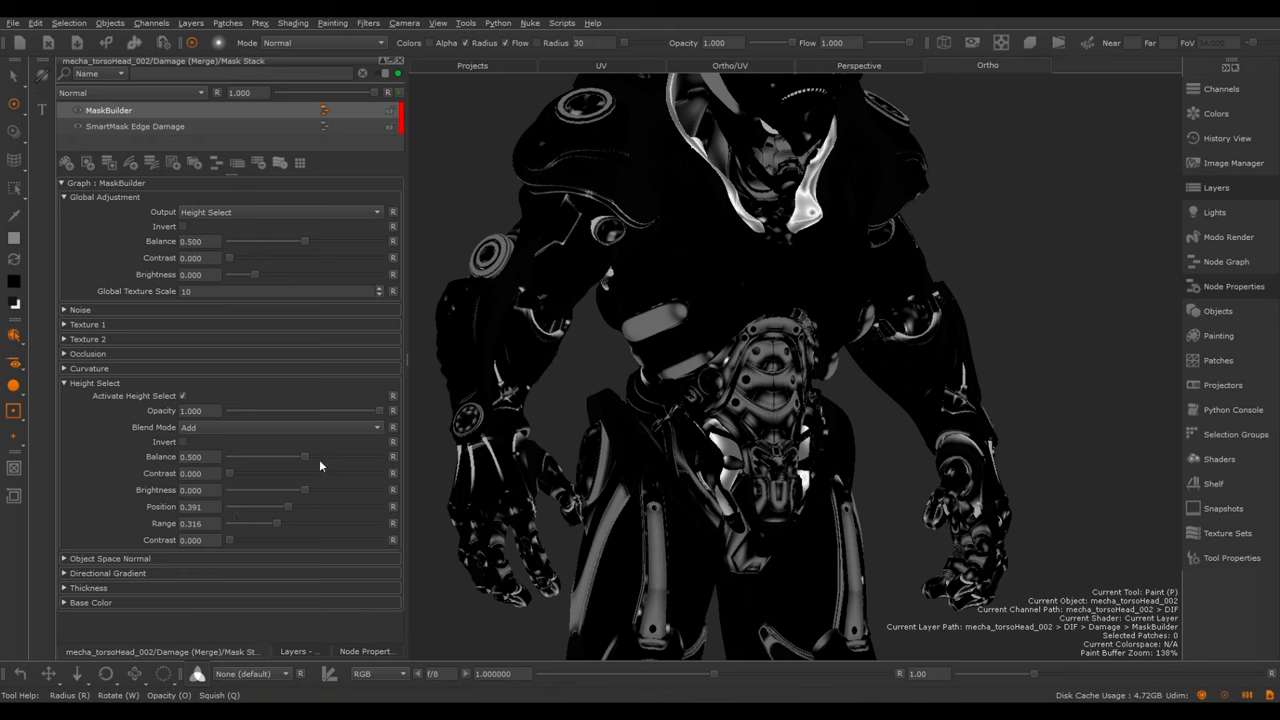
mouse_move(93, 318)
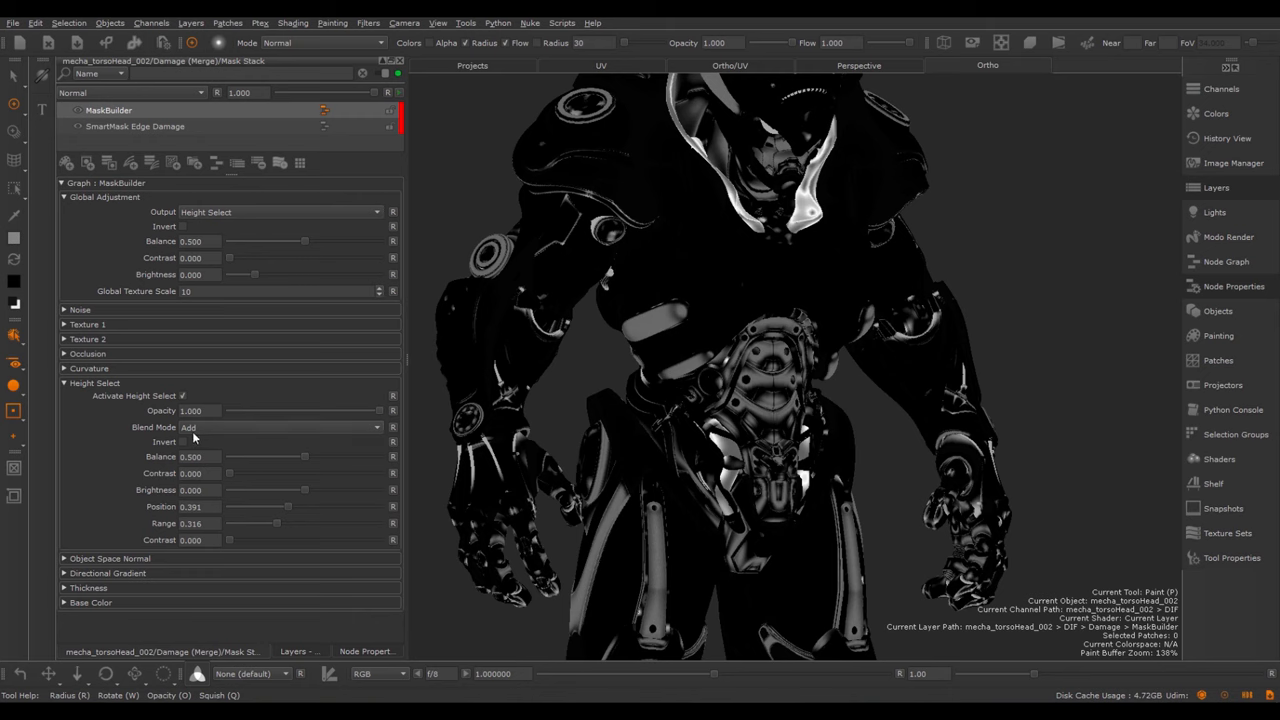
Set Global Adjustment Output to Everything and switch Height Select off
click(280, 211)
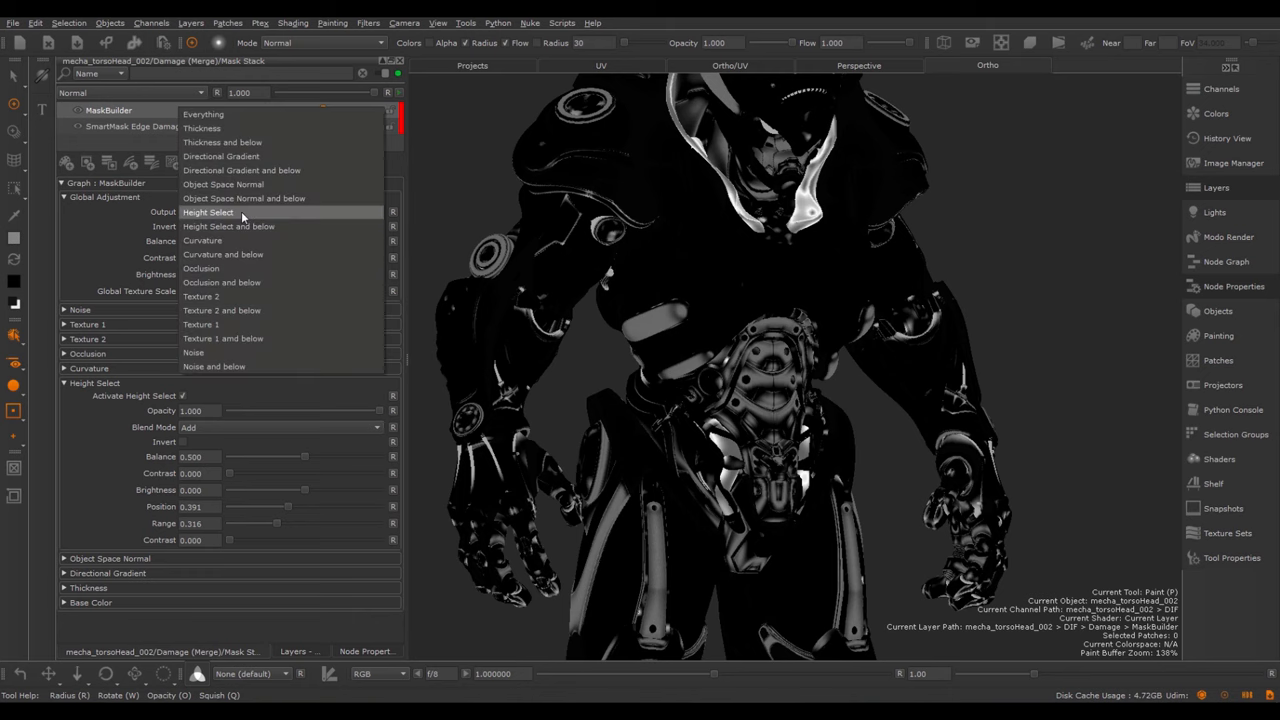
click(203, 113)
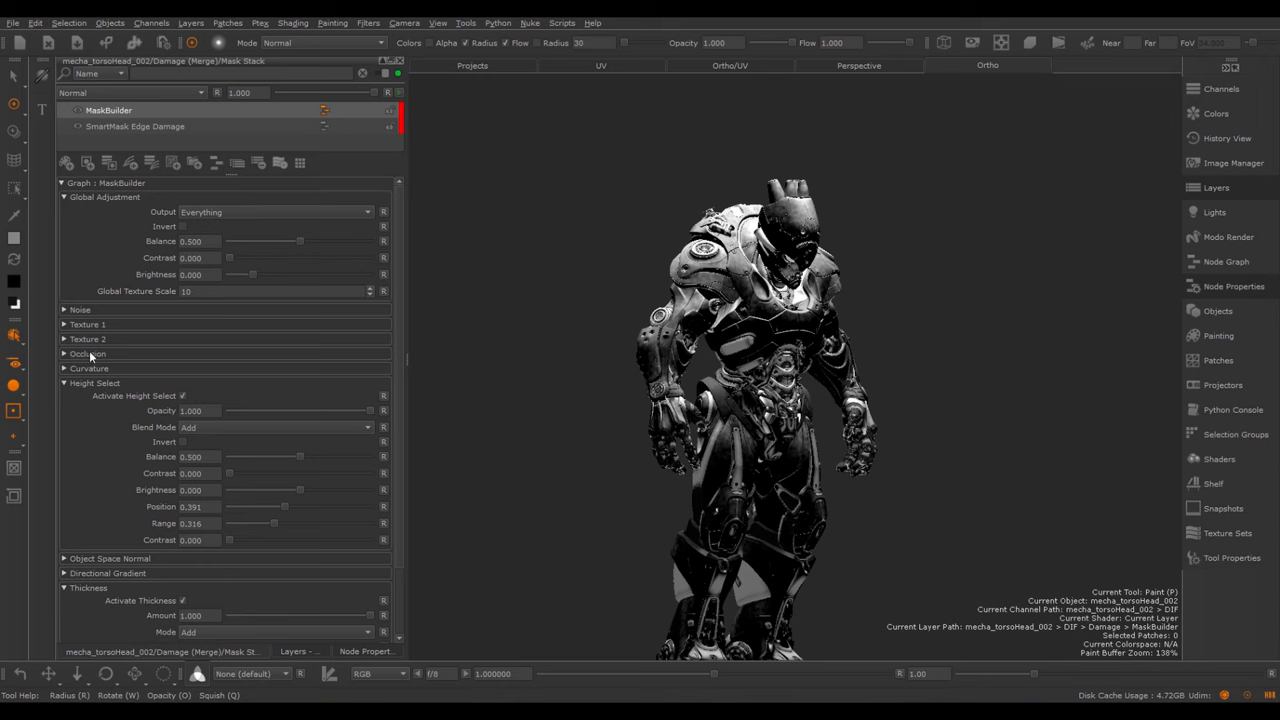
click(182, 396)
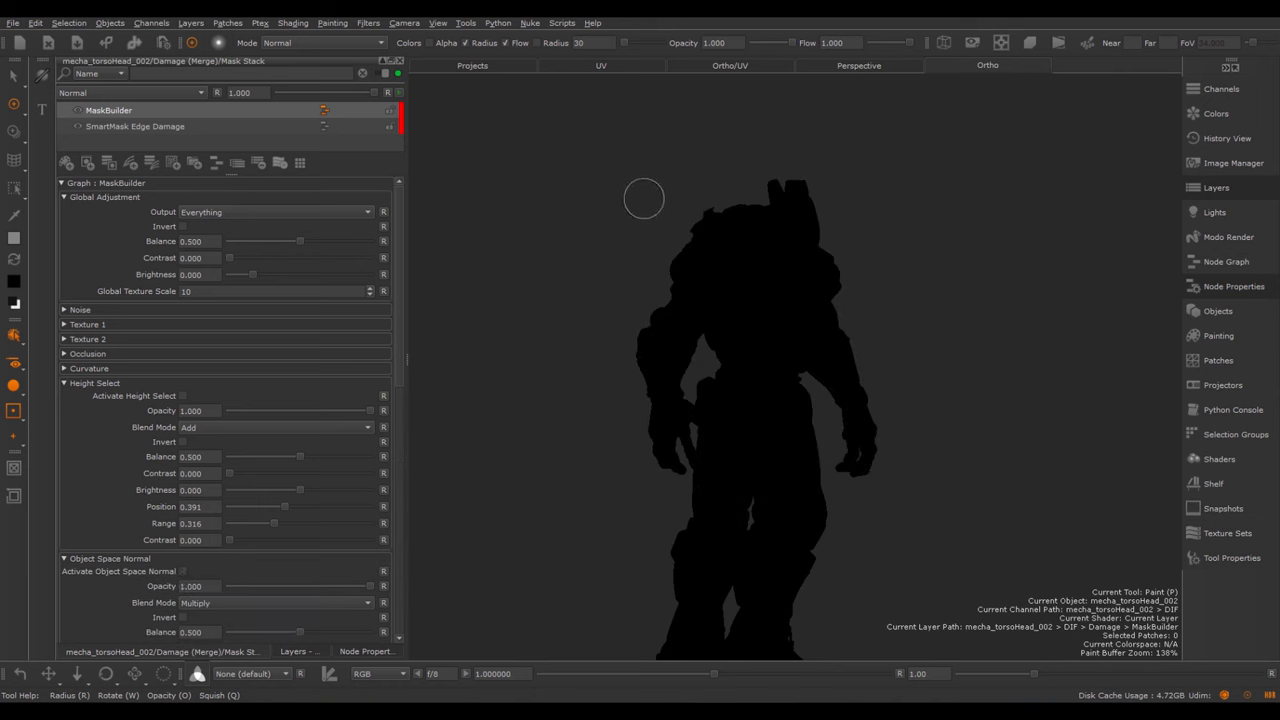
Collapse Height Select and Object Space Normal, then expand and activate Curvature
click(94, 383)
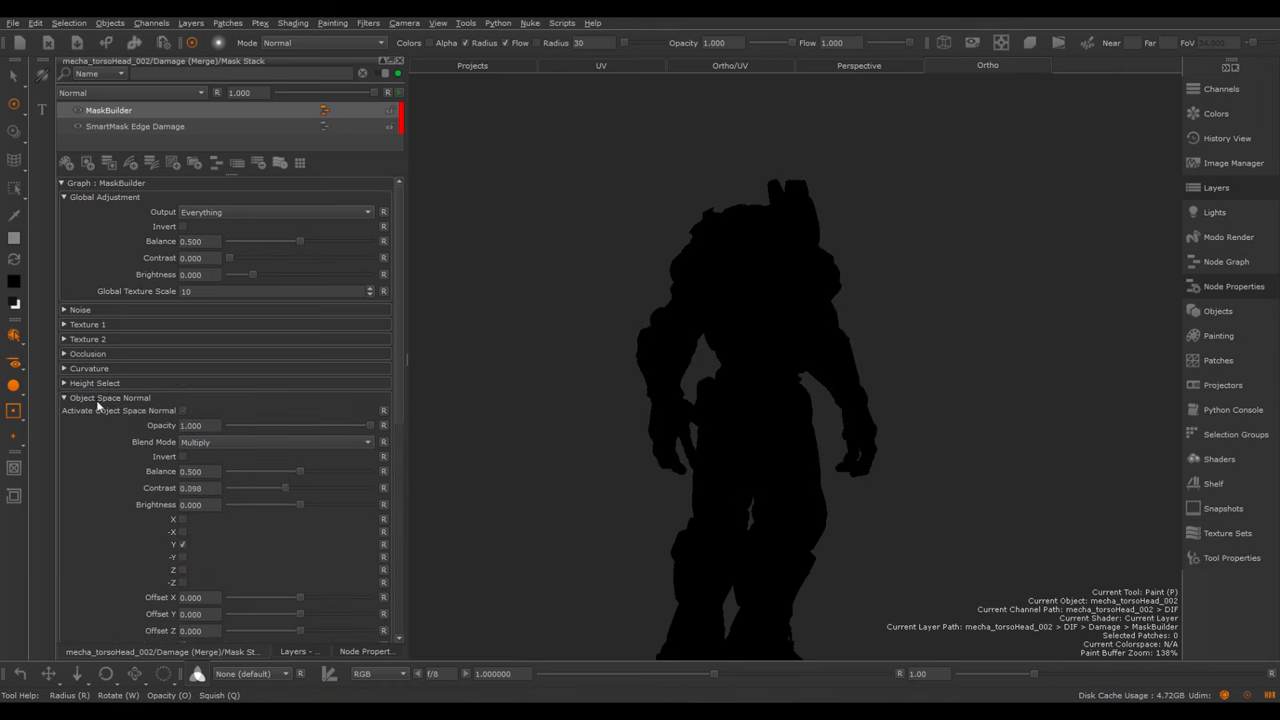
click(64, 397)
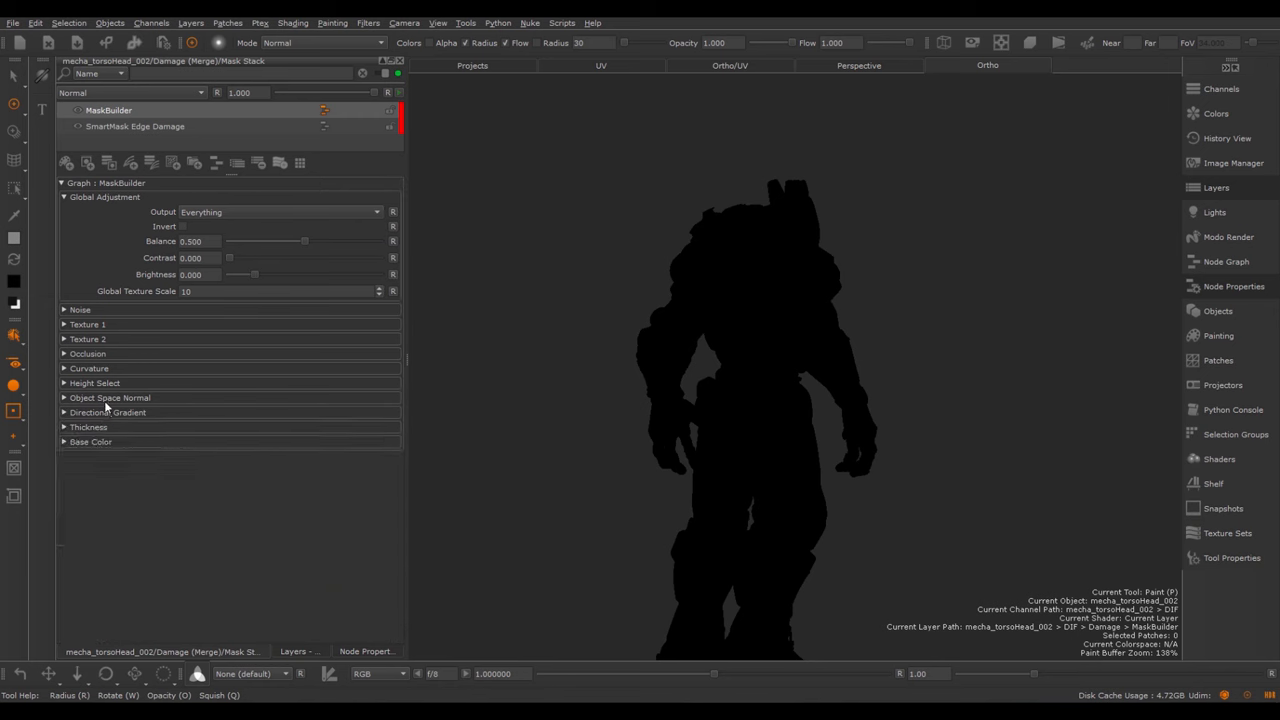
click(89, 368)
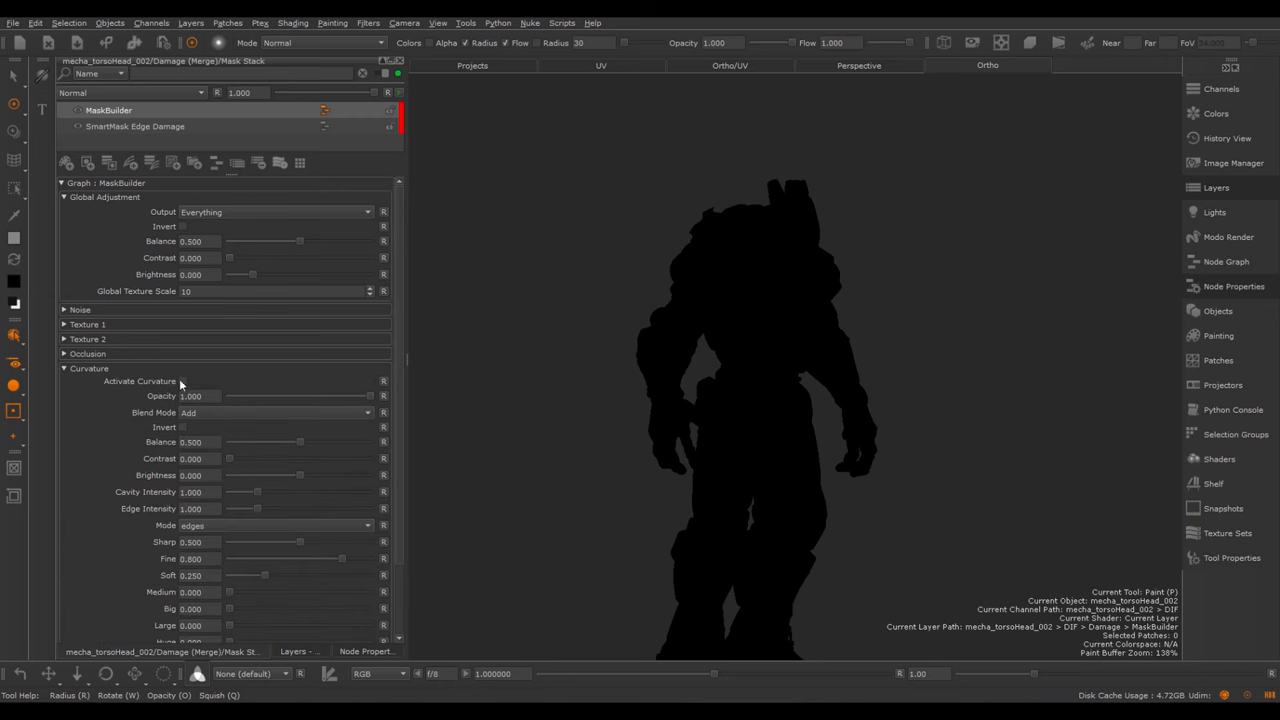
click(182, 381)
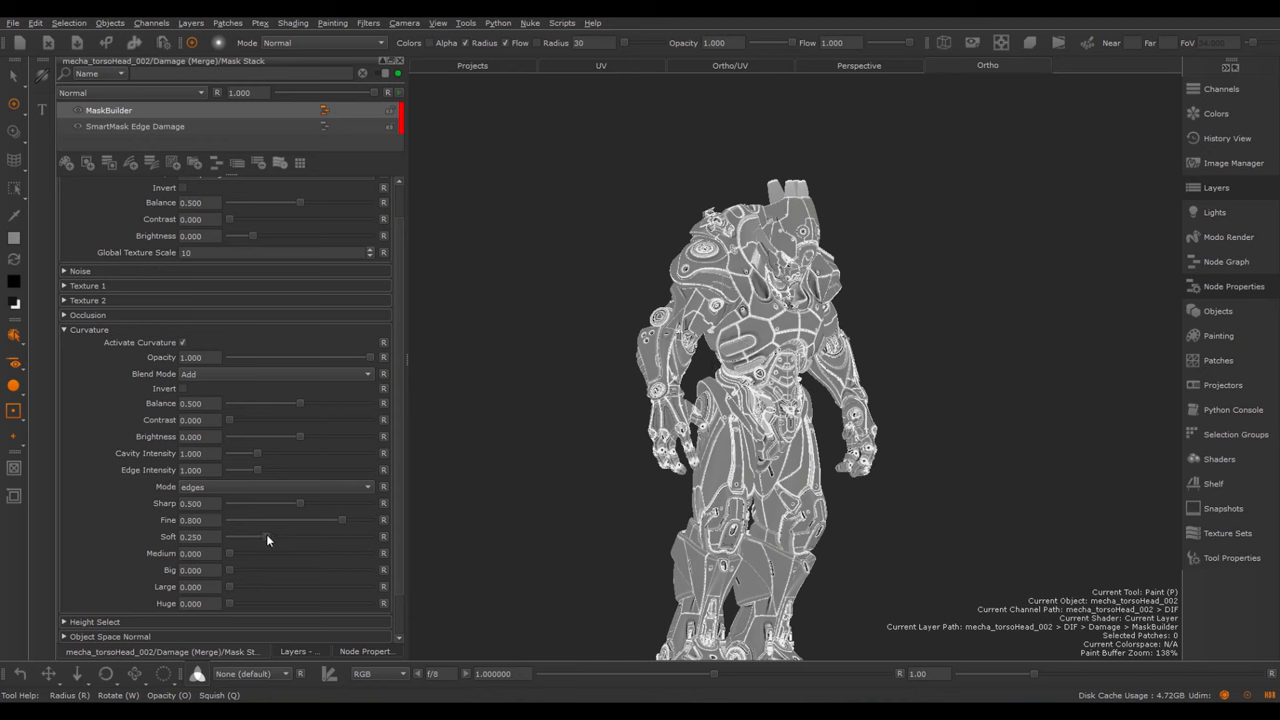
mouse_move(233, 511)
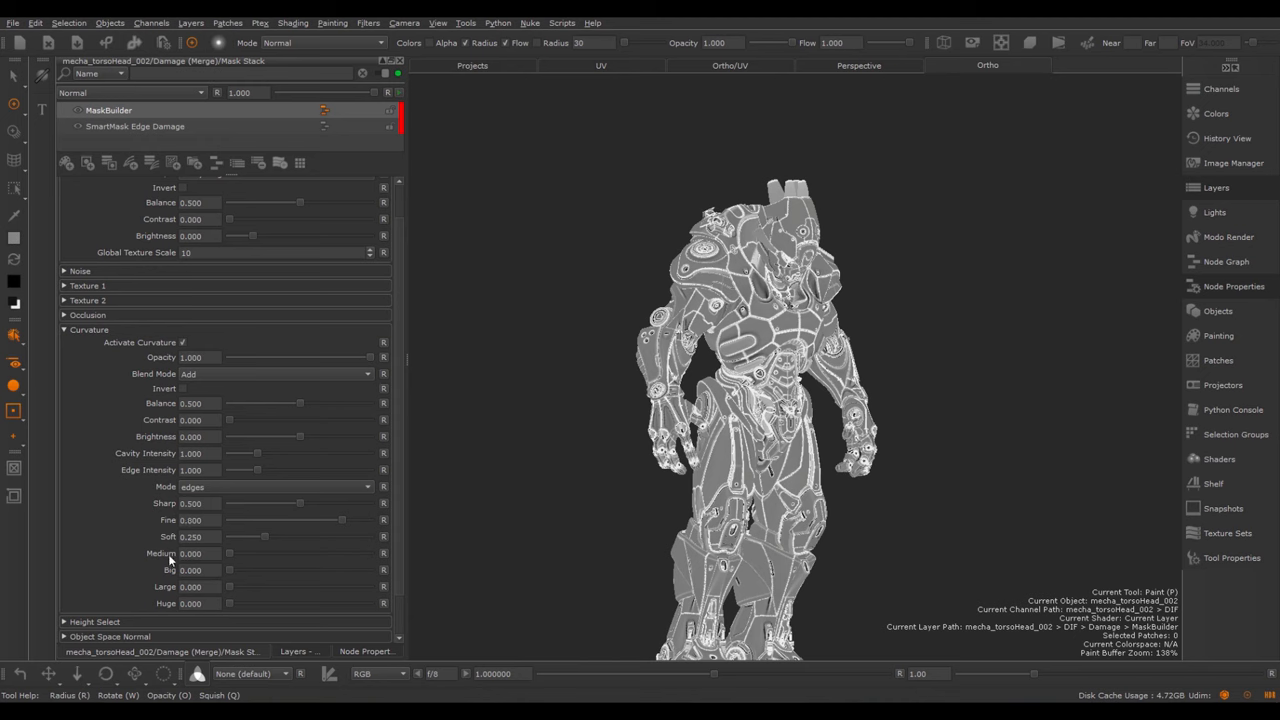
mouse_move(250, 558)
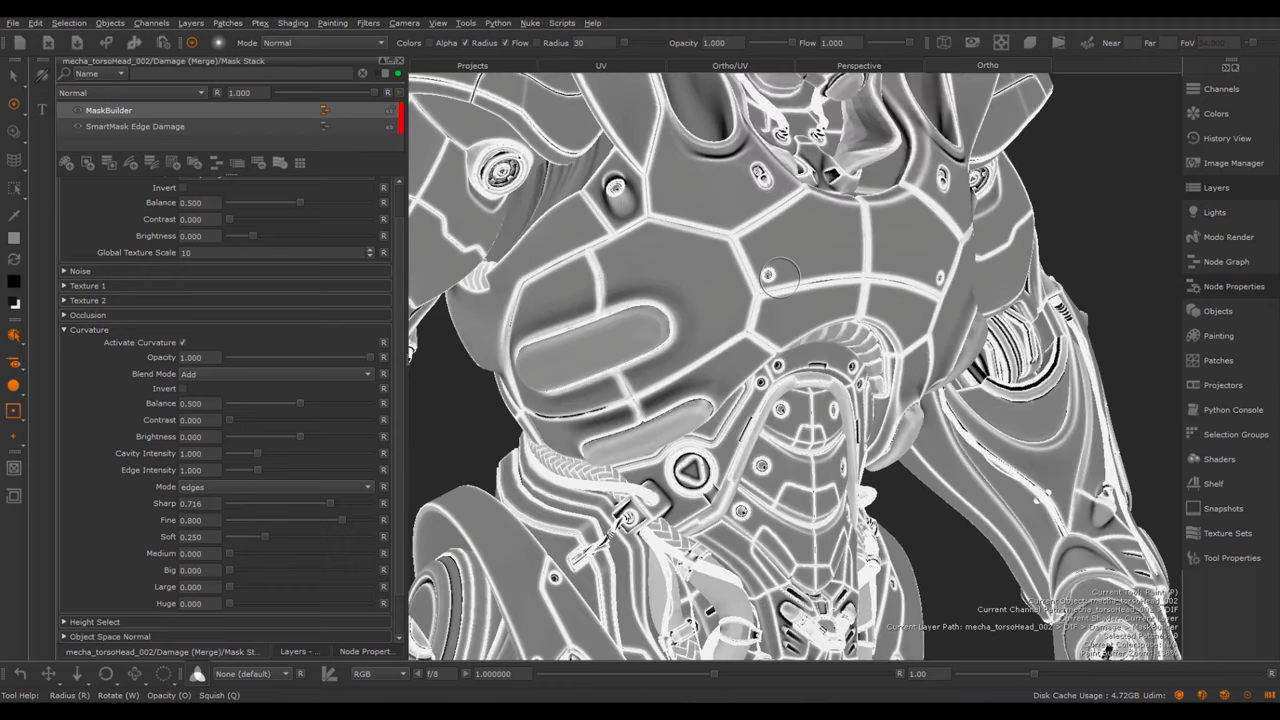
Set curvature Fine 0.19, Medium 0.62, Large 0.32, Huge 0.44 and Sharp 0.043
drag(247, 536, 293, 536)
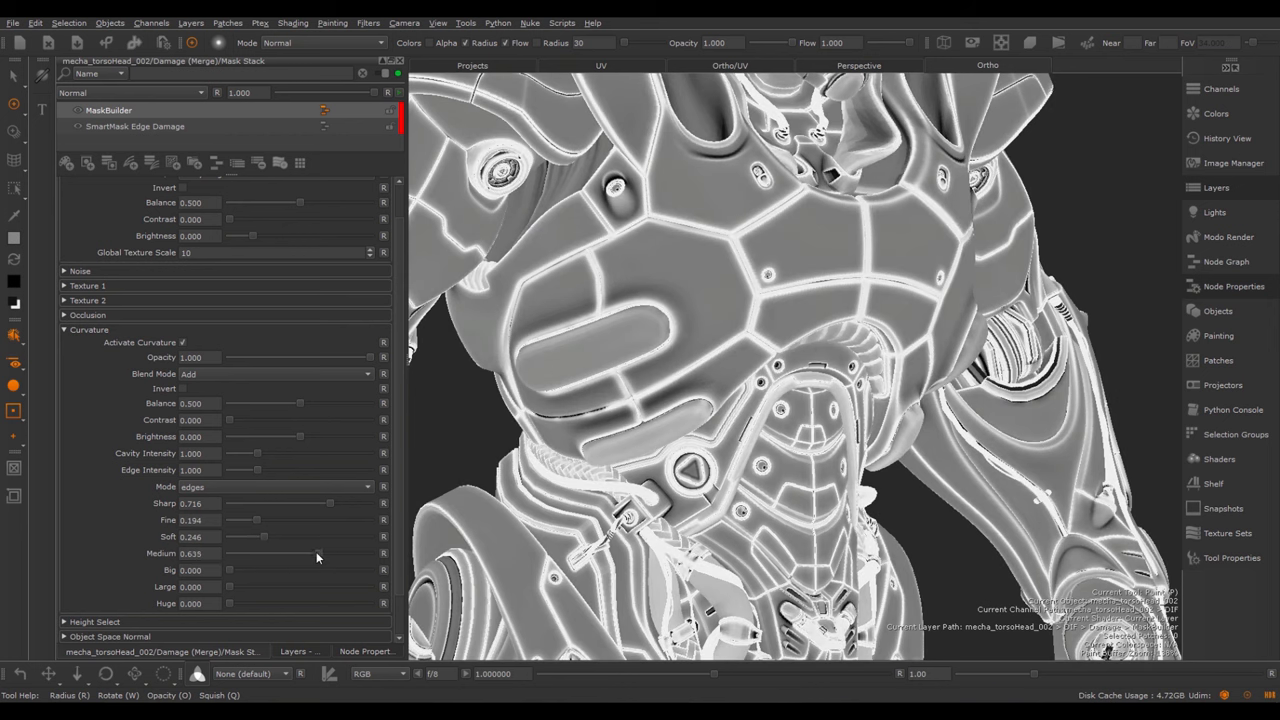
drag(228, 603, 309, 603)
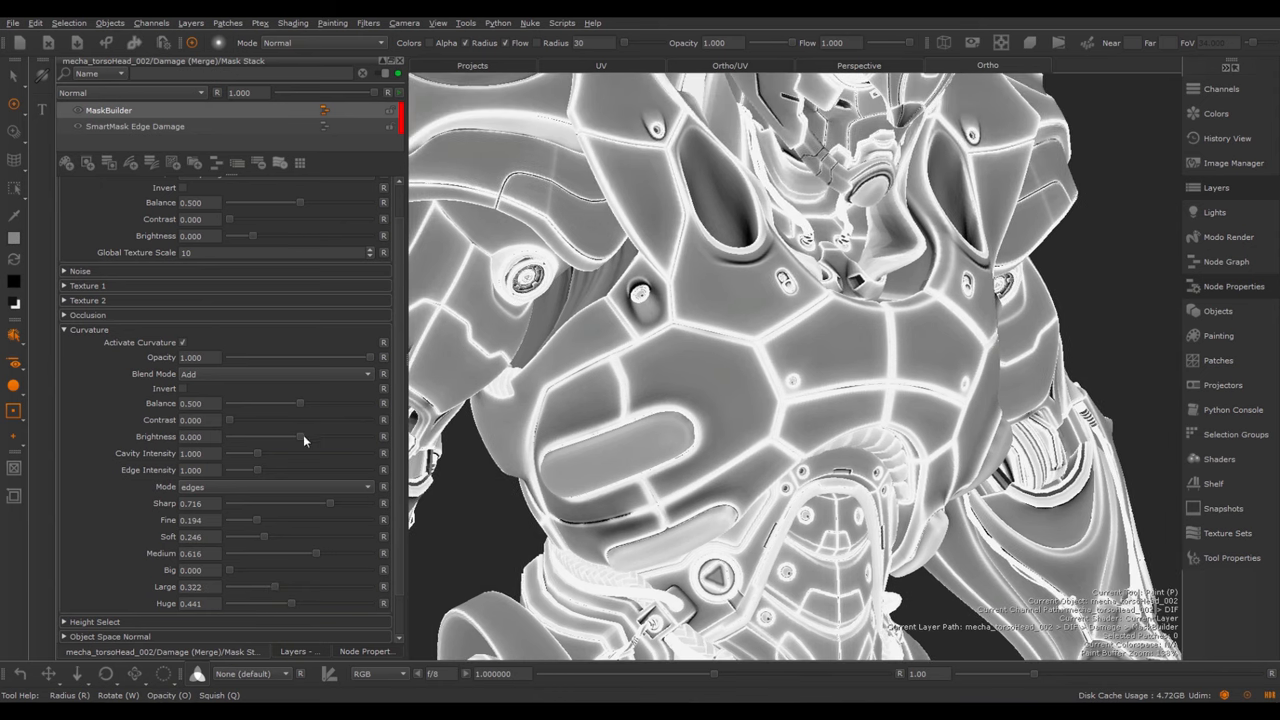
drag(300, 503, 265, 503)
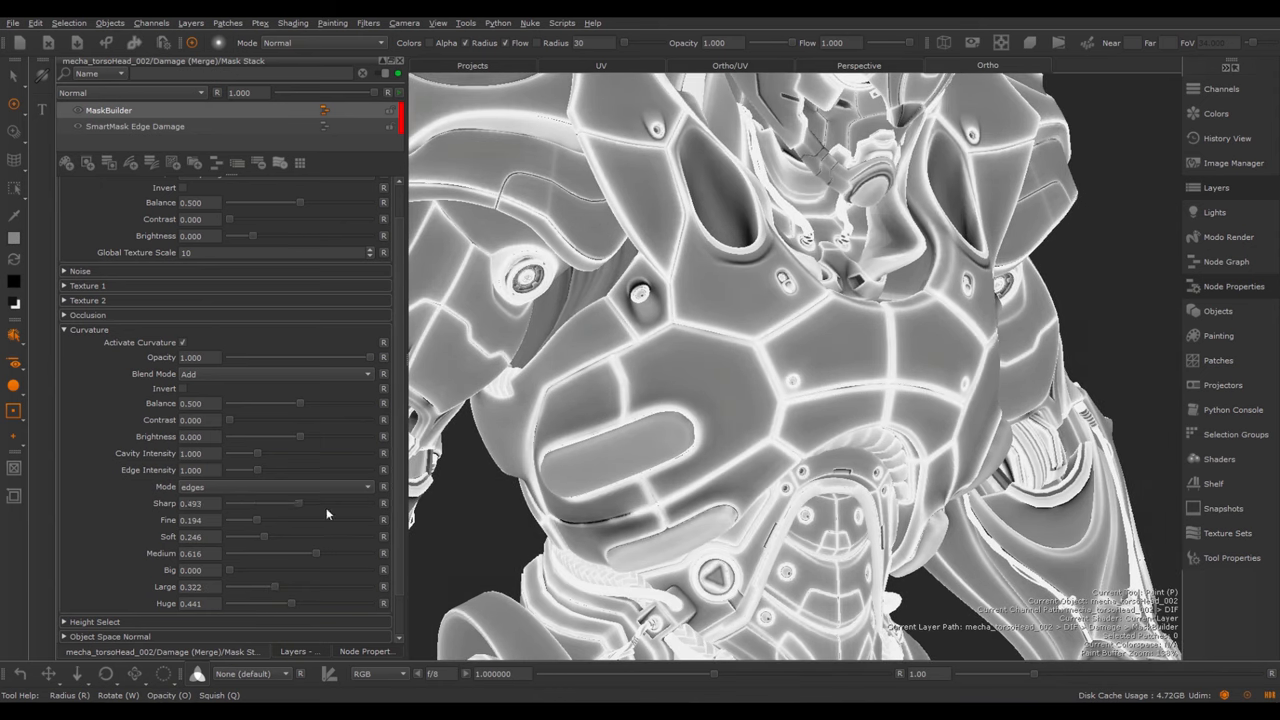
drag(300, 503, 230, 503)
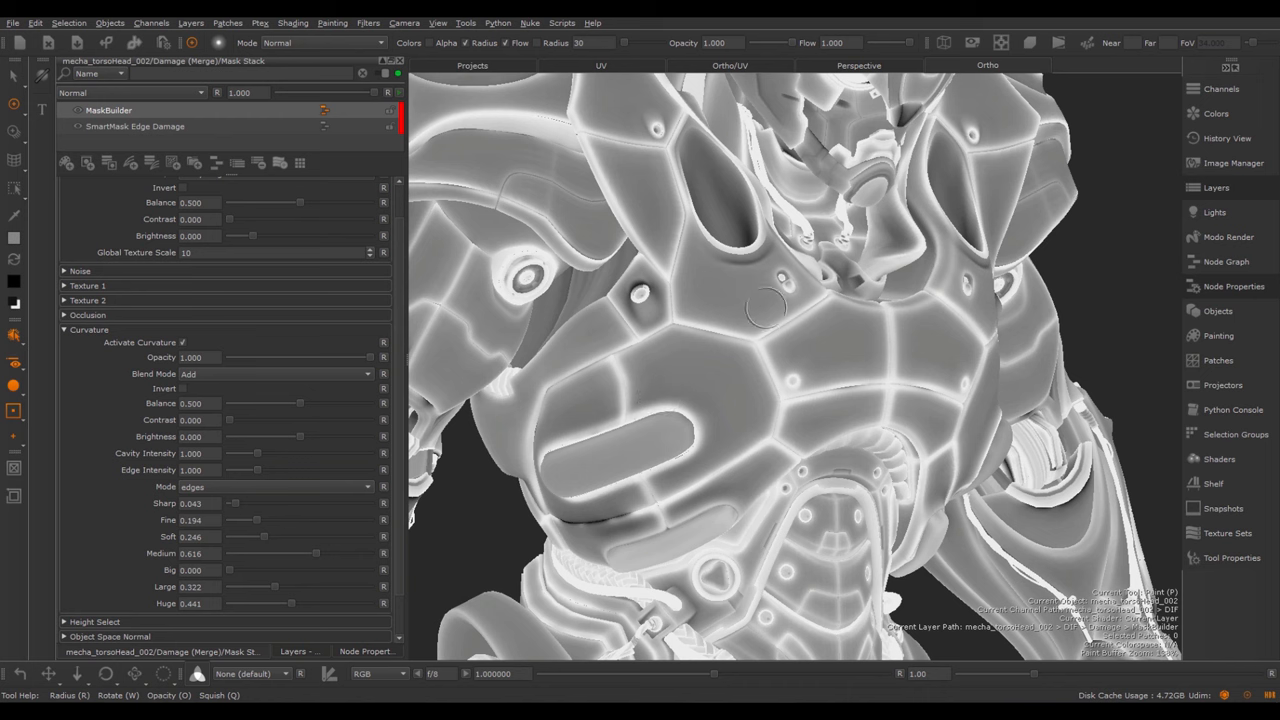
Preview the cavities curvature mode on the robot's head, then return to edges mode
click(275, 487)
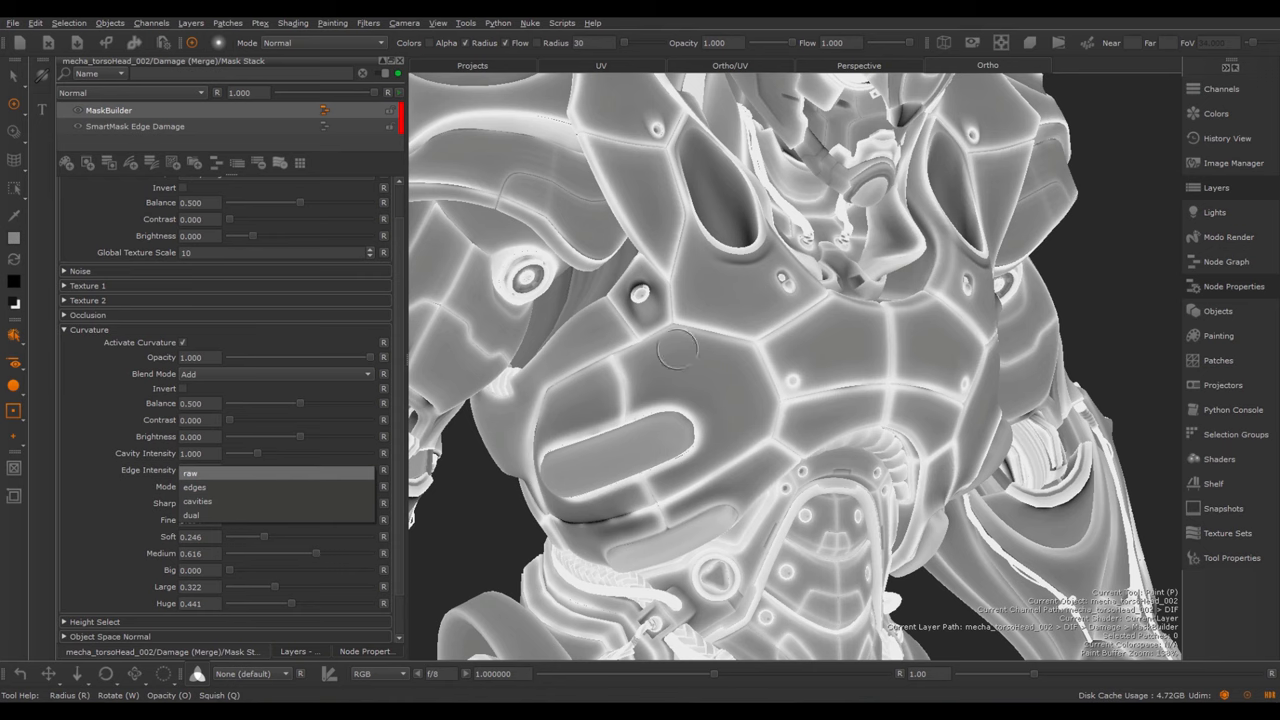
click(196, 501)
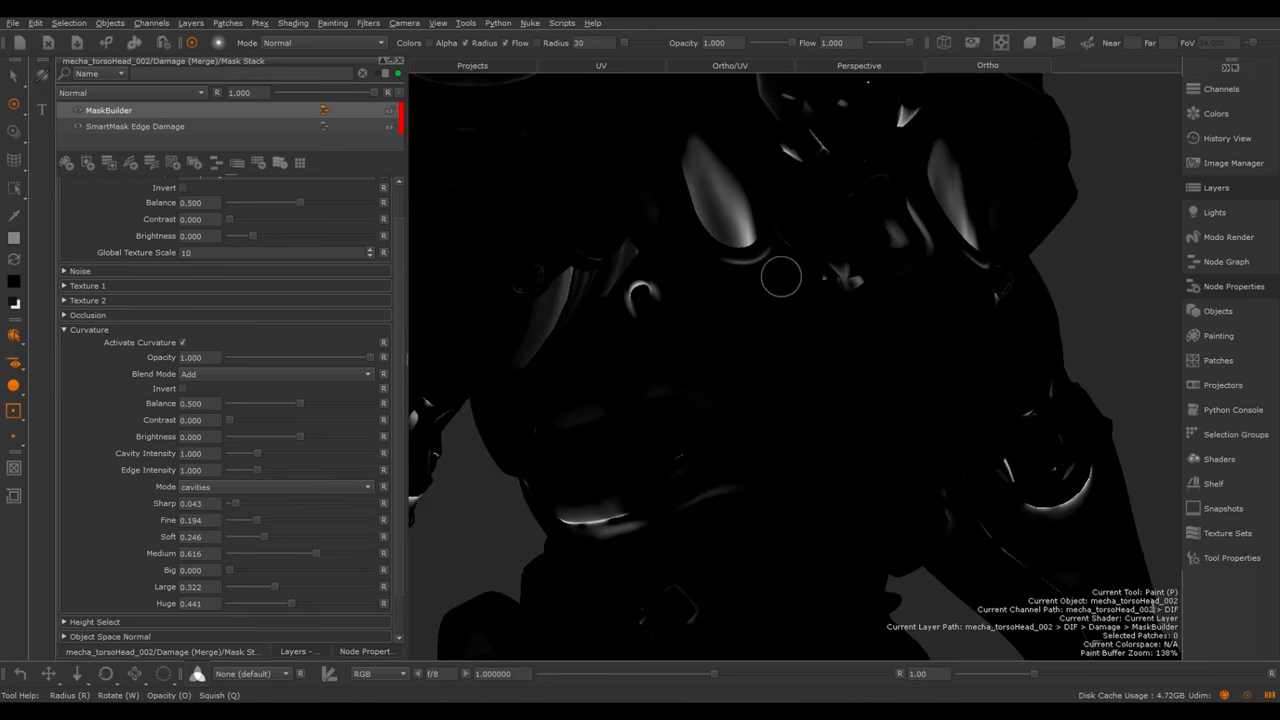
drag(780, 277, 744, 328)
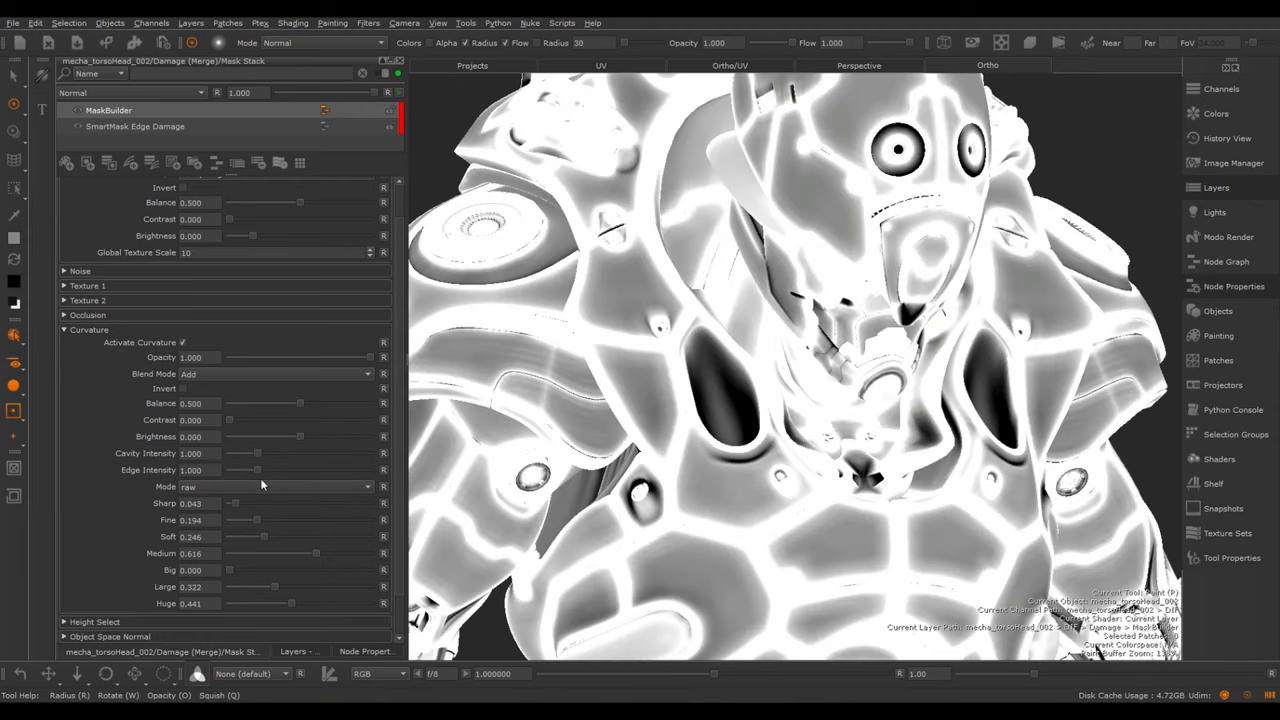
click(270, 486)
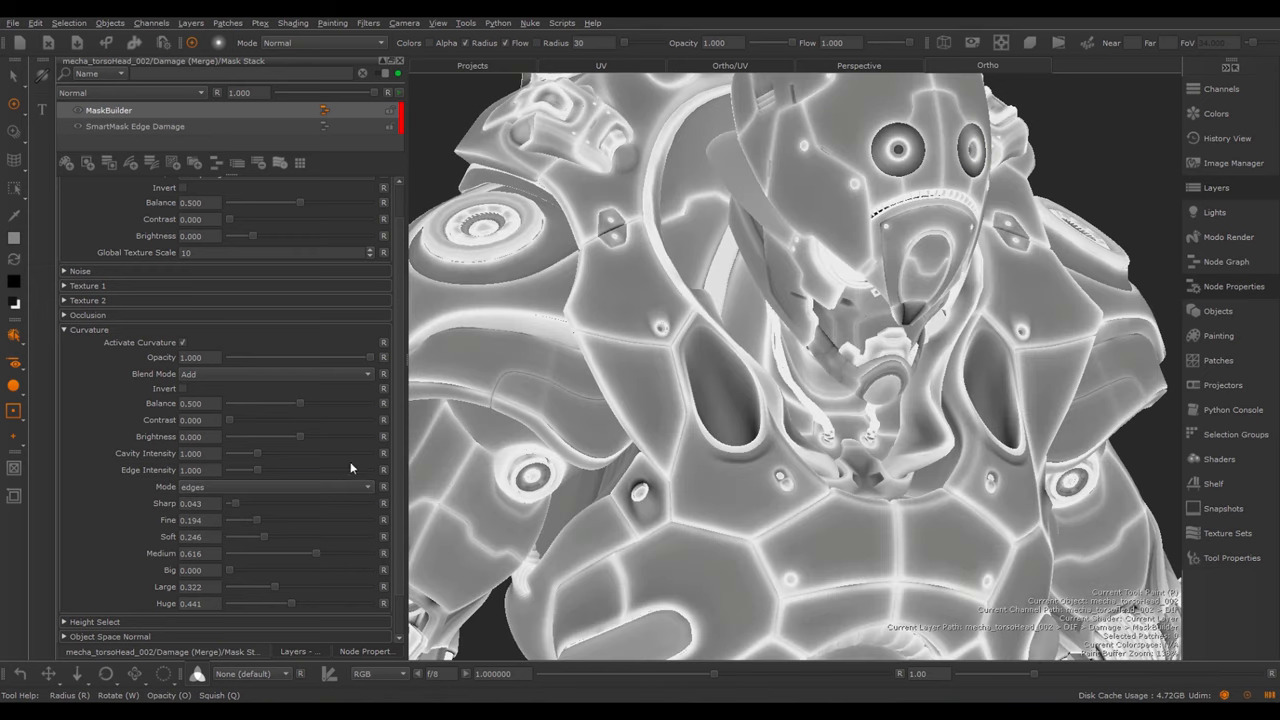
mouse_move(159, 458)
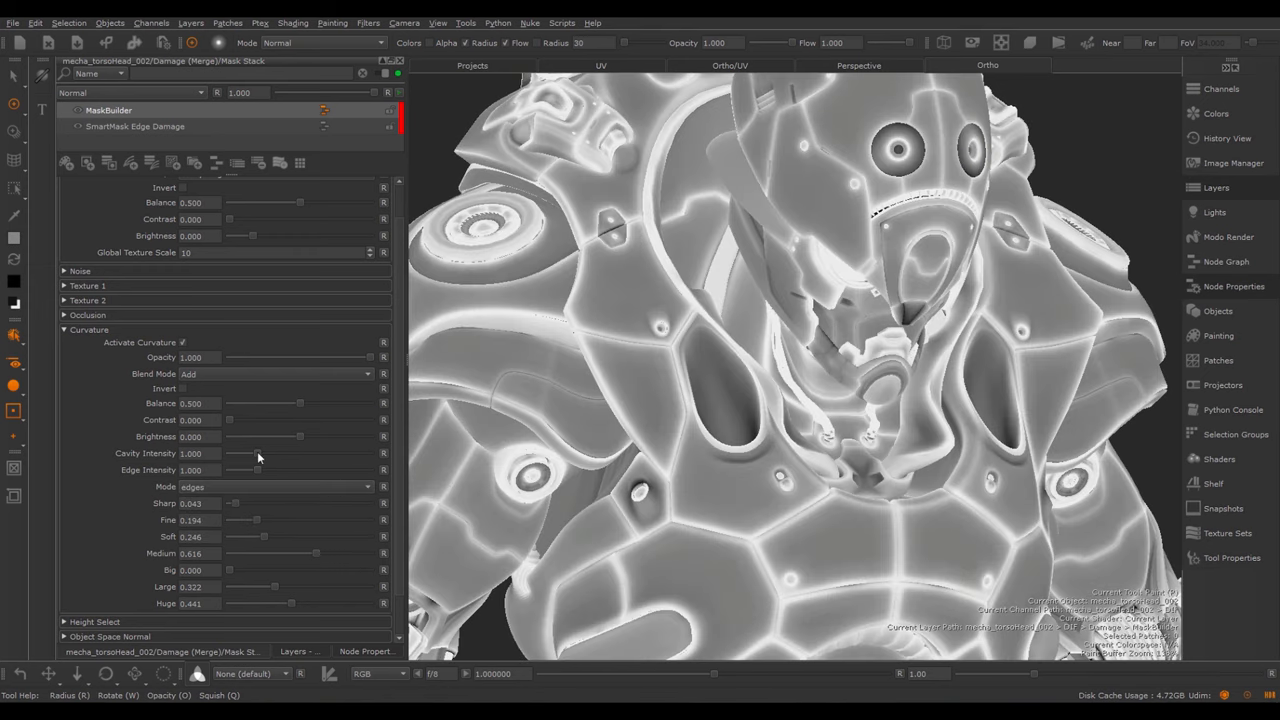
Set curvature Cavity Intensity to 1.754 and Edge Intensity to 0.948
drag(258, 453, 335, 453)
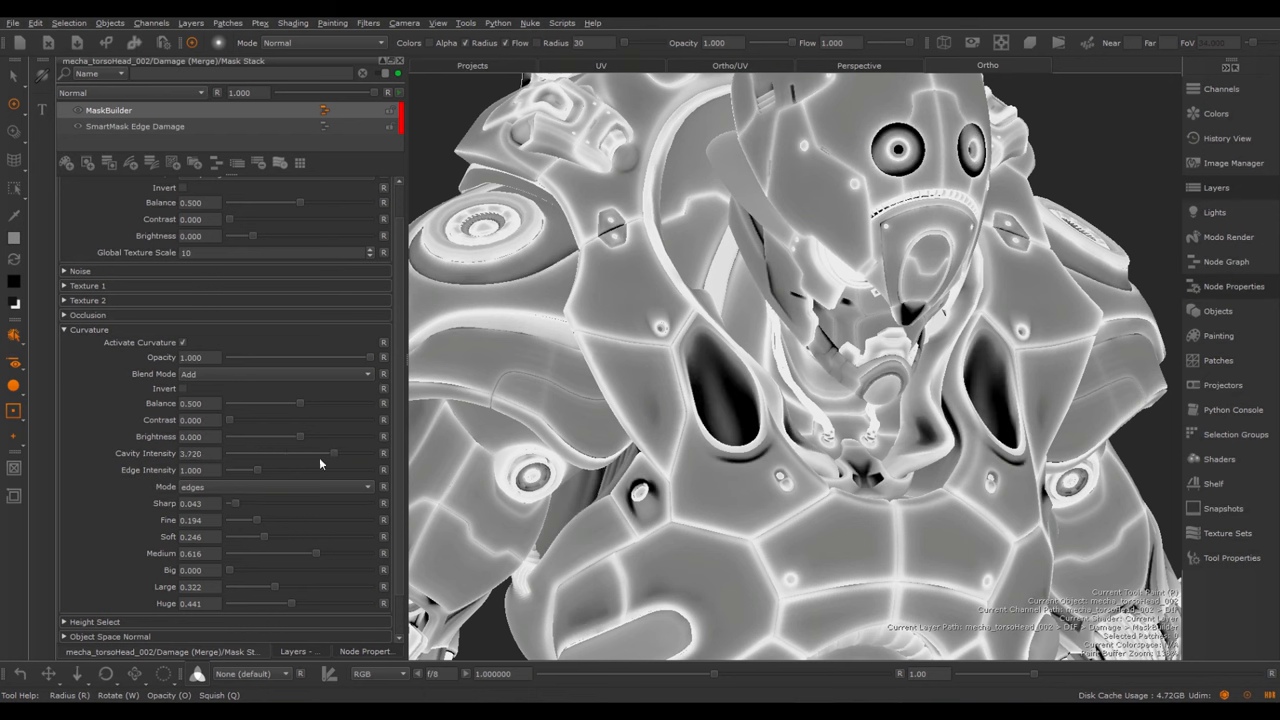
drag(335, 453, 290, 453)
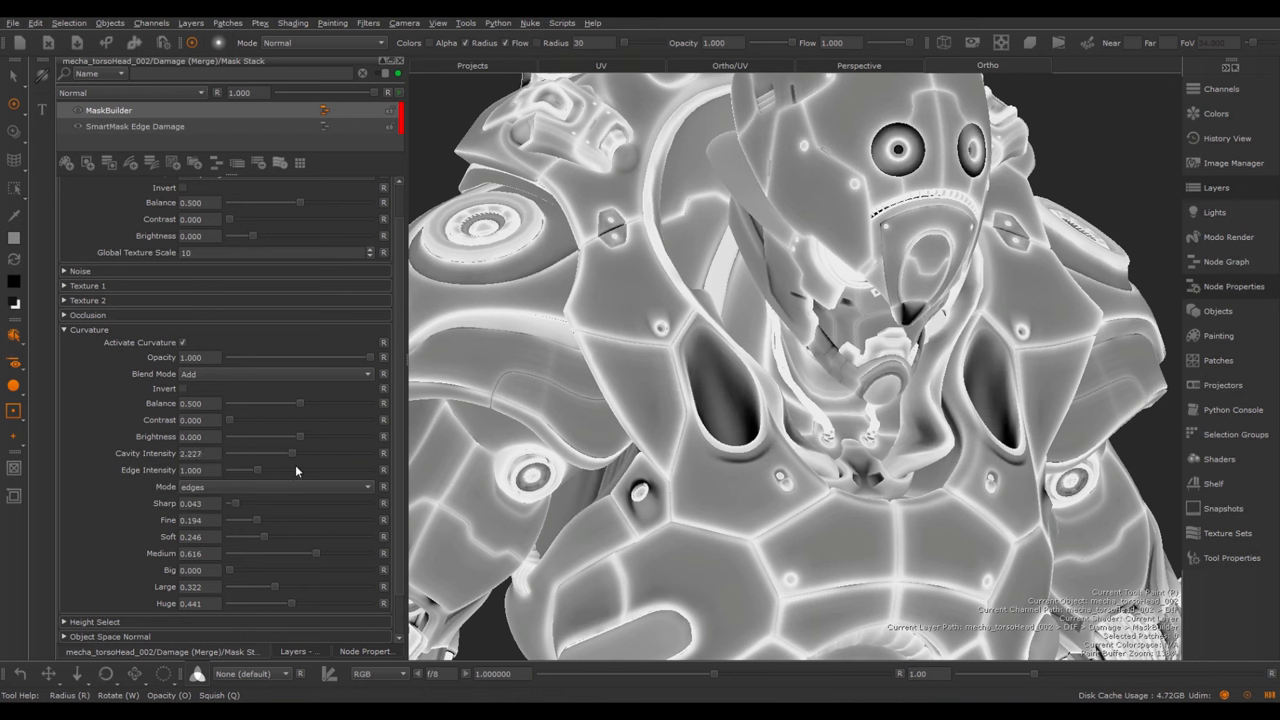
drag(290, 453, 280, 453)
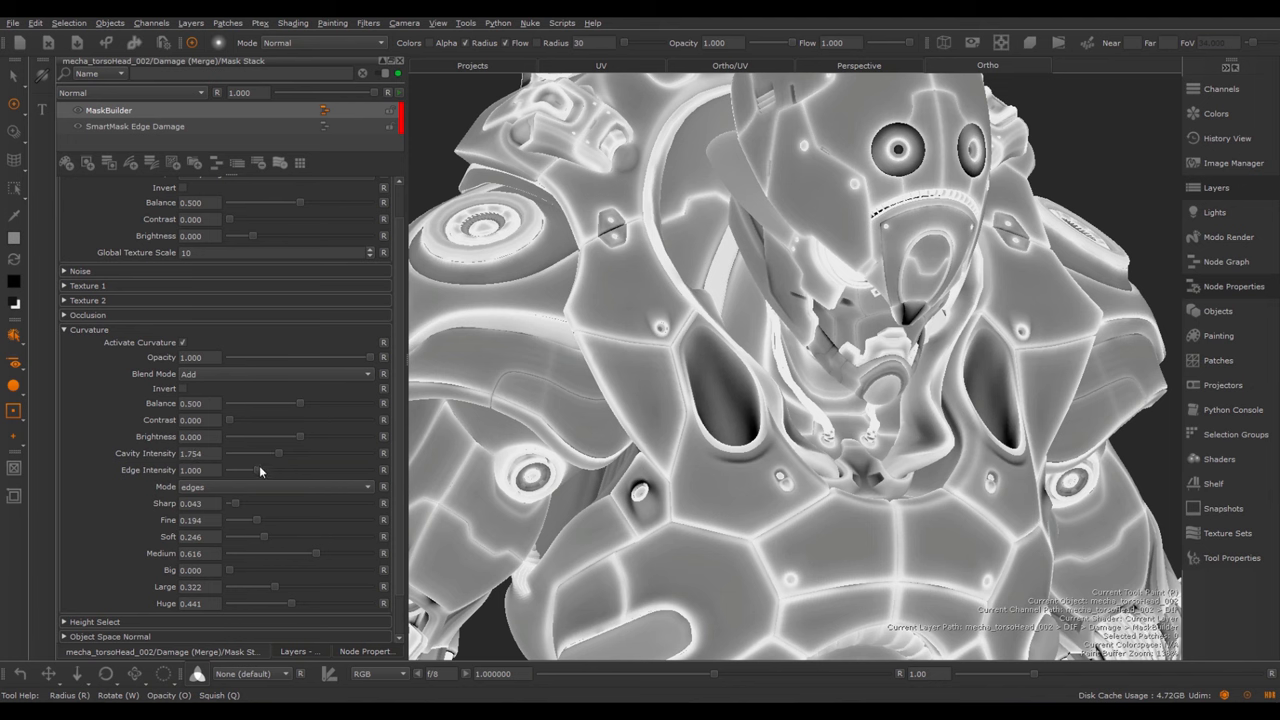
drag(240, 470, 240, 470)
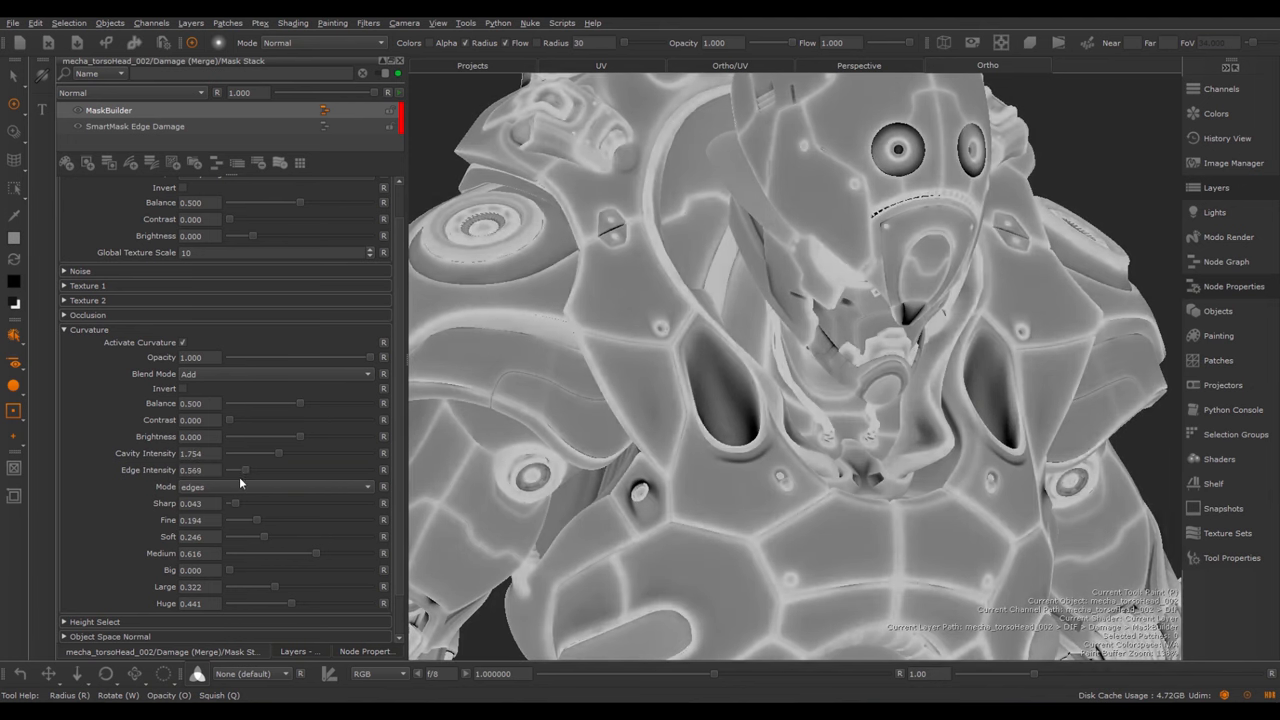
drag(240, 470, 258, 470)
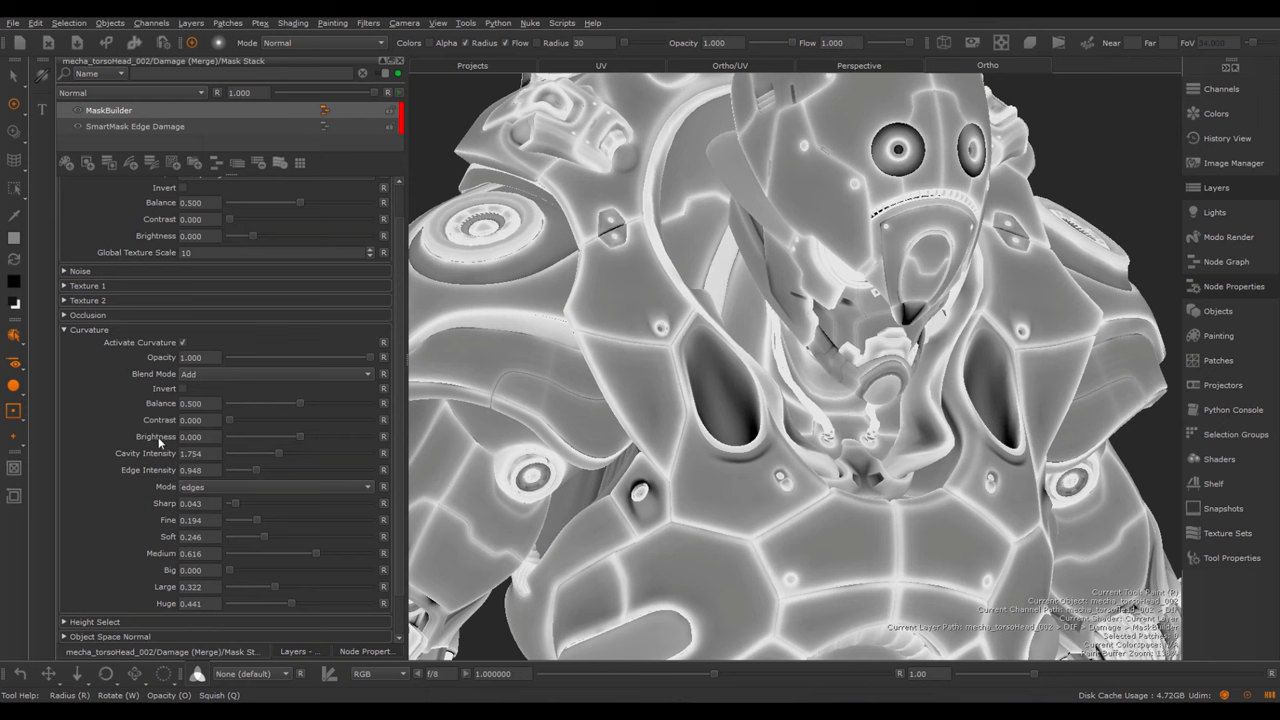
mouse_move(296, 450)
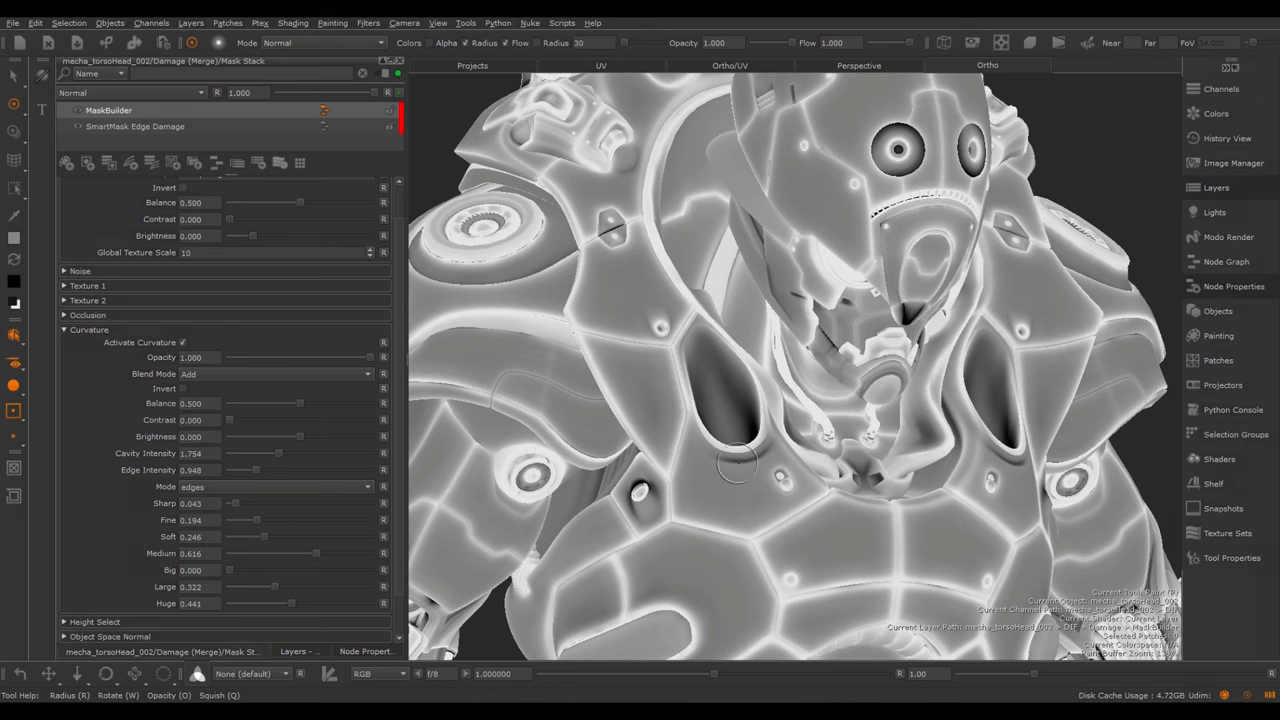
Expand the Occlusion section and settle its Balance at 0.081
click(80, 314)
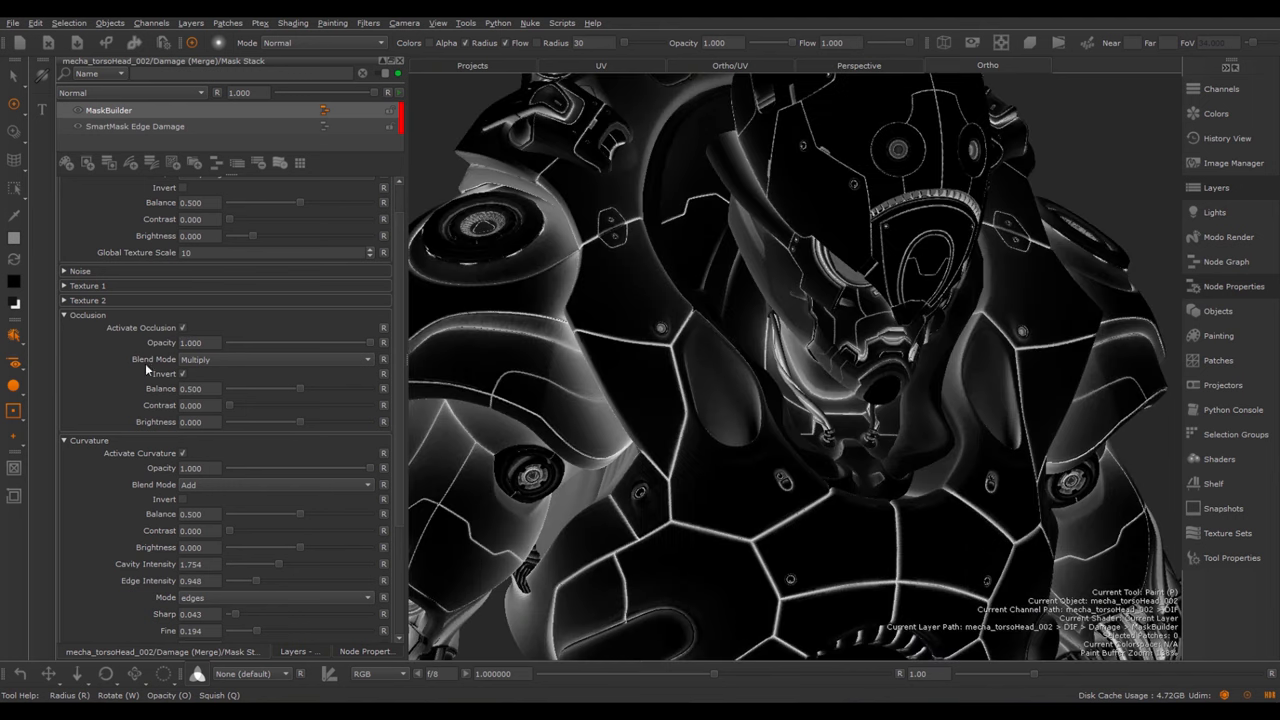
mouse_move(400, 355)
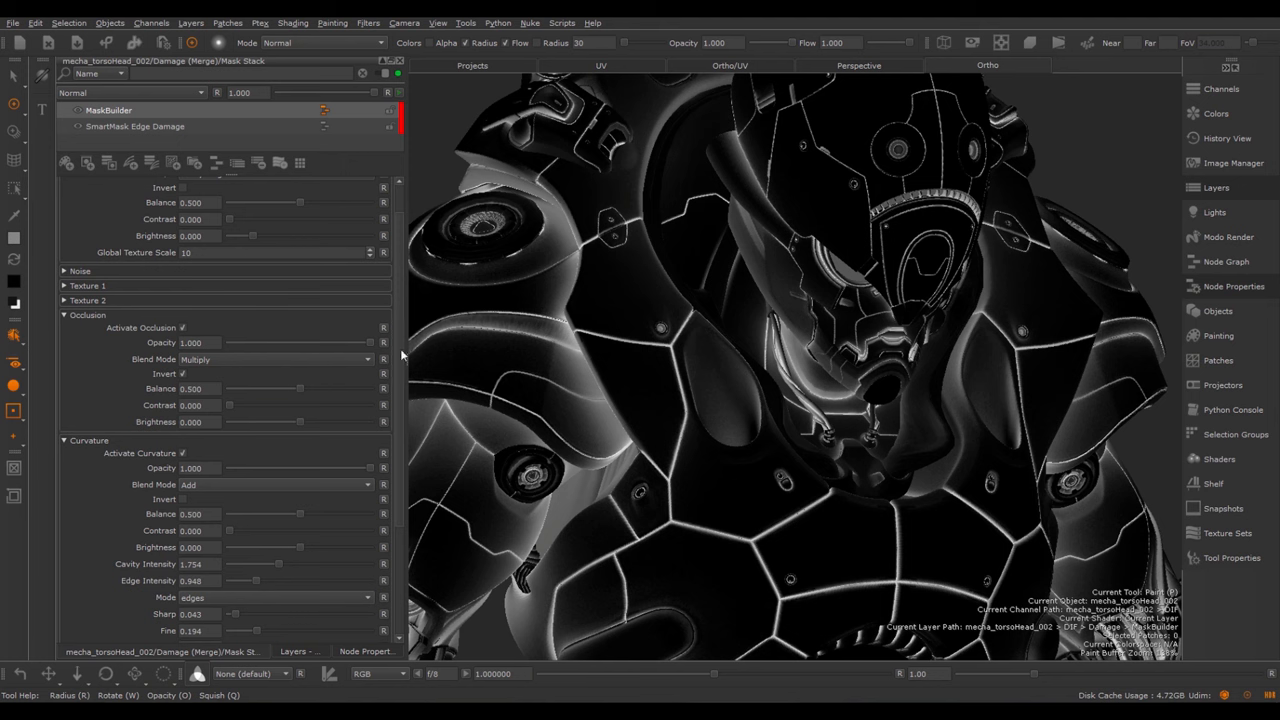
mouse_move(183, 377)
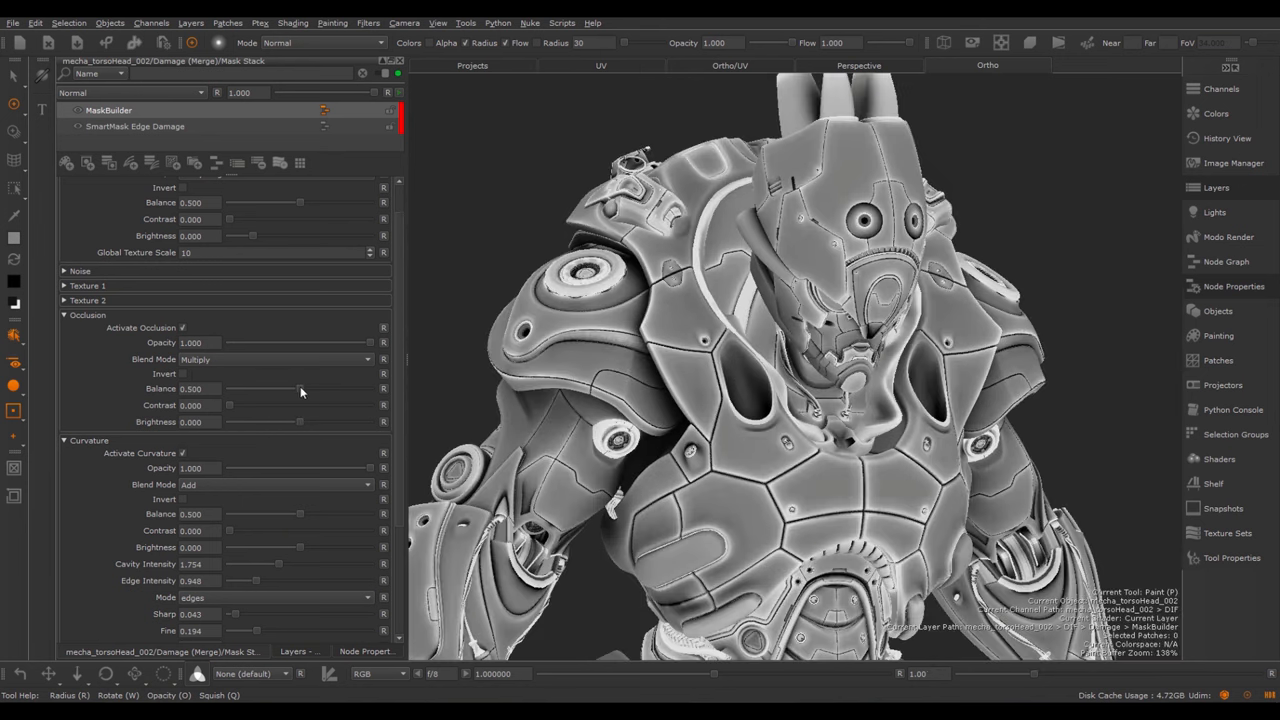
drag(269, 388, 337, 388)
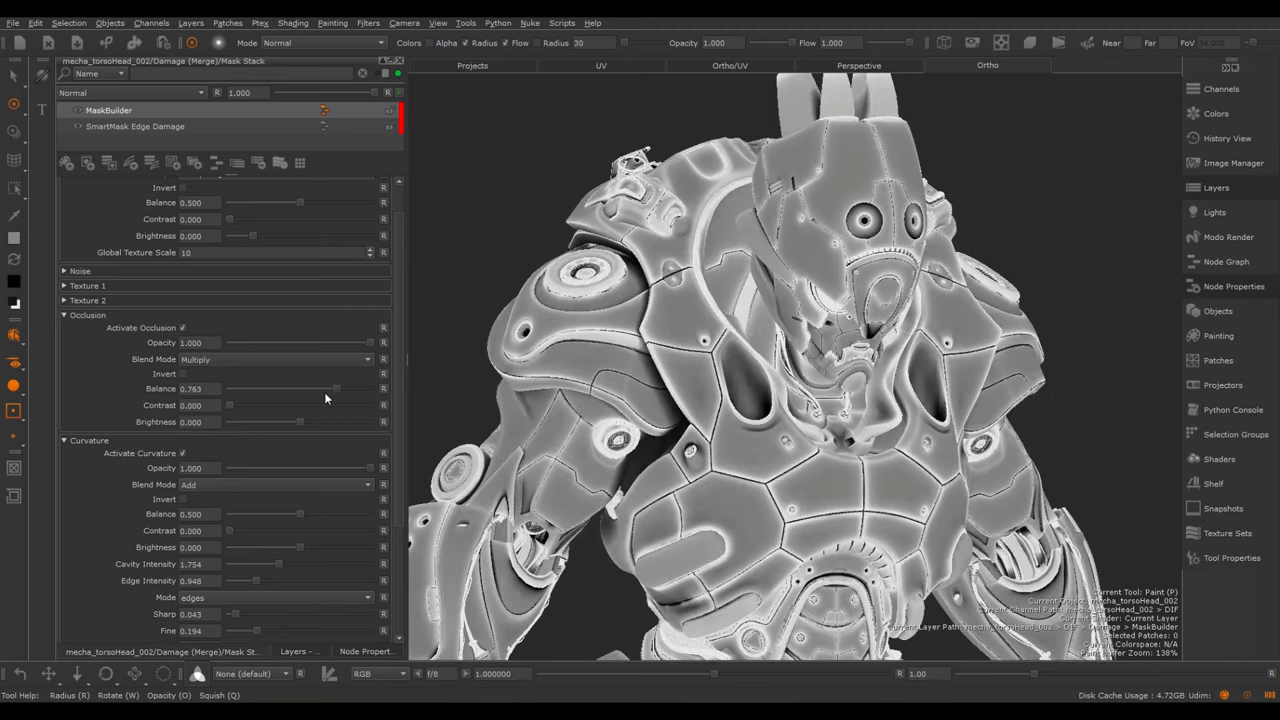
drag(337, 388, 240, 388)
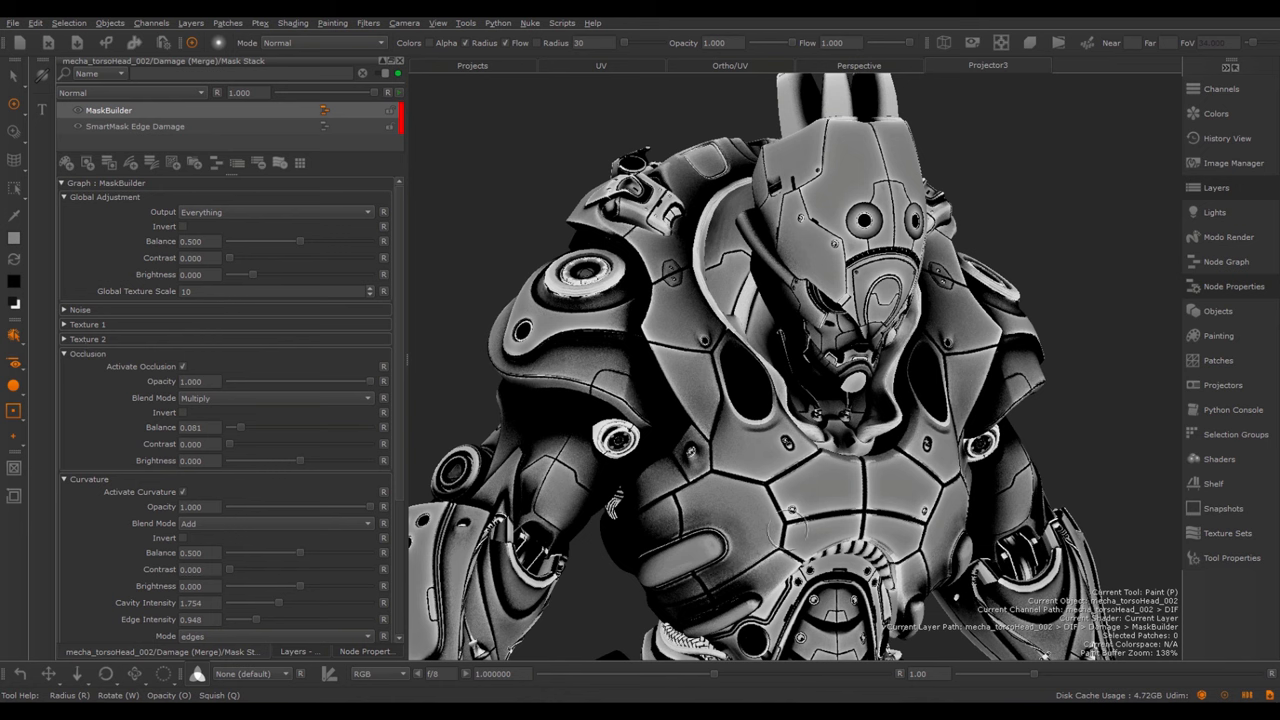
Activate Texture 2 with its port override enabled, then bring up the Masks shelf
click(88, 338)
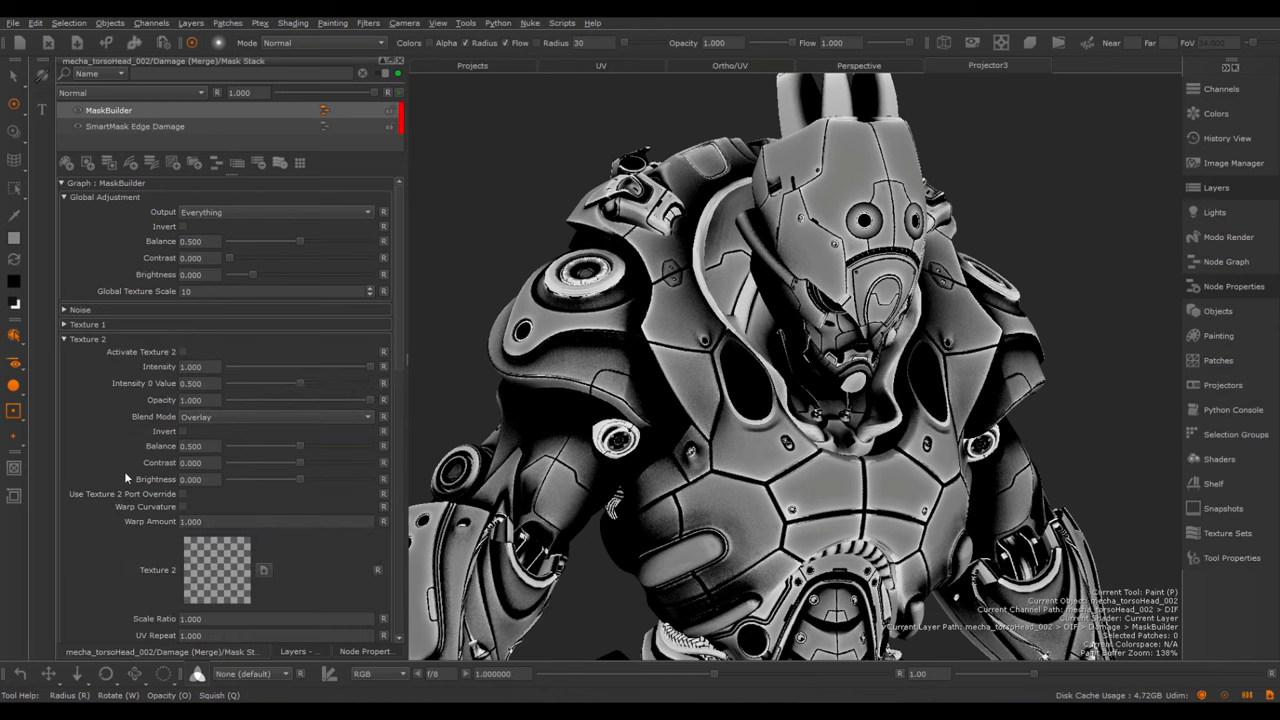
mouse_move(830, 407)
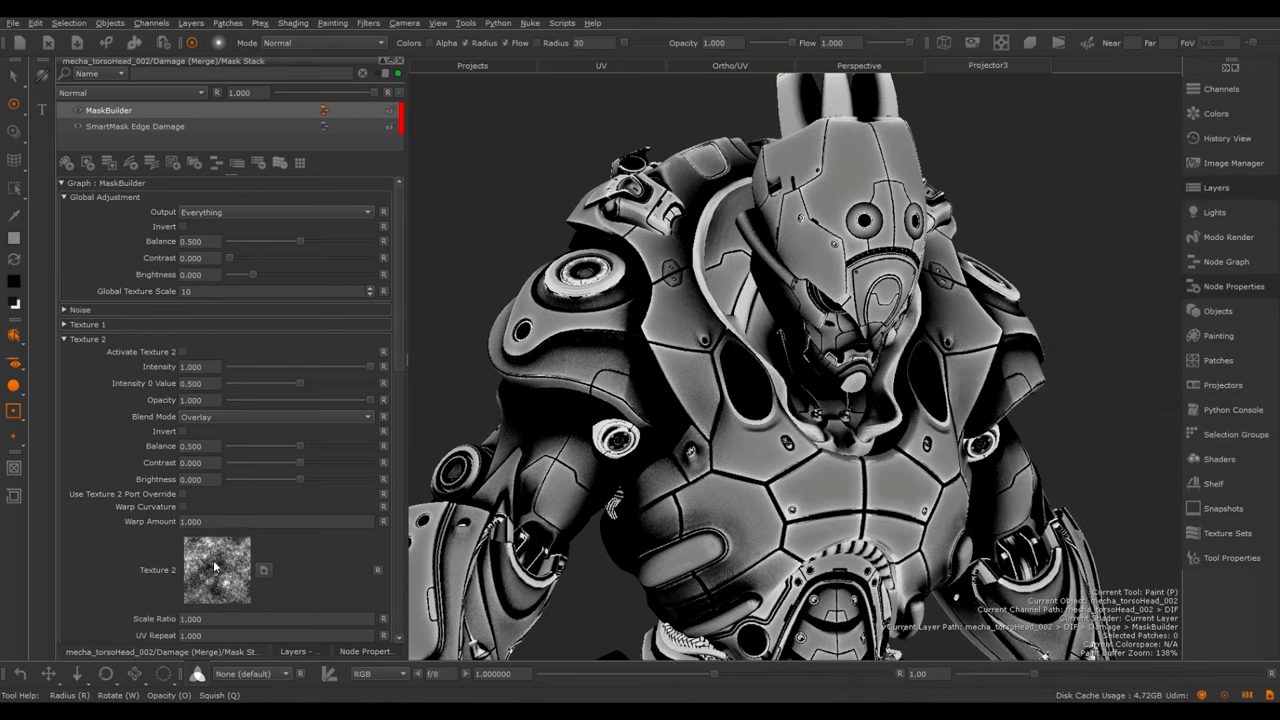
click(183, 352)
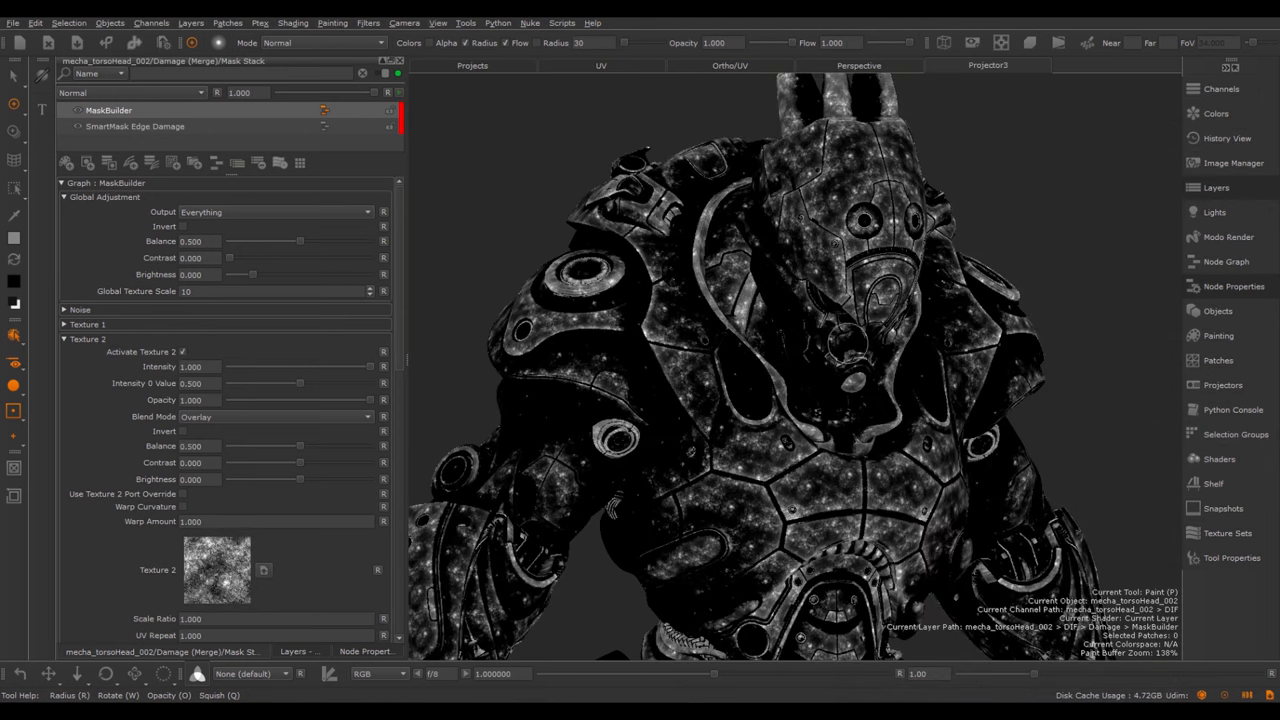
mouse_move(785, 378)
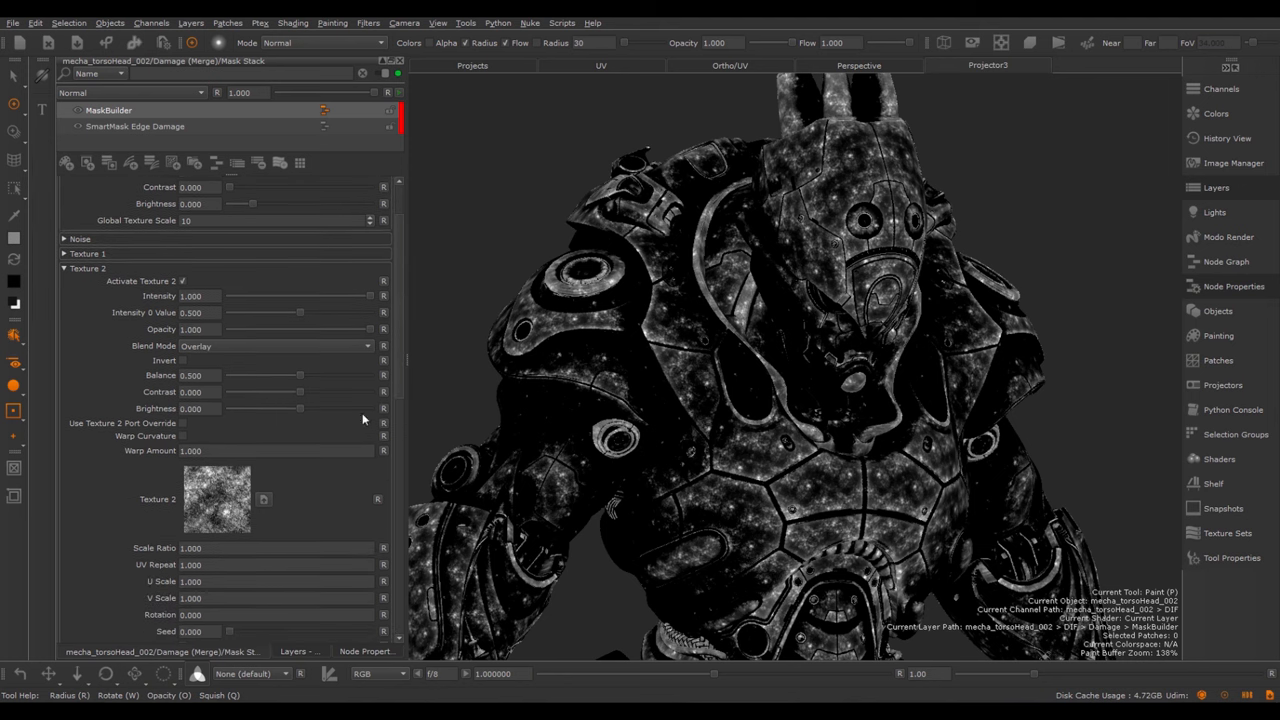
mouse_move(242, 508)
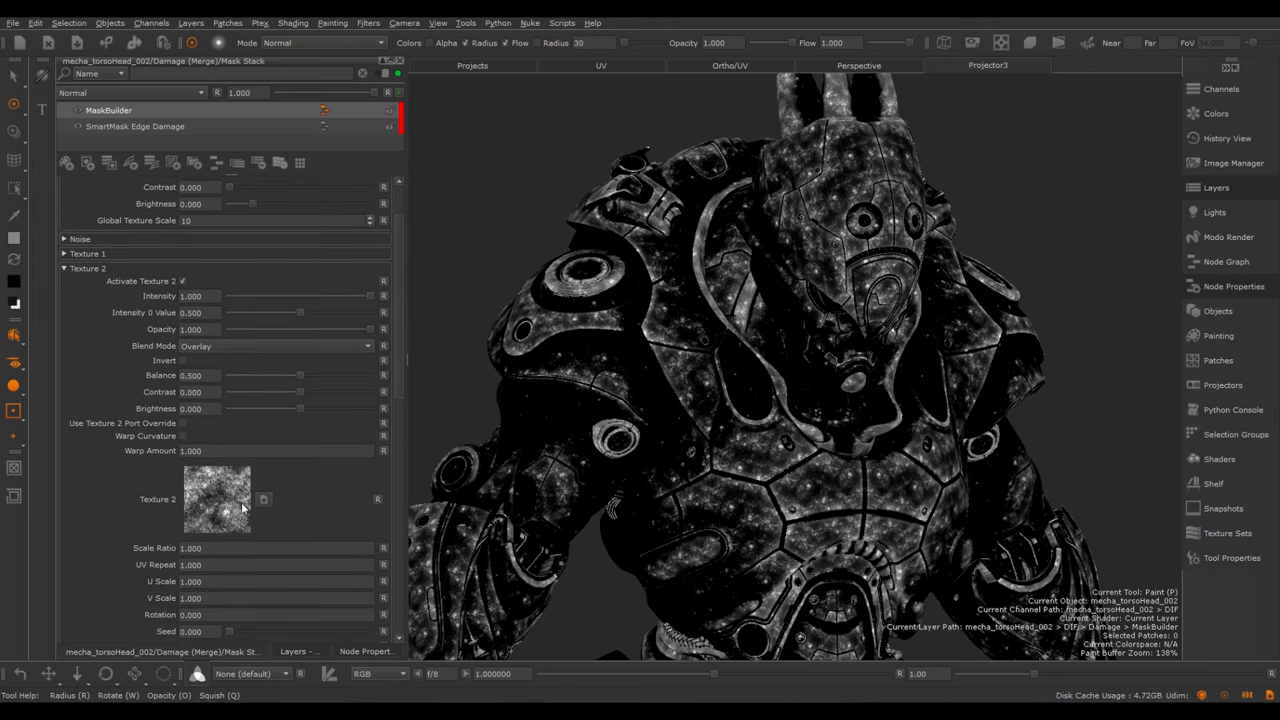
mouse_move(205, 498)
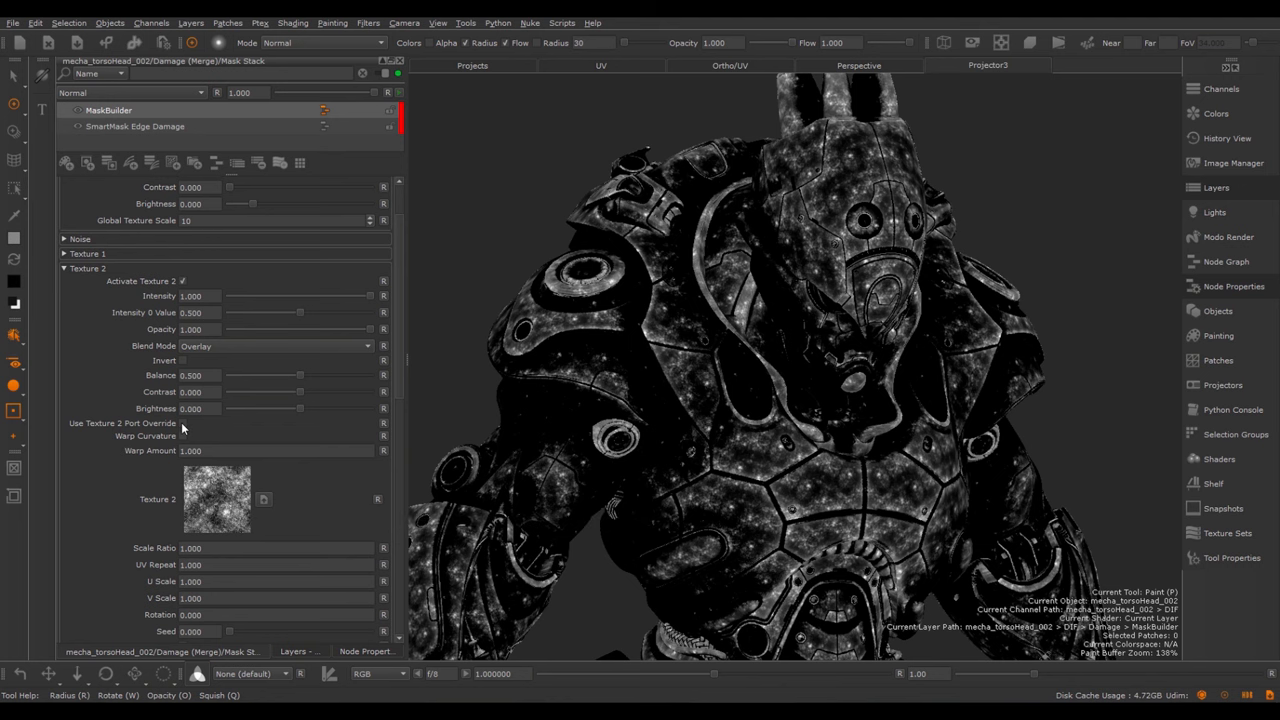
click(182, 423)
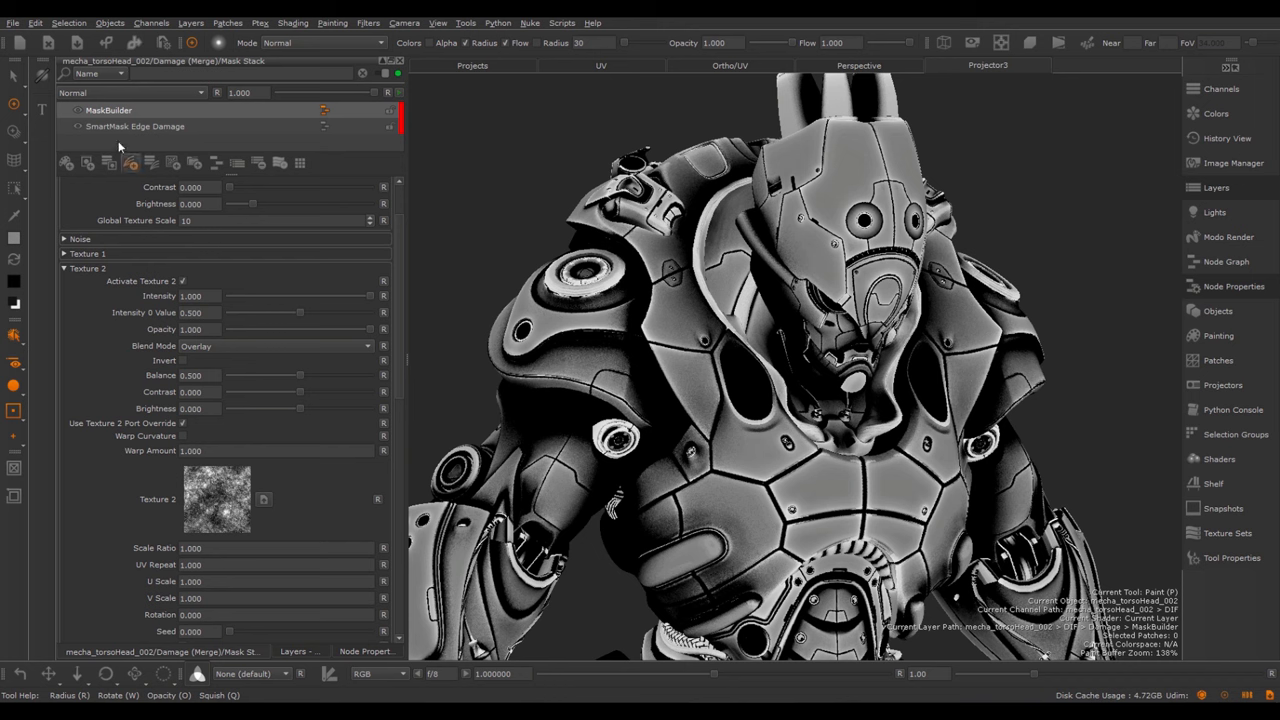
click(131, 162)
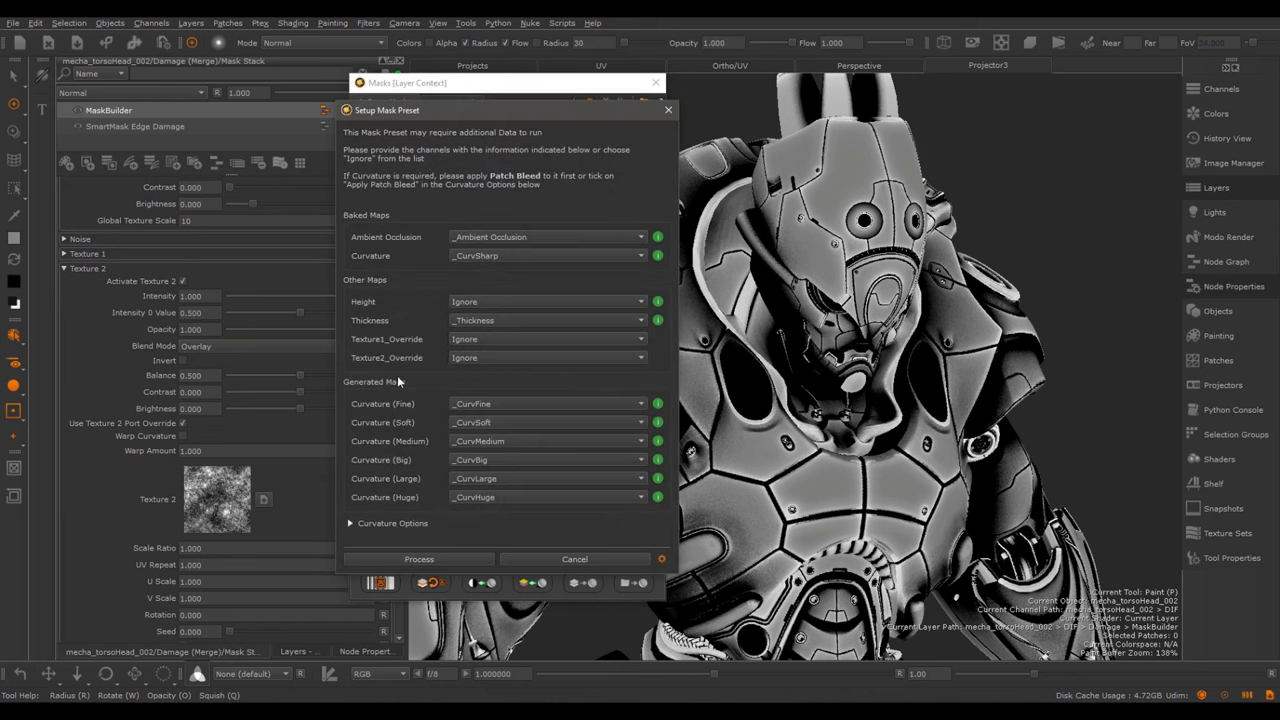
mouse_move(472, 362)
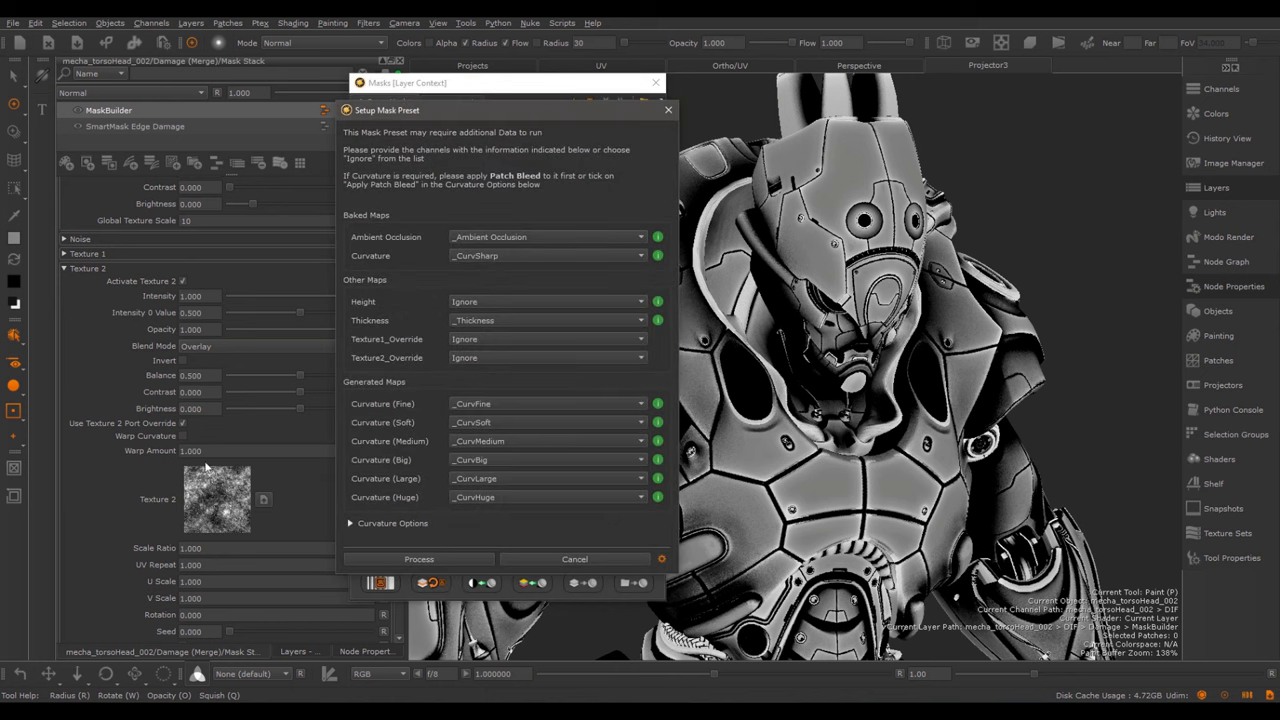
mouse_move(594, 198)
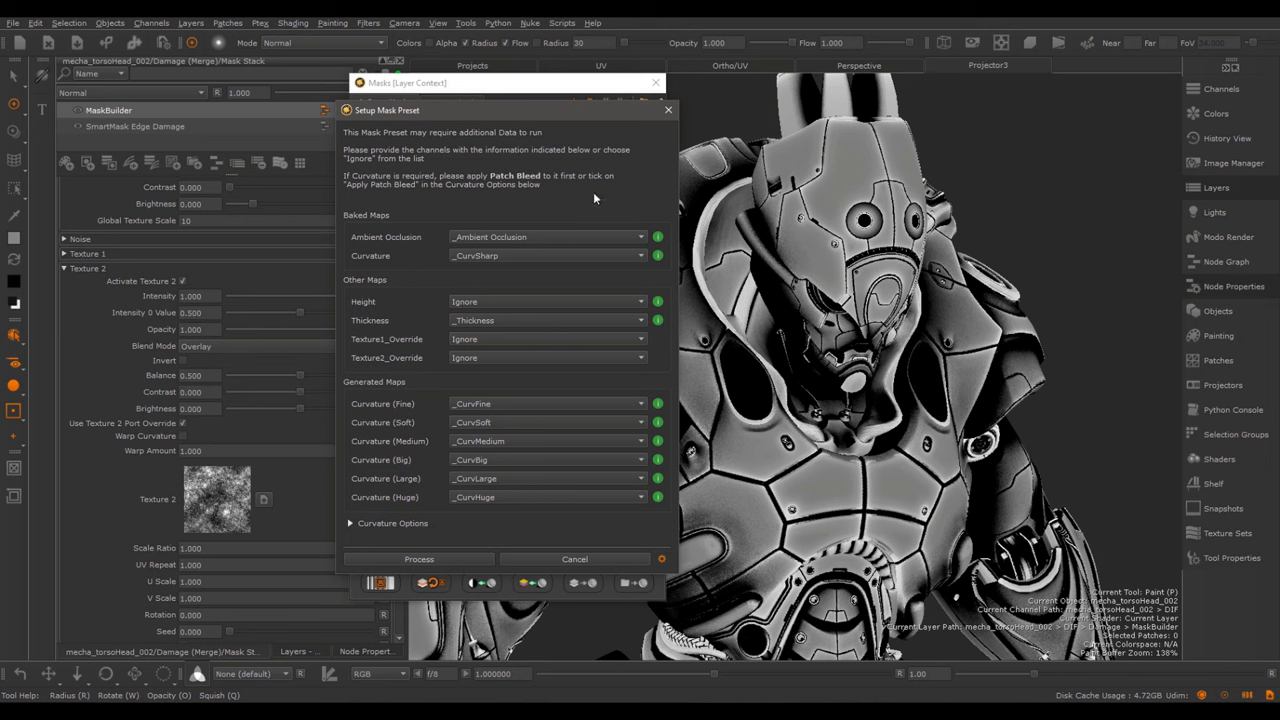
Cancel the Setup Mask Preset dialog without processing its data
click(574, 559)
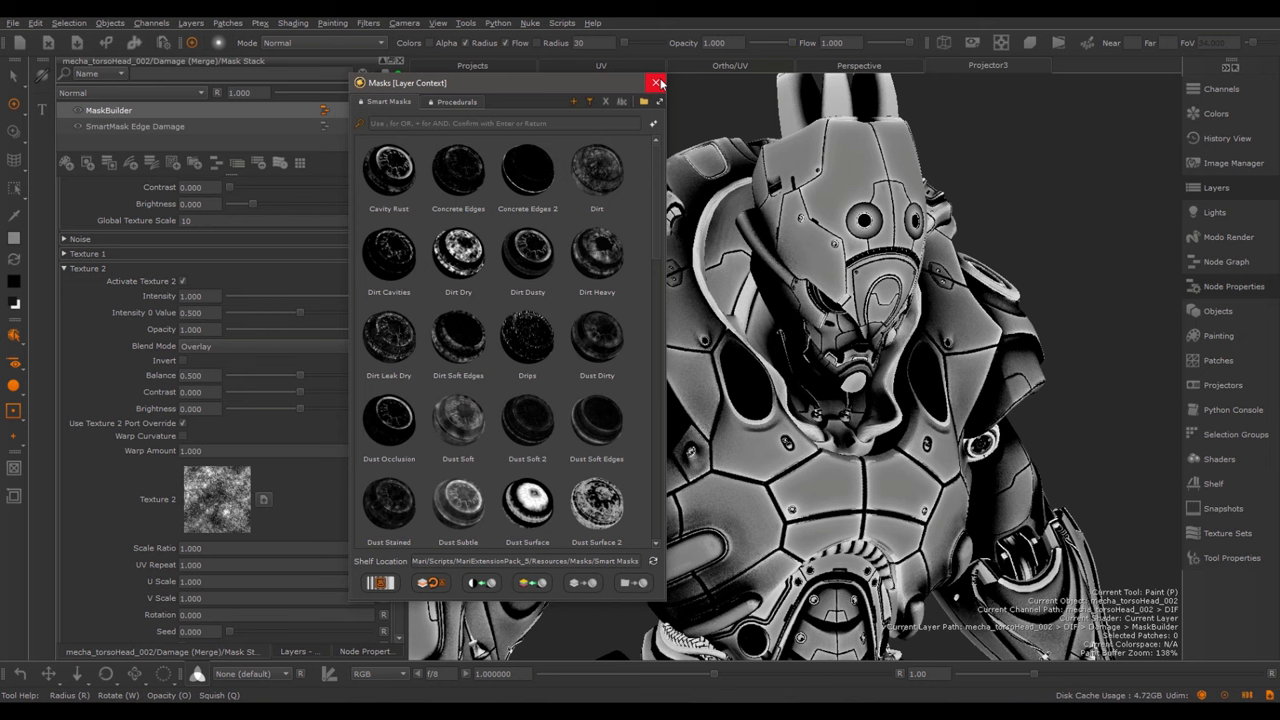
Close the Masks shelf and lower Texture 2 opacity to 0.910, briefly testing its intensity
click(657, 82)
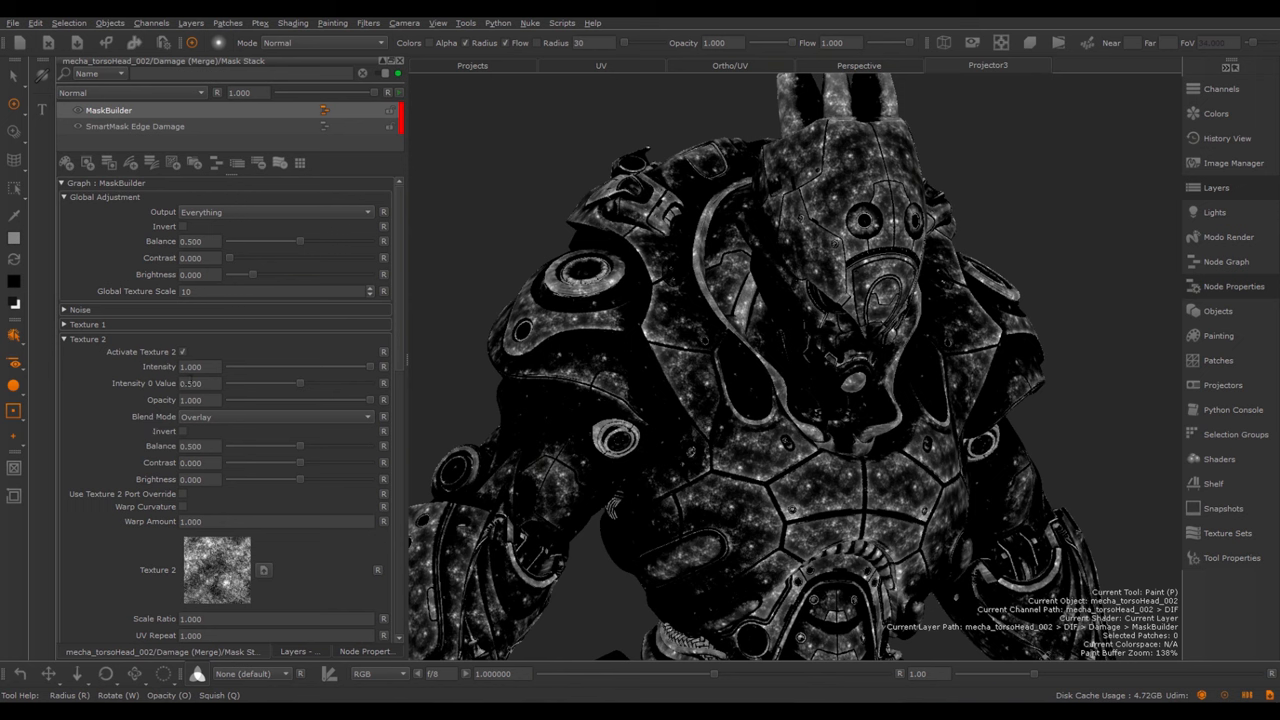
mouse_move(158, 385)
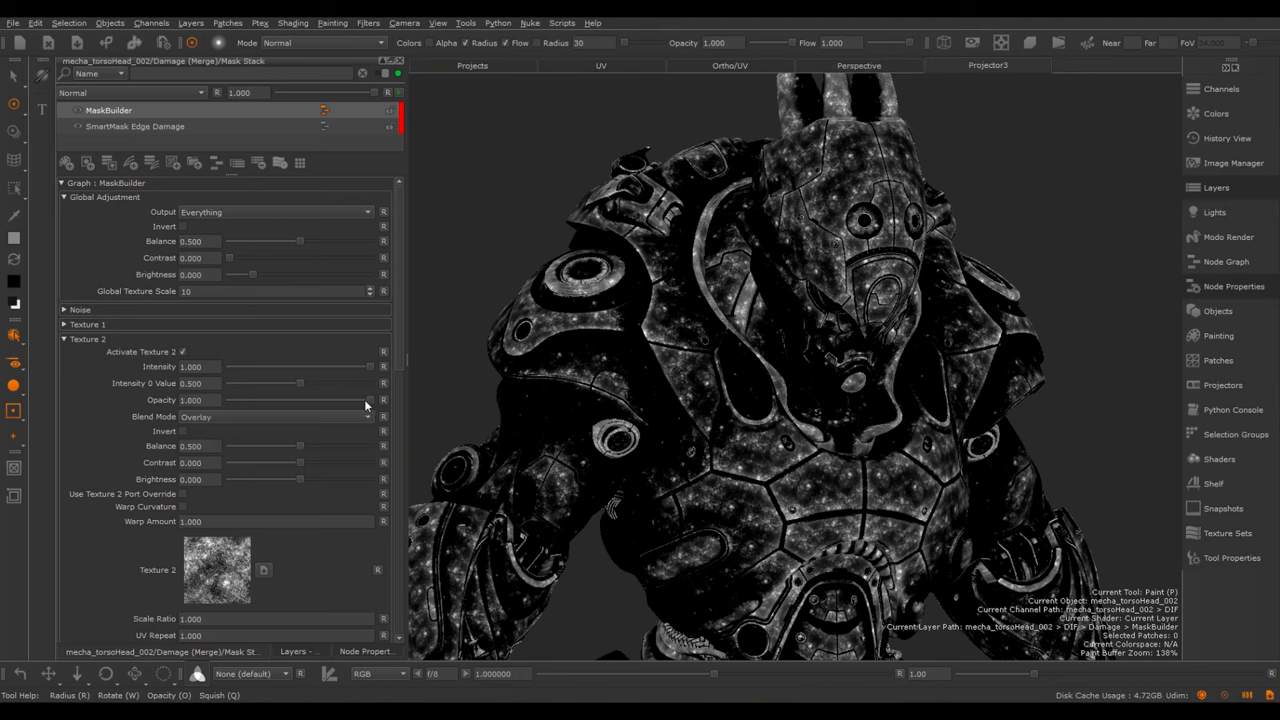
drag(370, 400, 350, 400)
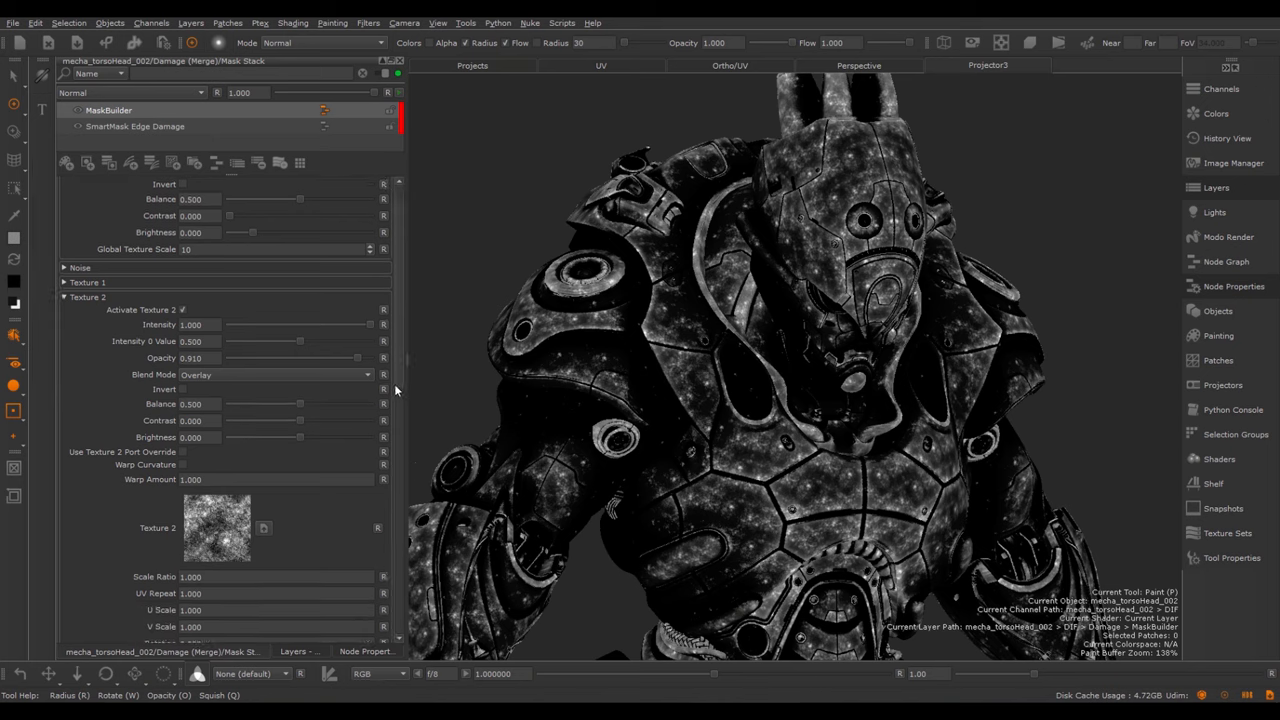
scroll(down, 3)
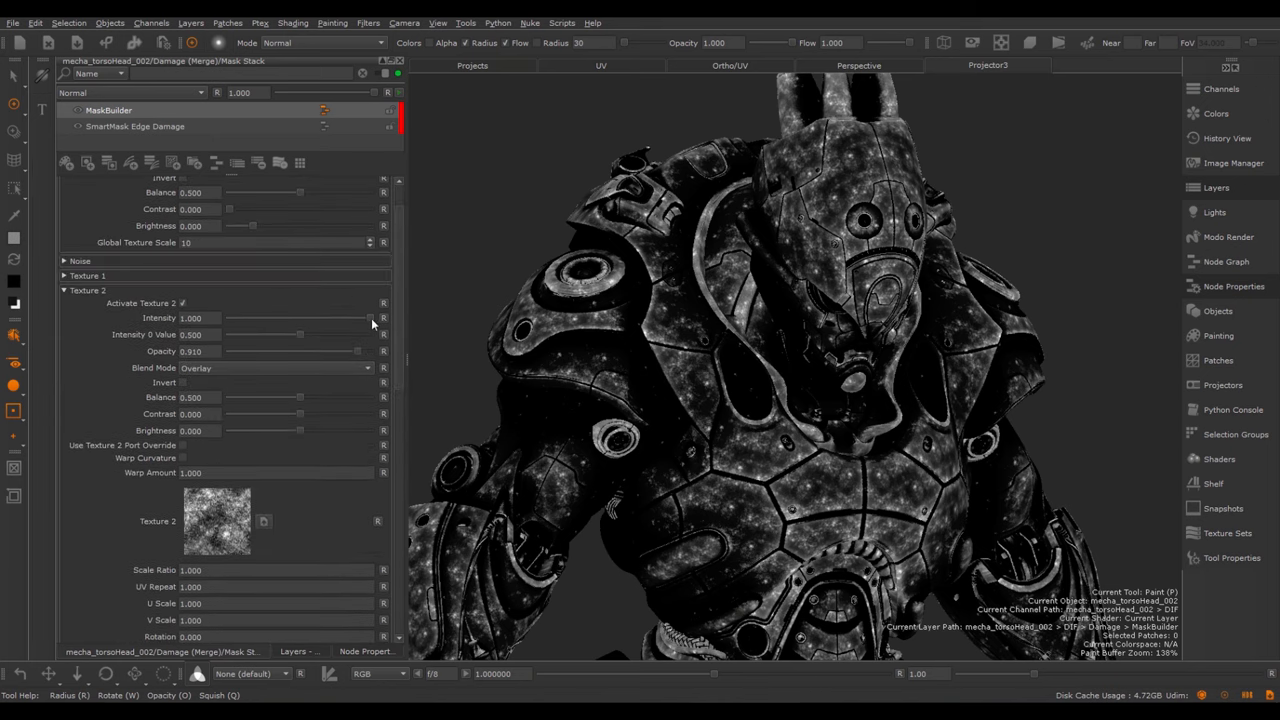
drag(370, 317, 335, 317)
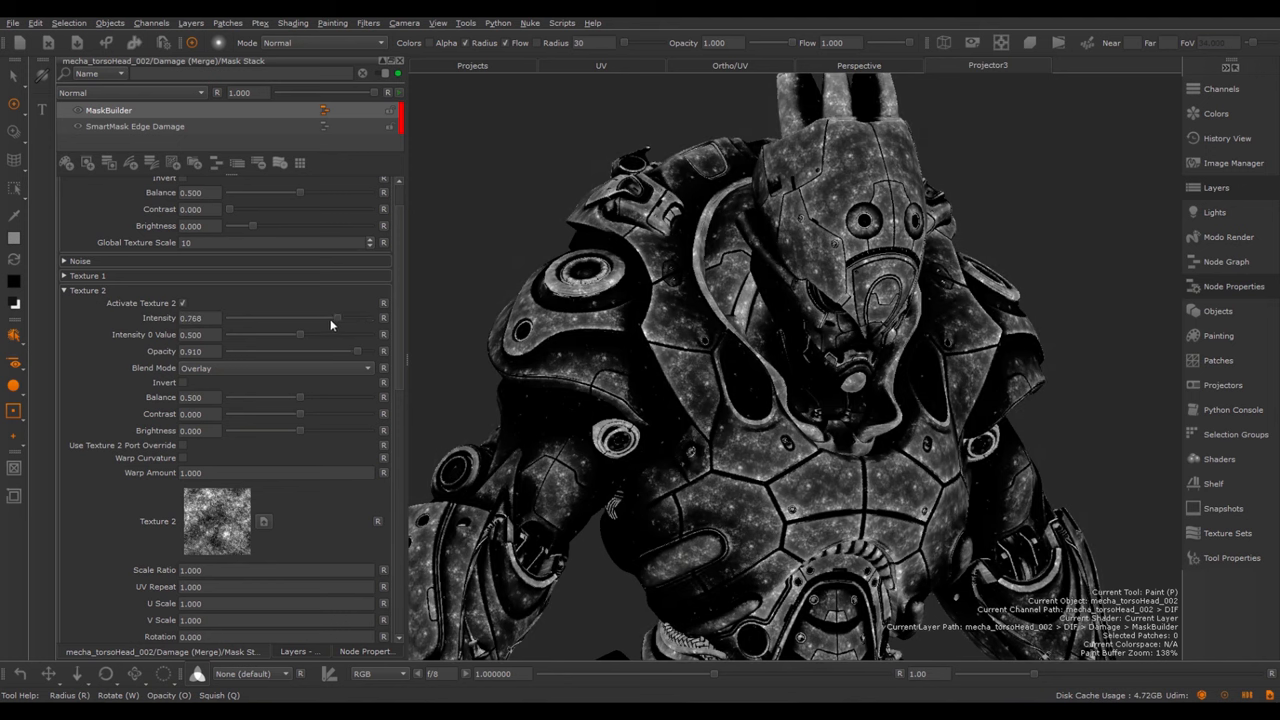
drag(337, 318, 300, 318)
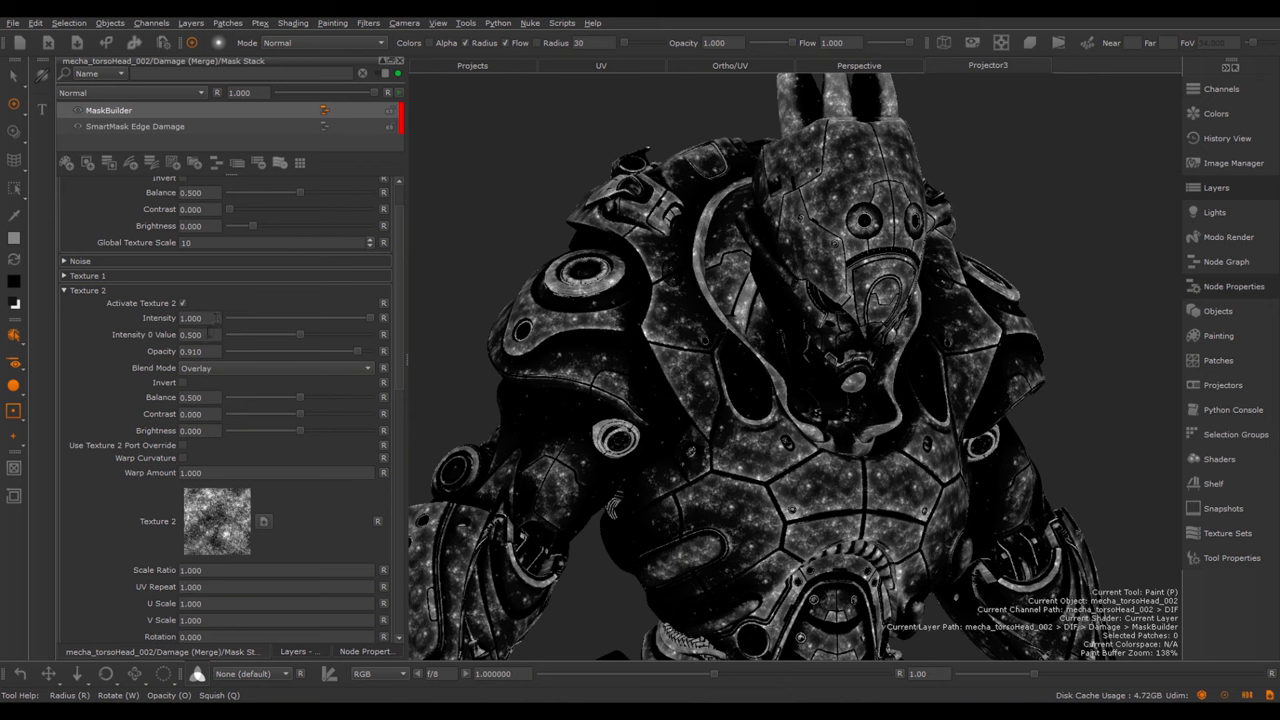
mouse_move(298, 340)
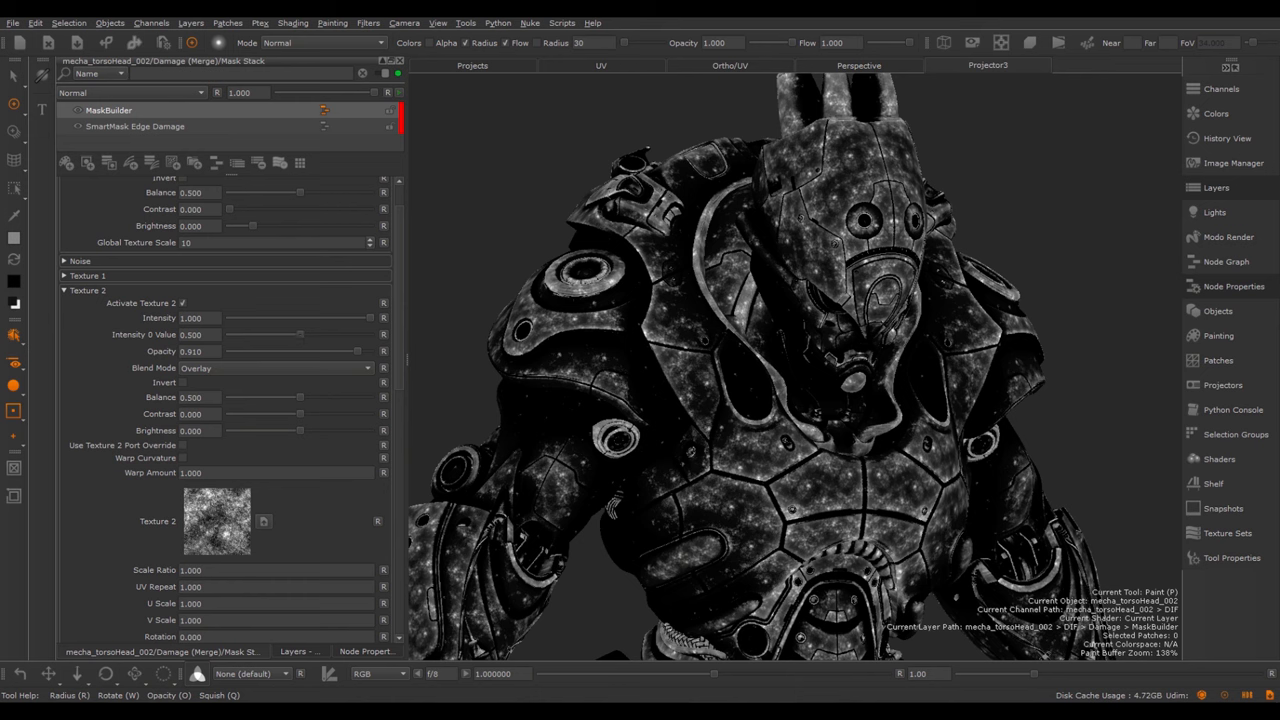
mouse_move(264, 367)
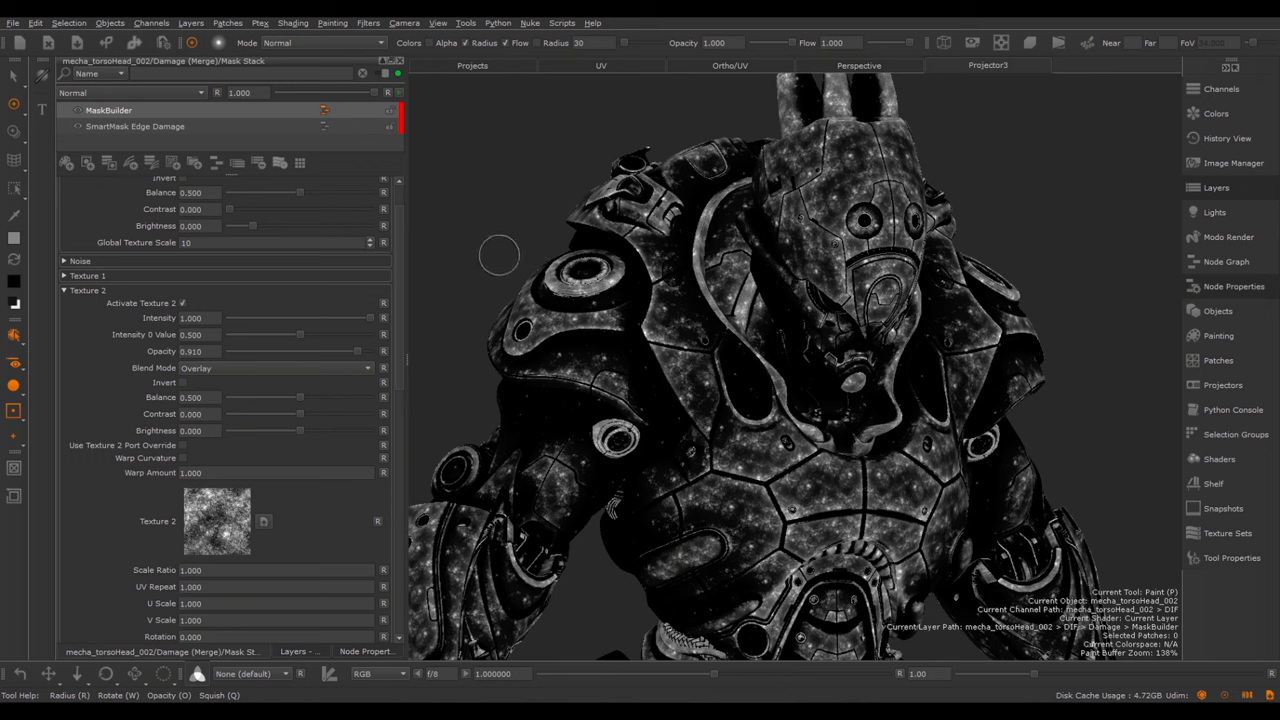
mouse_move(513, 228)
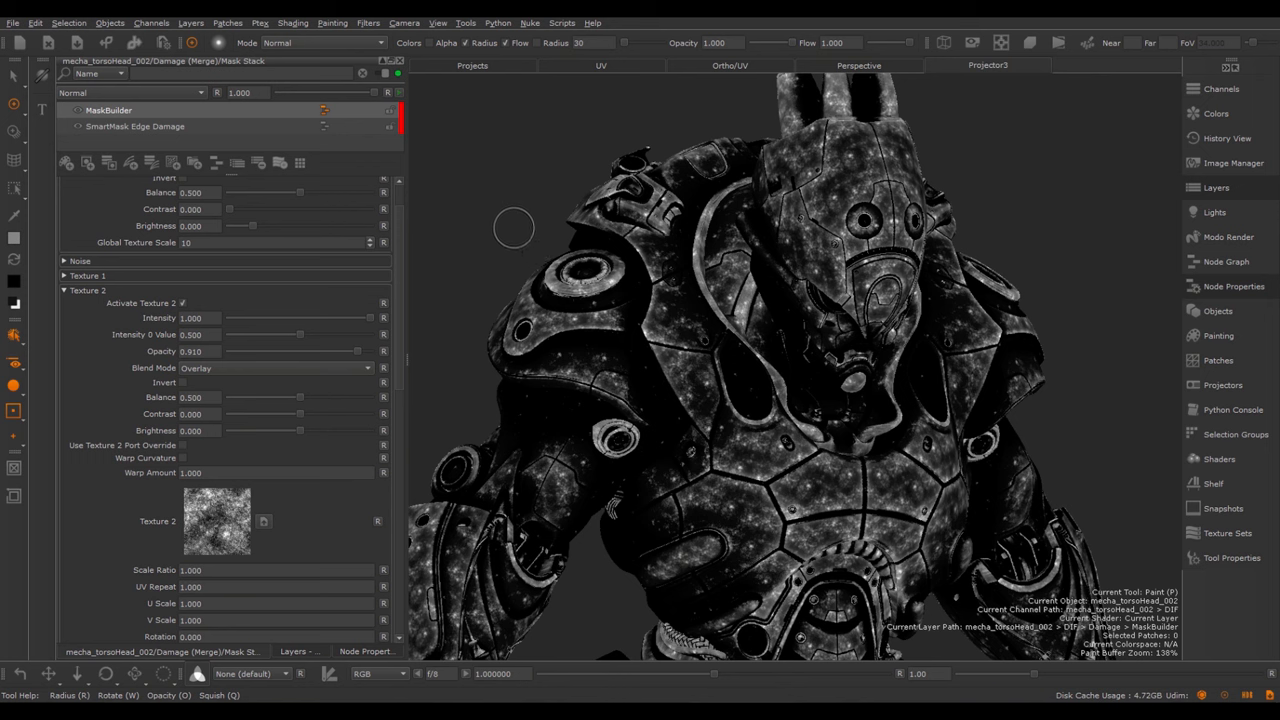
mouse_move(370, 322)
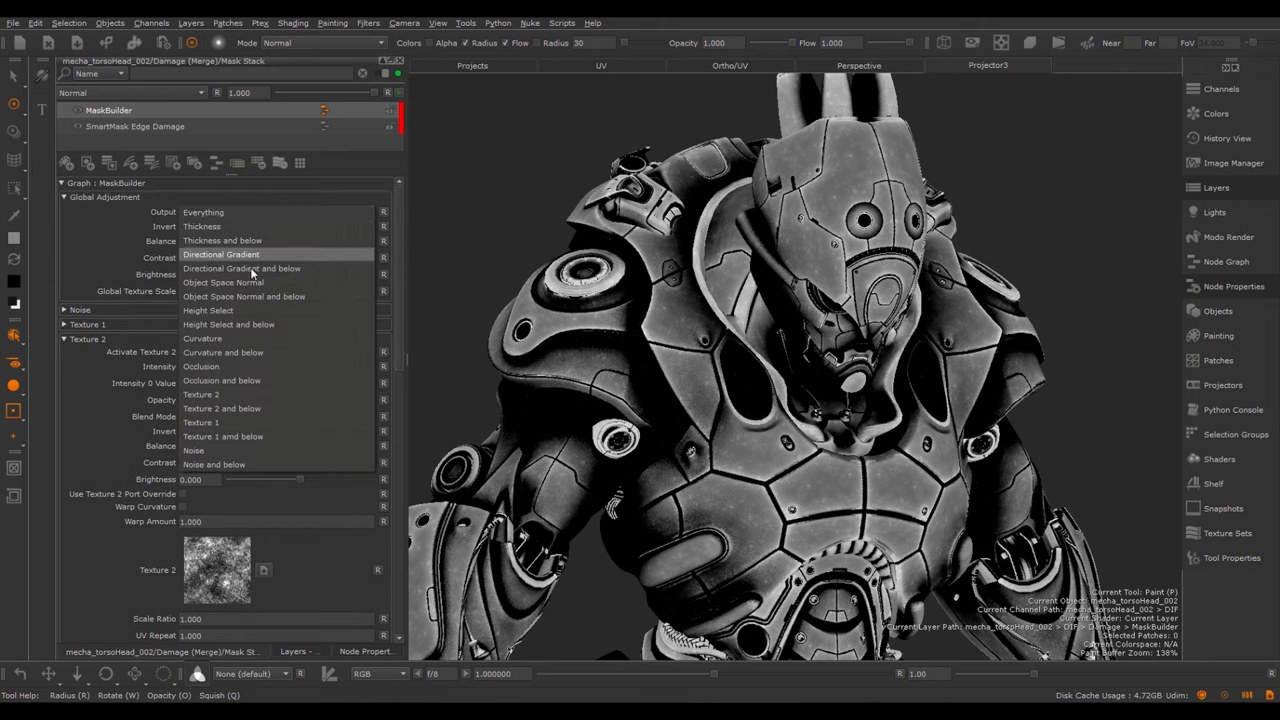
mouse_move(218, 394)
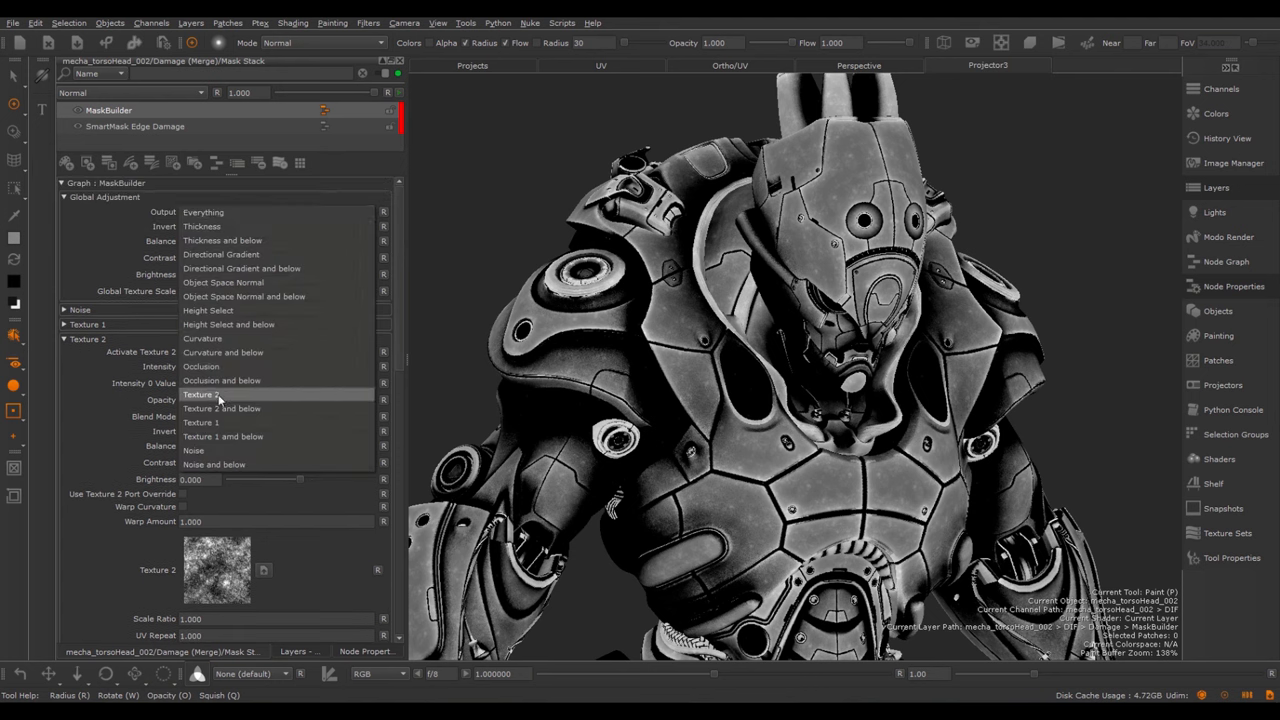
Preview Texture 2 alone and set intensity 0.592, Intensity 0 Value 0.000, opacity 1.000
click(200, 394)
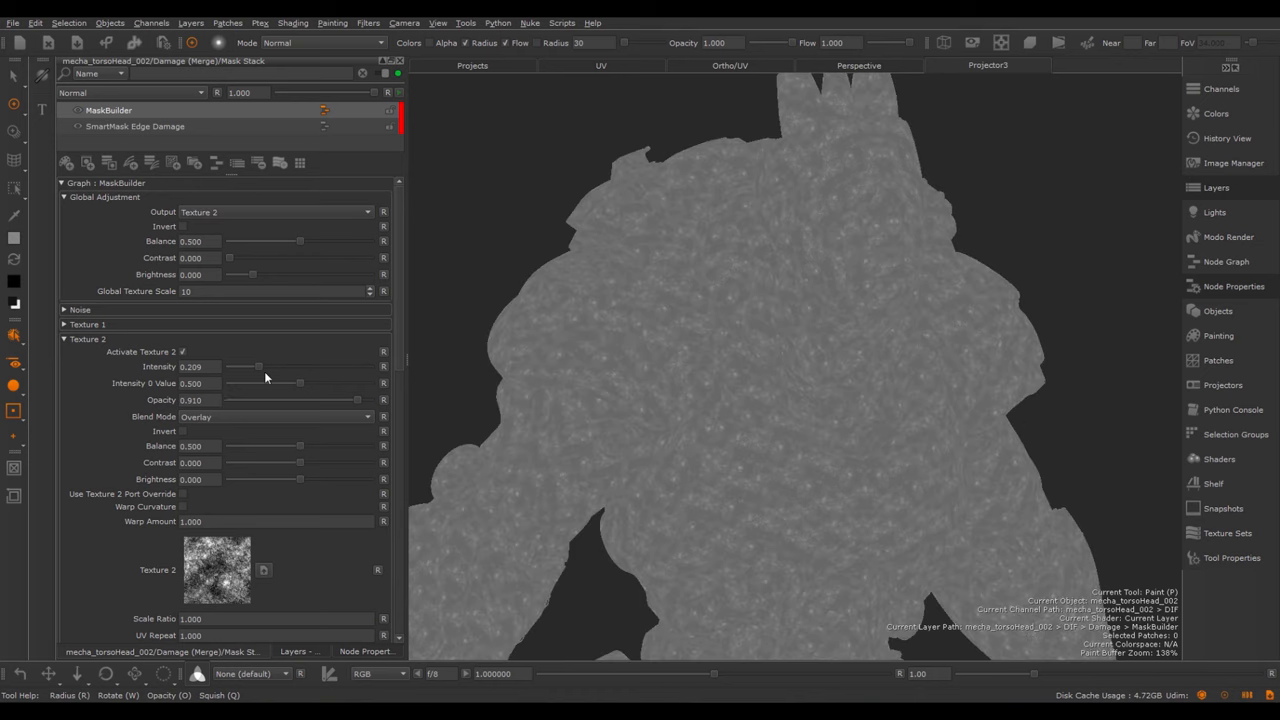
drag(258, 366, 233, 366)
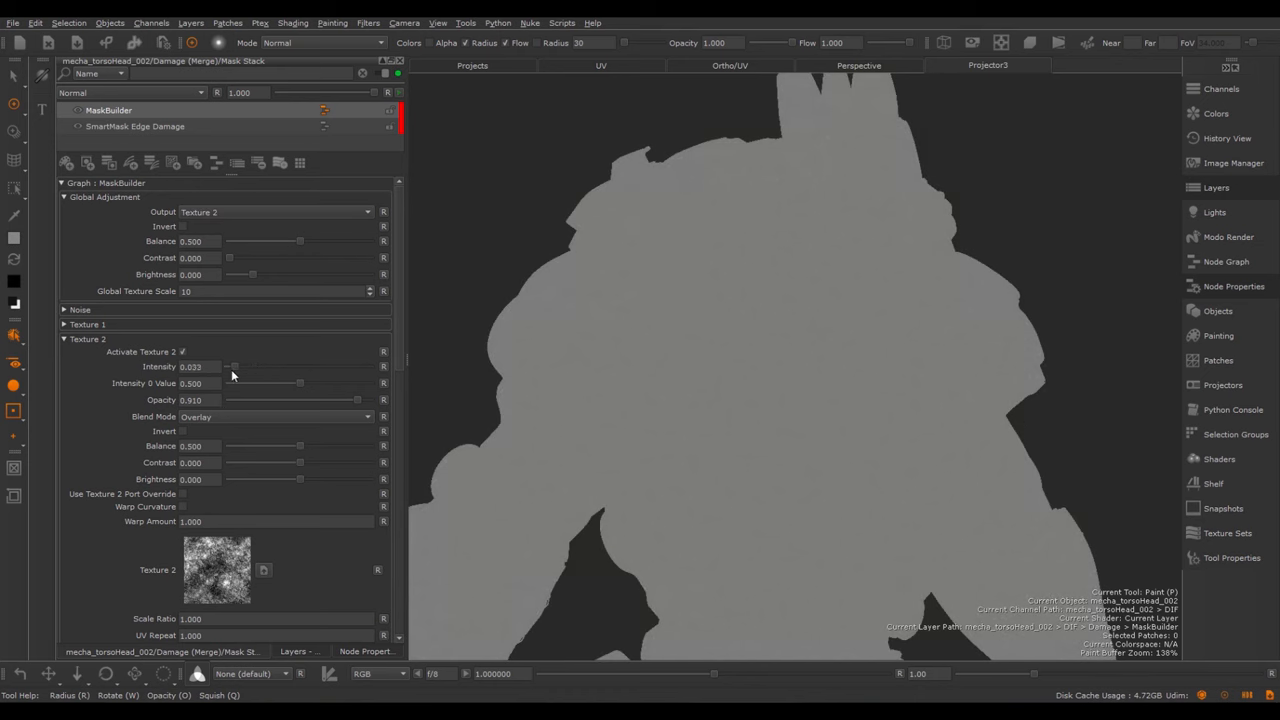
drag(233, 366, 283, 366)
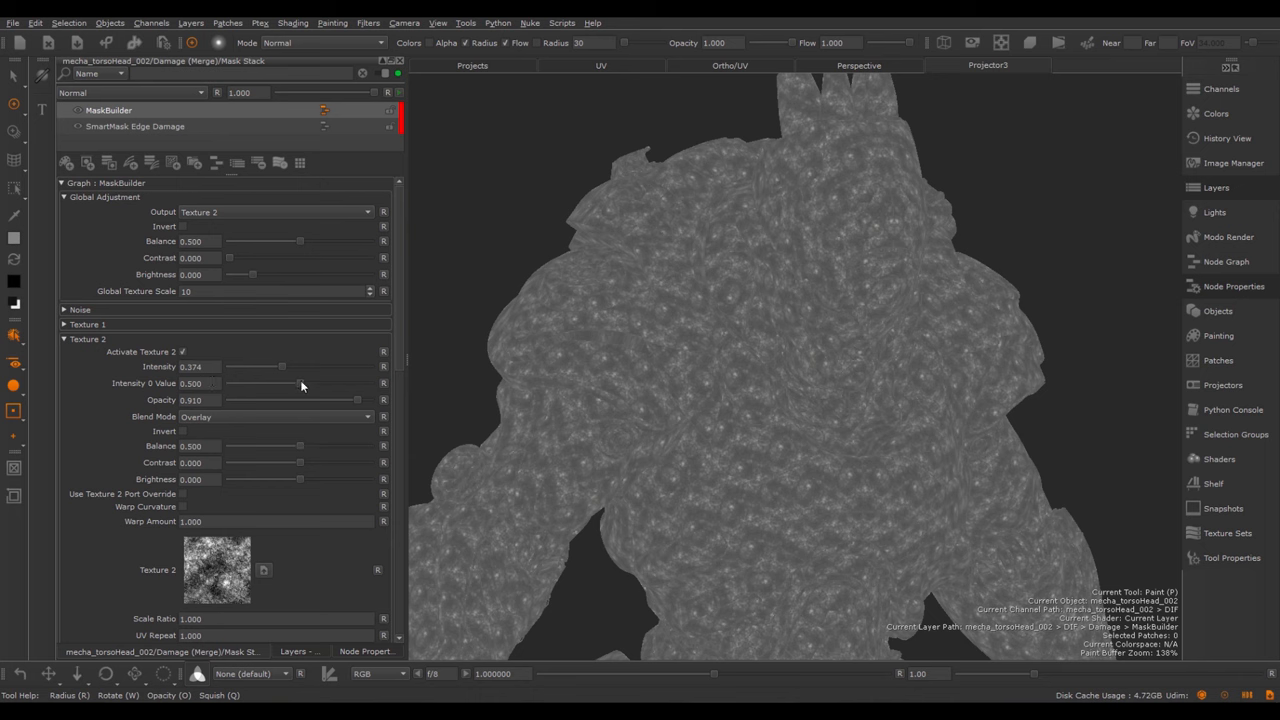
drag(282, 383, 230, 383)
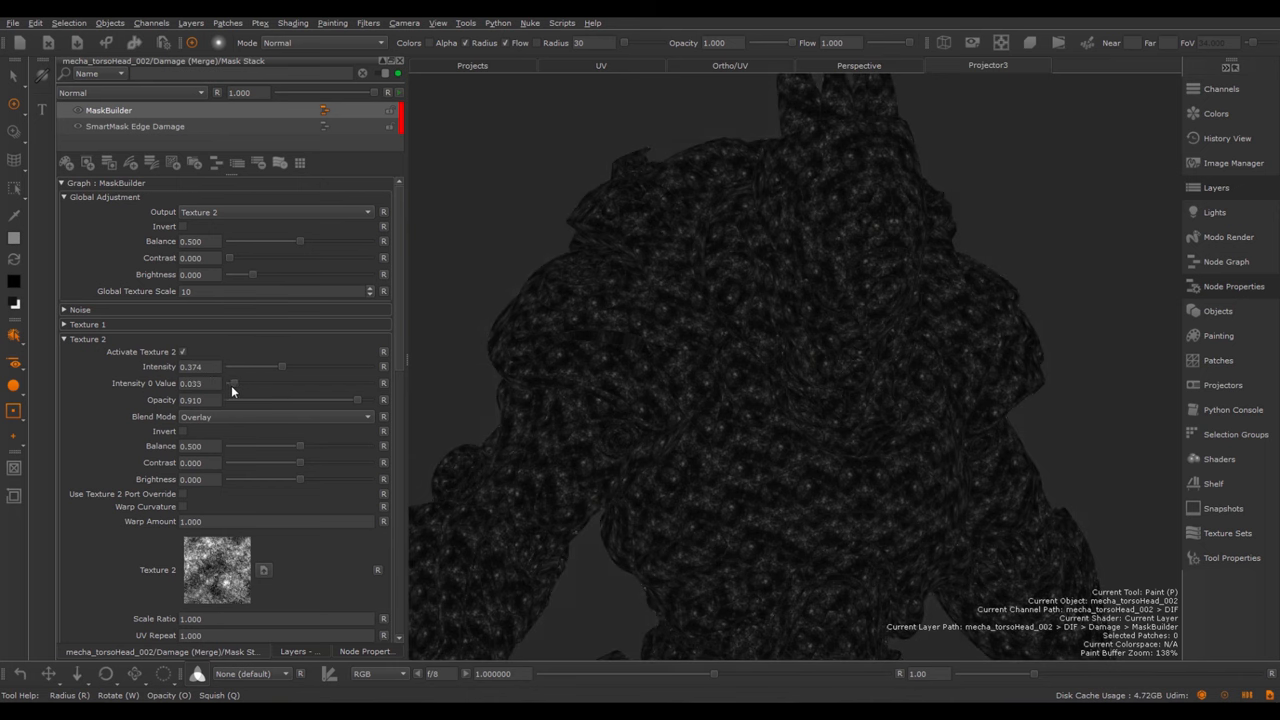
drag(282, 367, 230, 367)
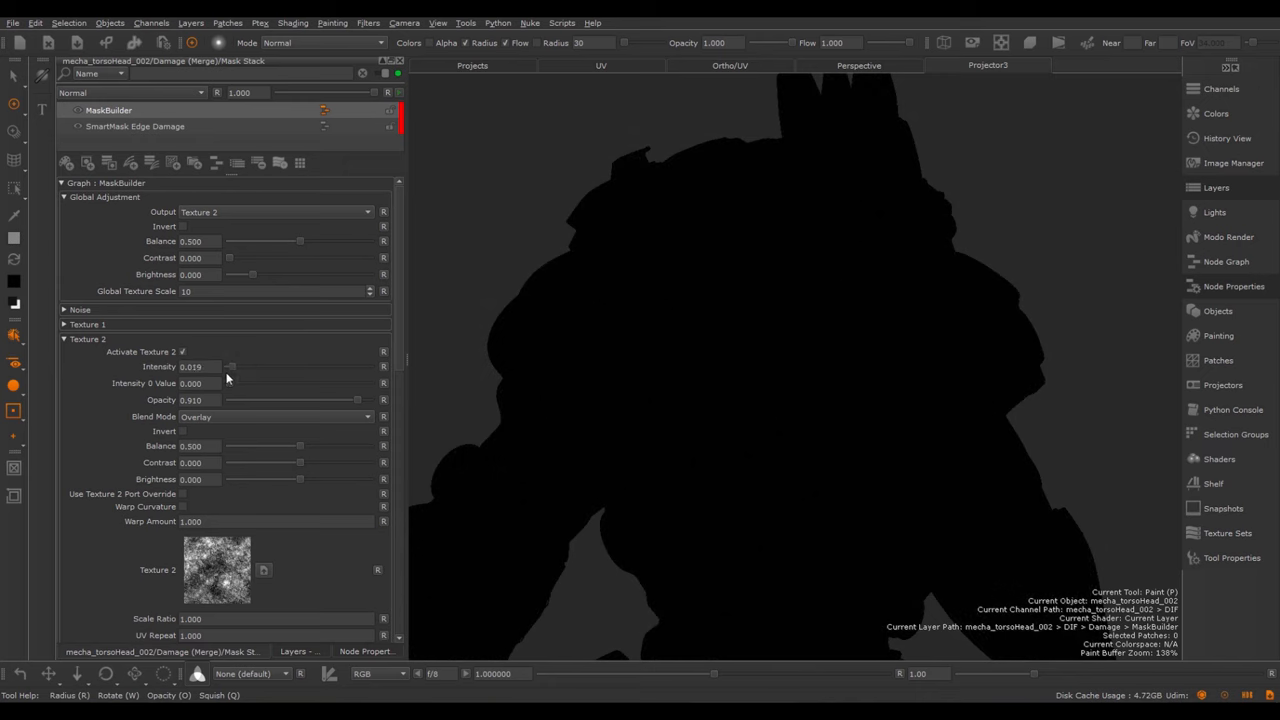
drag(230, 366, 275, 366)
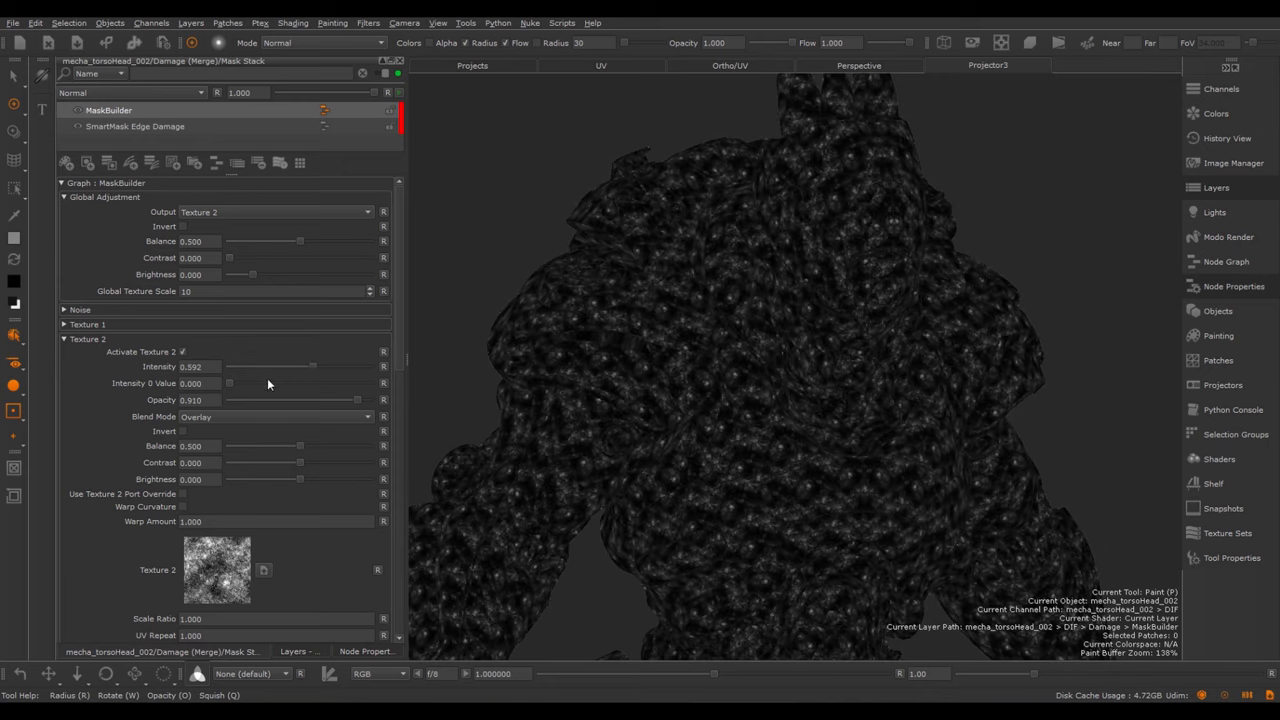
mouse_move(363, 411)
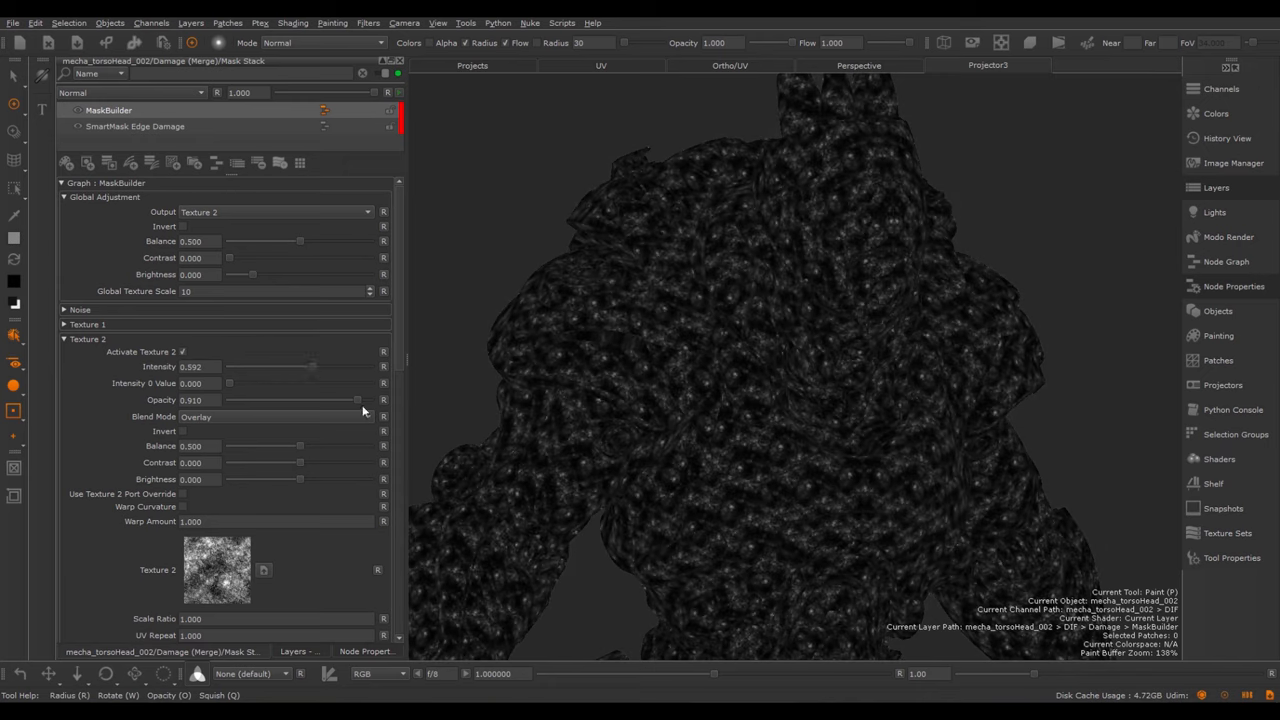
drag(356, 400, 367, 400)
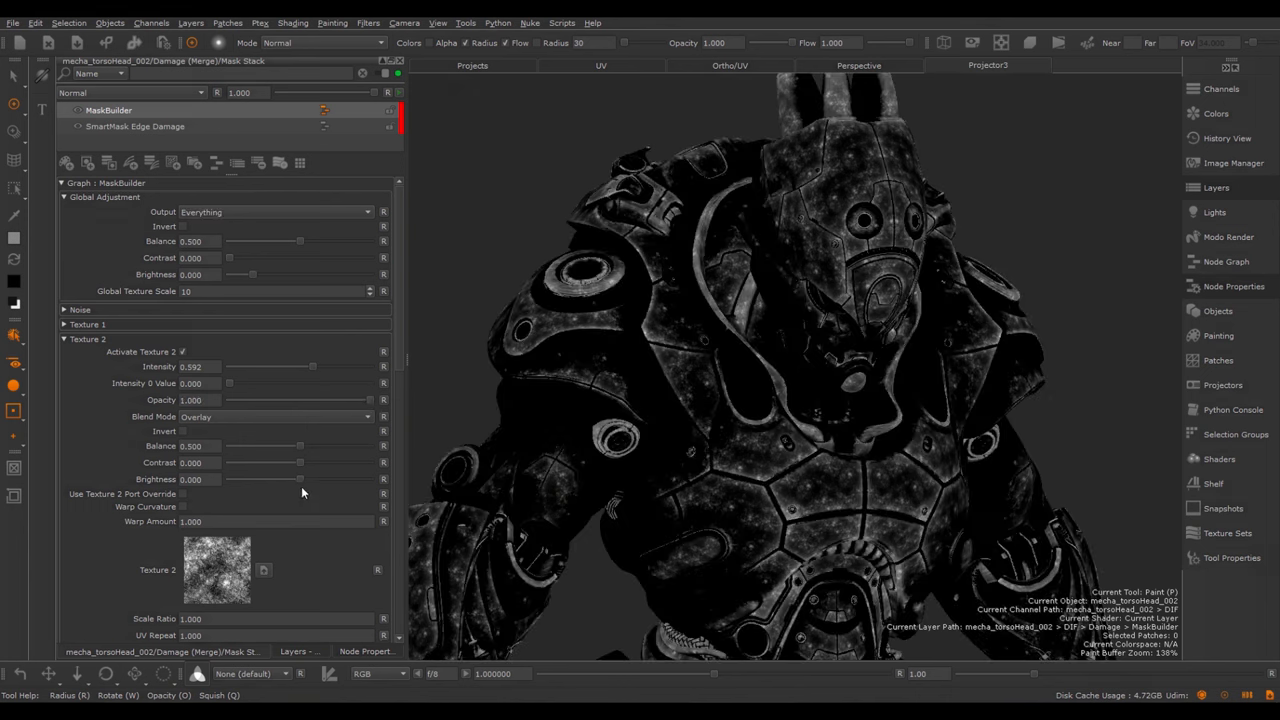
Set Texture 2 UV Repeat 0.5, rotation 90, seed 0.227, triplanar scale 100, jitter zero
scroll(down, 3)
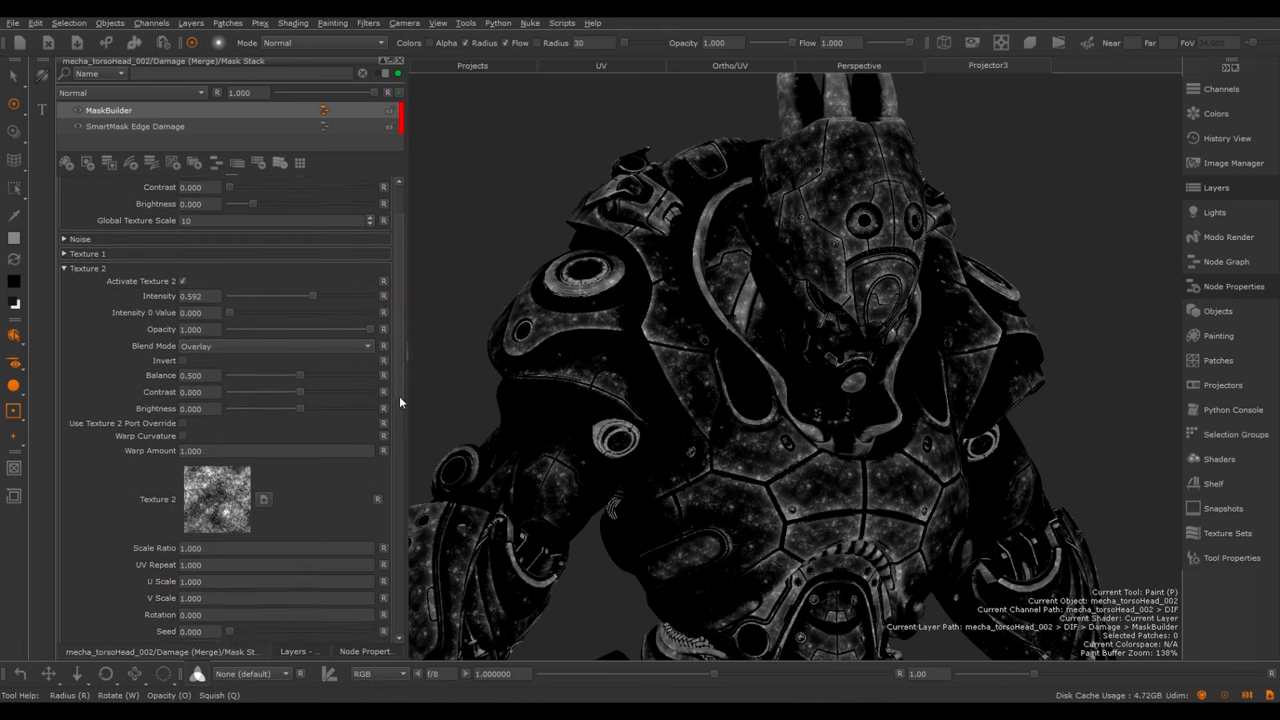
scroll(down, 3)
text(10)
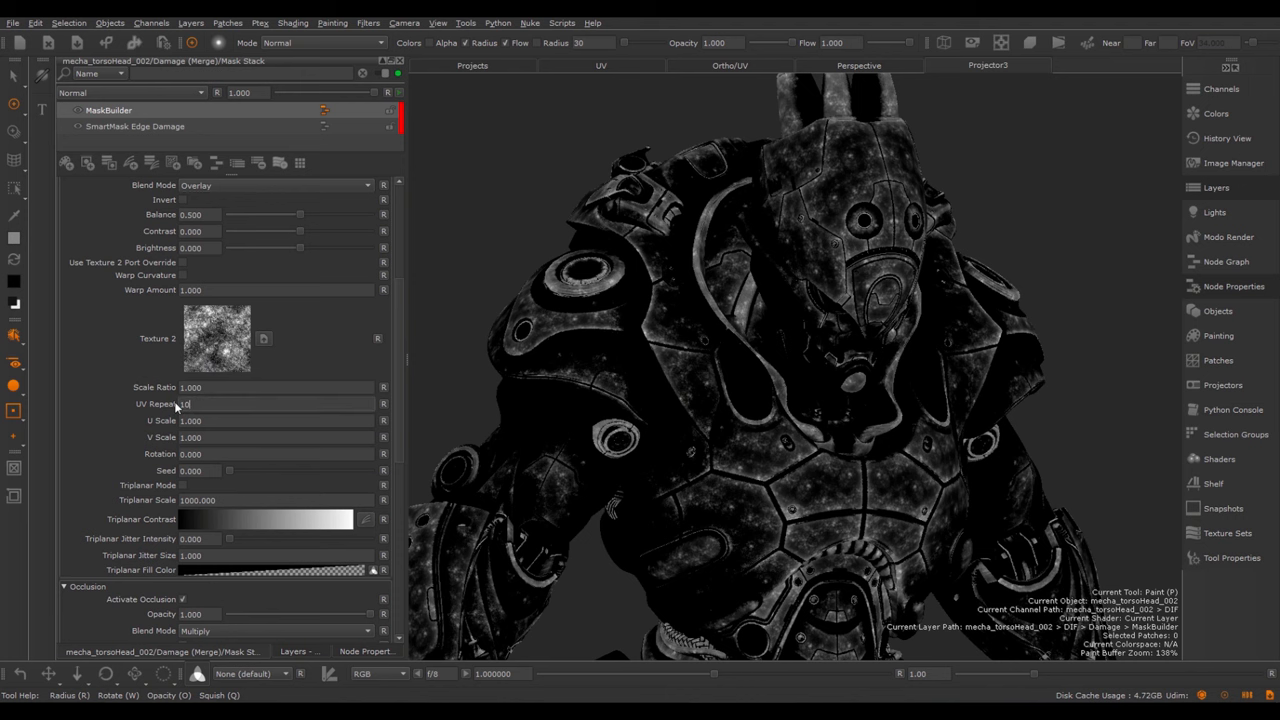
drag(190, 404, 200, 404)
text(0.500)
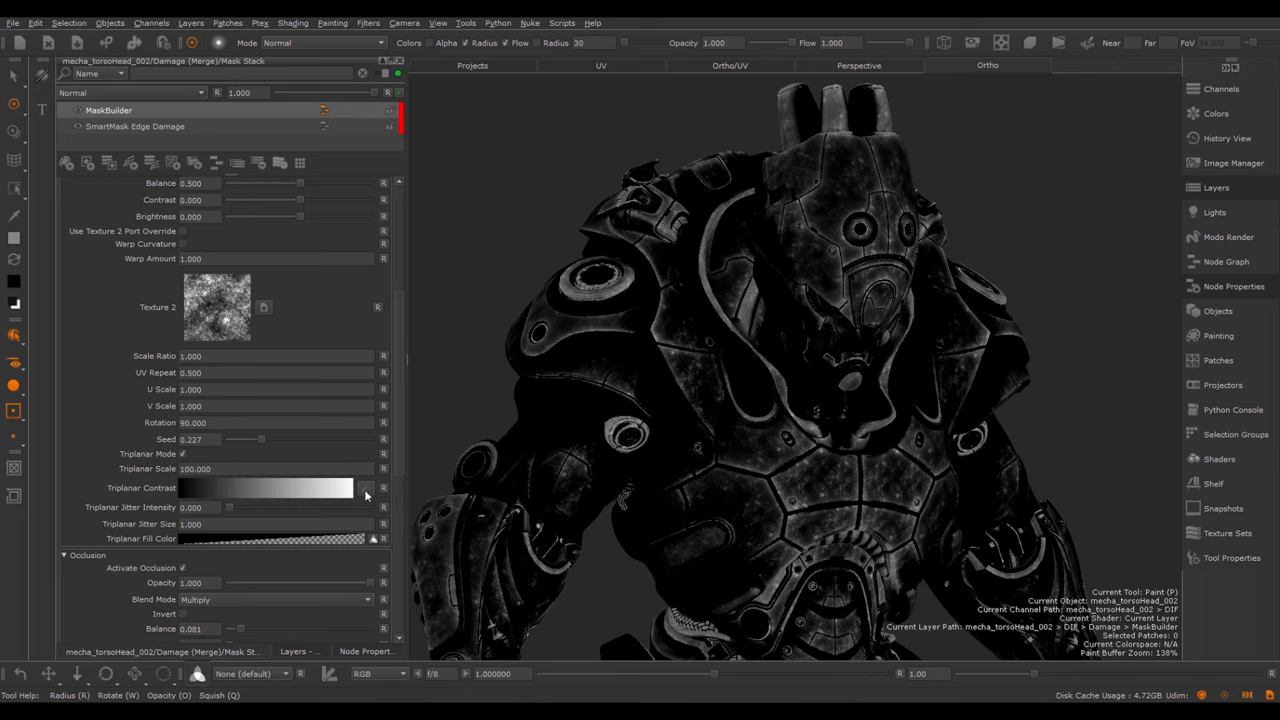
drag(230, 507, 243, 512)
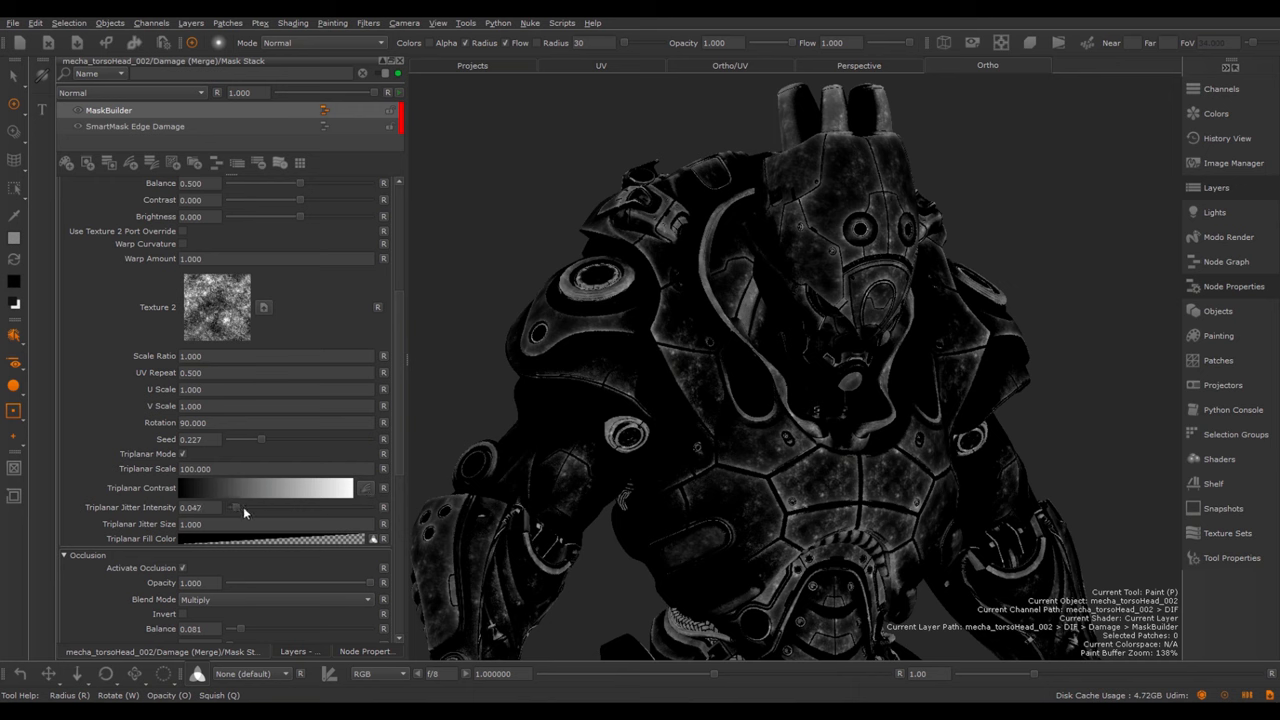
drag(232, 507, 320, 507)
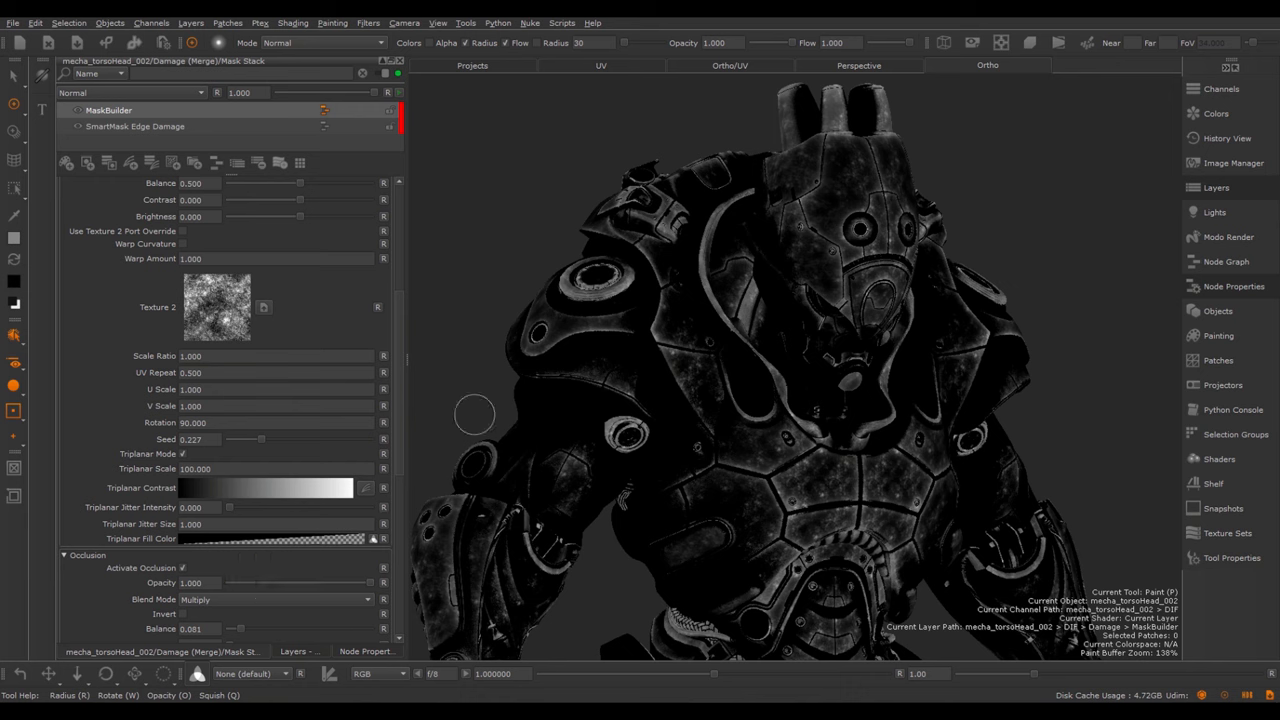
mouse_move(358, 488)
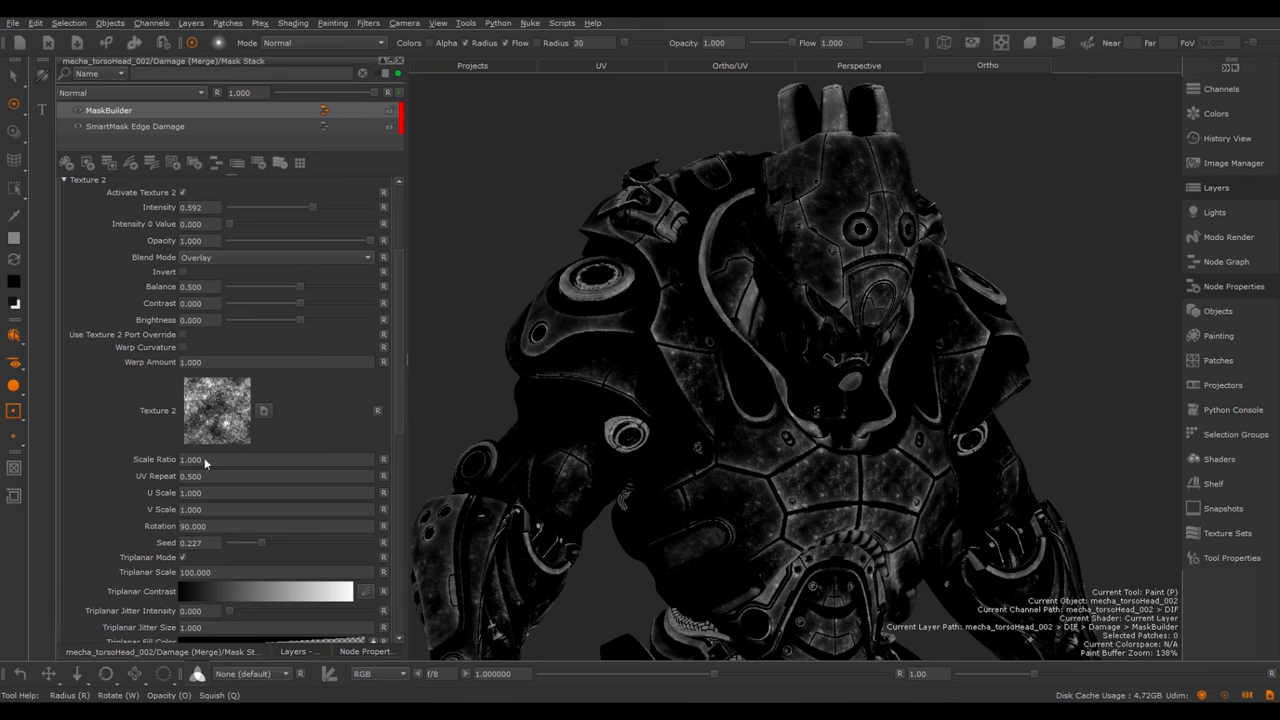
mouse_move(207, 466)
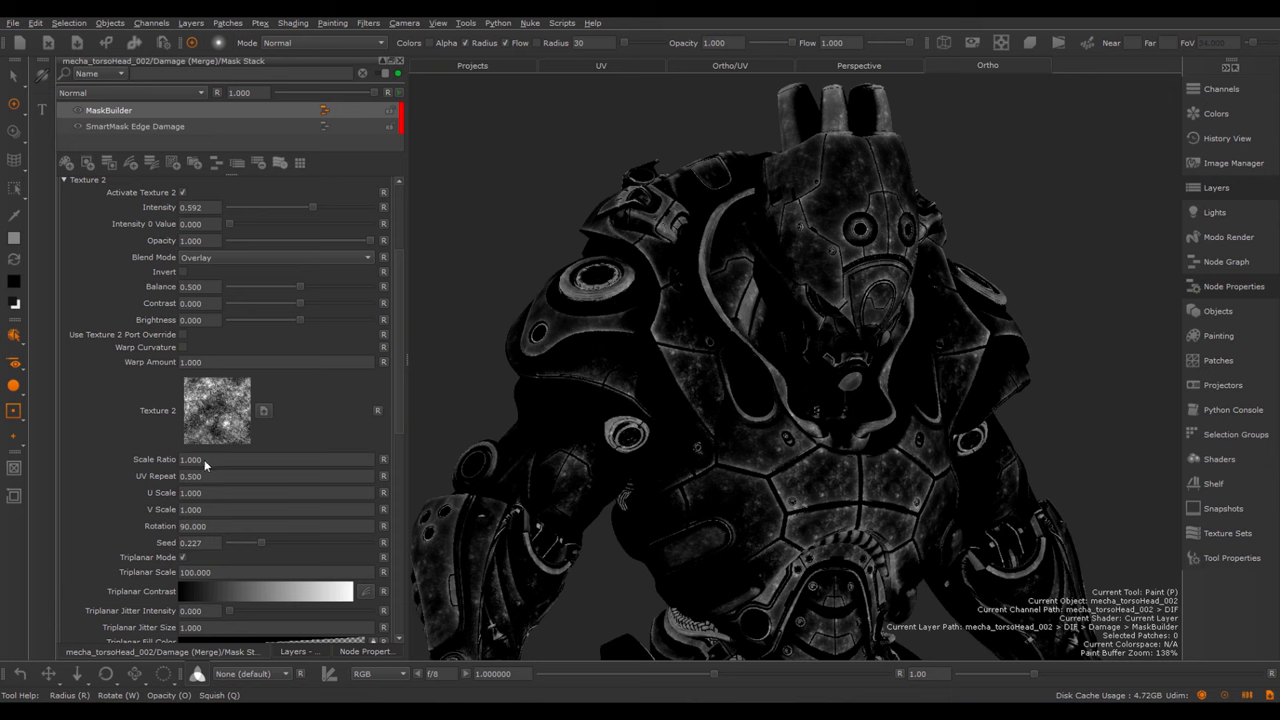
mouse_move(211, 481)
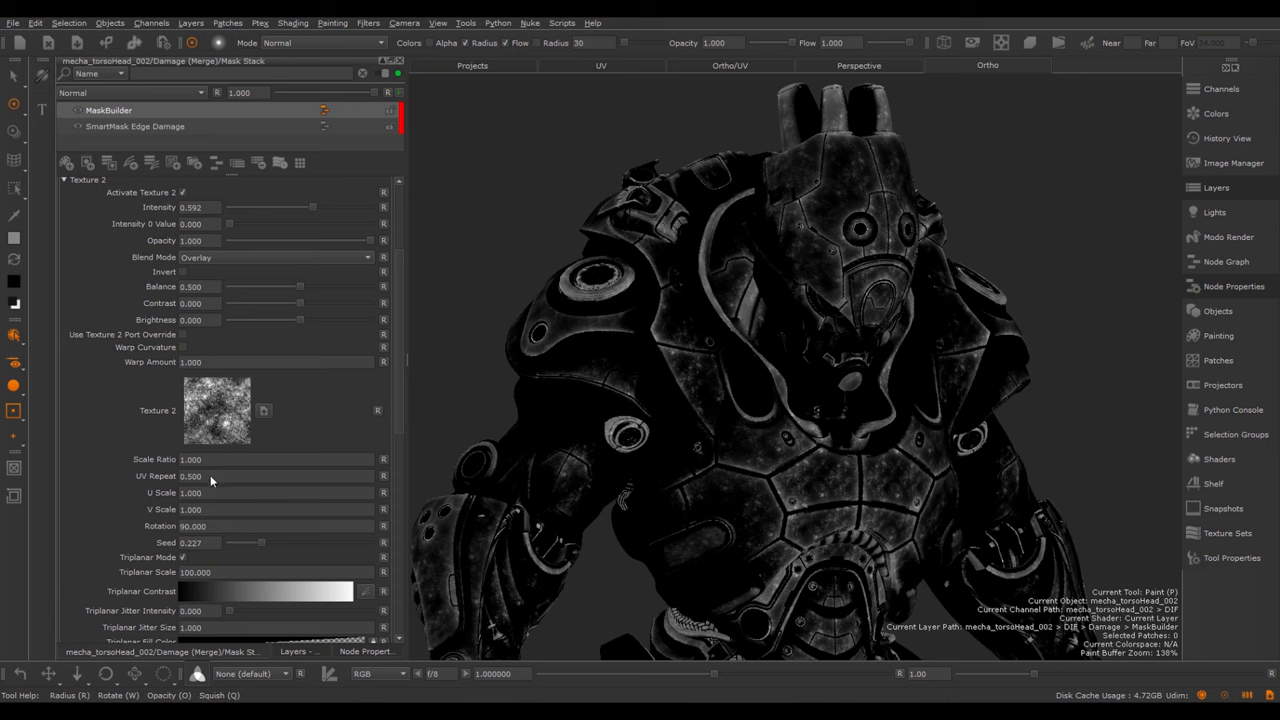
mouse_move(221, 580)
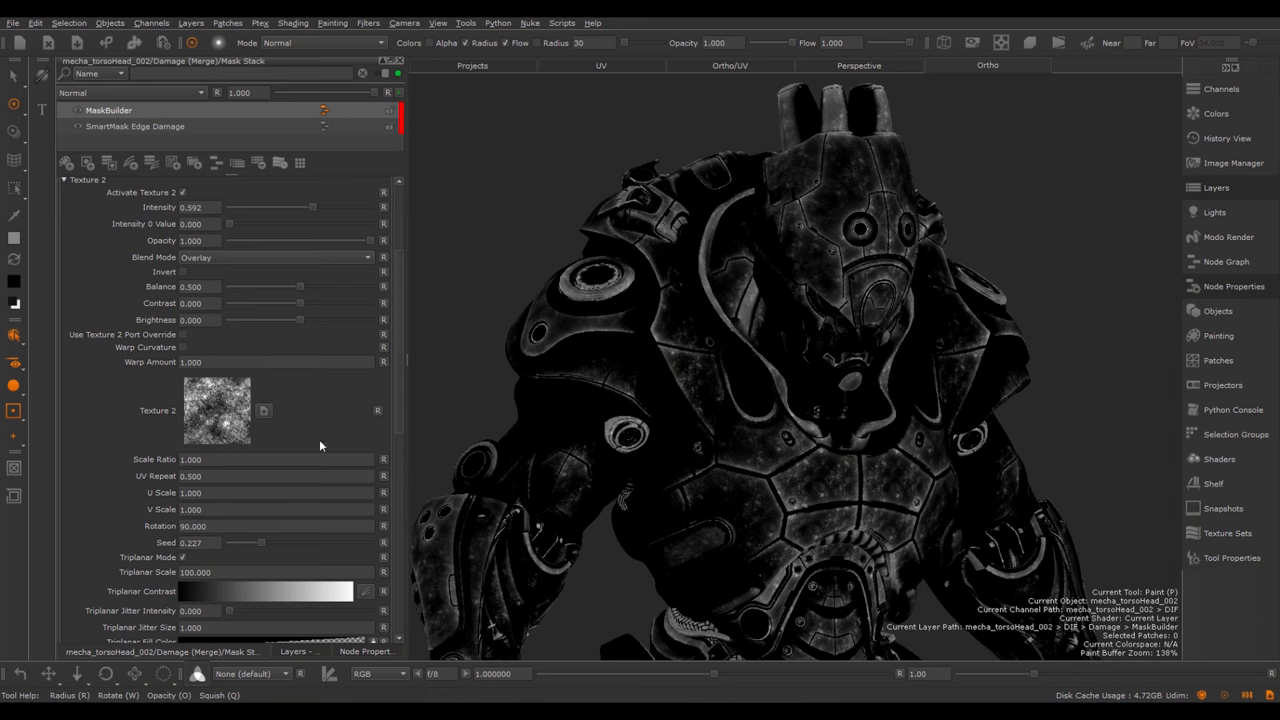
Browse the Texture 1 and Texture 2 sections and set Global Texture Scale to 8
scroll(down, 3)
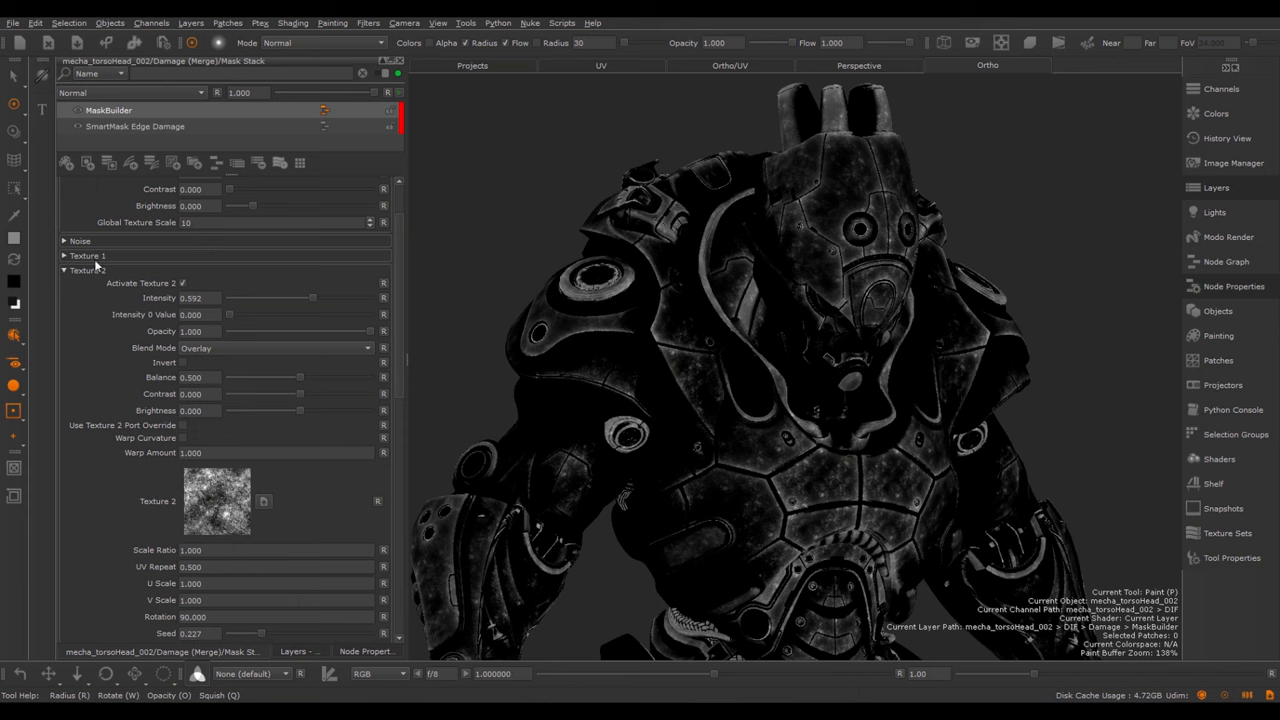
mouse_move(215, 563)
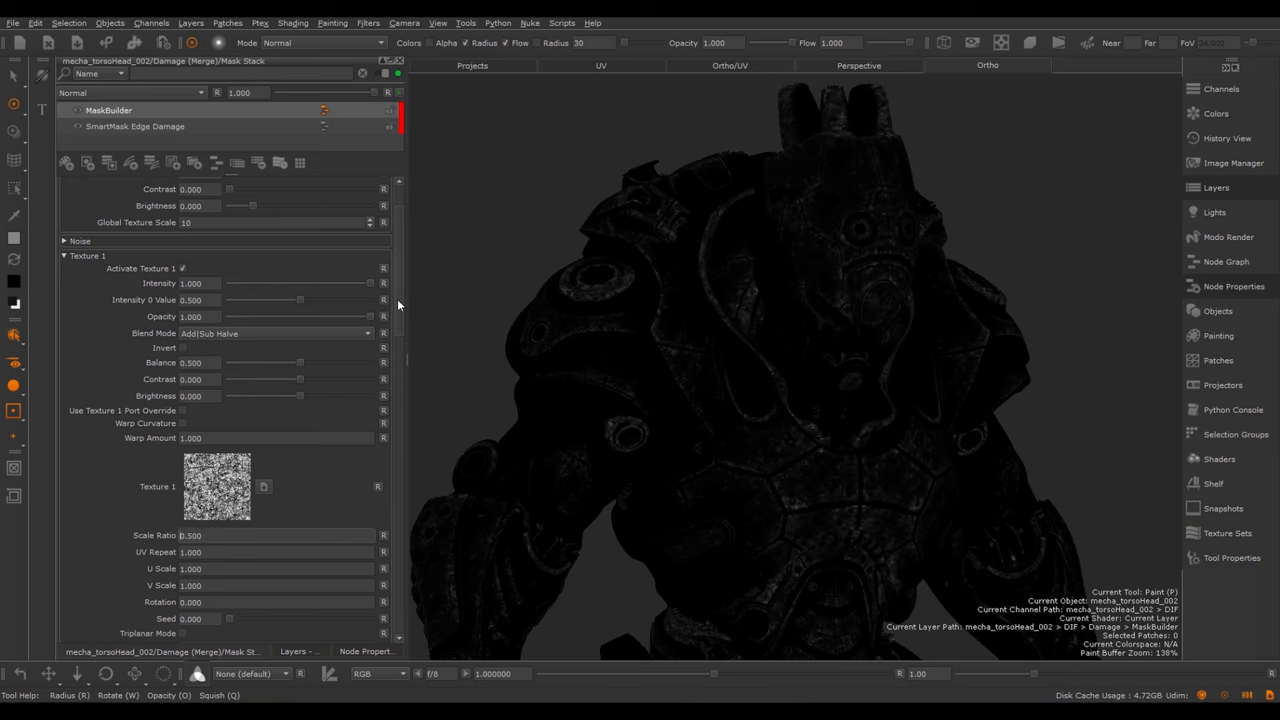
scroll(down, 3)
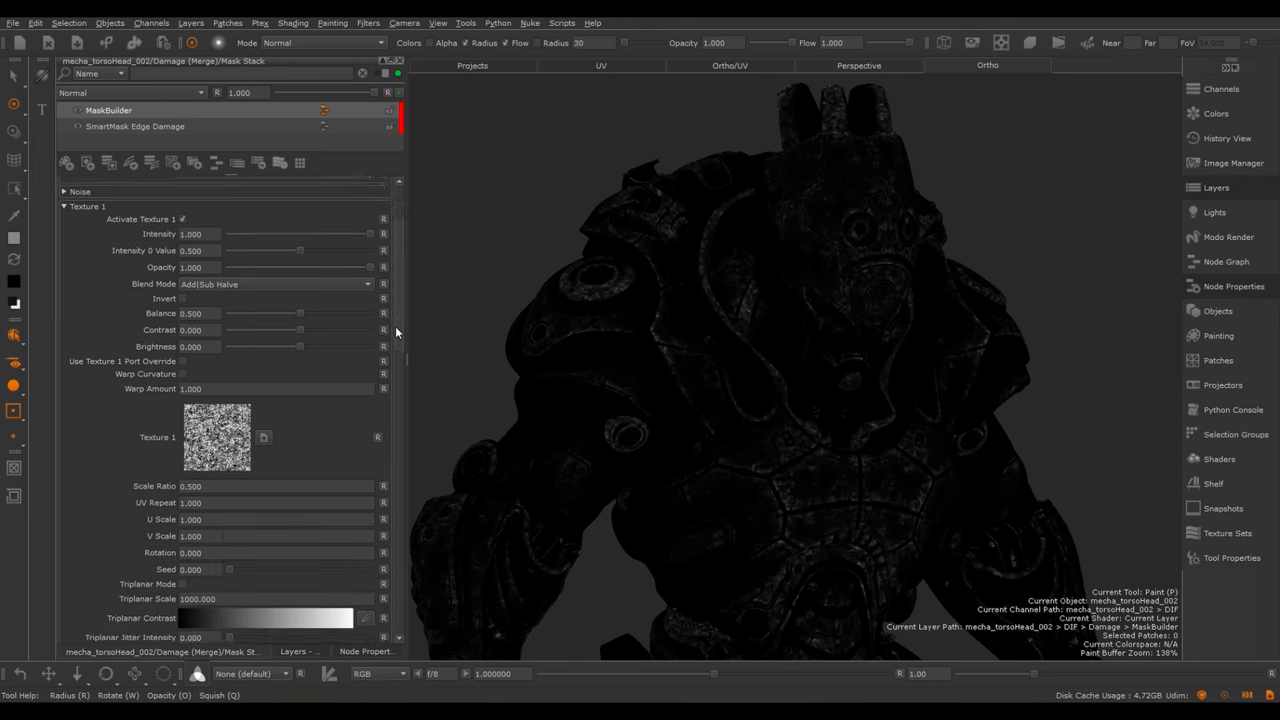
scroll(down, 3)
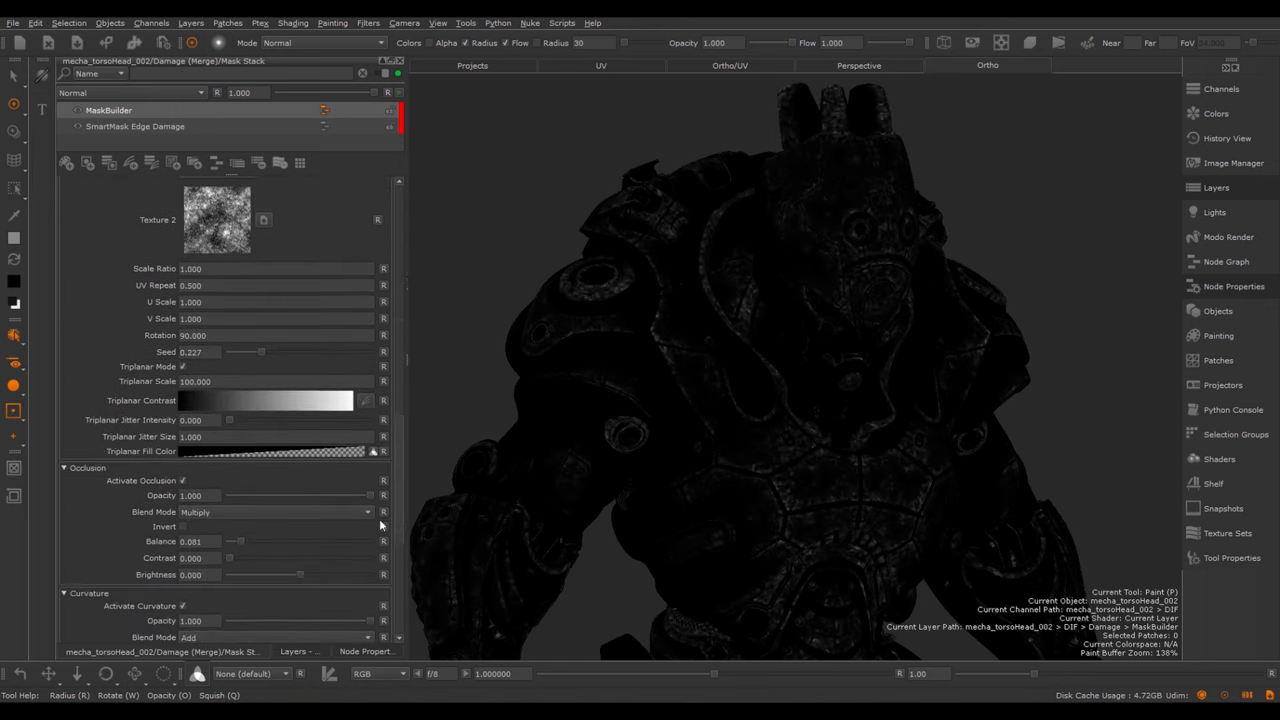
scroll(down, 3)
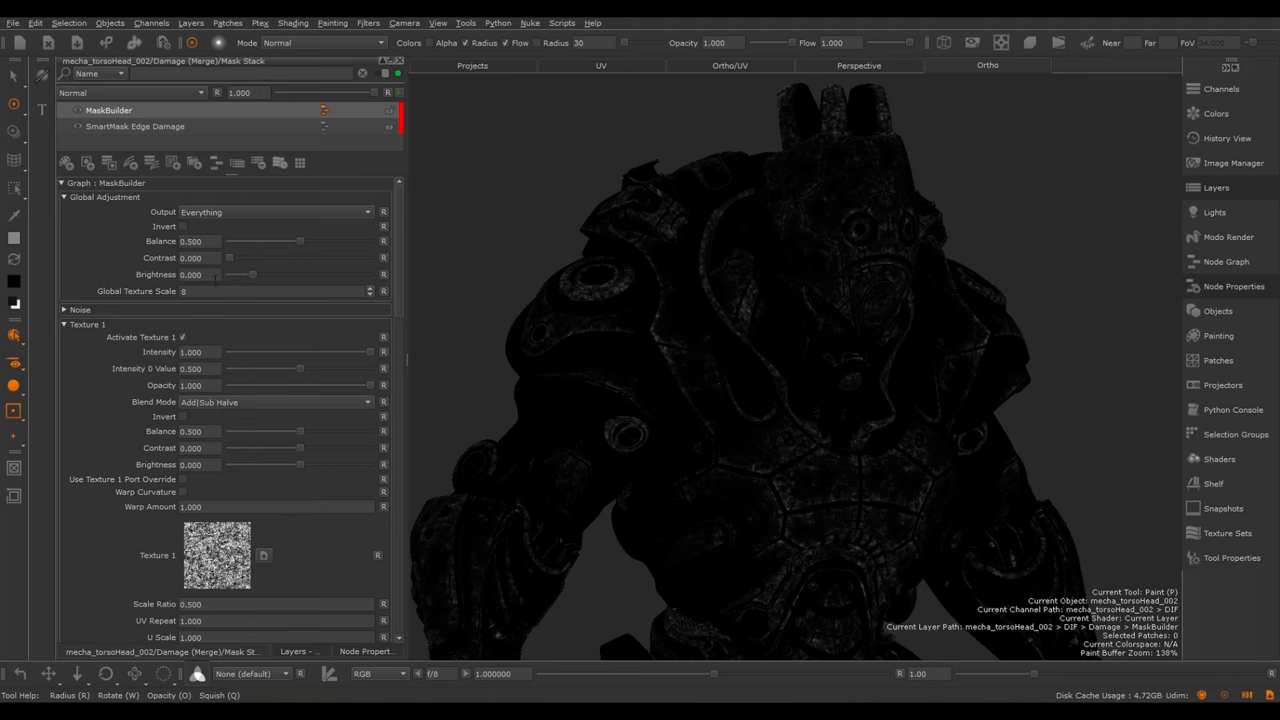
mouse_move(399, 287)
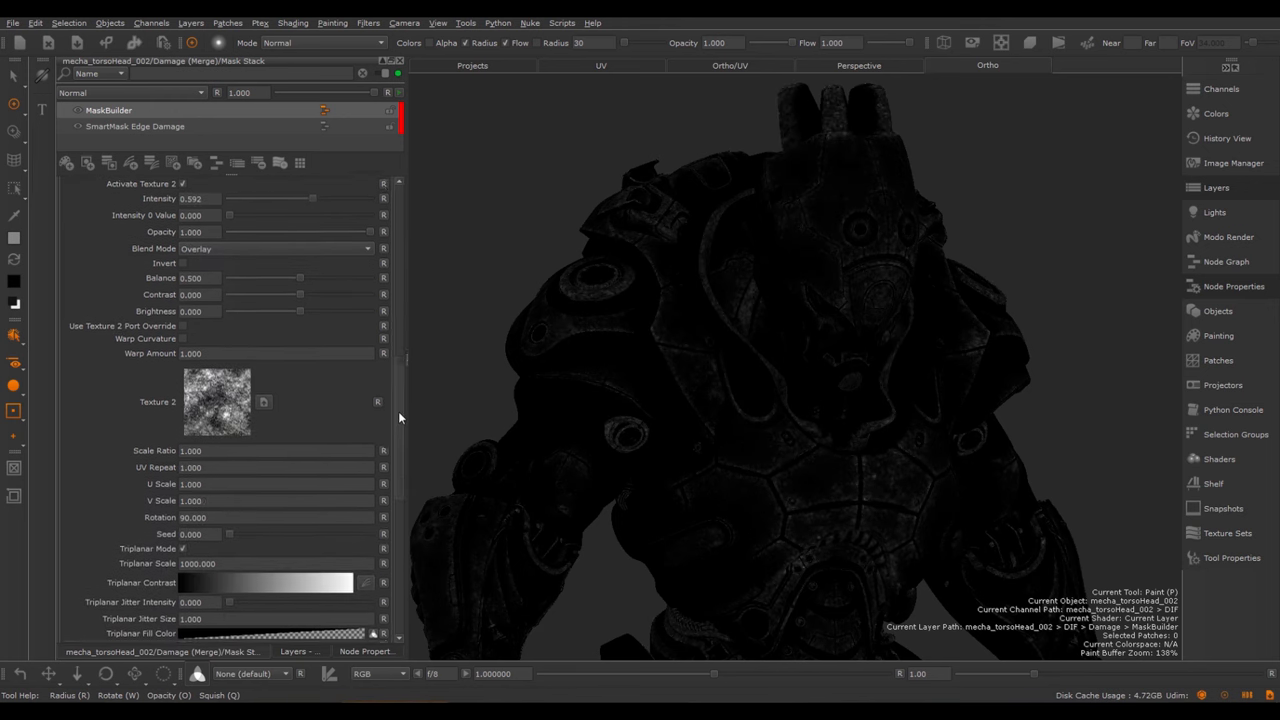
Set Texture 2 seed 0, triplanar scale 1000, and Global Texture Scale back to 10
scroll(down, 3)
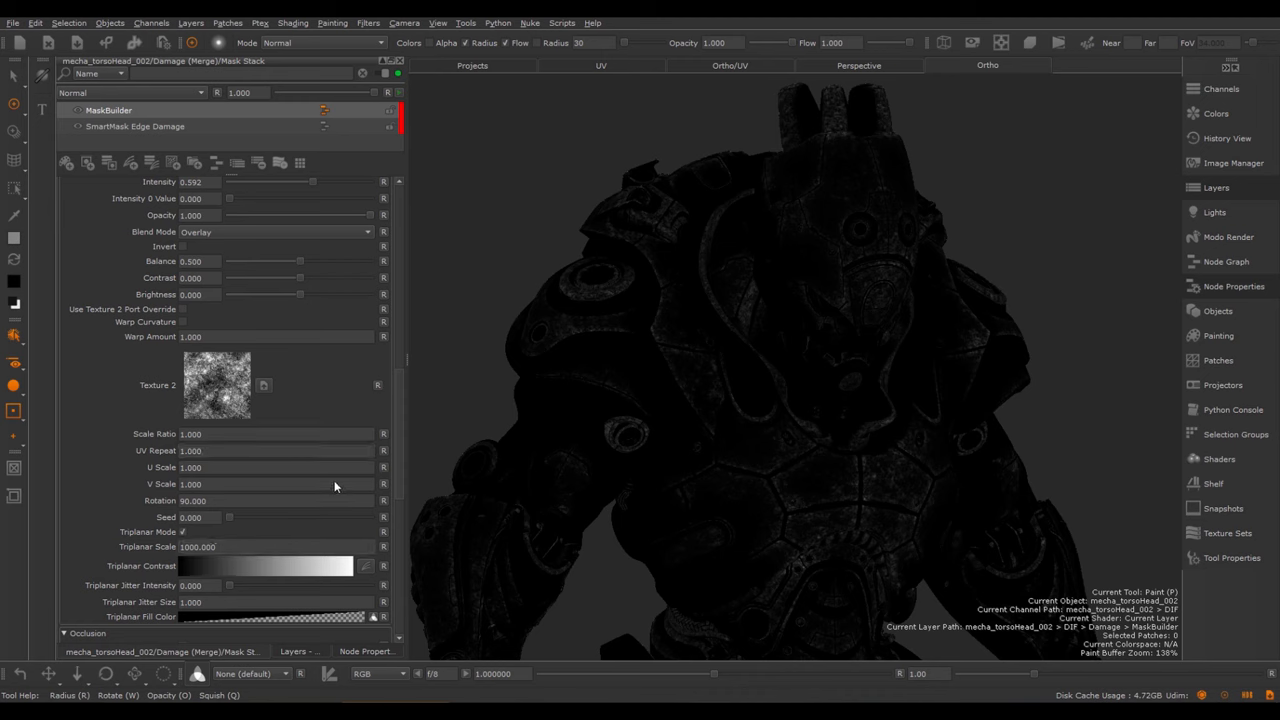
mouse_move(215, 442)
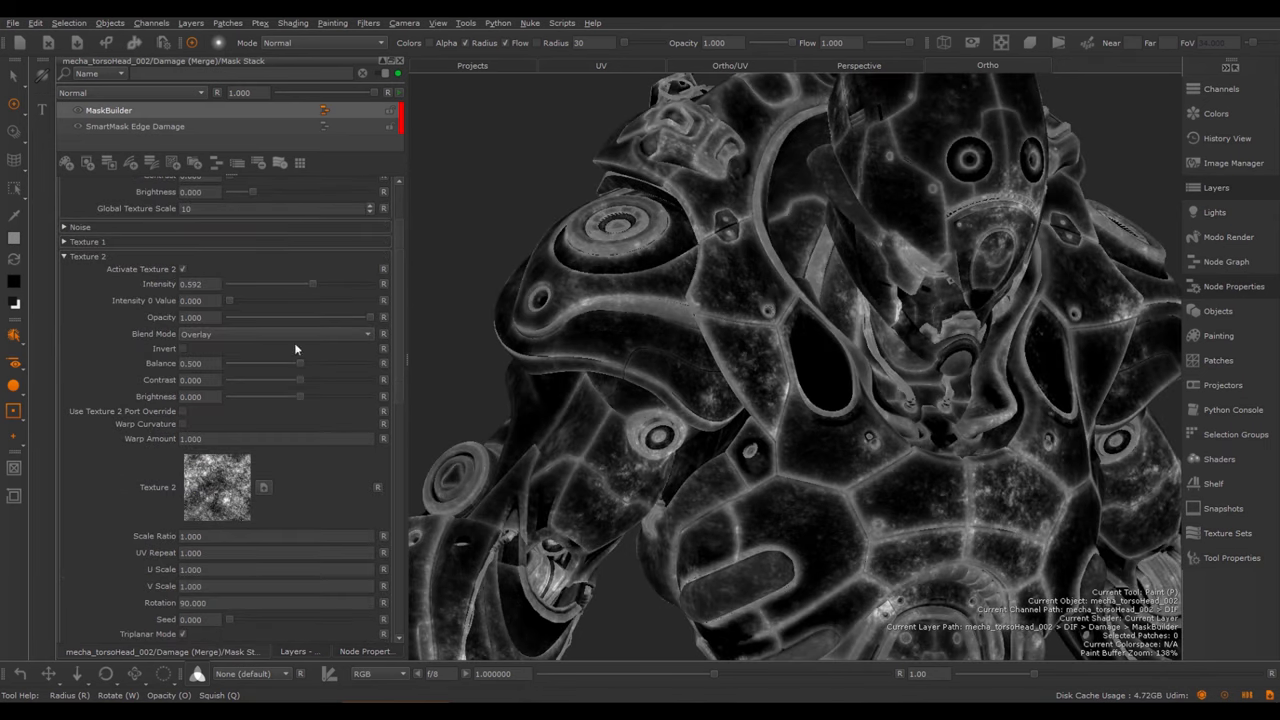
mouse_move(171, 413)
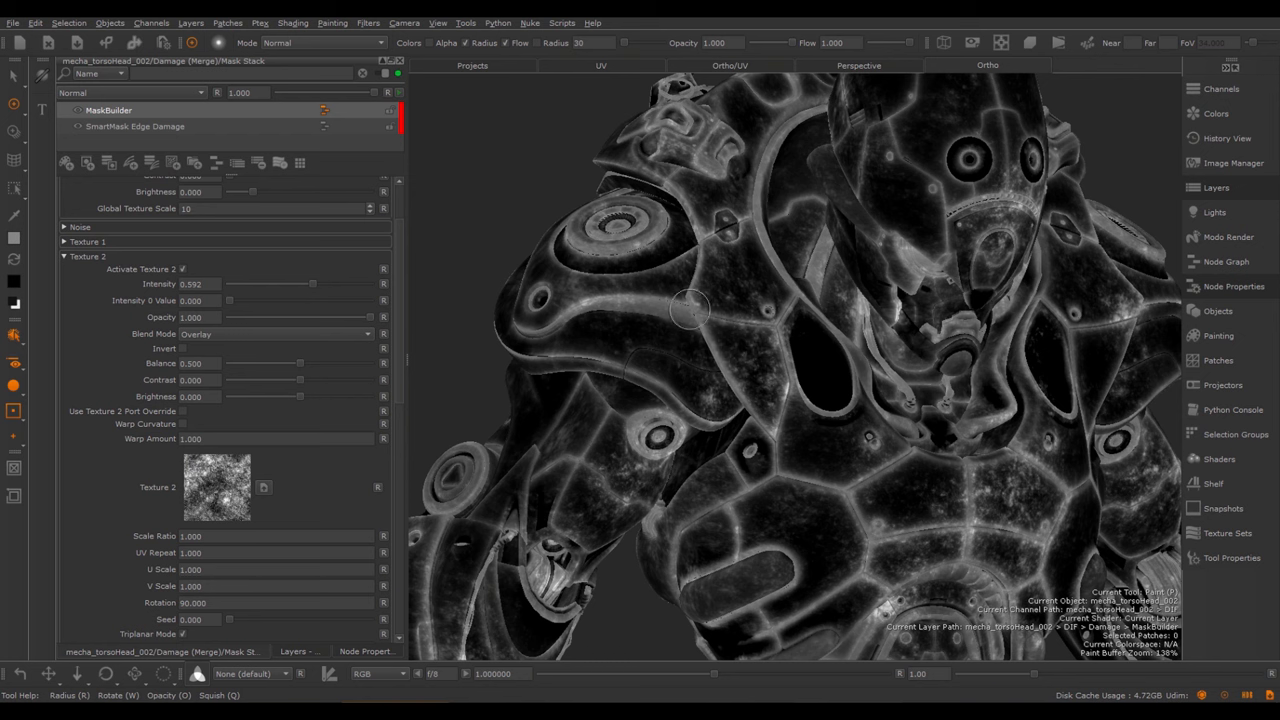
mouse_move(267, 449)
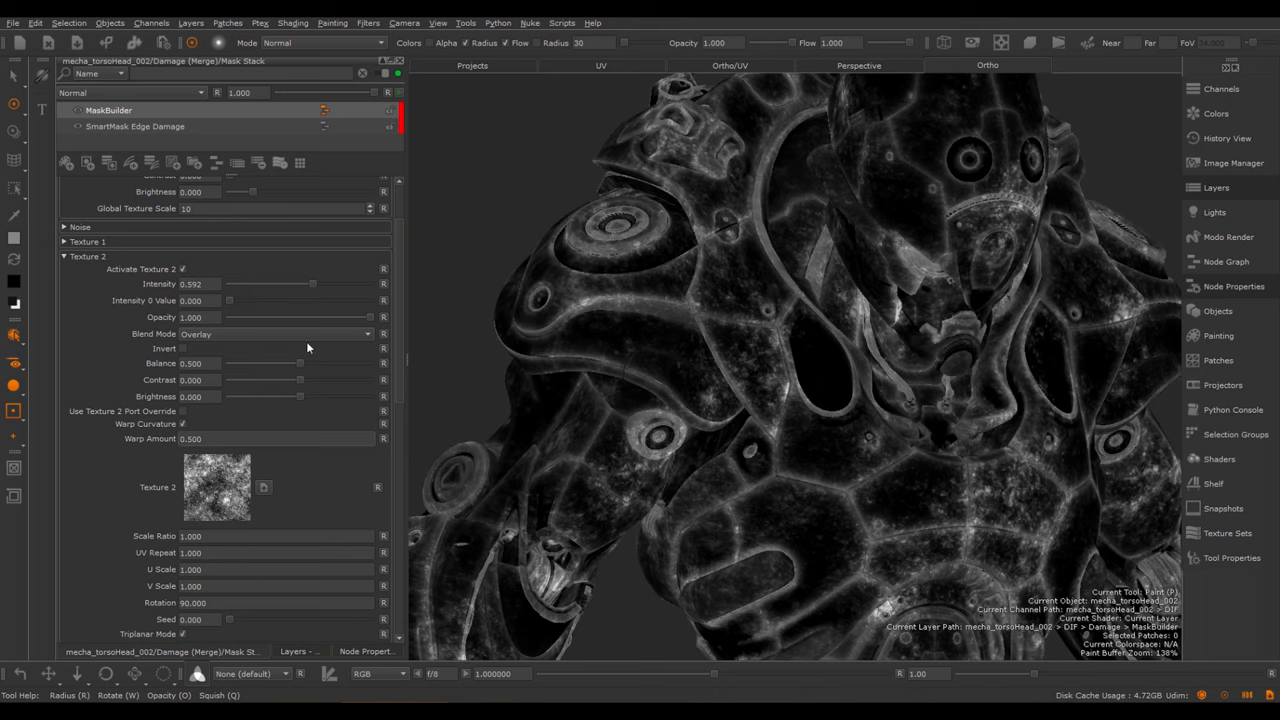
mouse_move(170, 430)
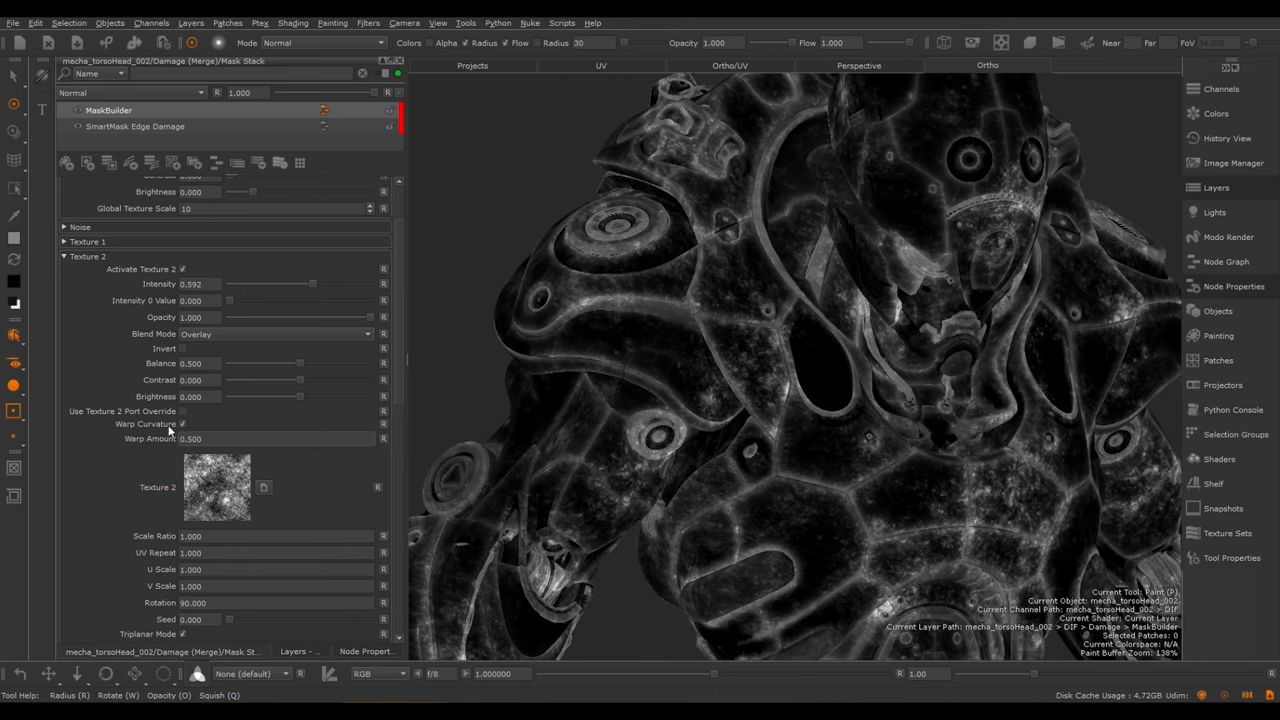
mouse_move(133, 278)
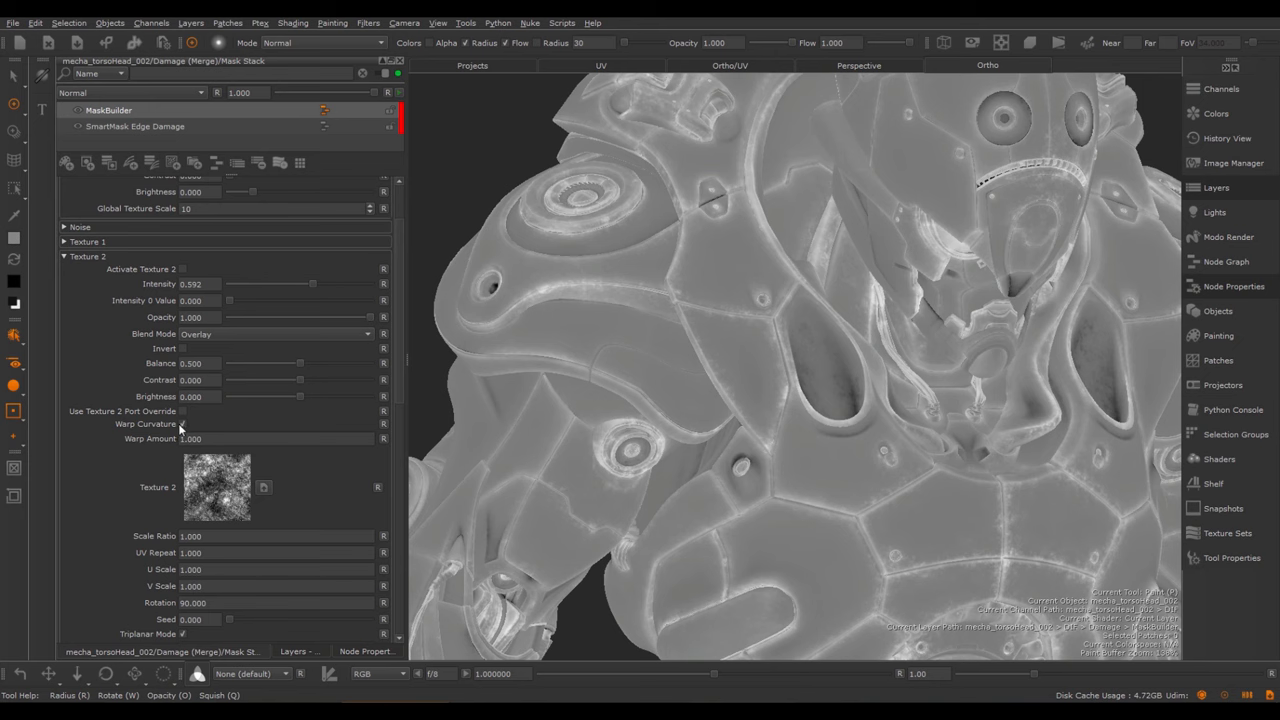
Enable Warp Curvature on Texture 2 at amount 1, then deactivate Texture 2
click(183, 424)
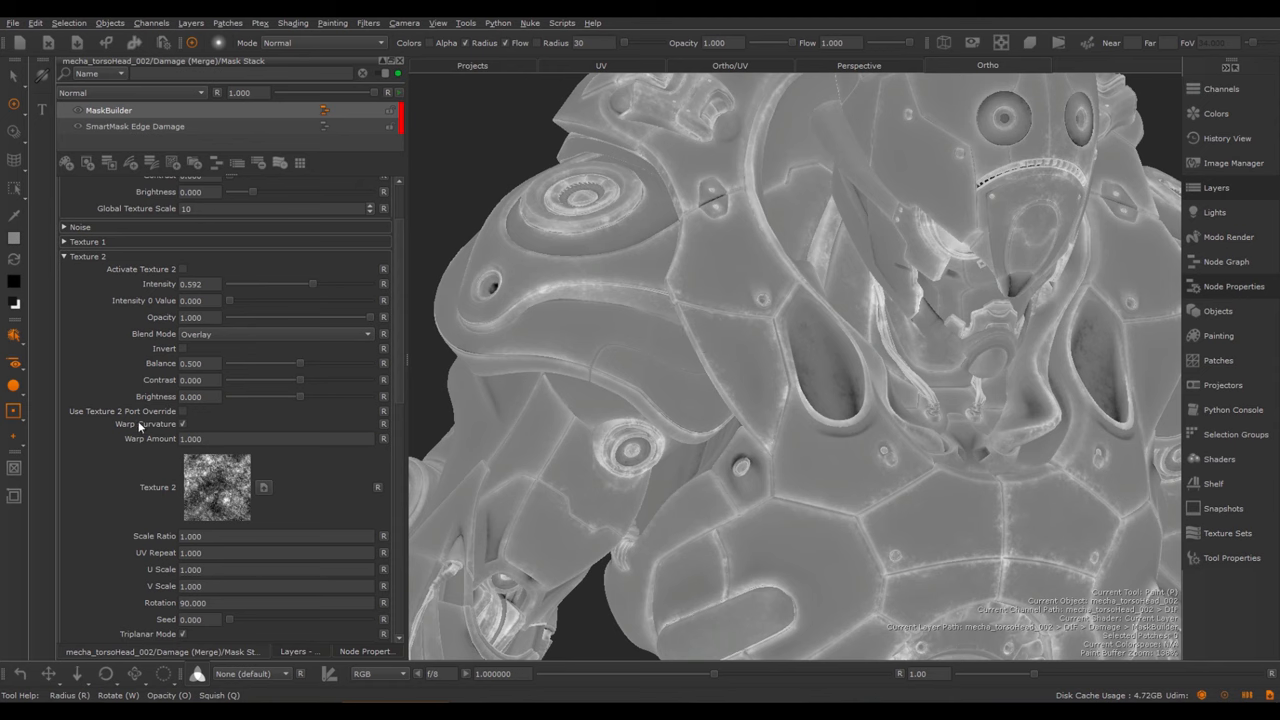
mouse_move(183, 428)
text(2.000)
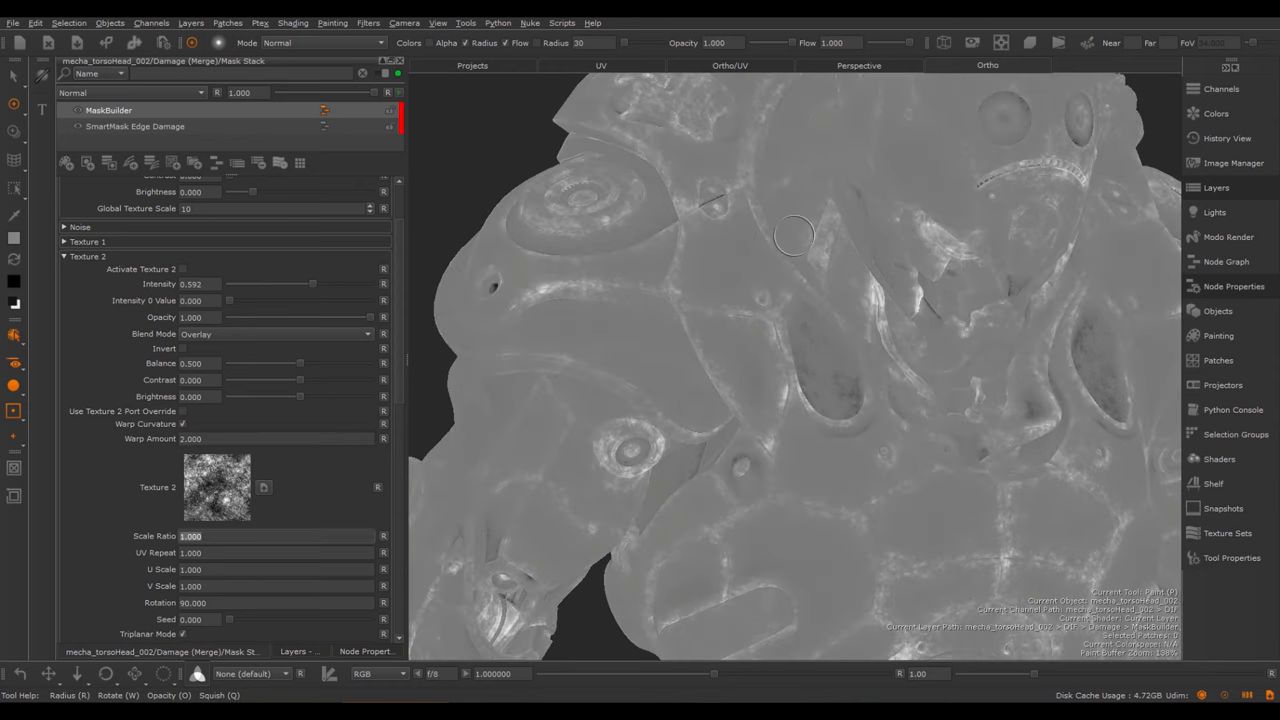
mouse_move(610, 372)
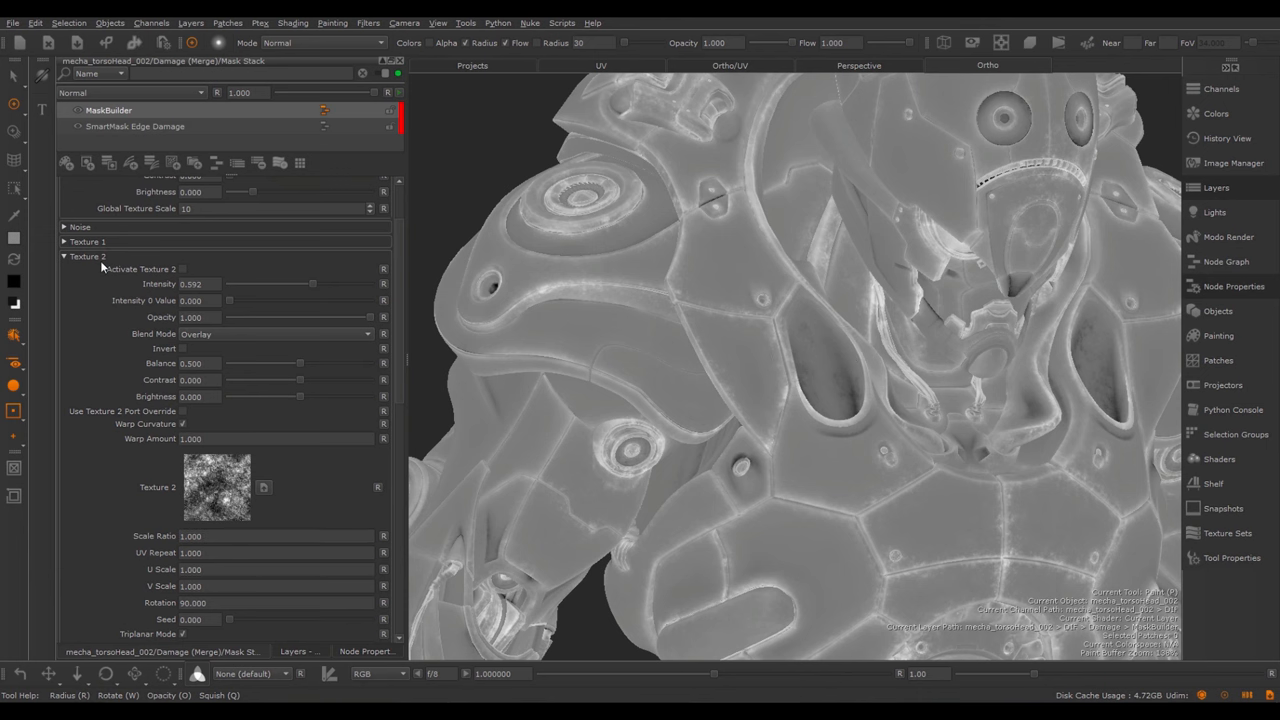
Reactivate Texture 2 and enable Ridged noise at lower balance, scale 3, three octaves, global scale 14
click(182, 269)
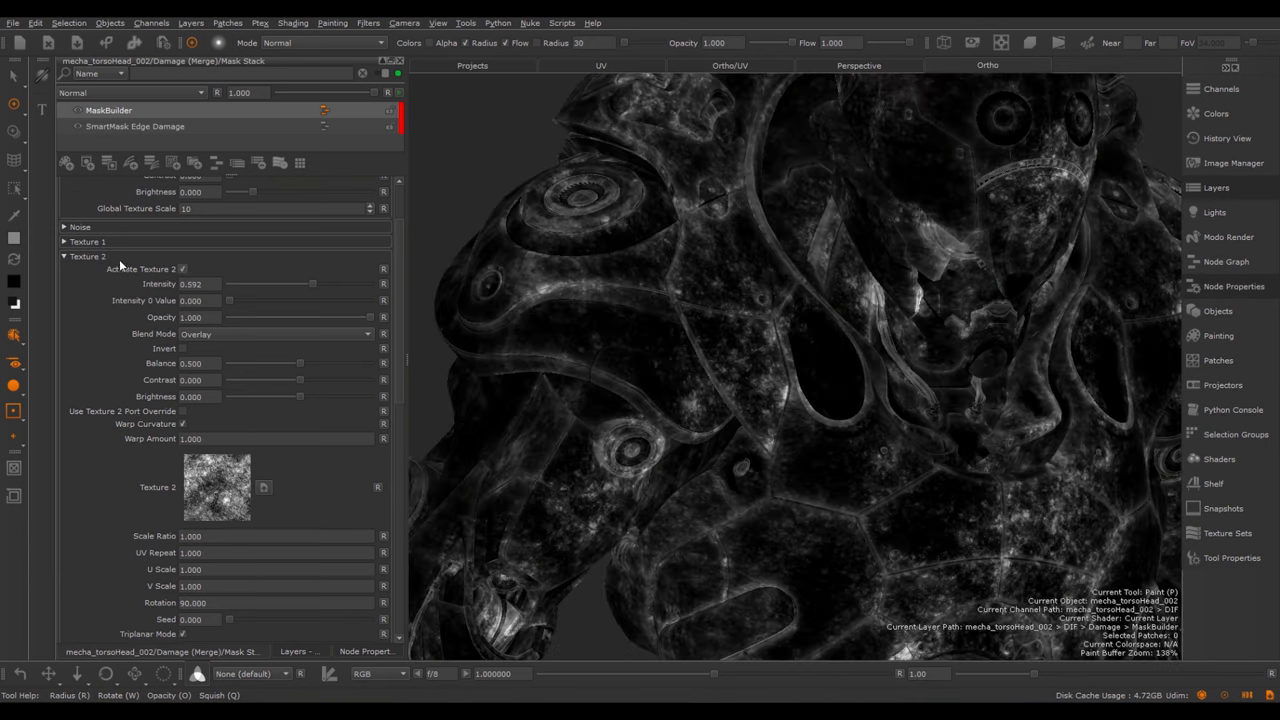
click(64, 226)
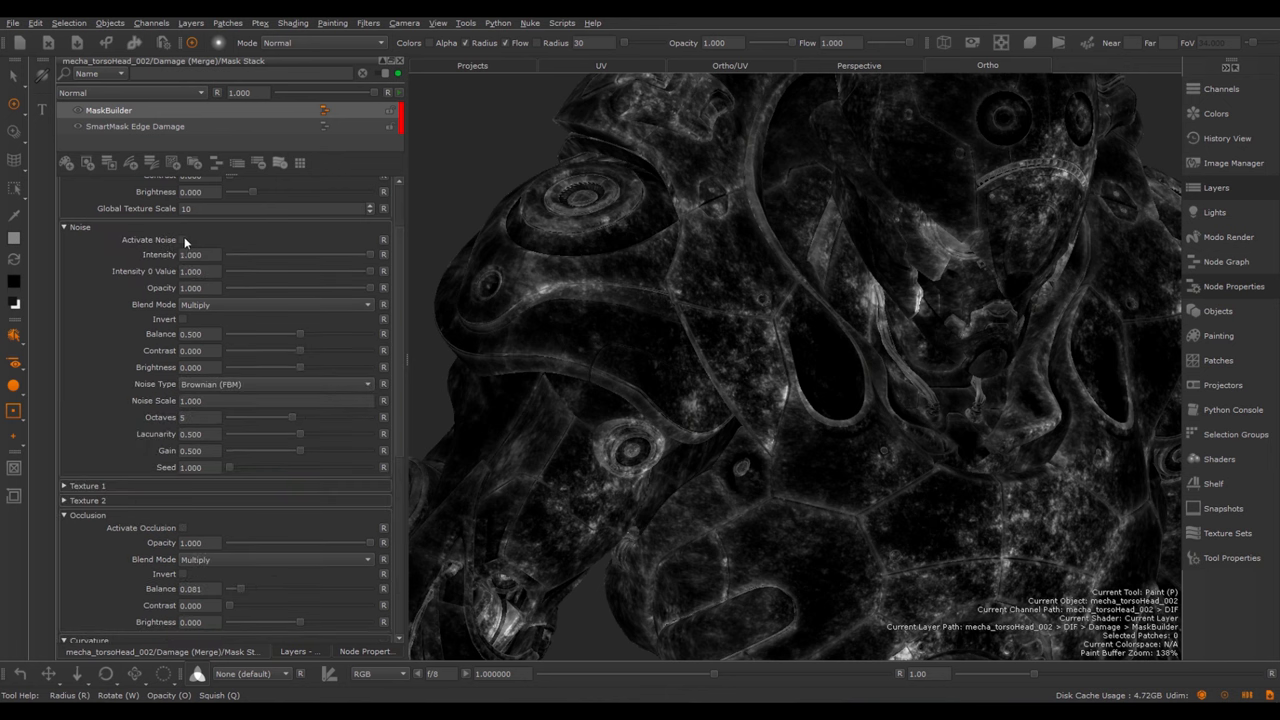
click(183, 240)
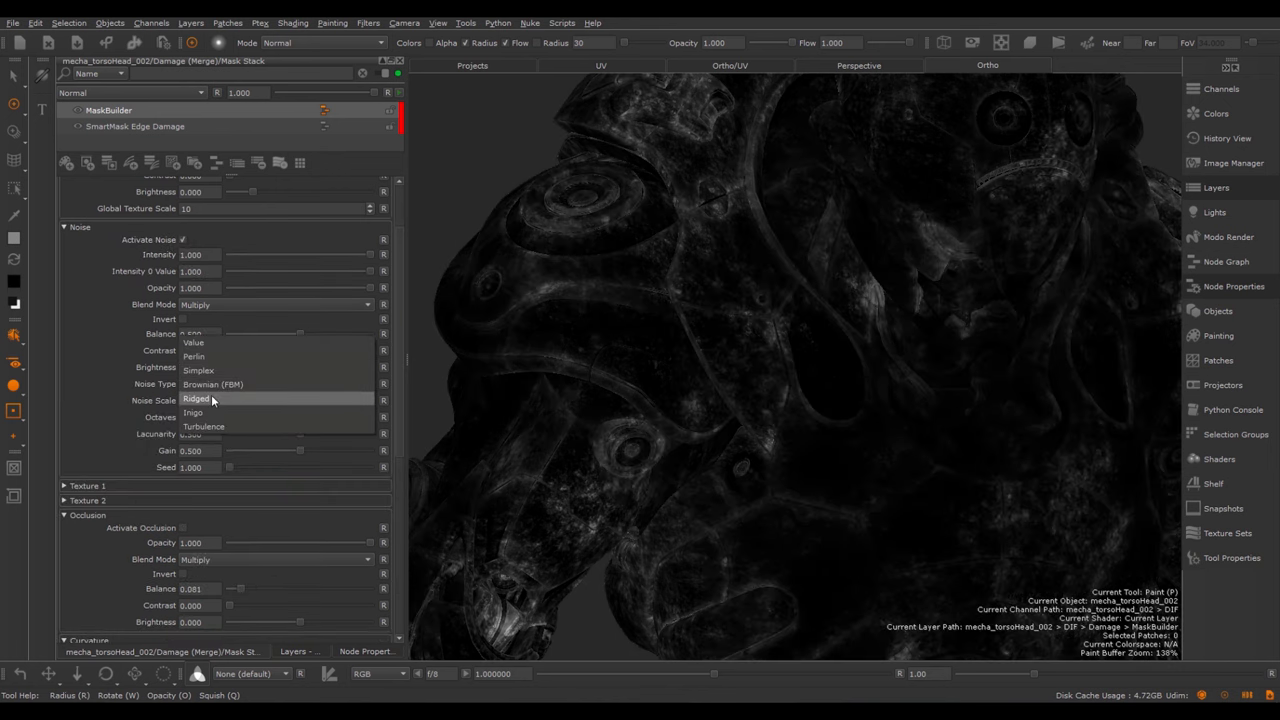
click(196, 398)
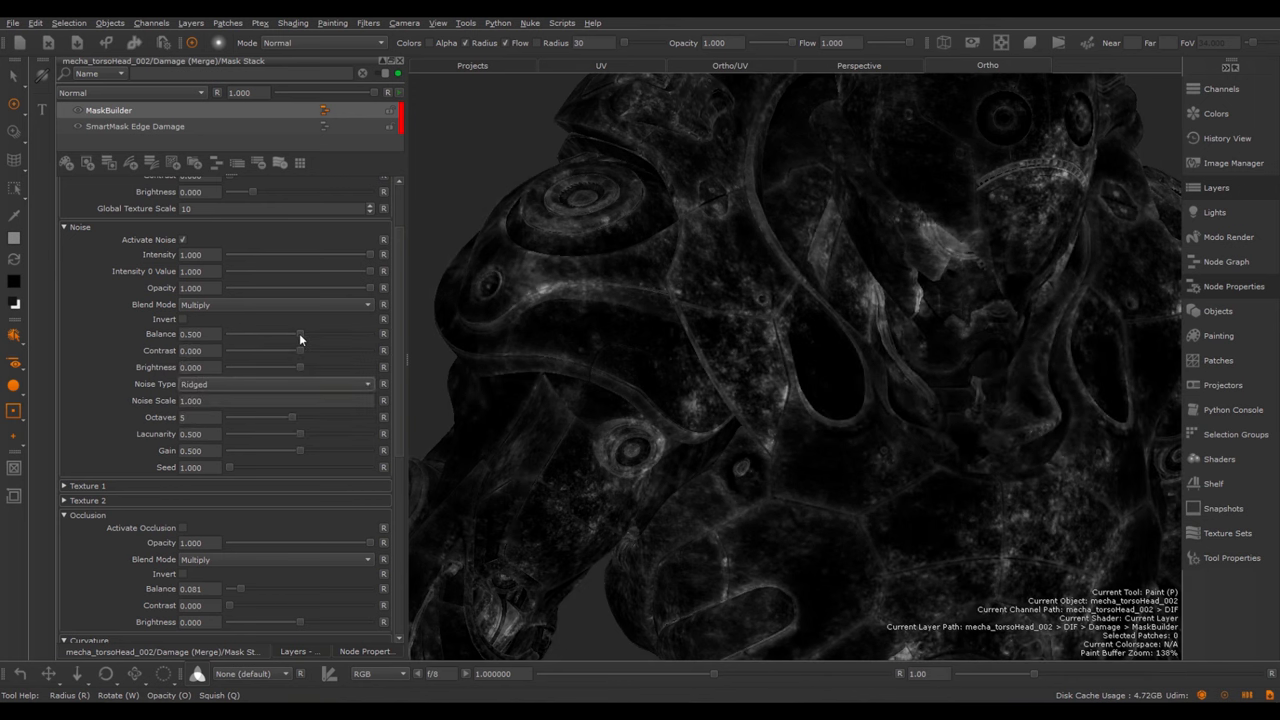
drag(300, 333, 258, 333)
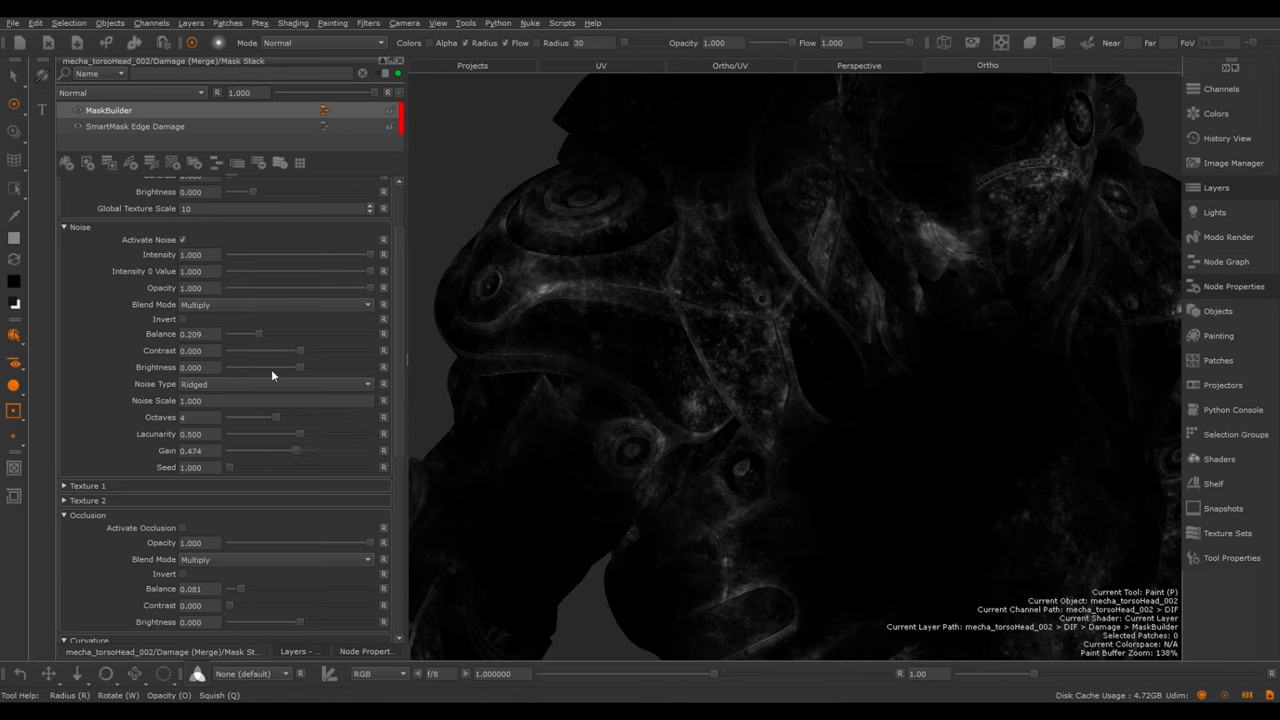
click(190, 400)
text(3.000)
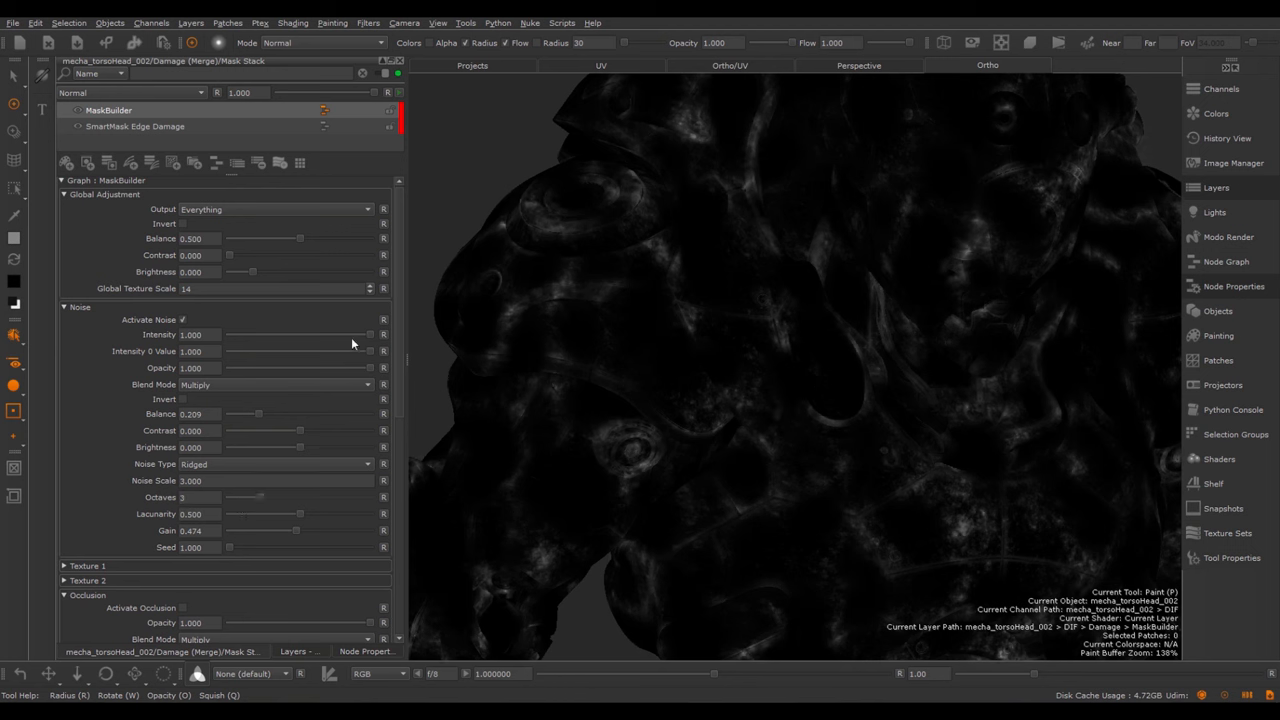
Set the MaskBuilder noise intensity to about 0.39
drag(370, 334, 328, 334)
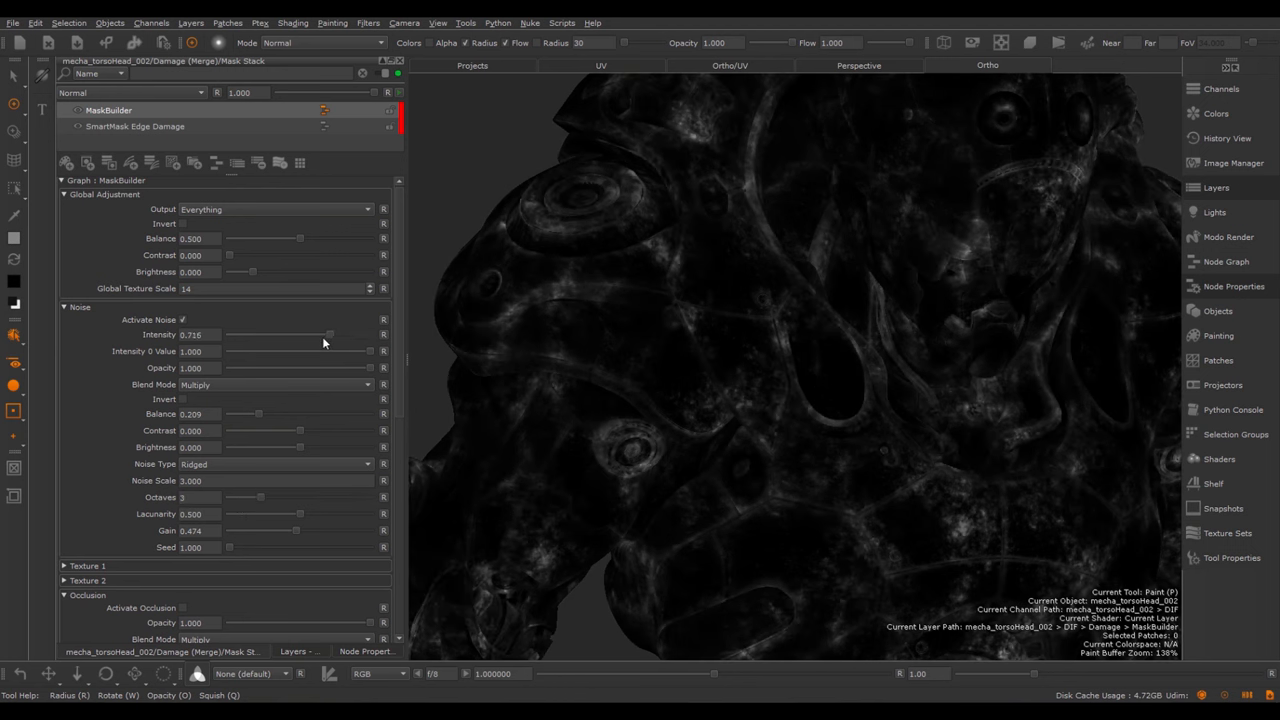
drag(330, 334, 283, 334)
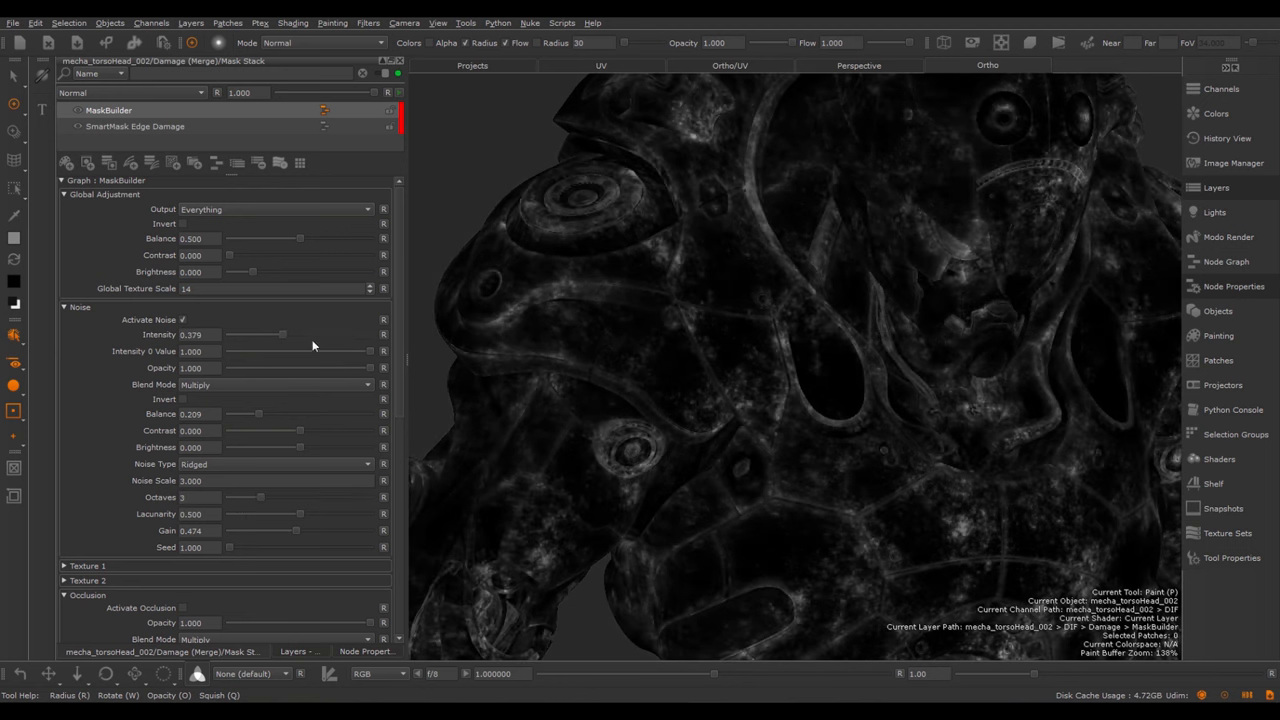
drag(283, 334, 234, 334)
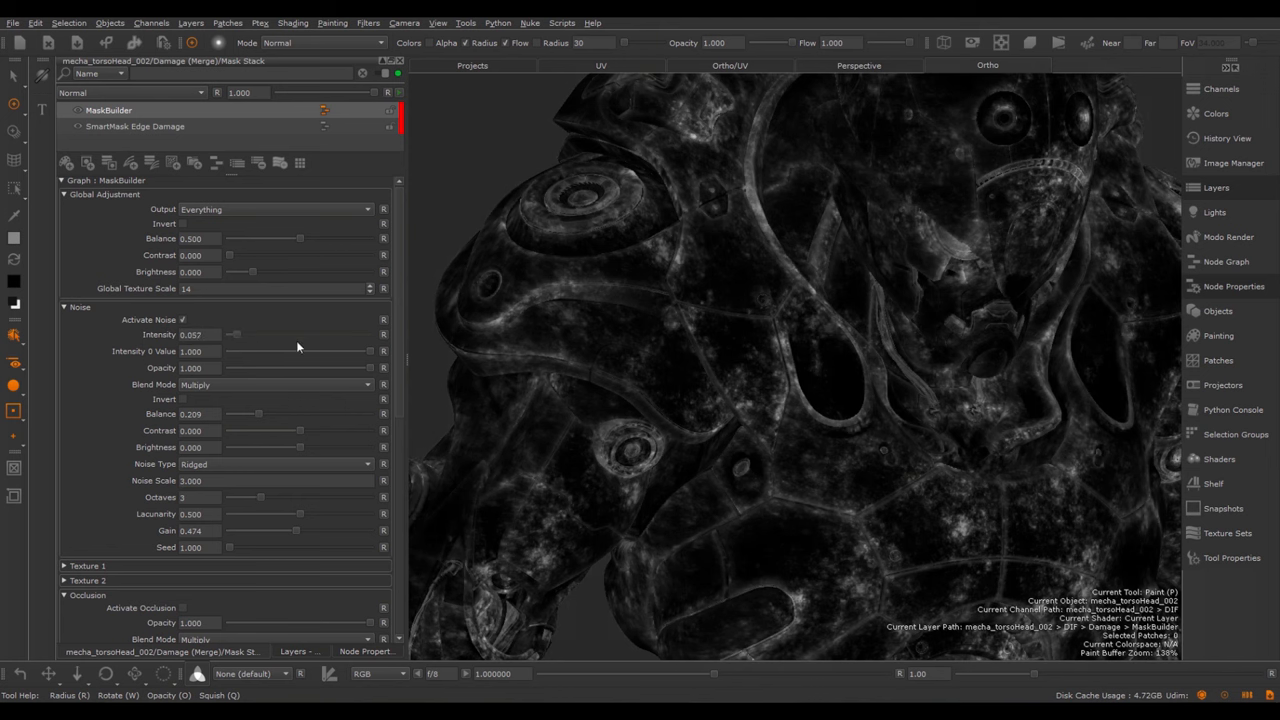
drag(235, 334, 283, 334)
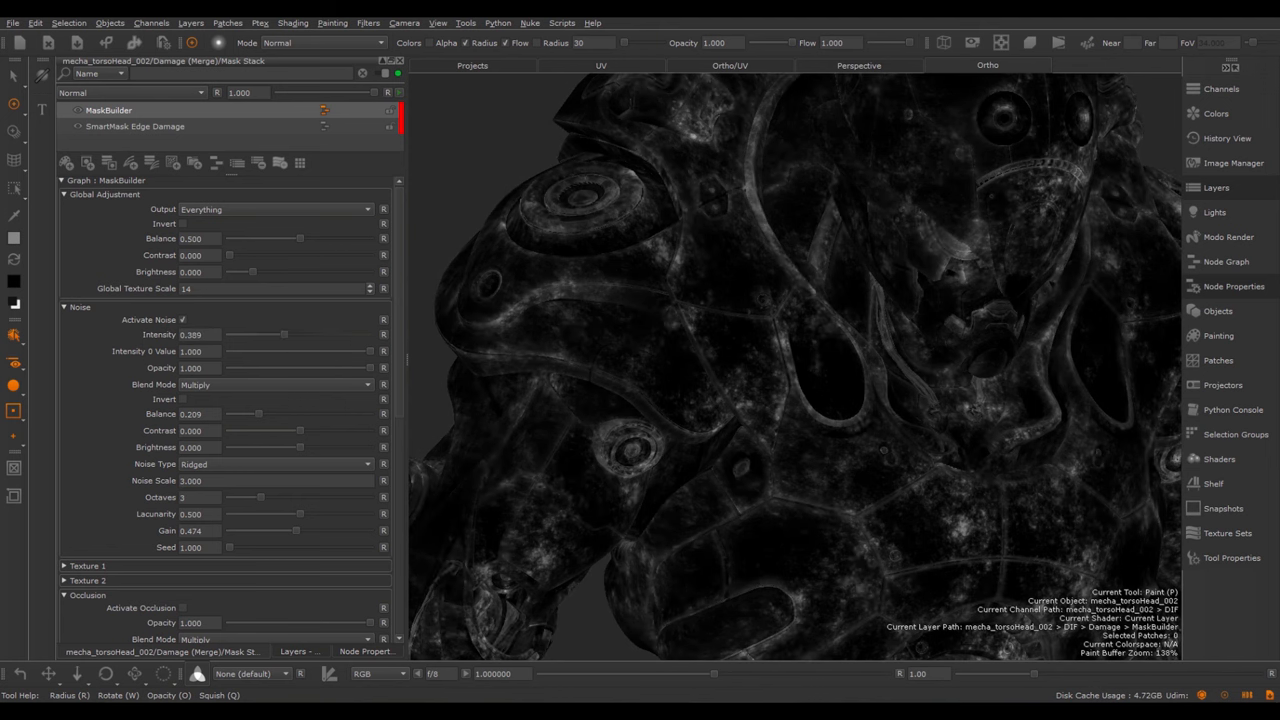
Switch the noise type to Perlin and raise the octaves to 7
click(275, 464)
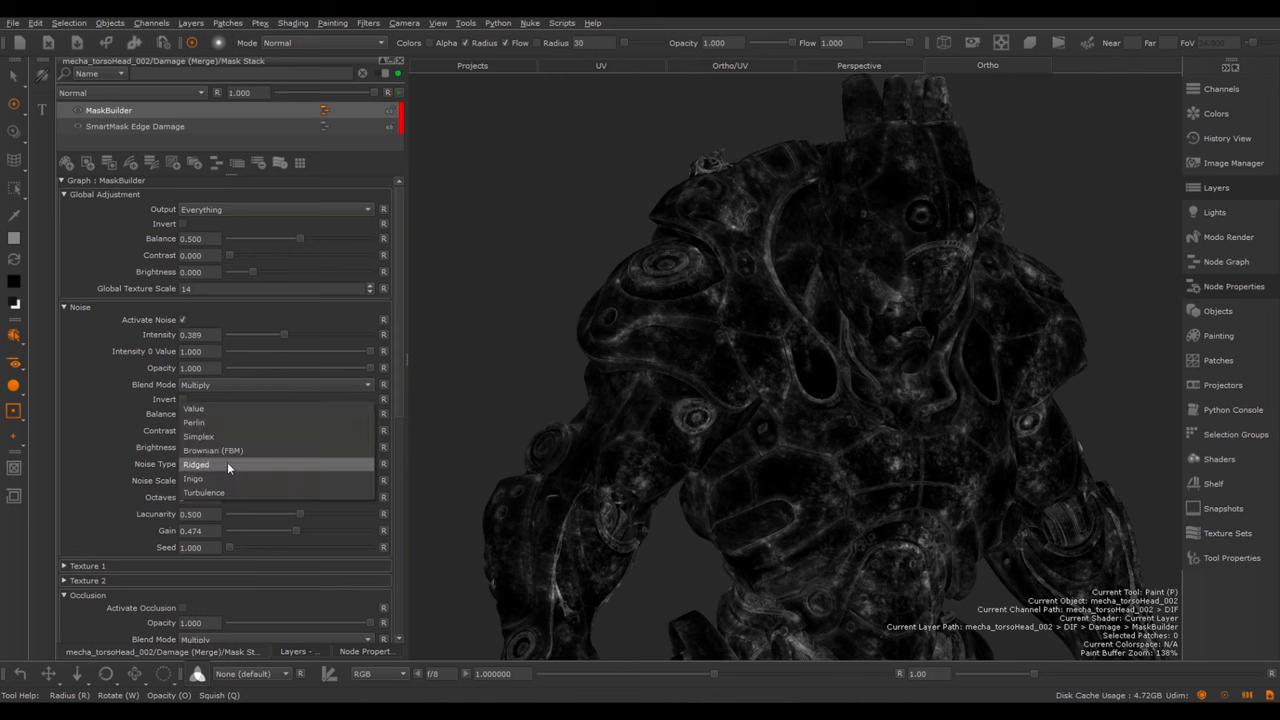
click(193, 408)
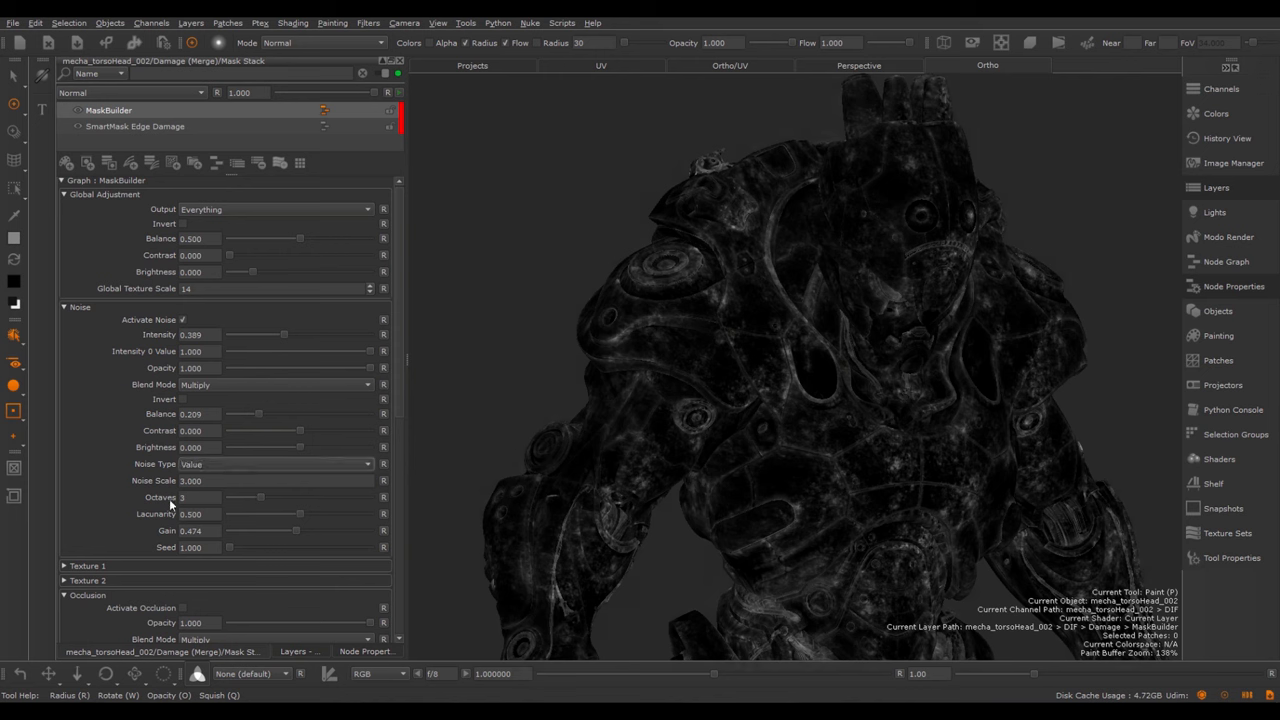
mouse_move(195, 472)
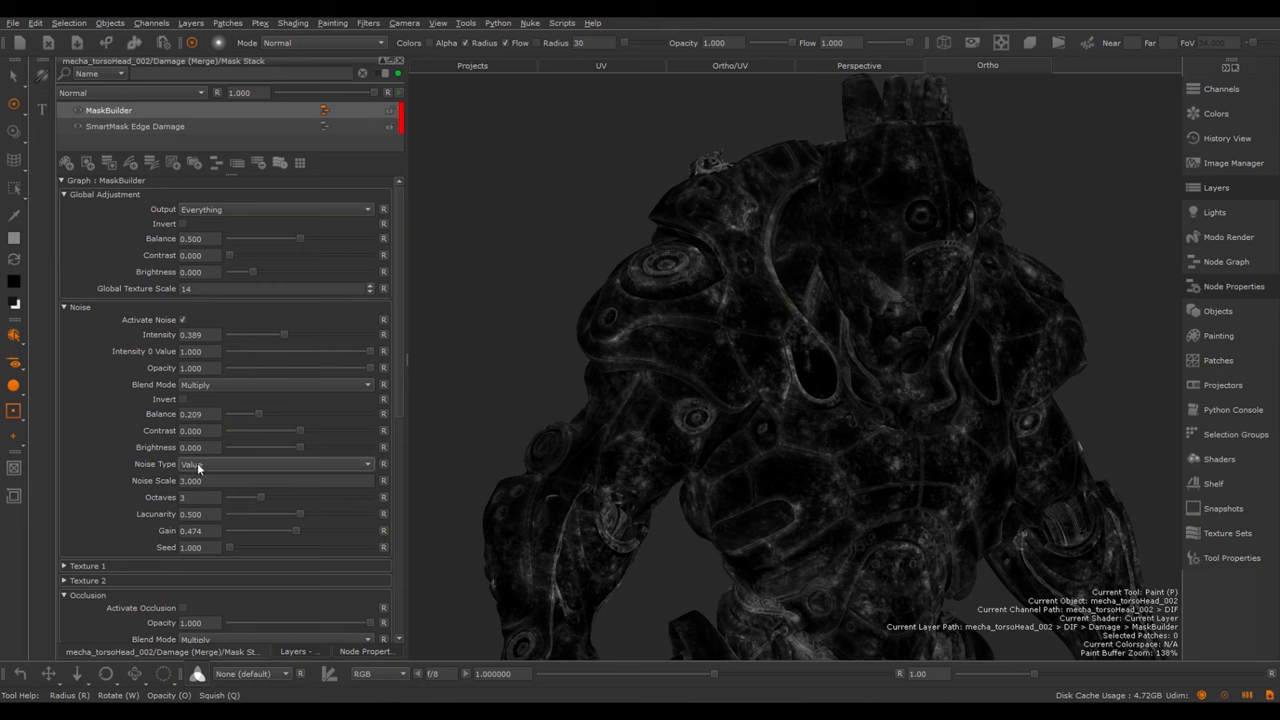
click(275, 463)
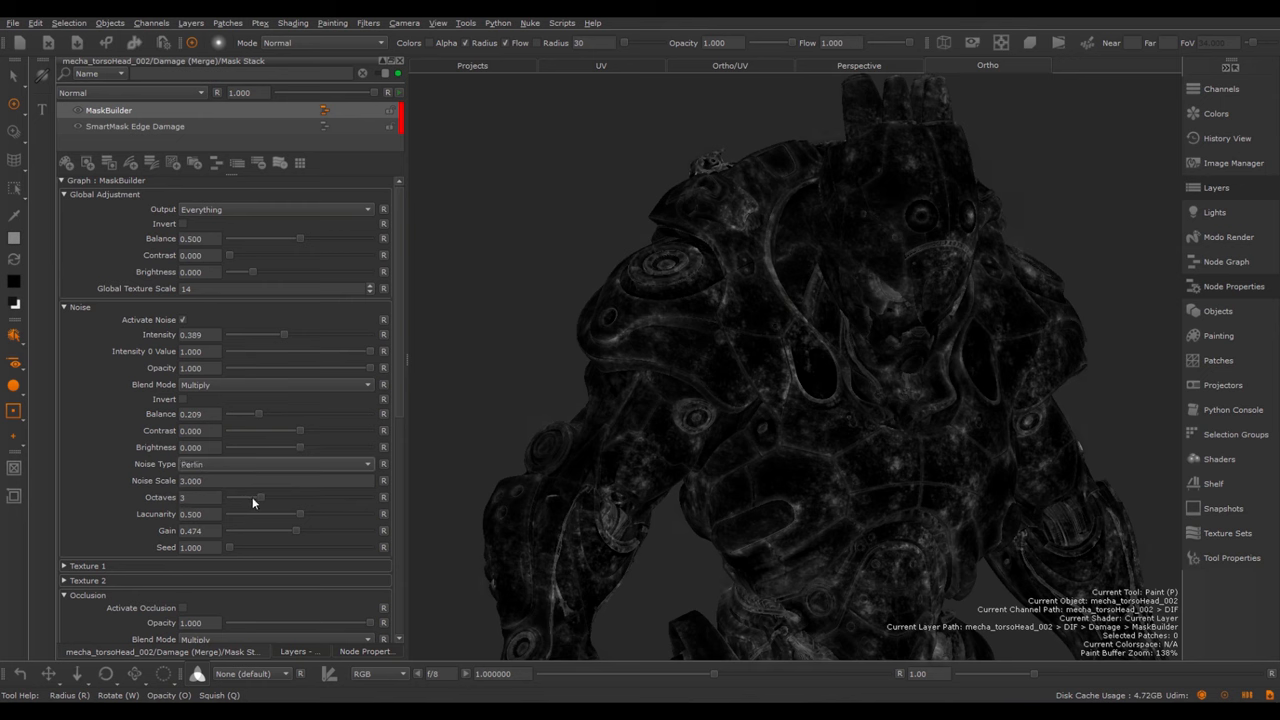
drag(258, 497, 320, 497)
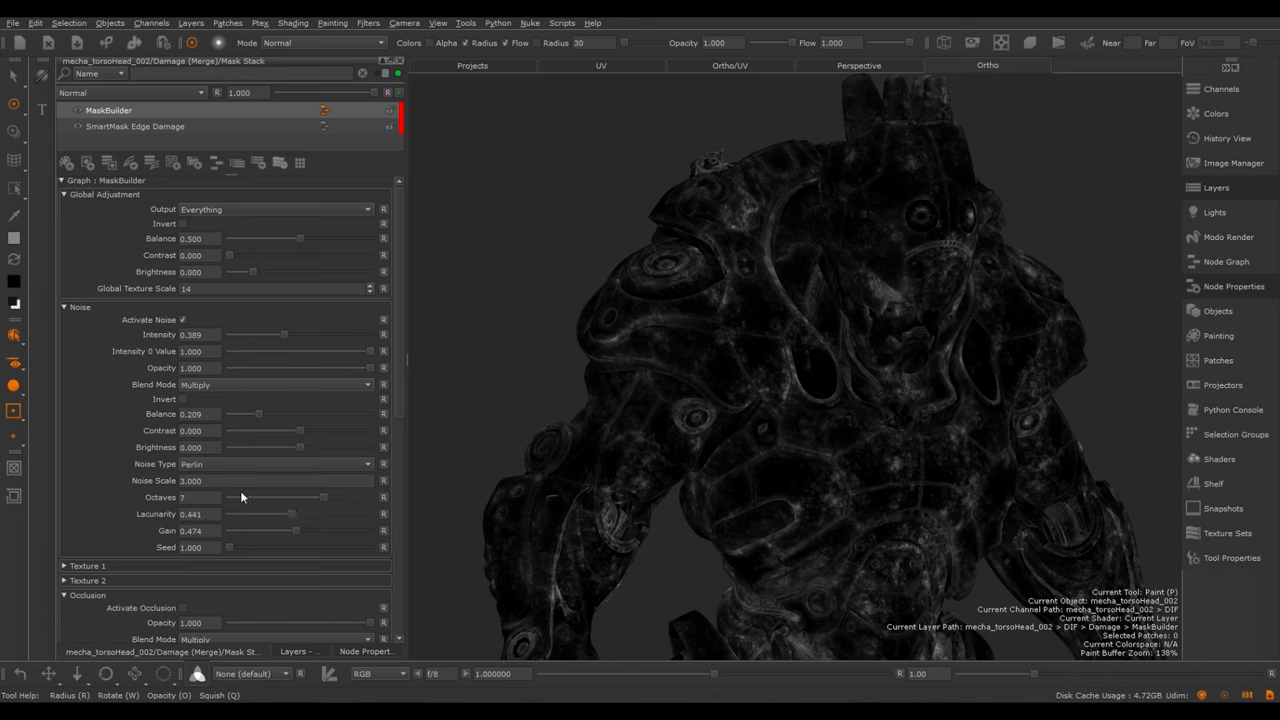
mouse_move(231, 513)
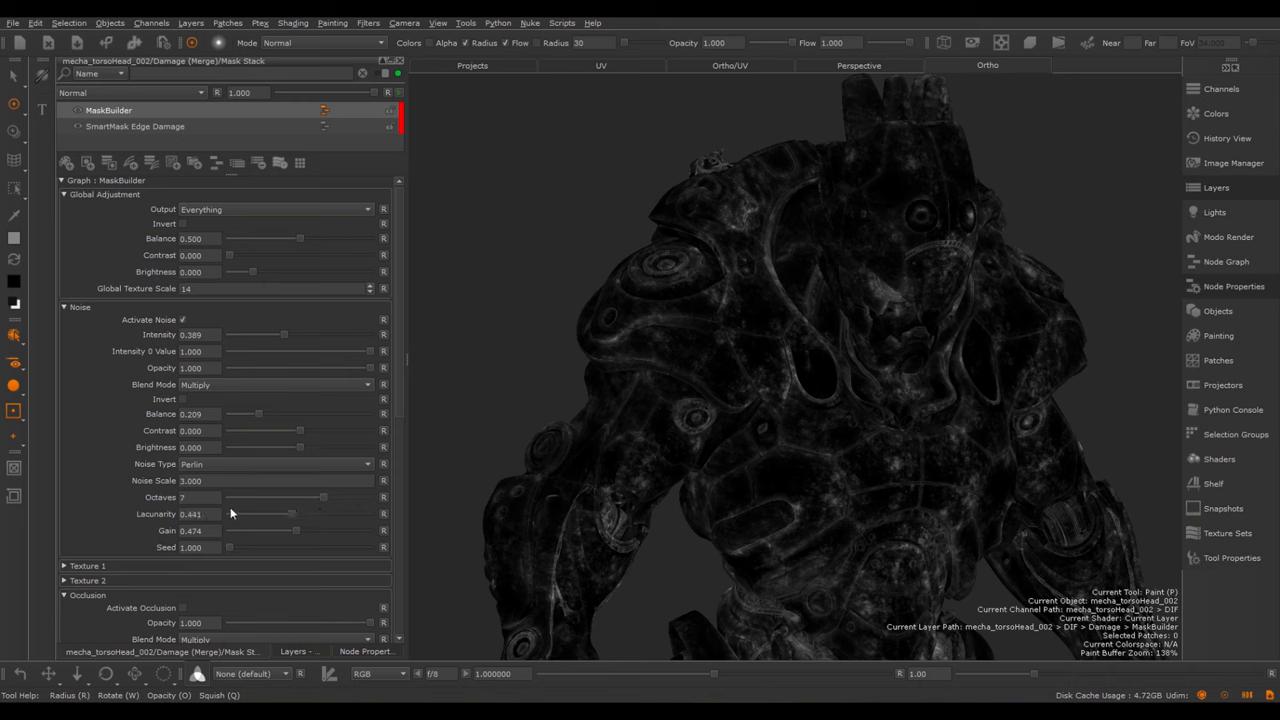
mouse_move(103, 208)
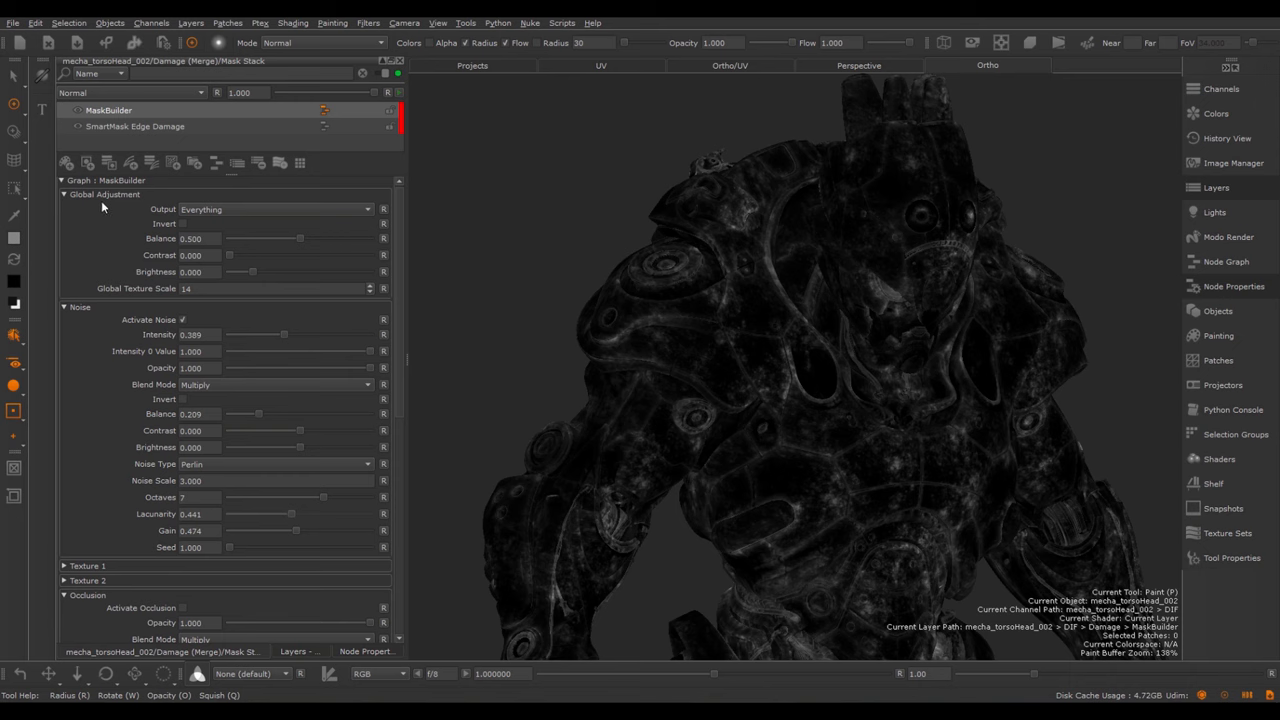
mouse_move(210, 221)
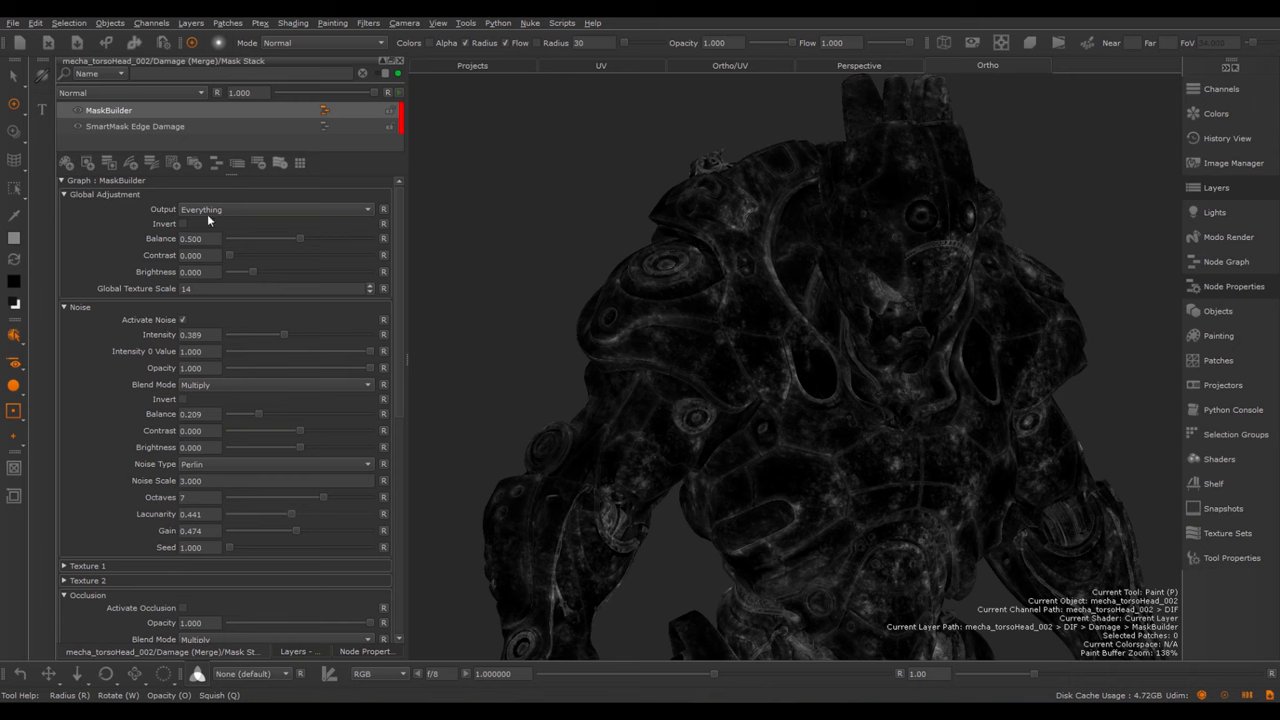
mouse_move(274, 264)
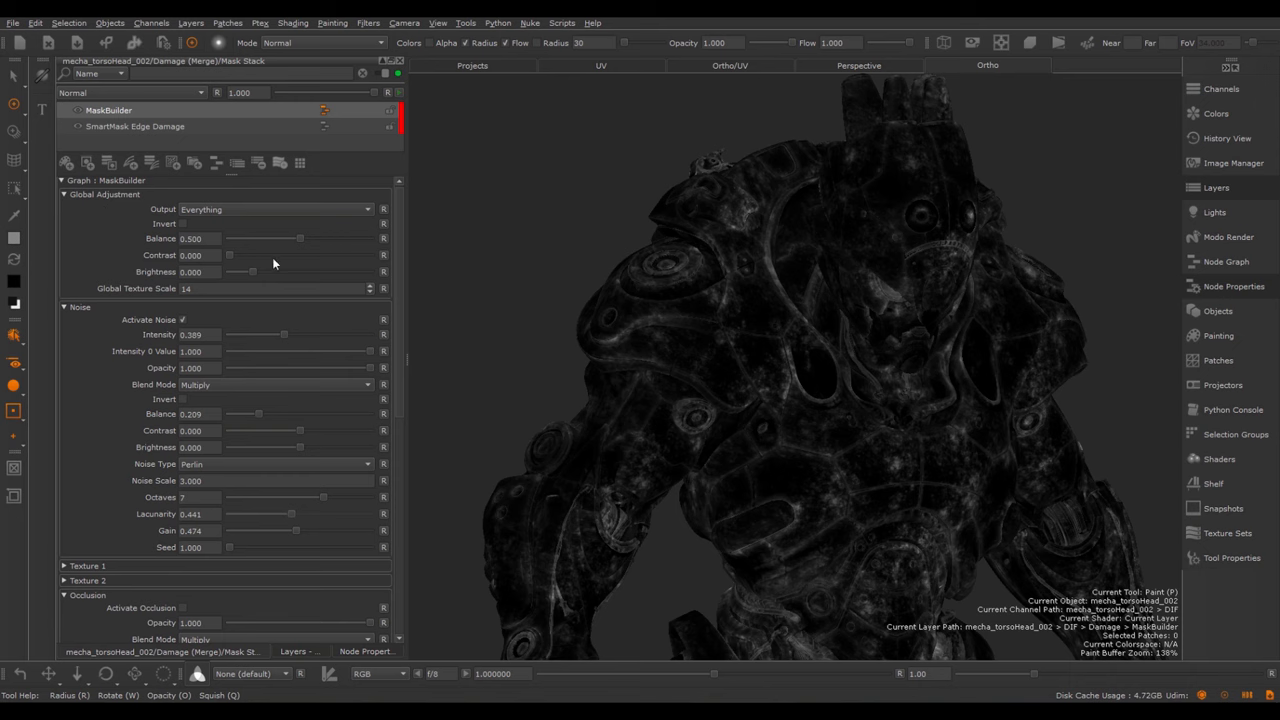
Set Global Adjustment balance to about 0.512 and contrast to about 0.275
drag(298, 238, 335, 238)
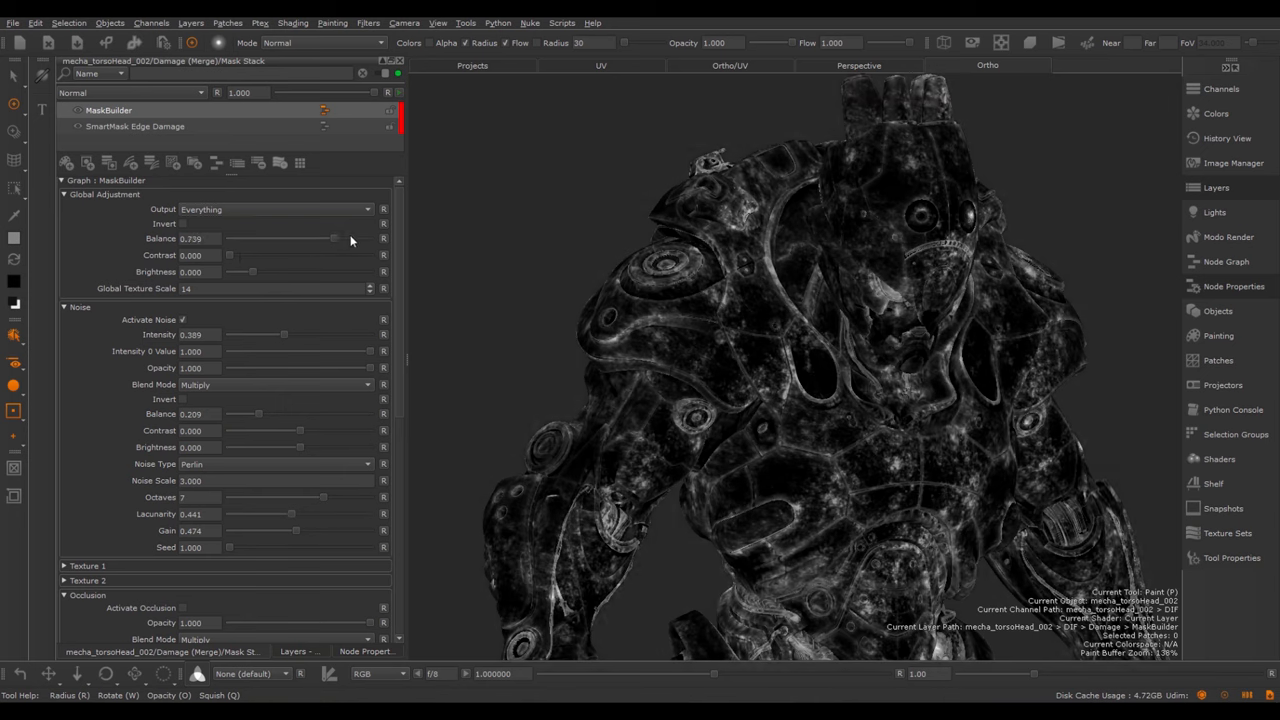
drag(335, 238, 300, 238)
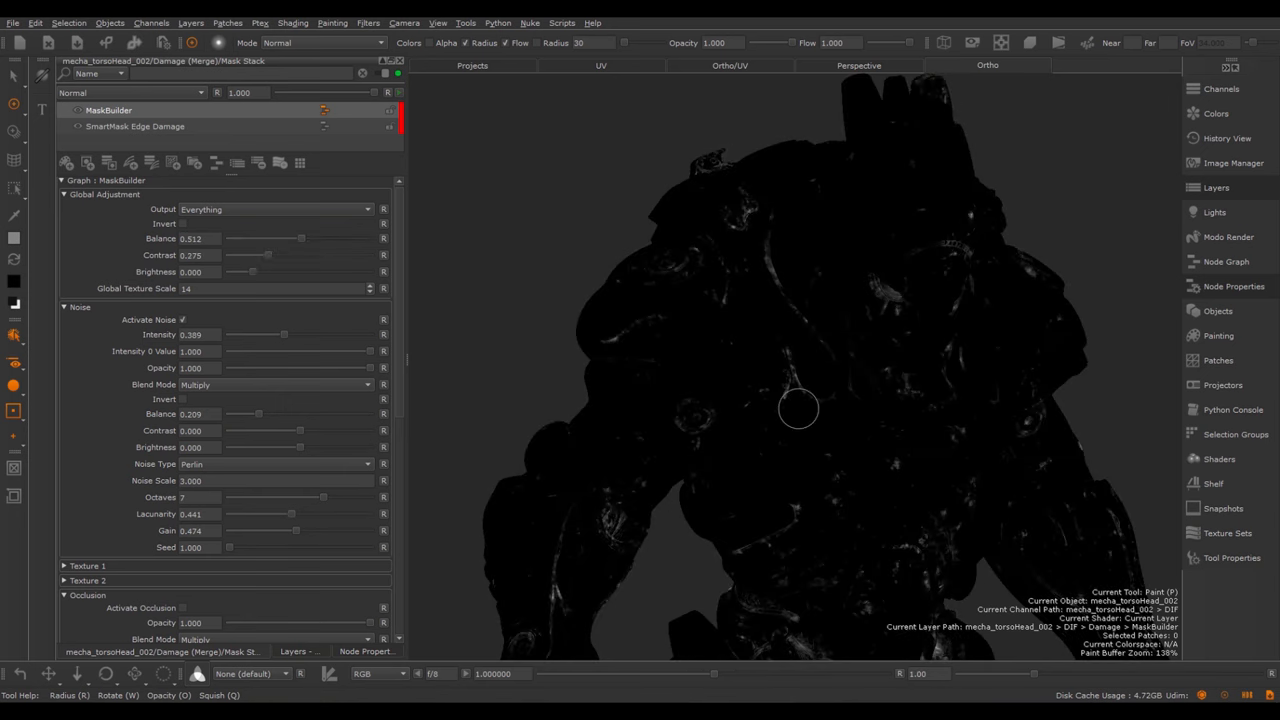
mouse_move(192, 110)
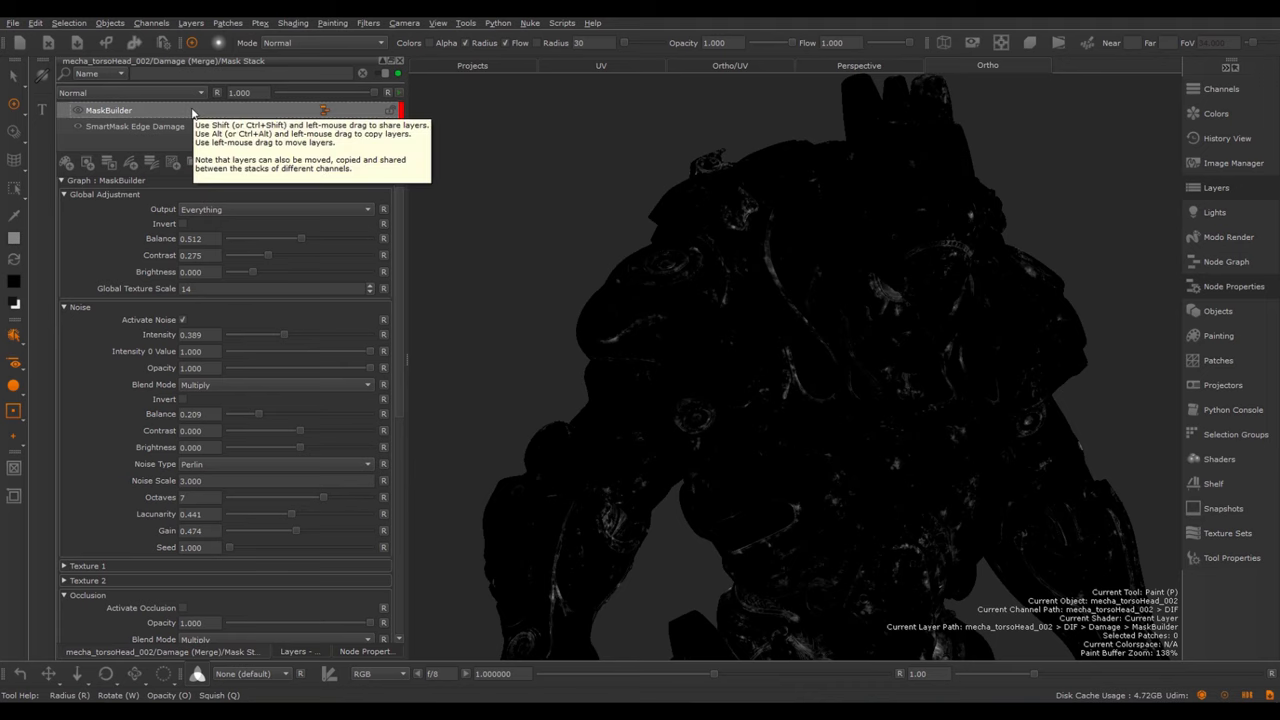
mouse_move(143, 110)
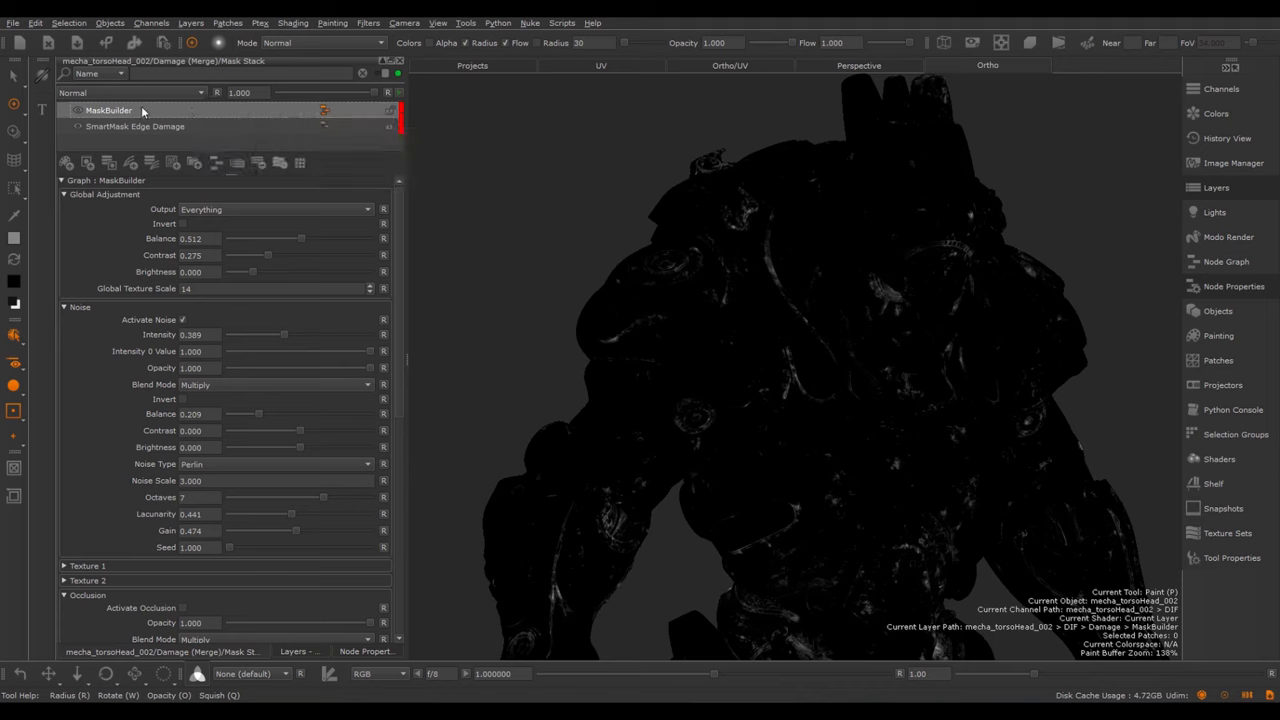
Create a new Custom tab on the Masks shelf and switch to it
right_click(108, 110)
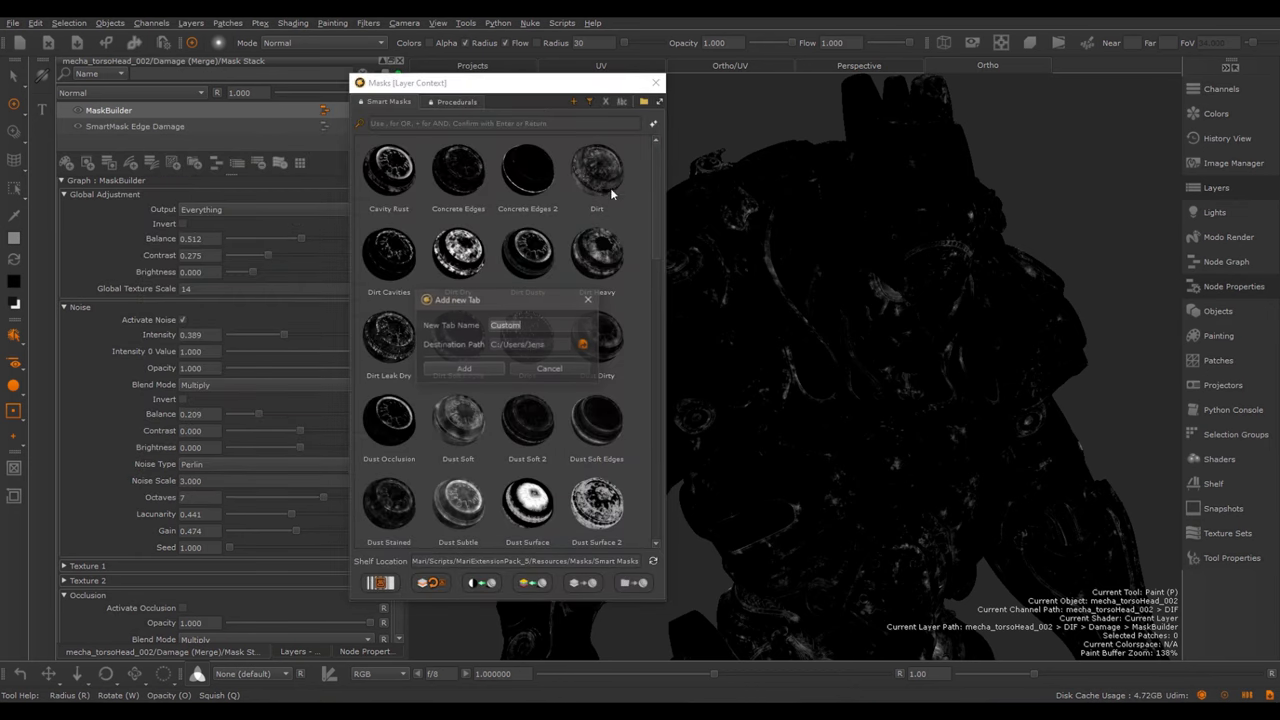
click(549, 368)
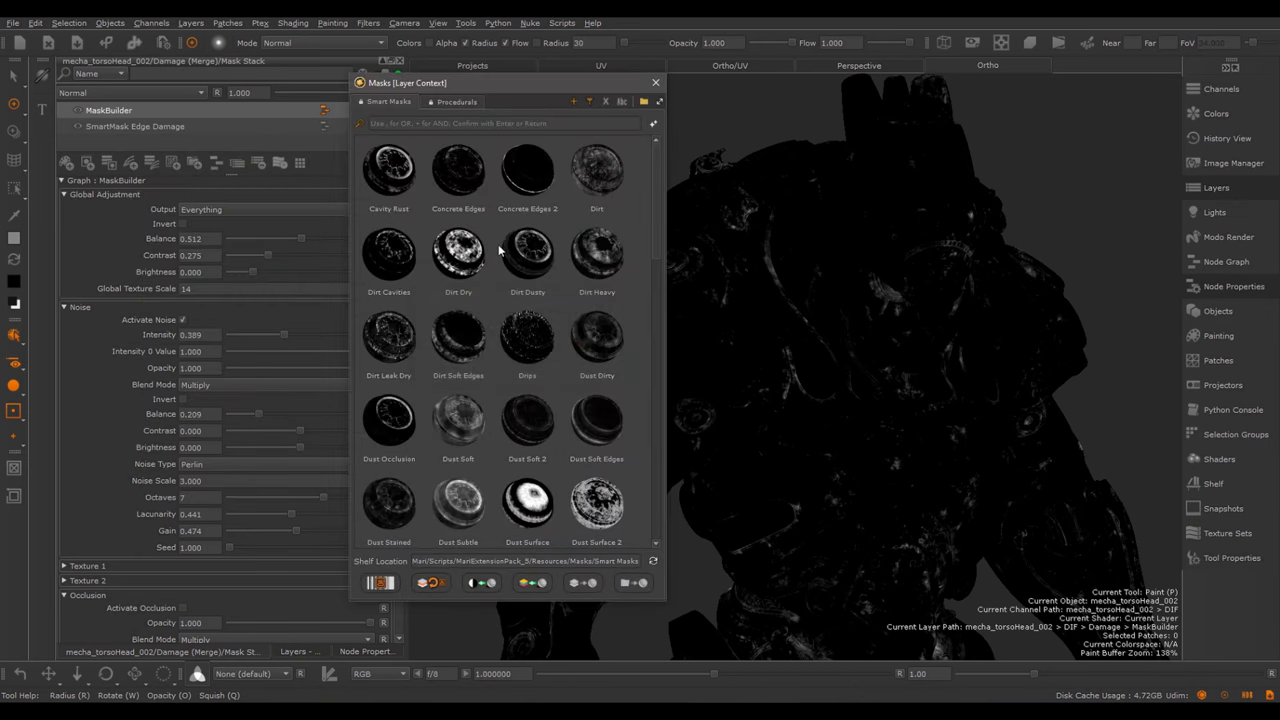
click(505, 101)
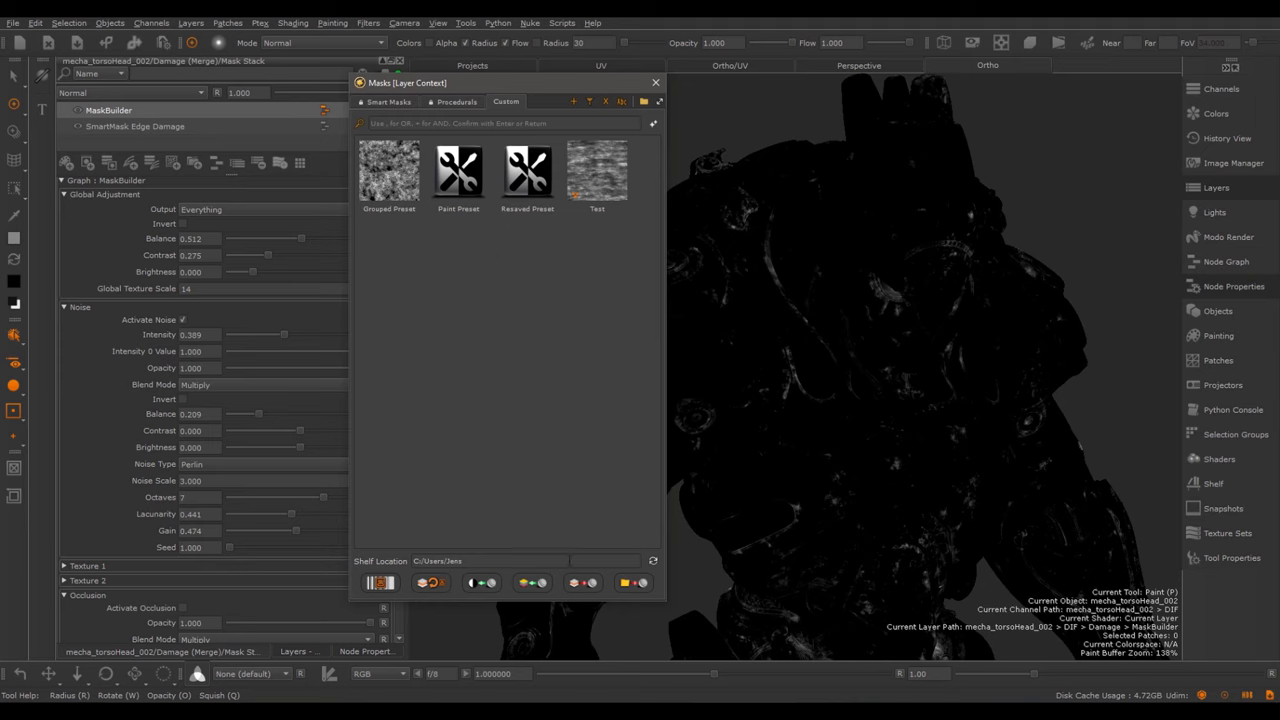
mouse_move(583, 582)
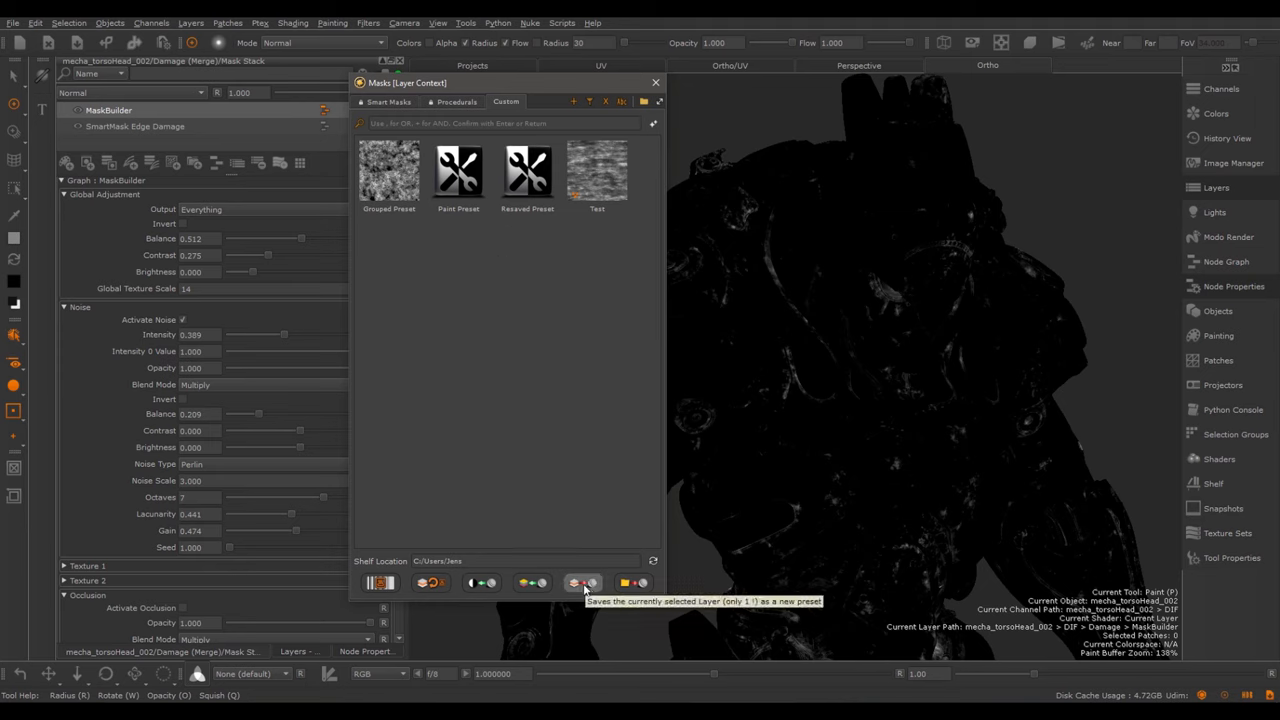
Save the MaskBuilder layer as the preset 'Smart Mask Custom'
click(582, 582)
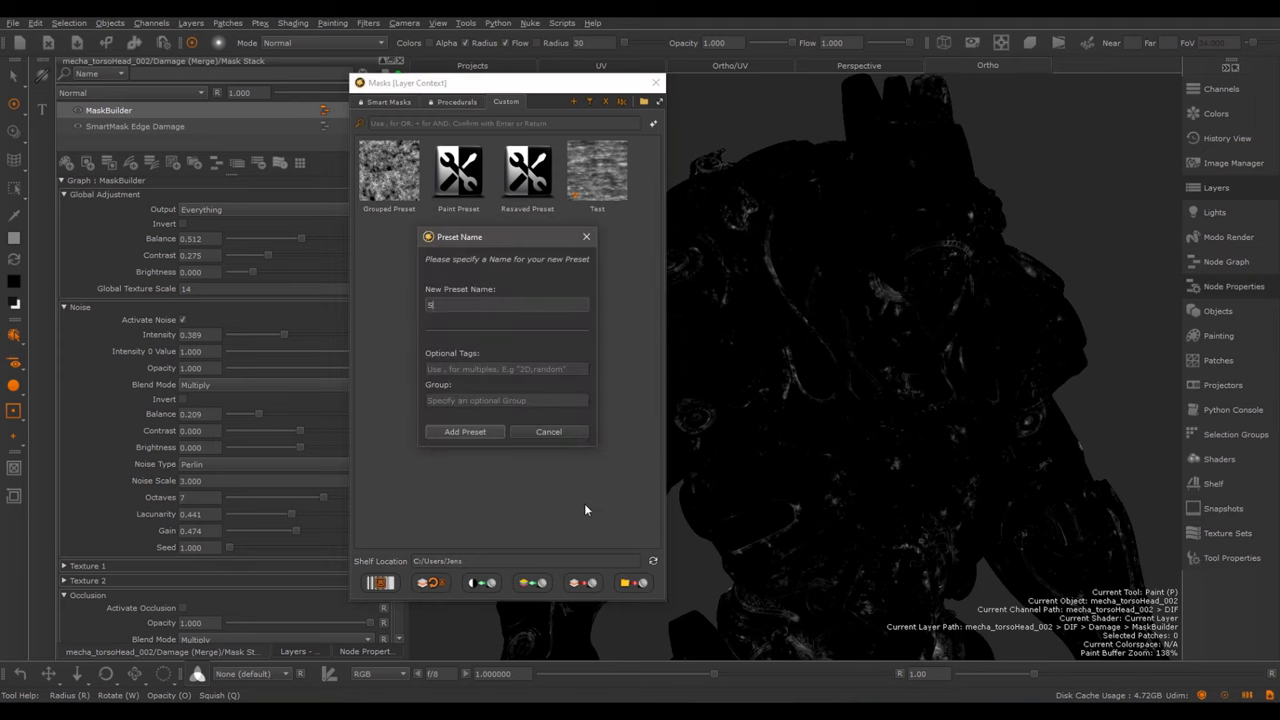
text(Smart Mask Cut)
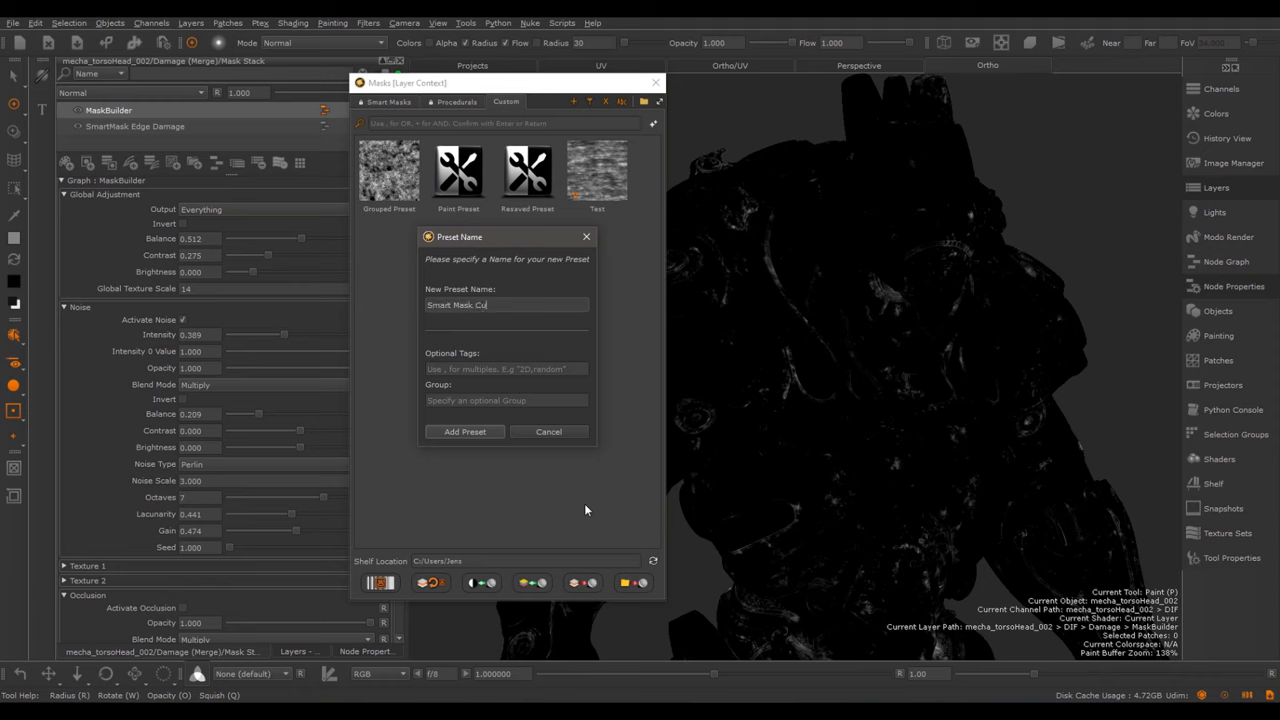
click(548, 431)
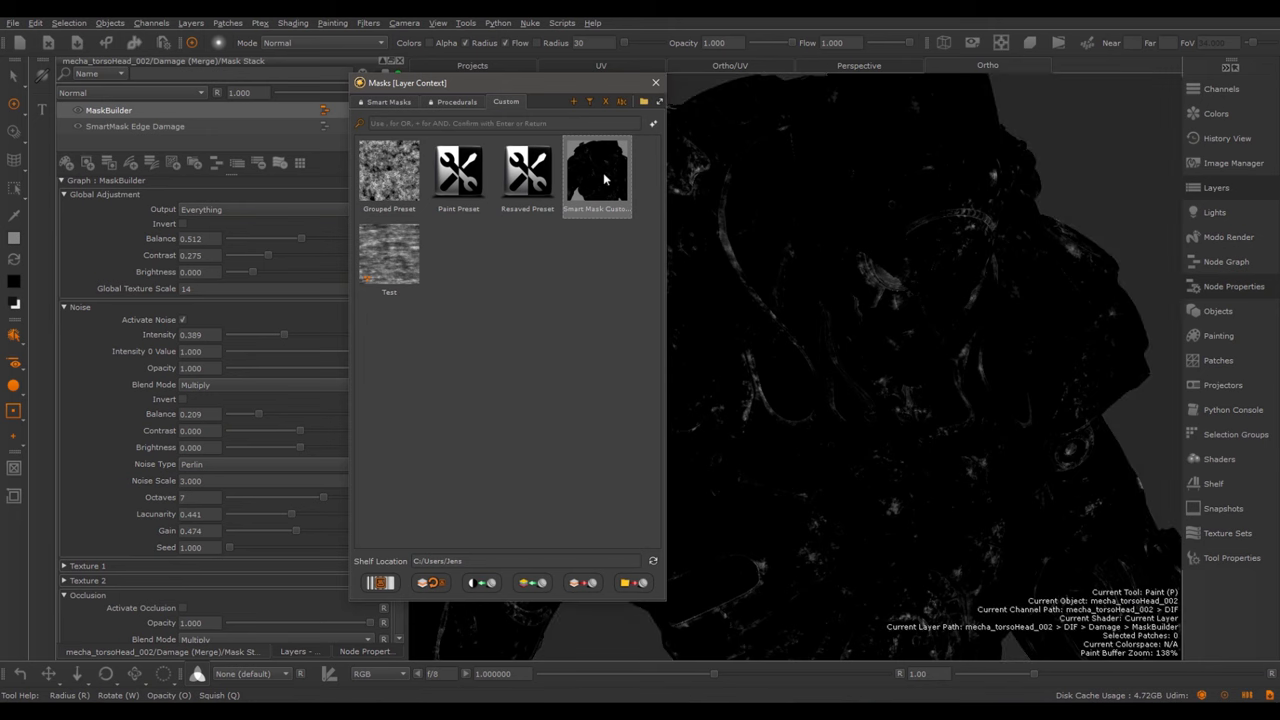
mouse_move(597, 175)
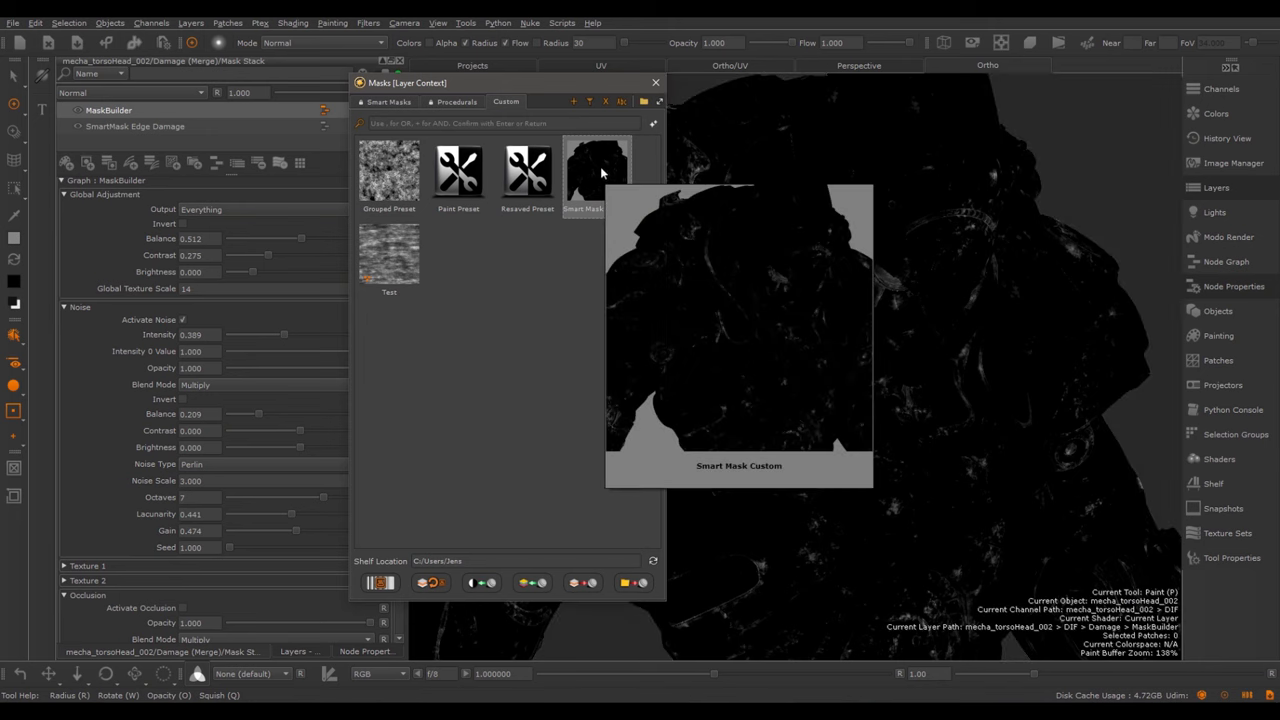
Return to the Smart Masks tab and scroll down to the MaskBuilder and DynaMask presets
click(597, 175)
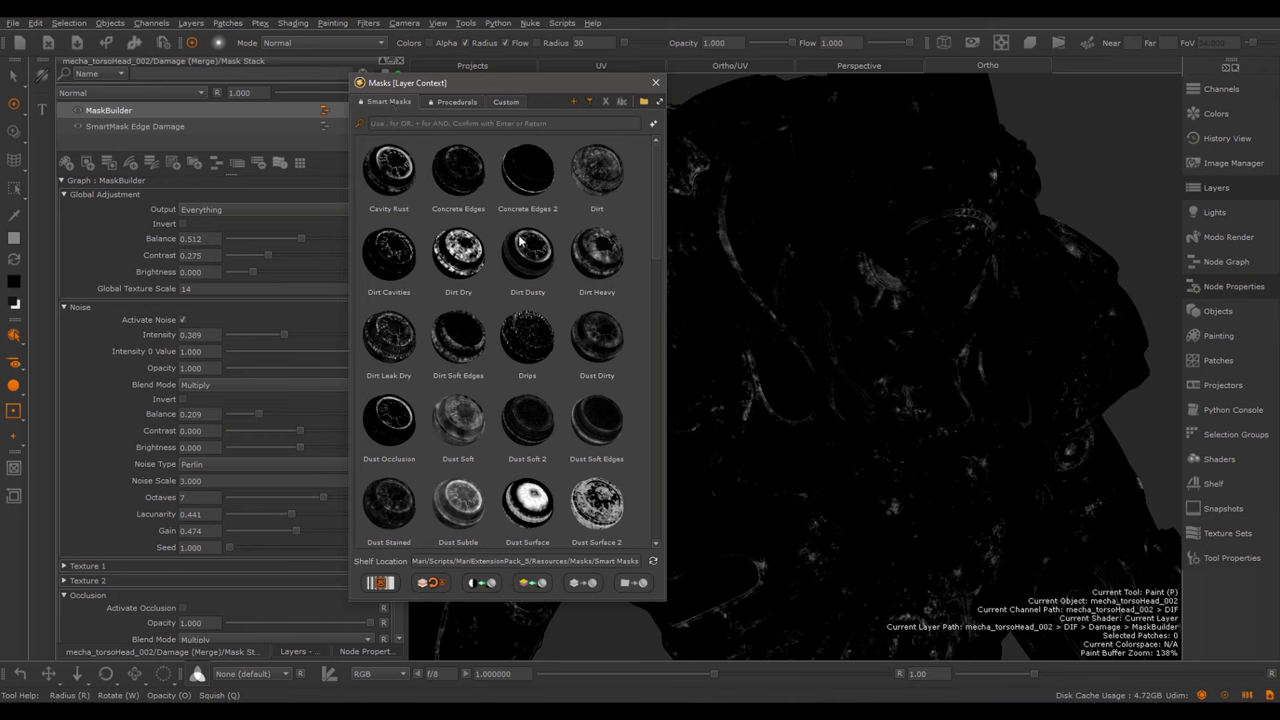
scroll(down, 3)
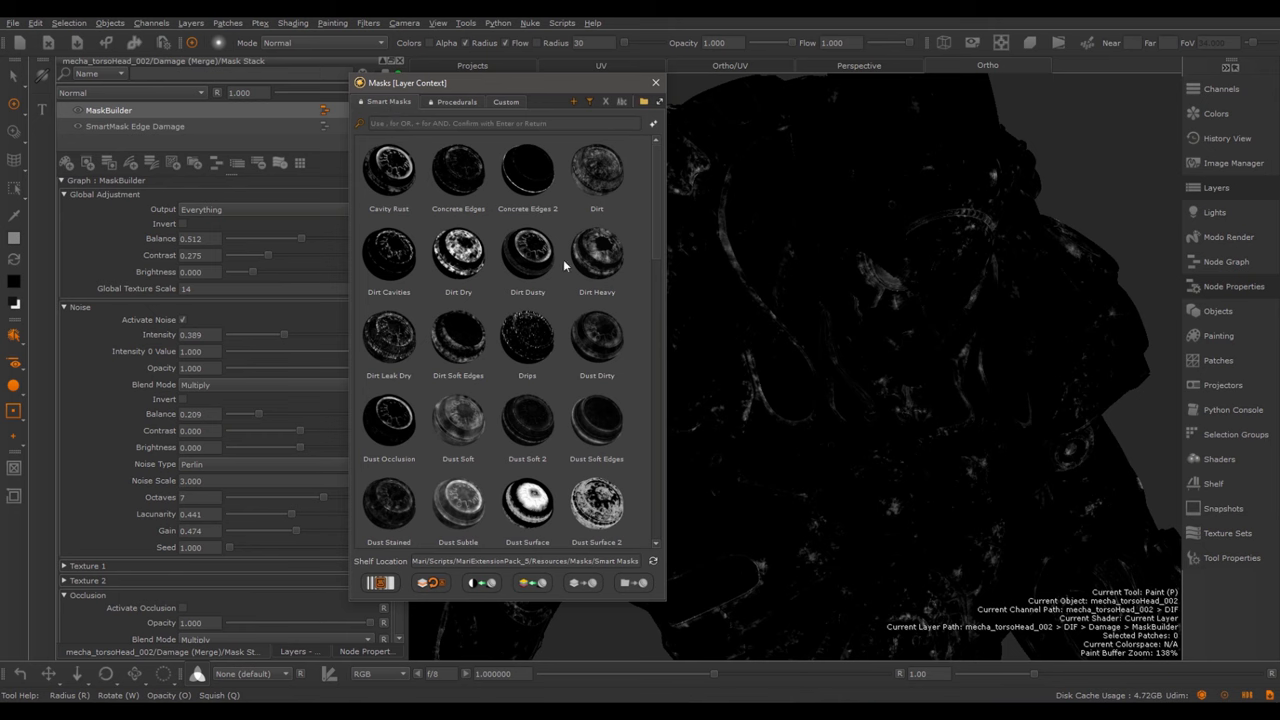
scroll(down, 3)
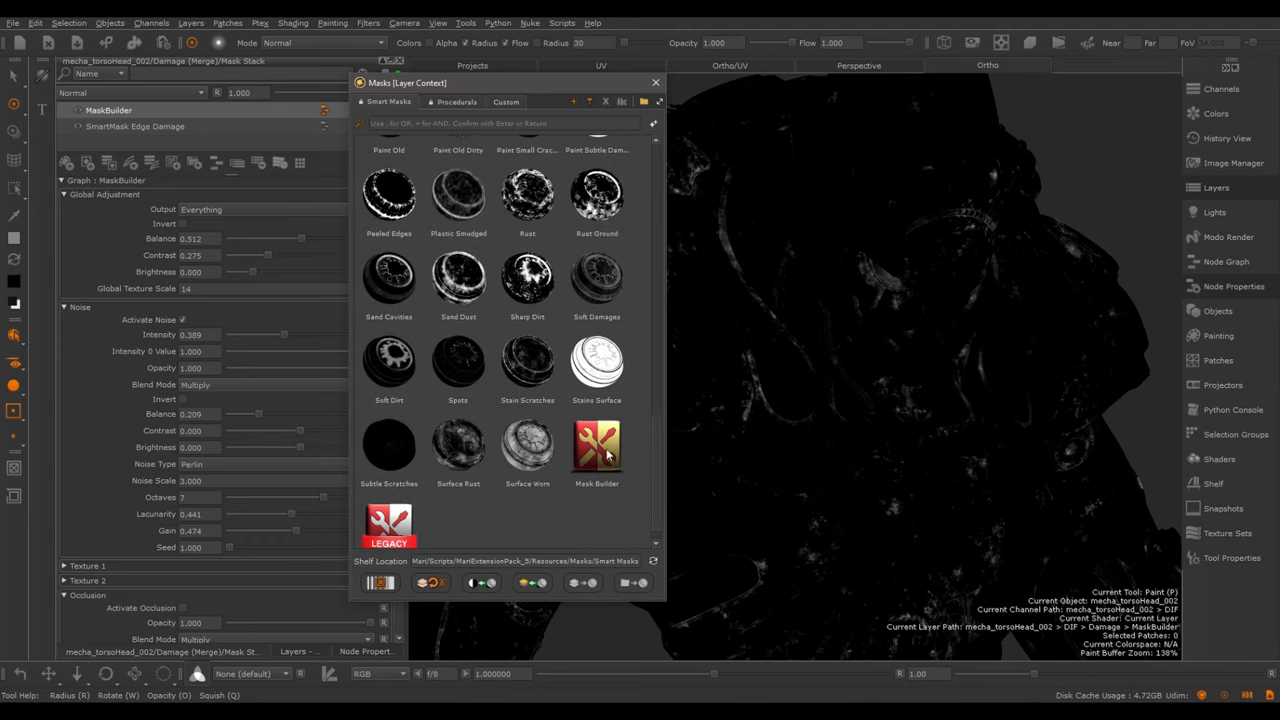
scroll(down, 3)
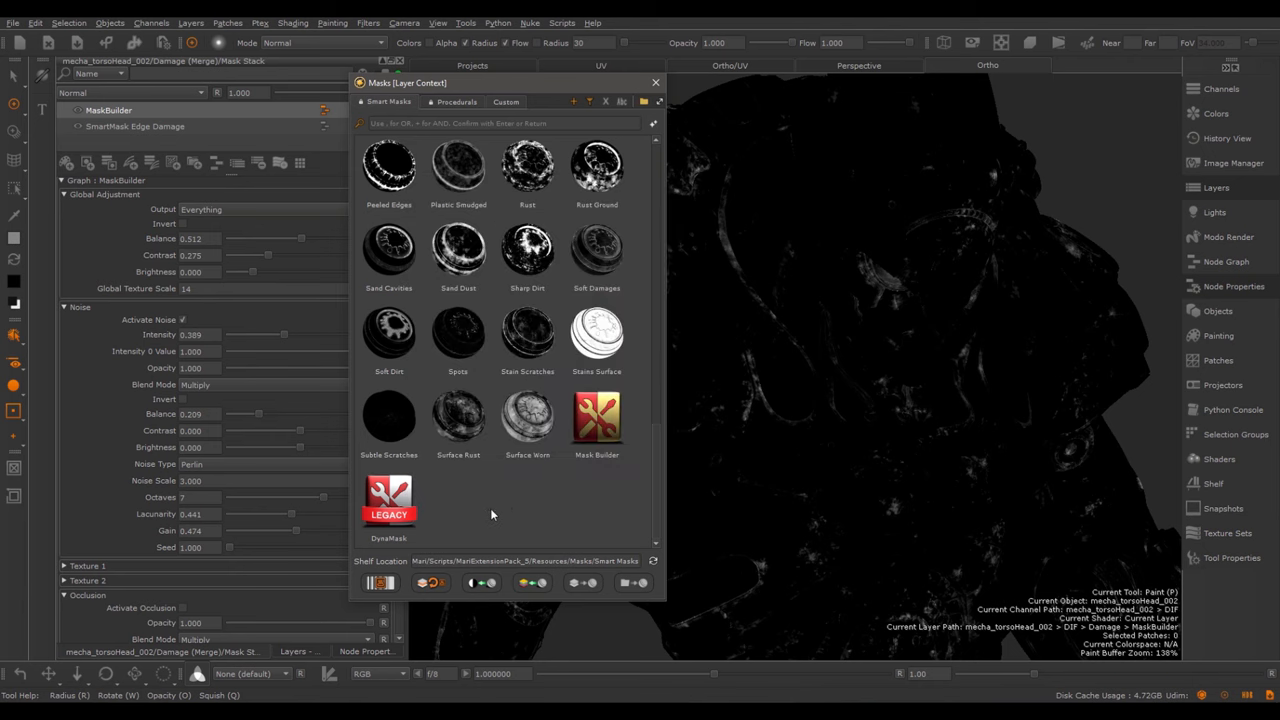
mouse_move(512, 513)
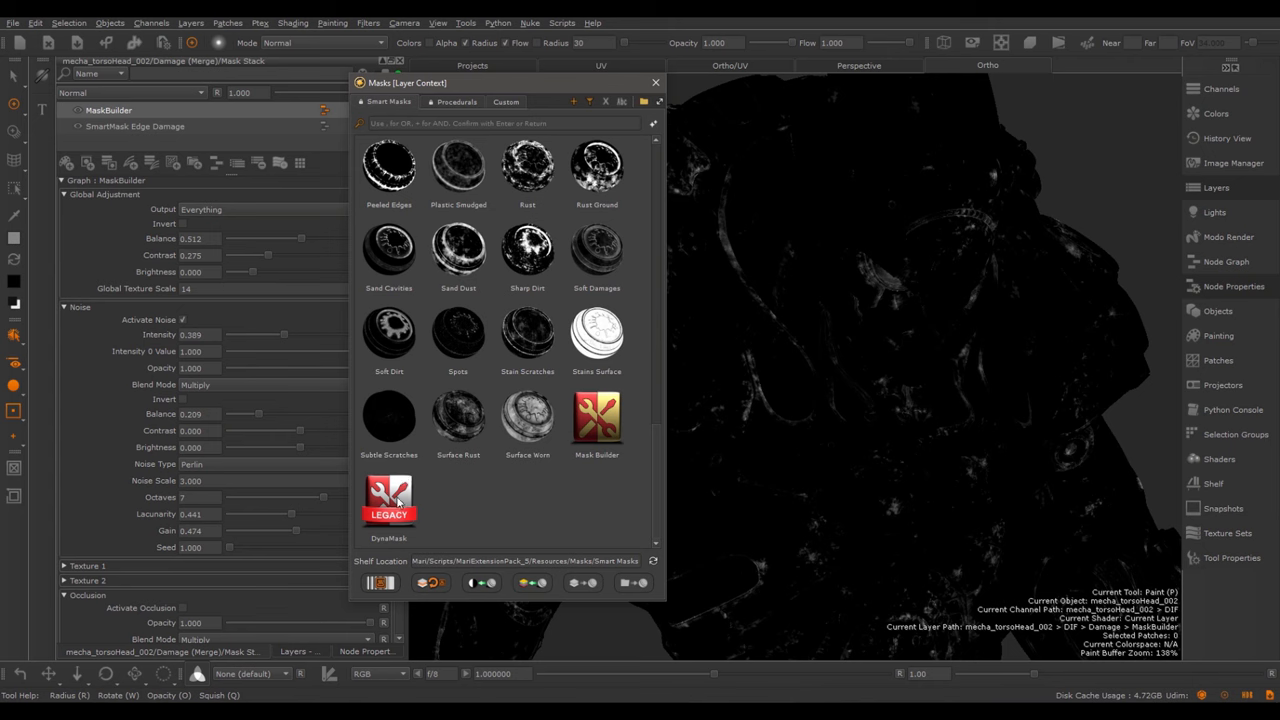
mouse_move(517, 510)
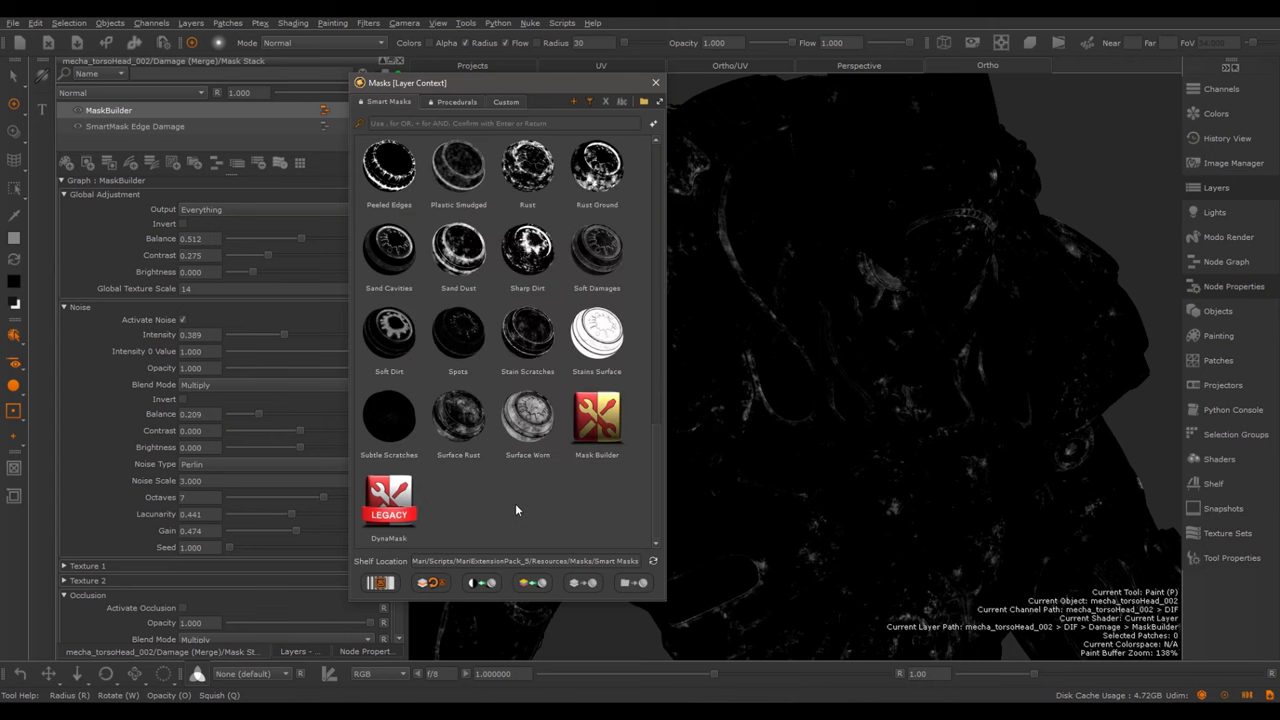
mouse_move(517, 510)
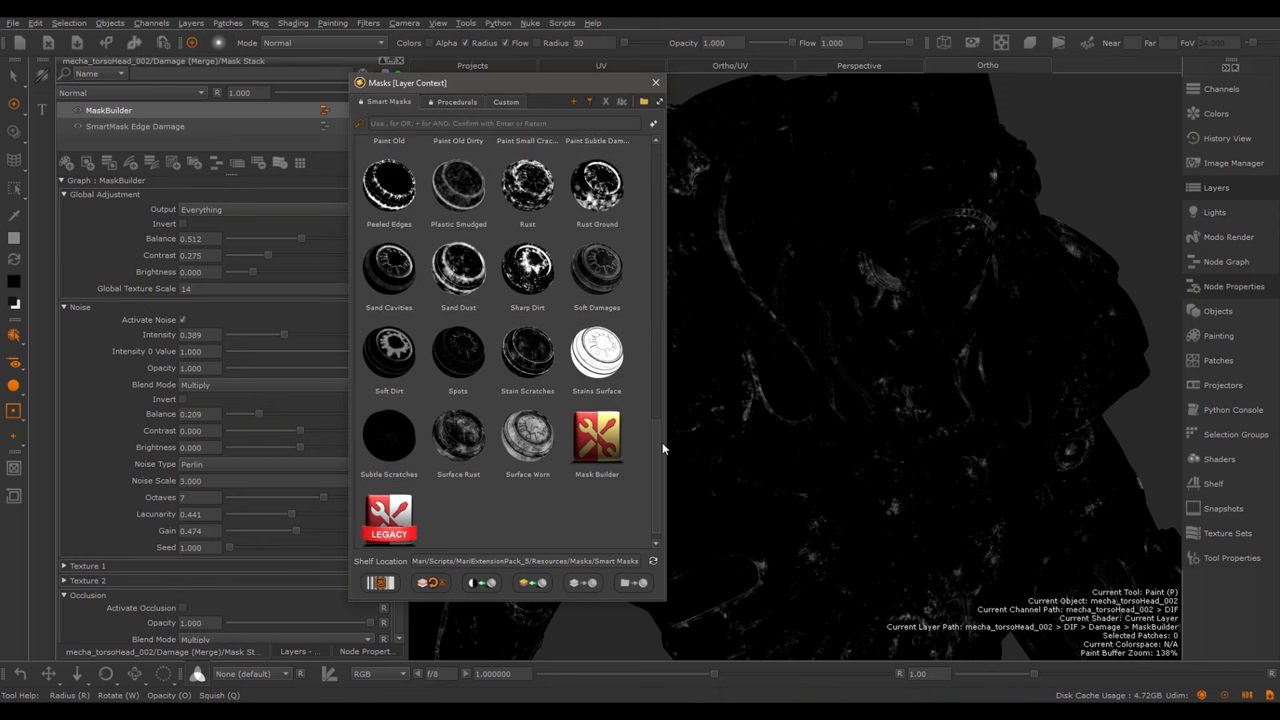
scroll(down, 3)
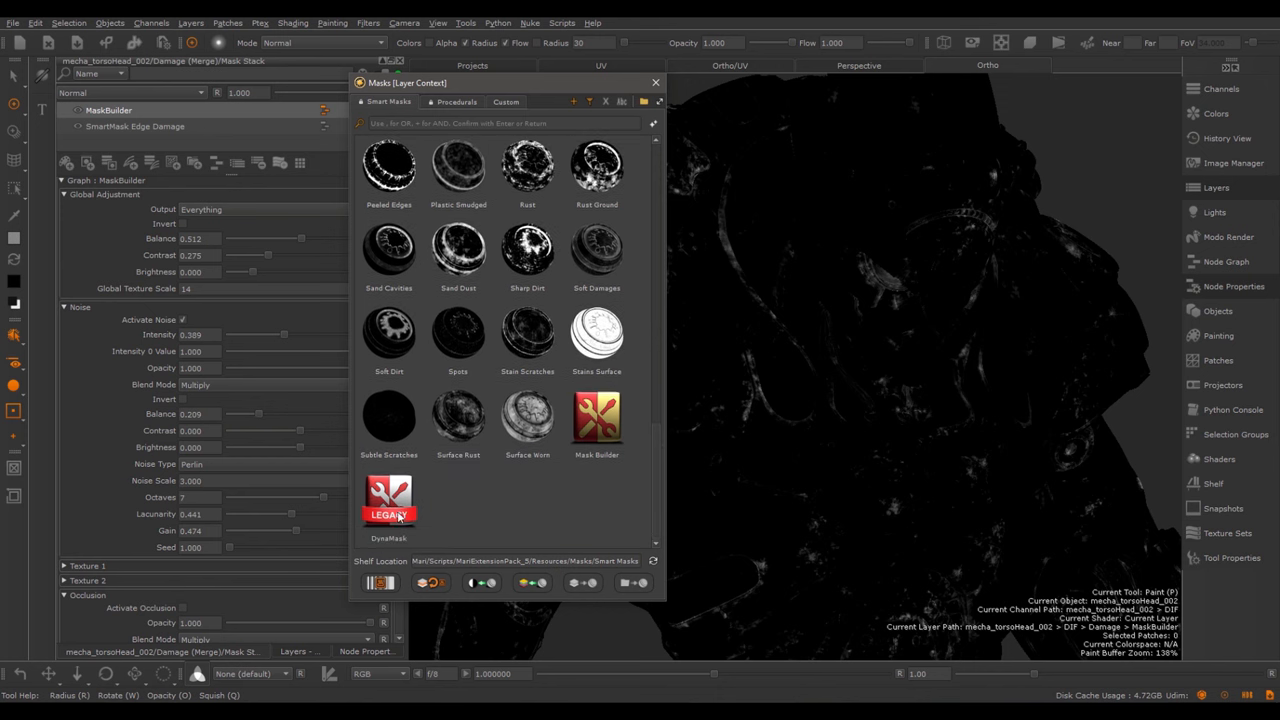
mouse_move(388, 500)
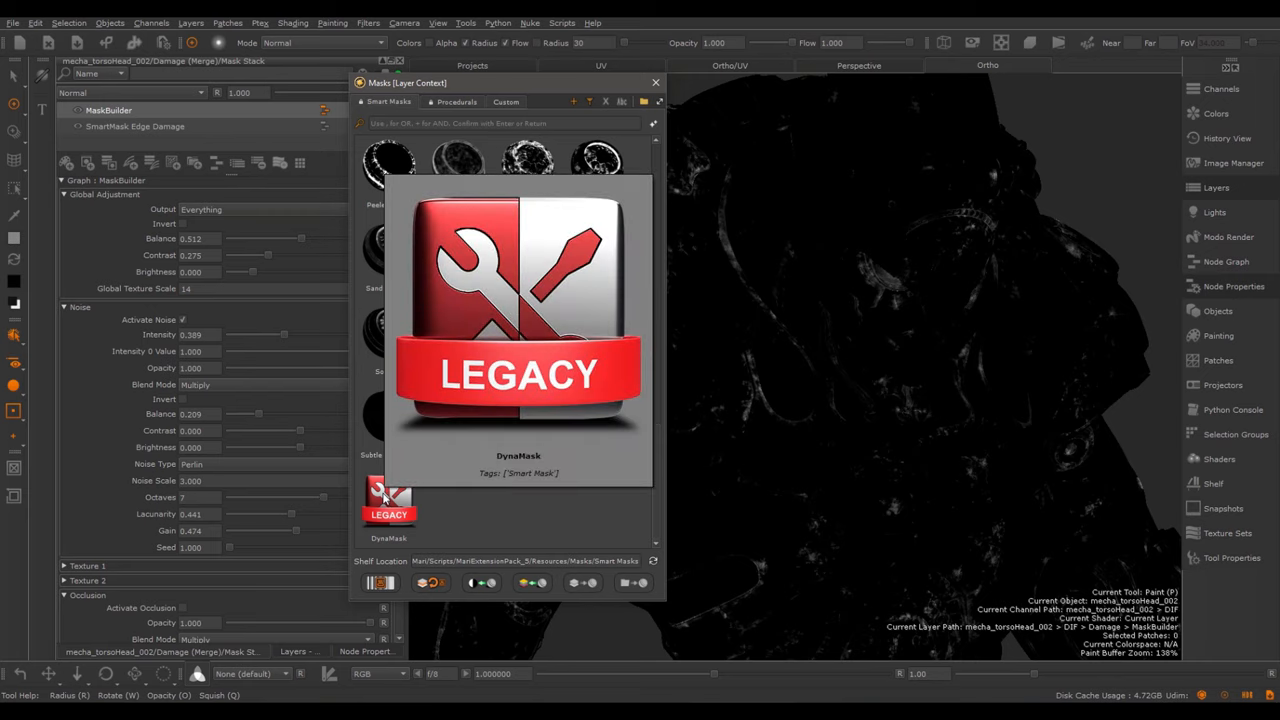